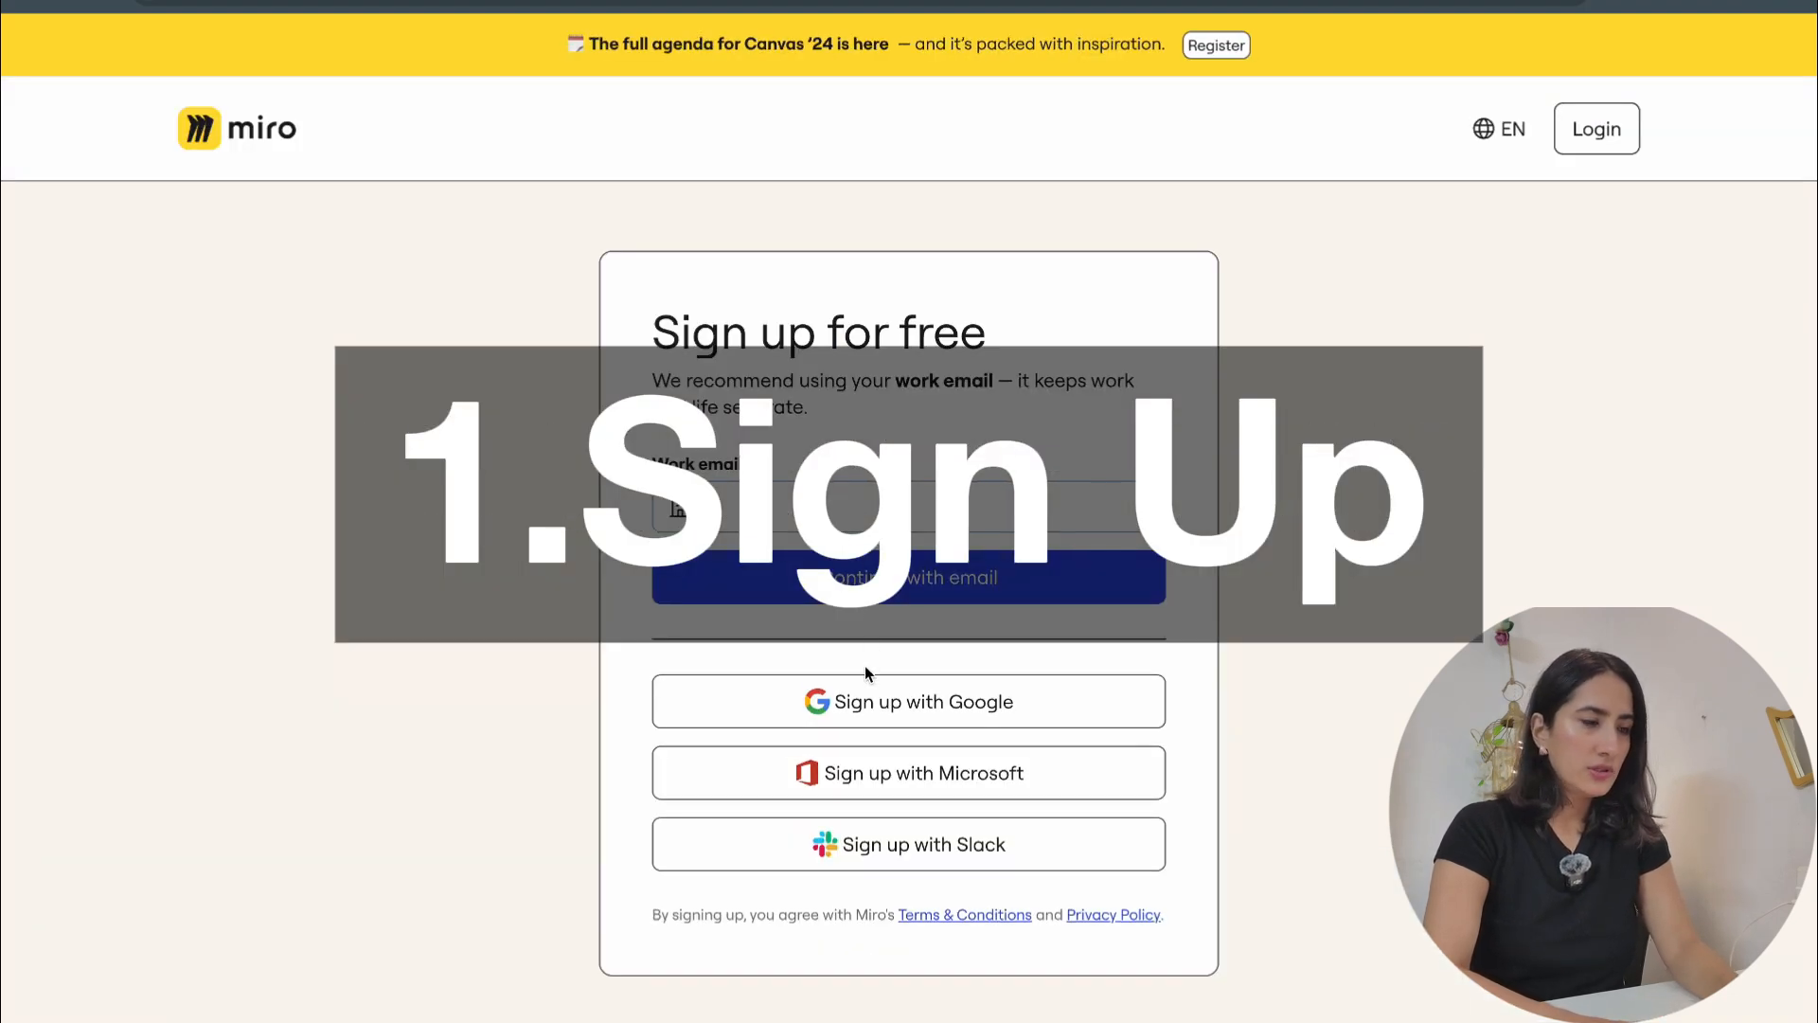
# Sign up to Miro with the Google account and reach the team name question.
pyautogui.click(907, 701)
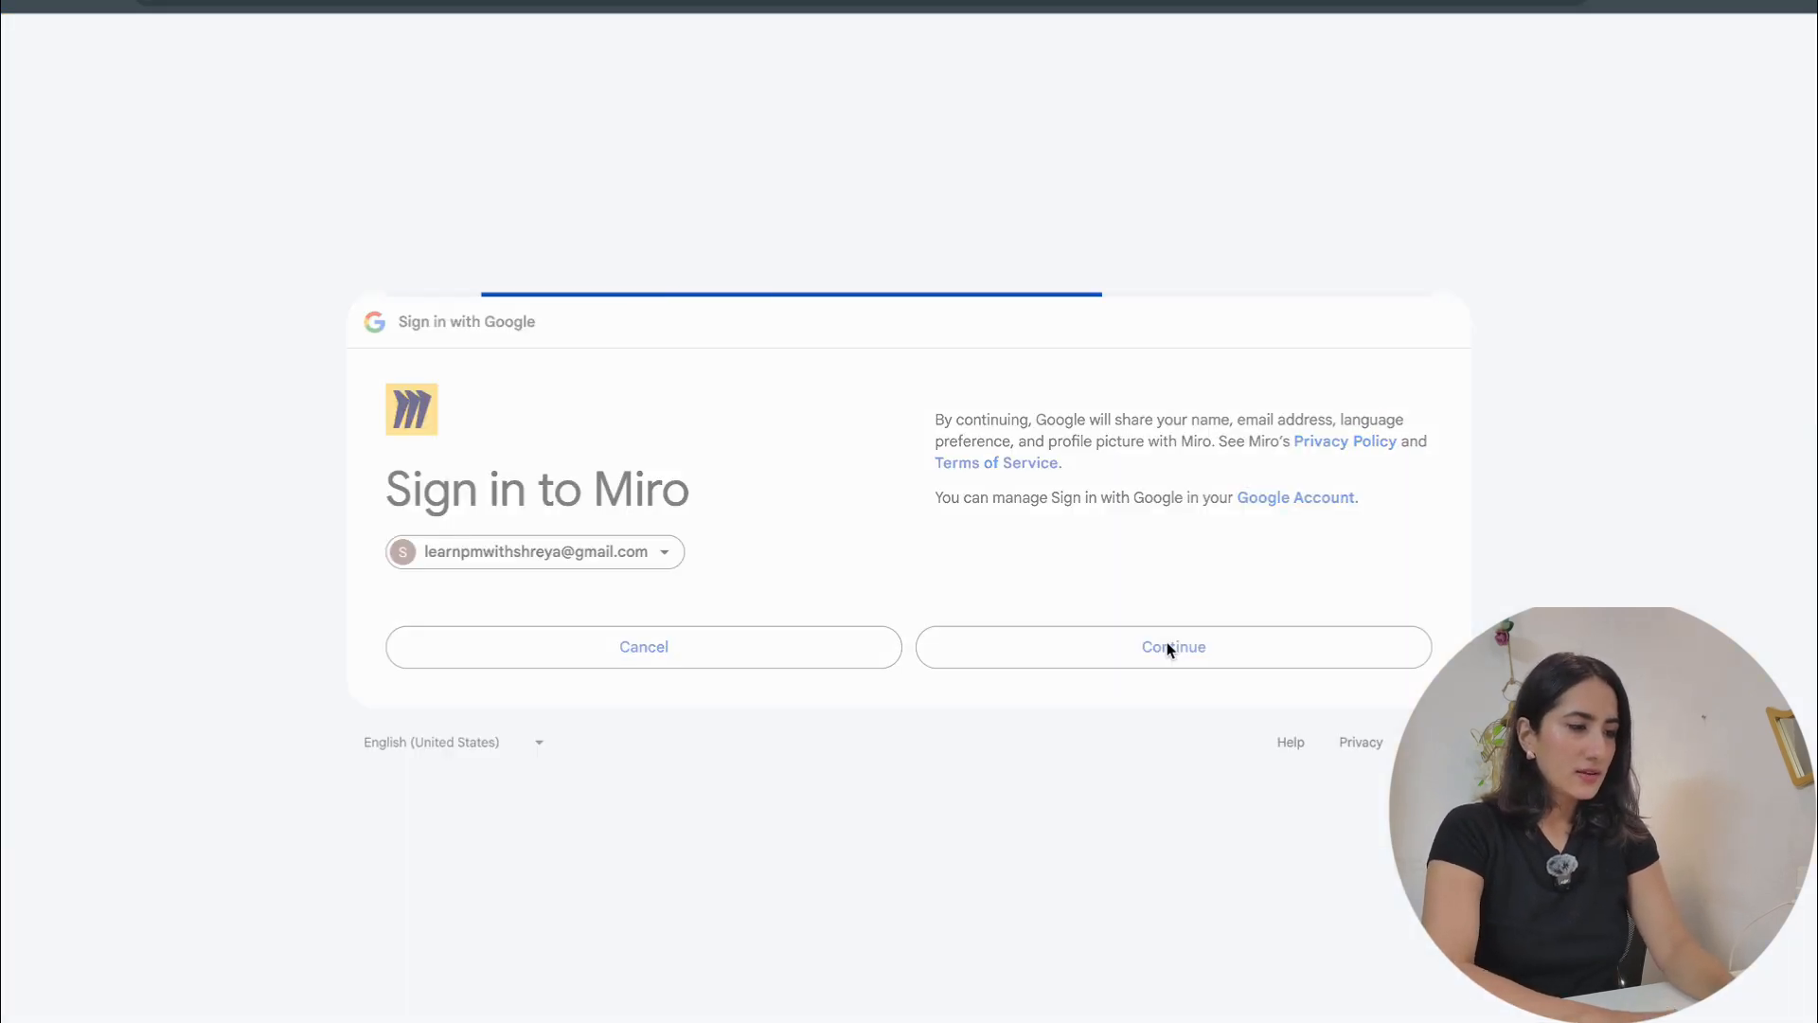
pyautogui.click(1172, 646)
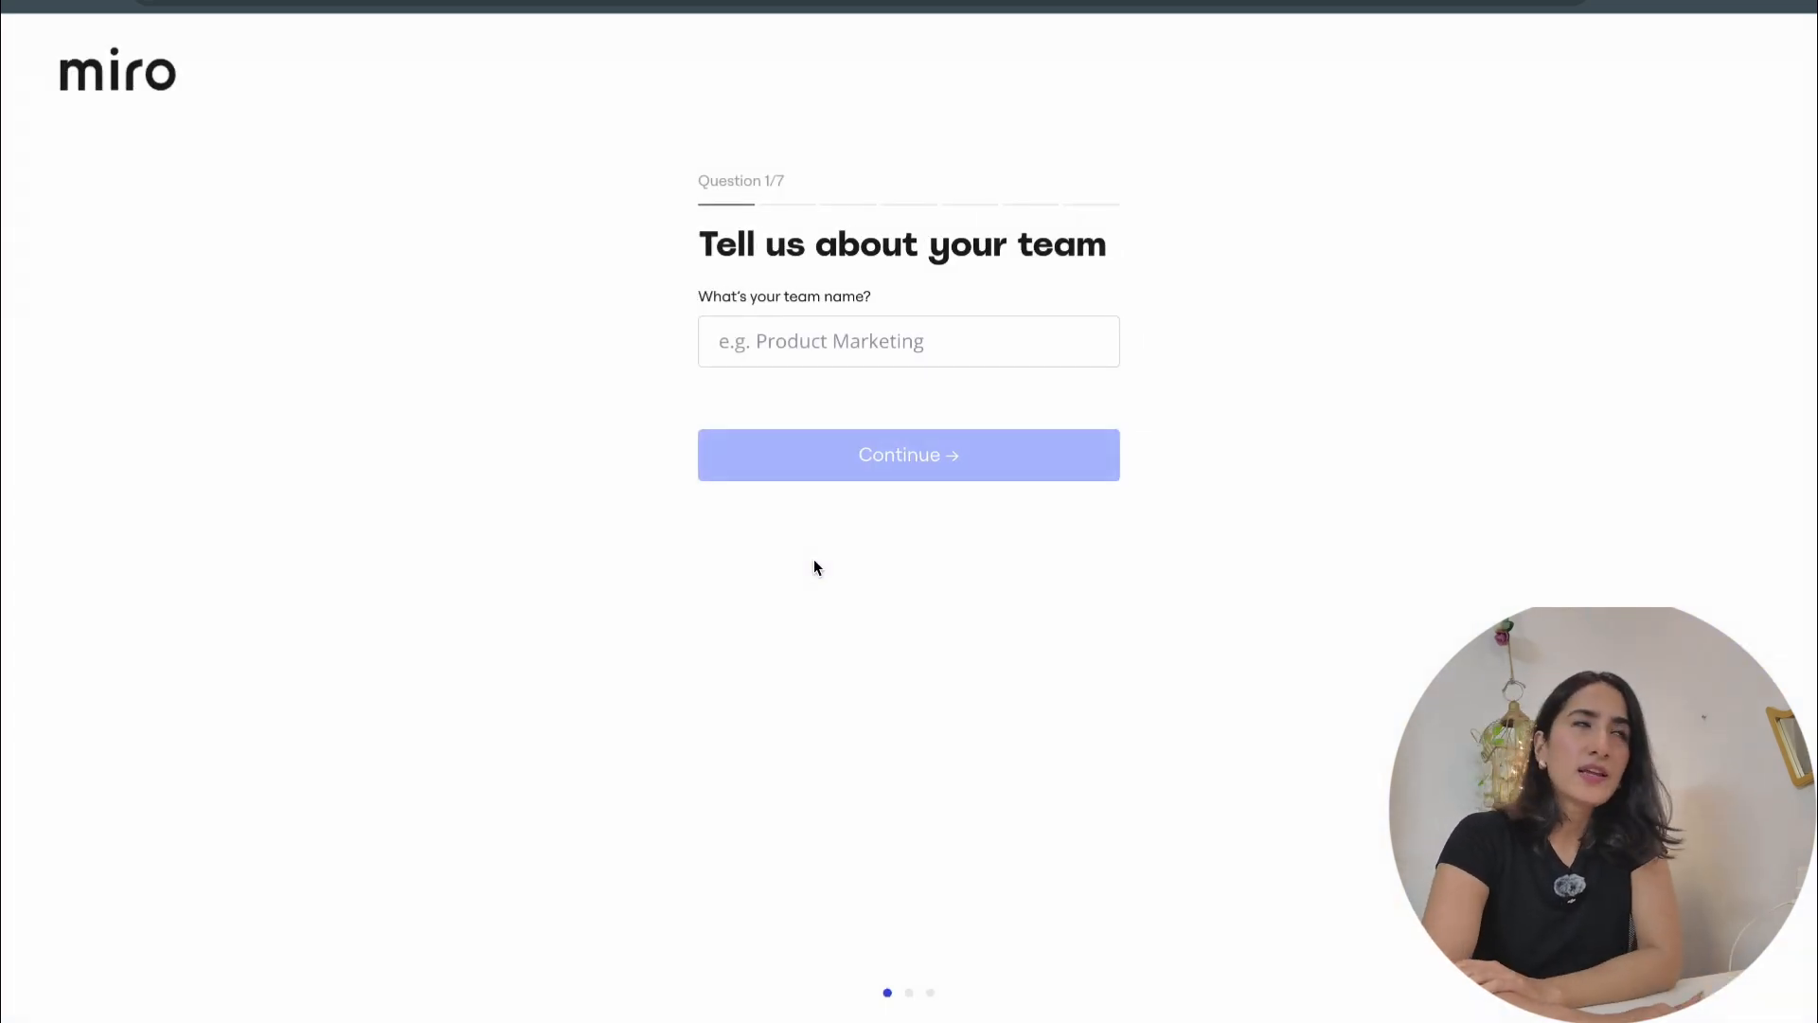
# Name the team 'Operations' and choose Operations as the kind of work.
pyautogui.click(907, 341)
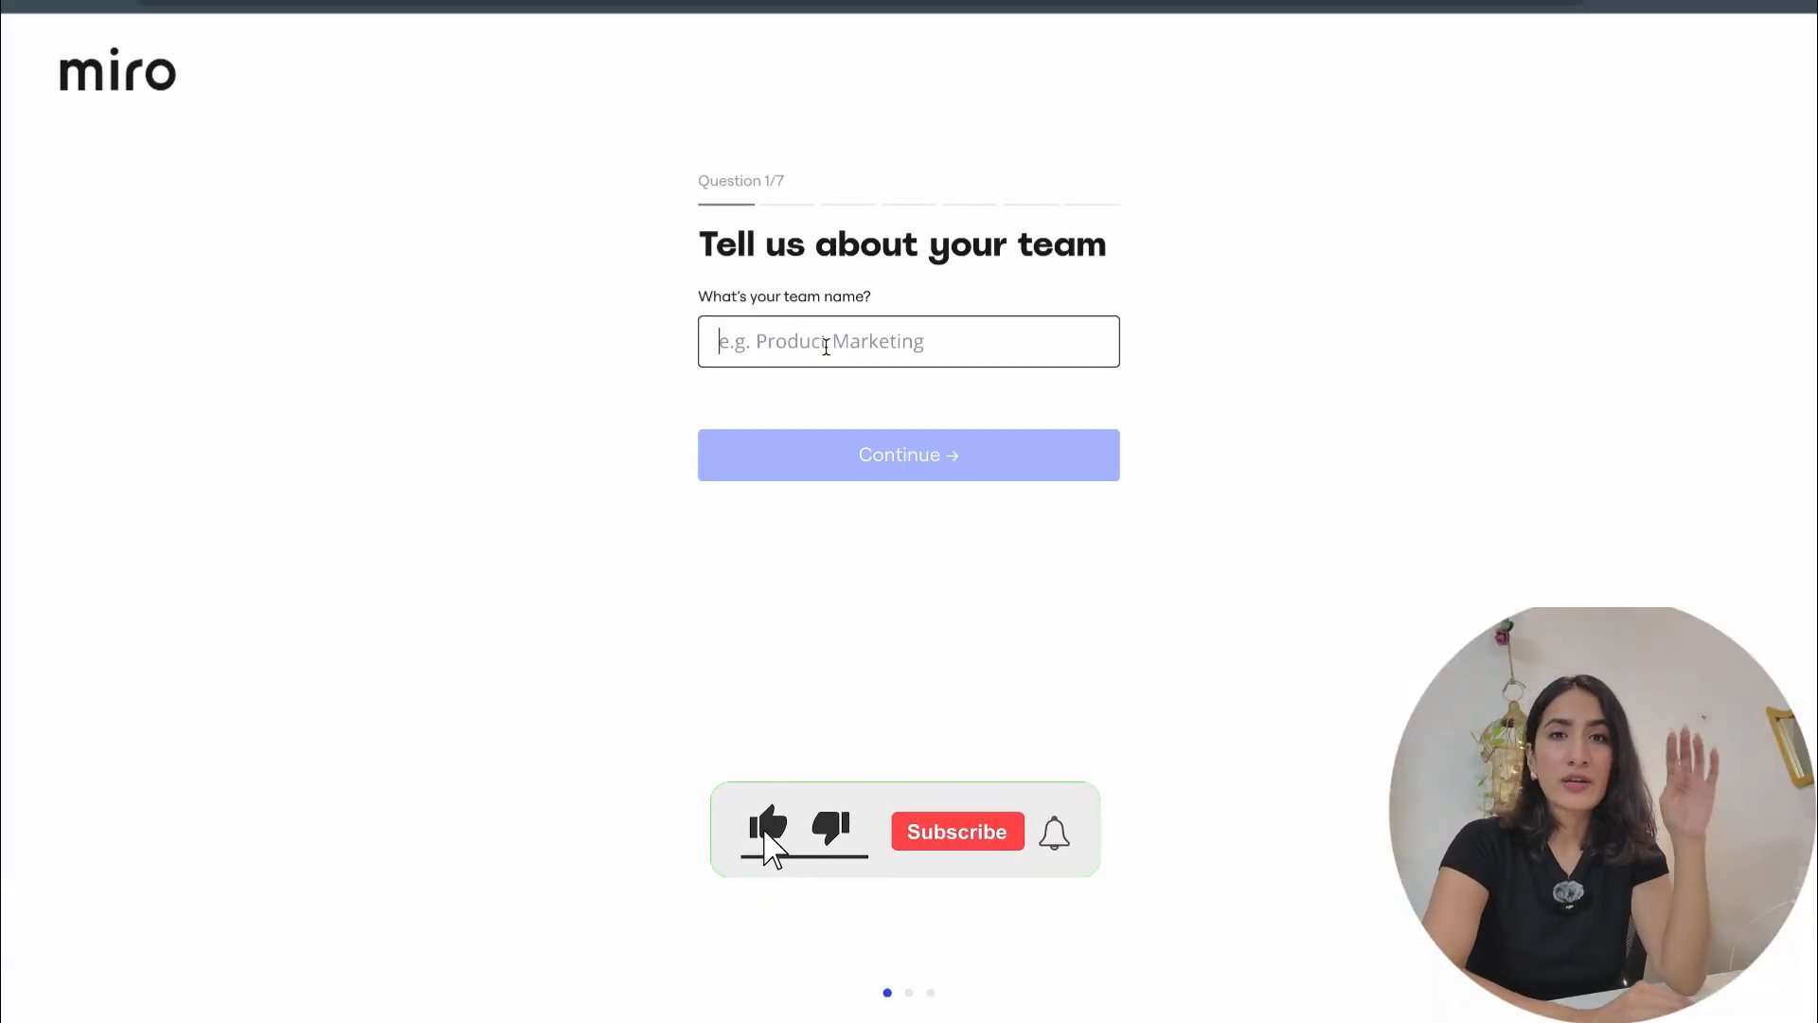
pyautogui.write('Opera')
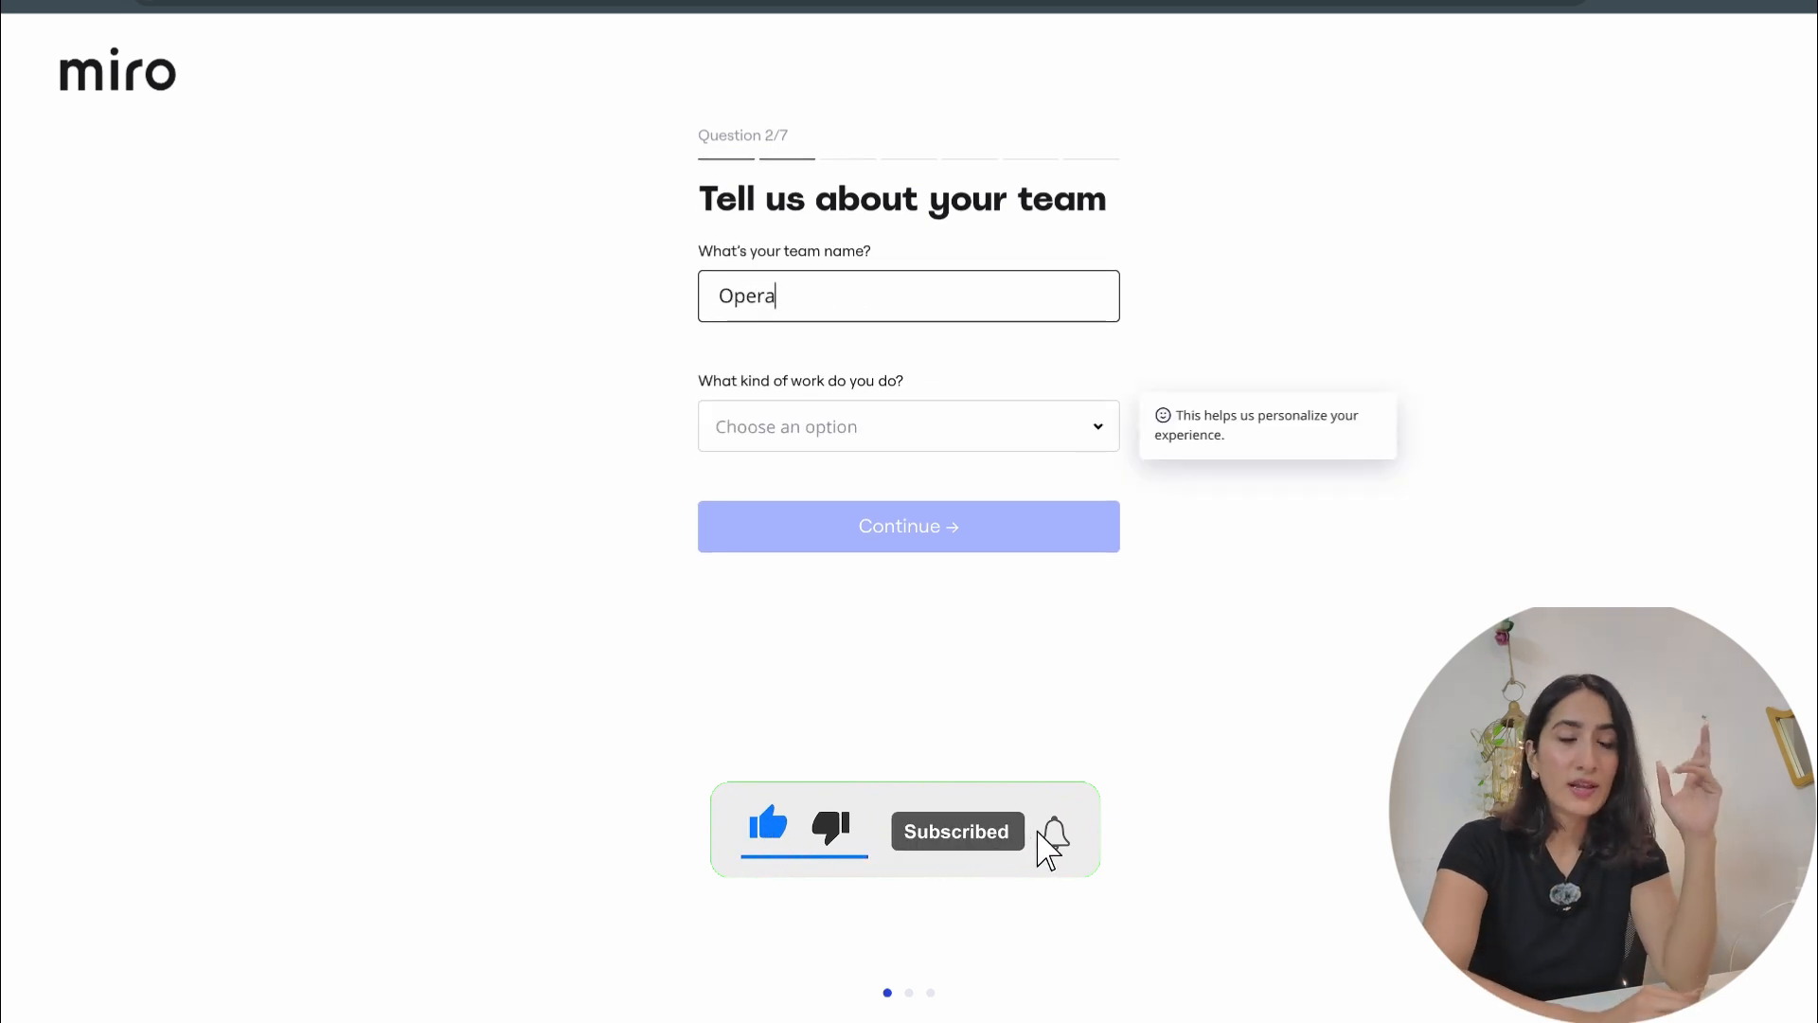
pyautogui.write('tions')
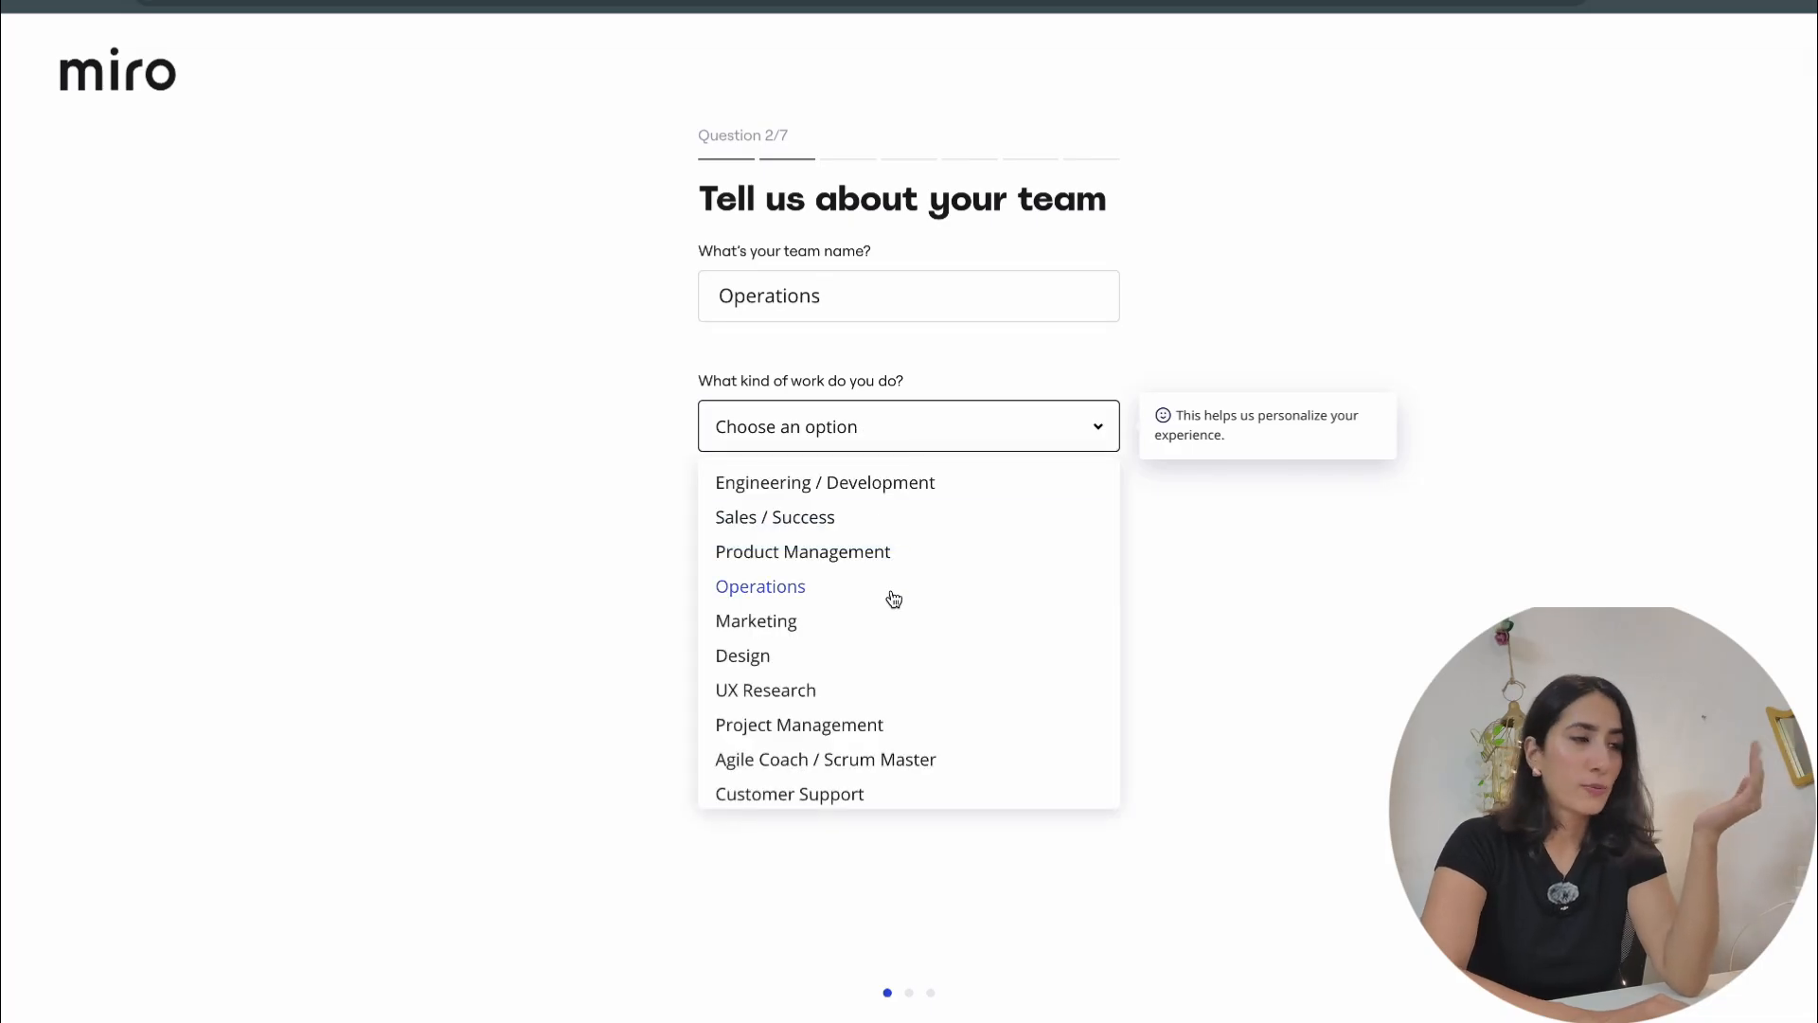
pyautogui.click(760, 585)
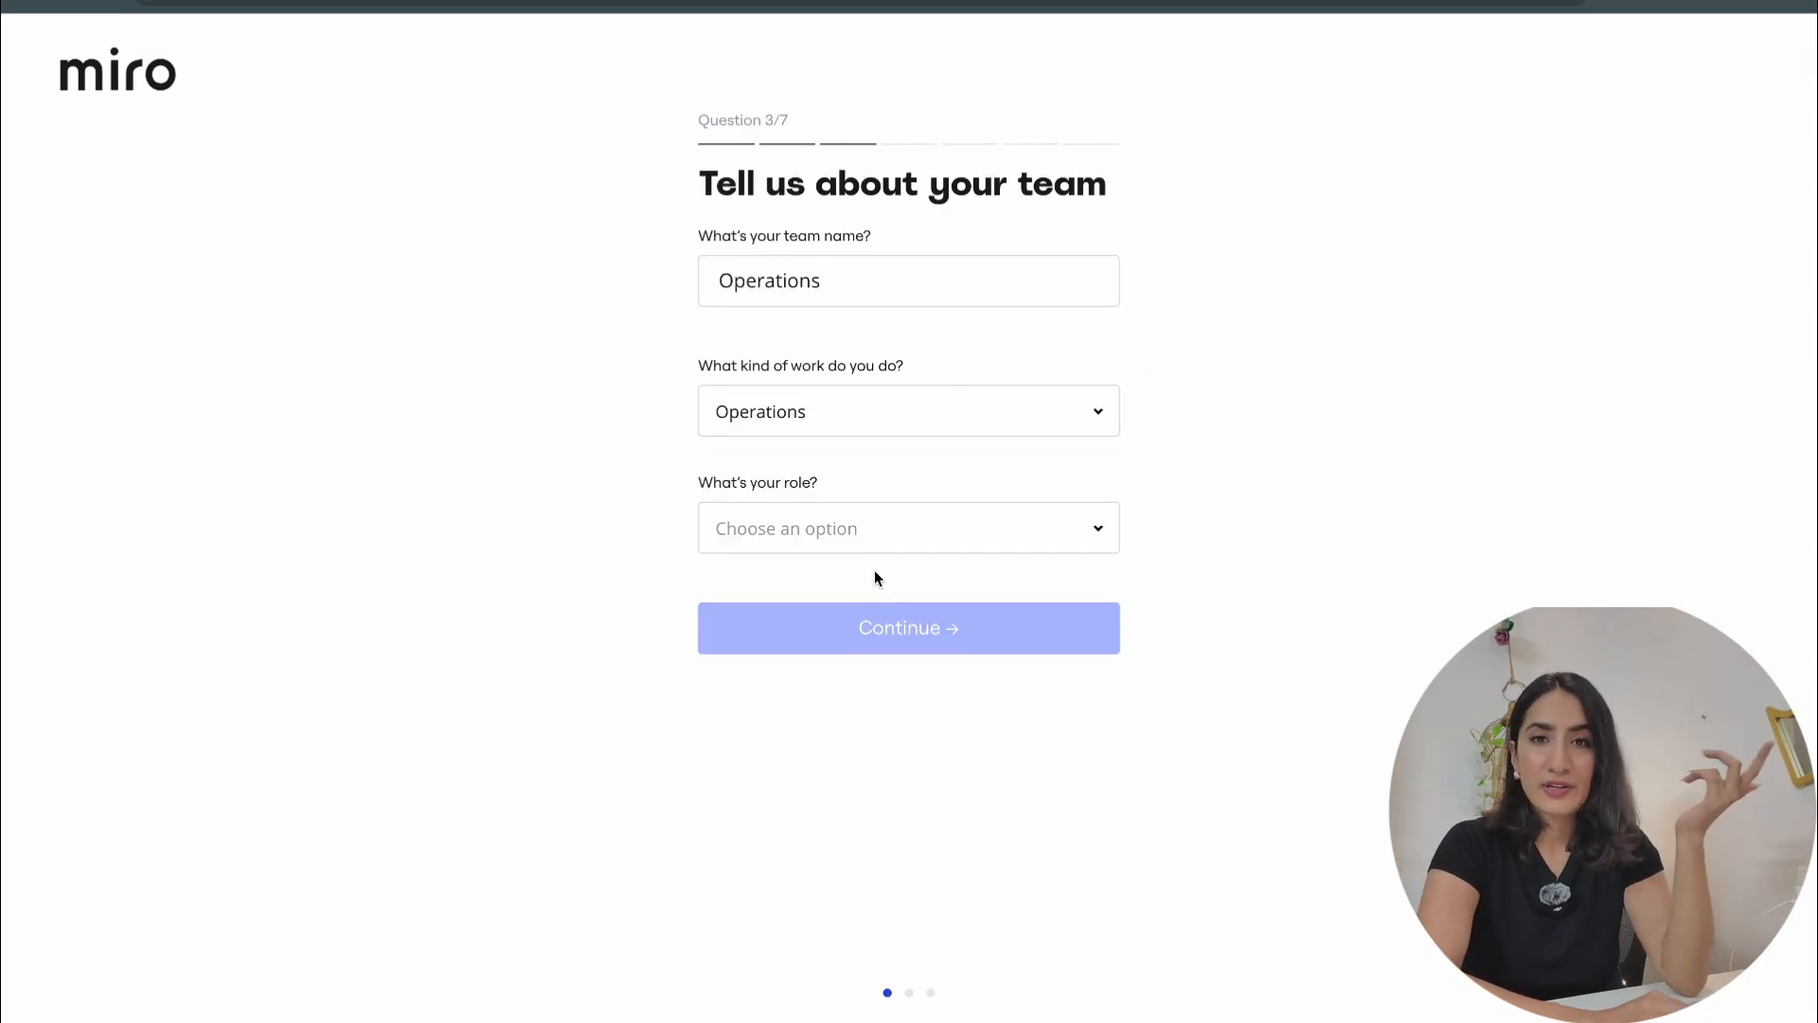
# Answer Team Manager as the role, first-time Miro use, and what Miro will be used for.
pyautogui.click(907, 529)
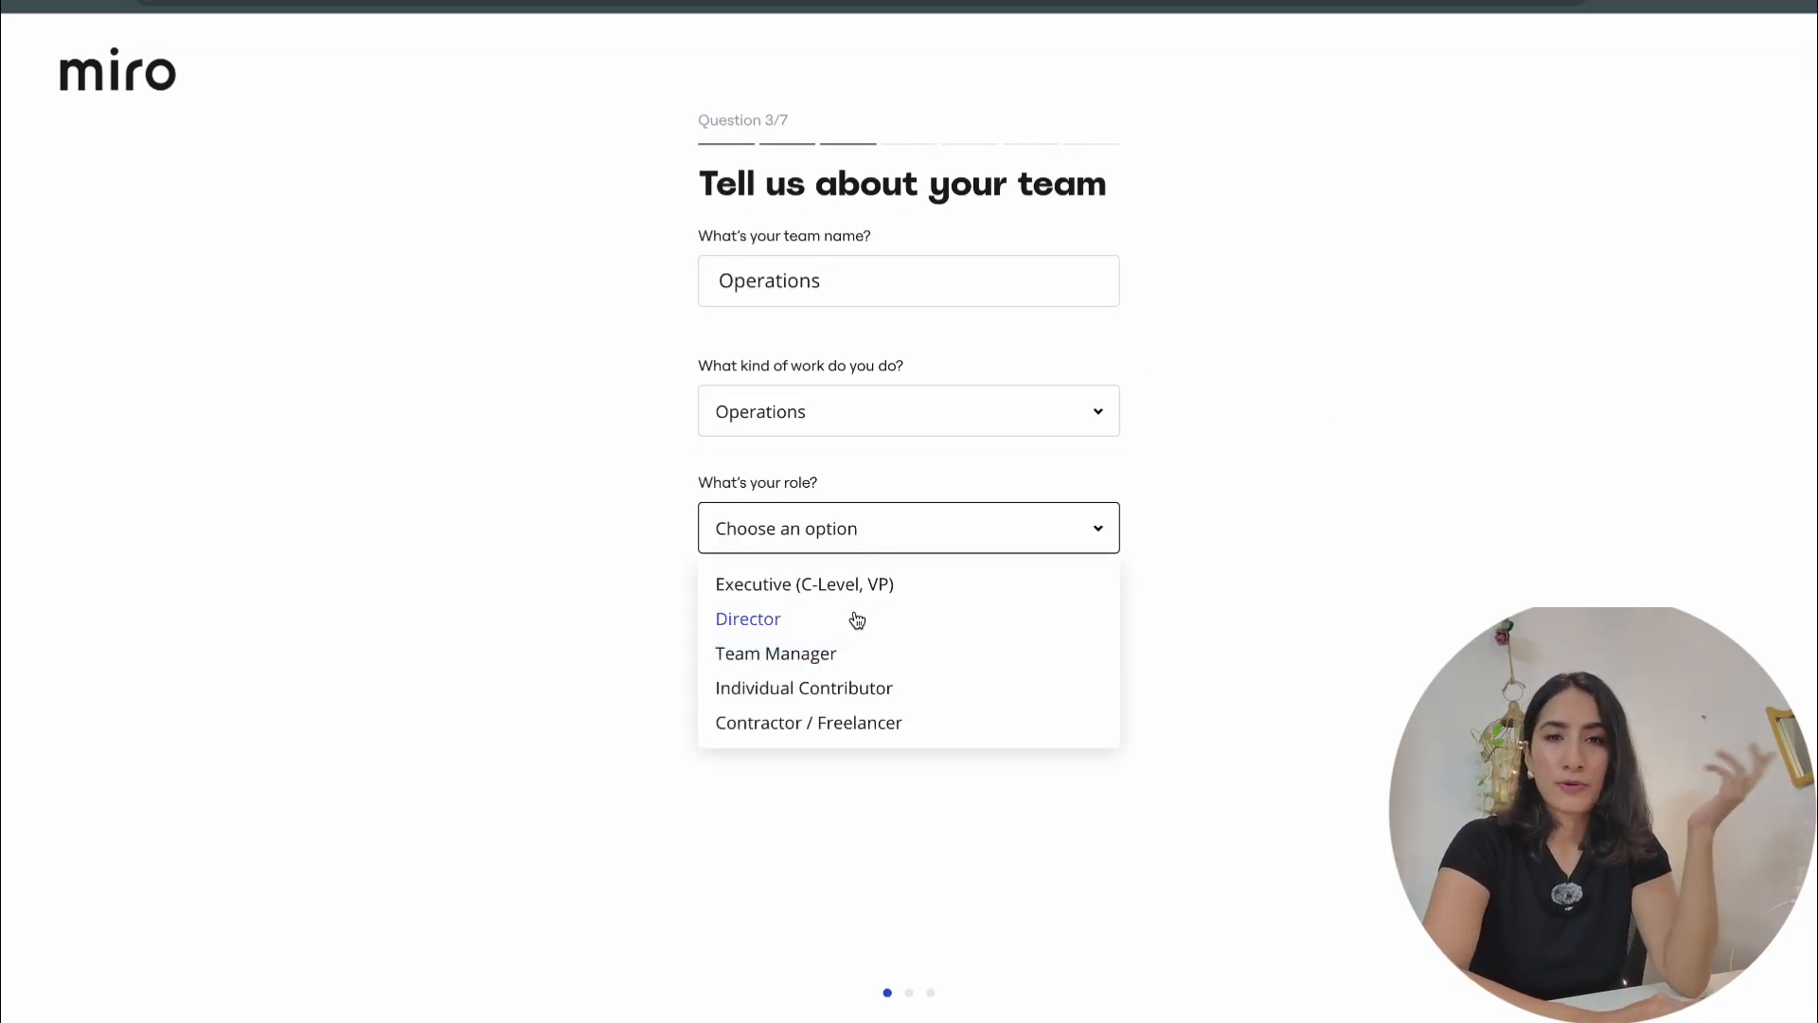
pyautogui.click(775, 654)
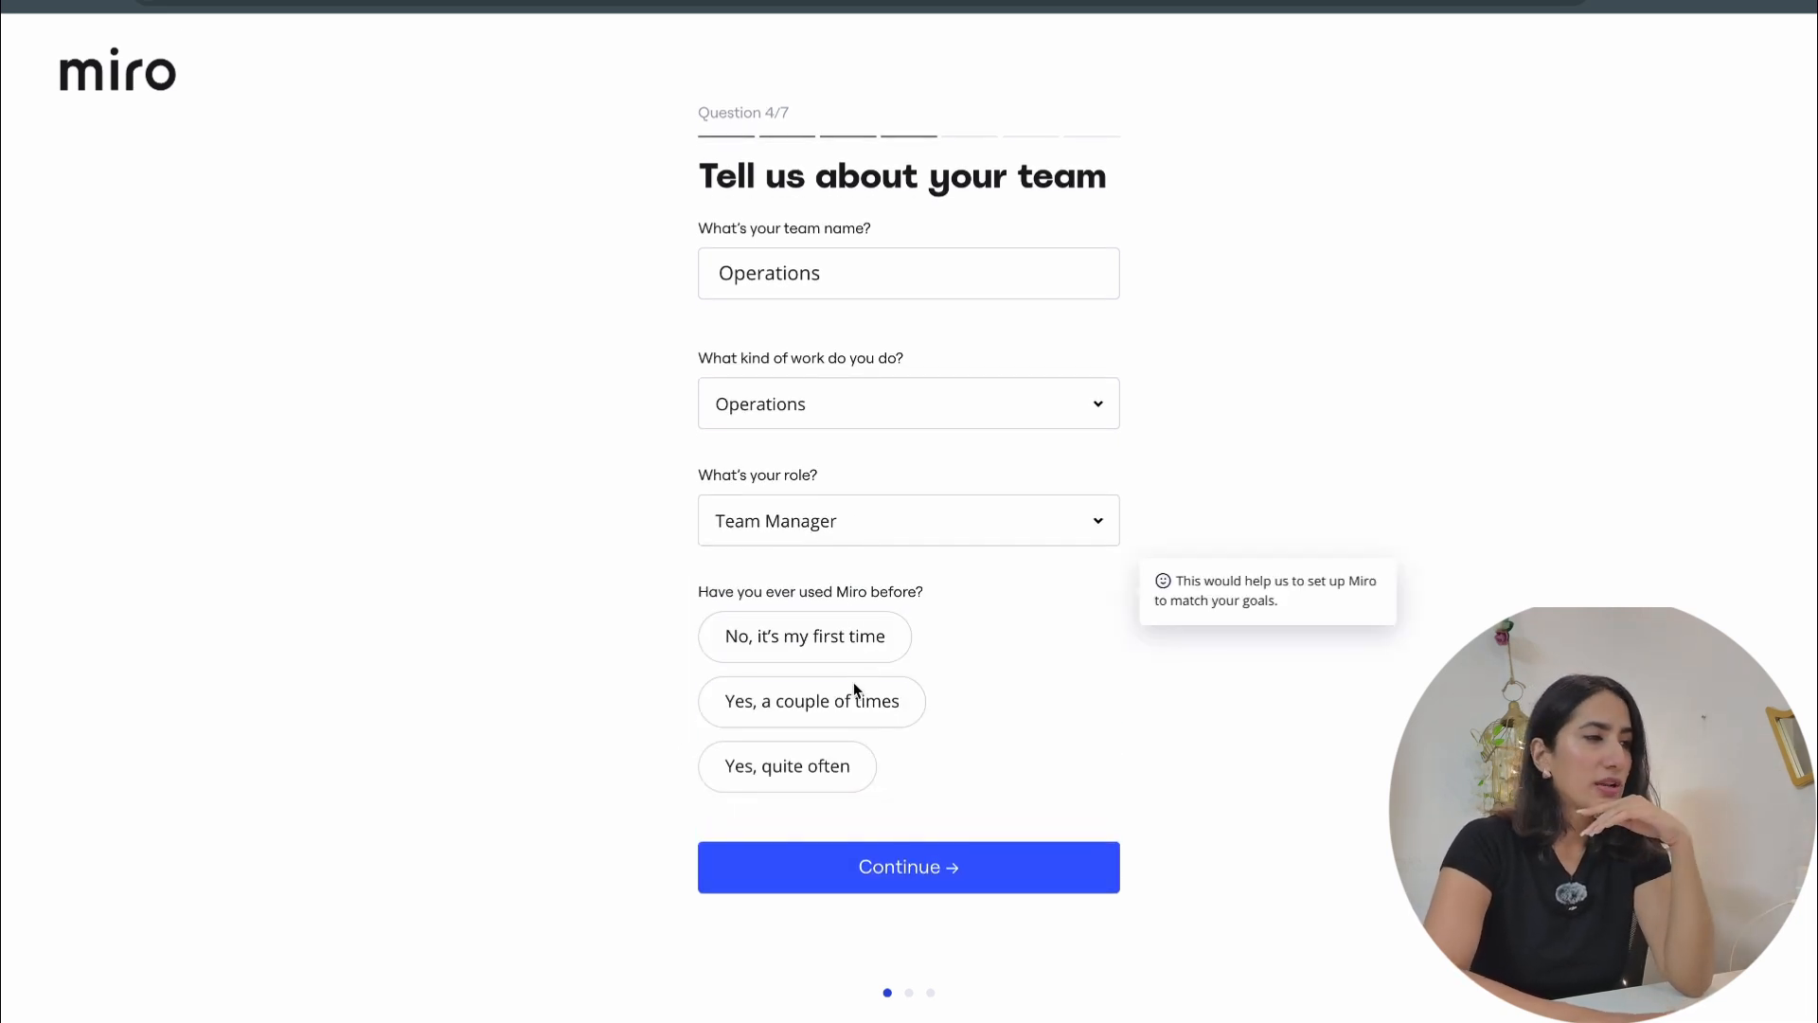
pyautogui.click(803, 637)
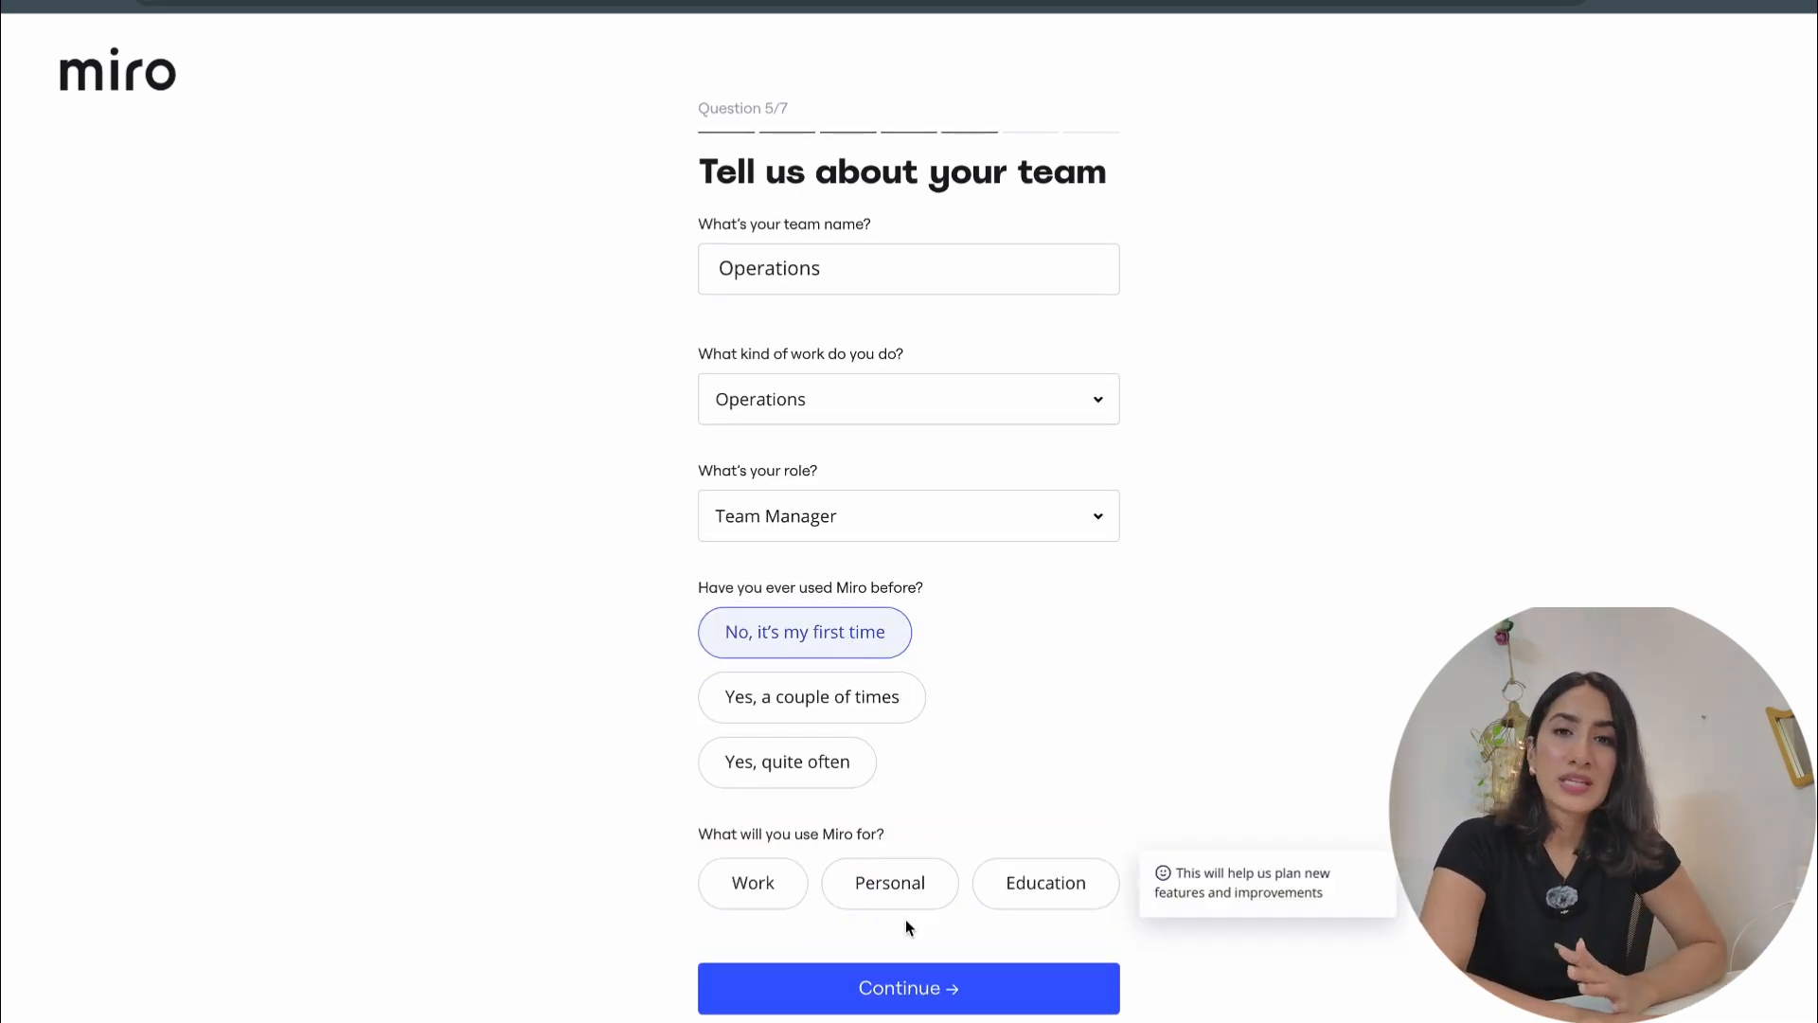
pyautogui.click(907, 987)
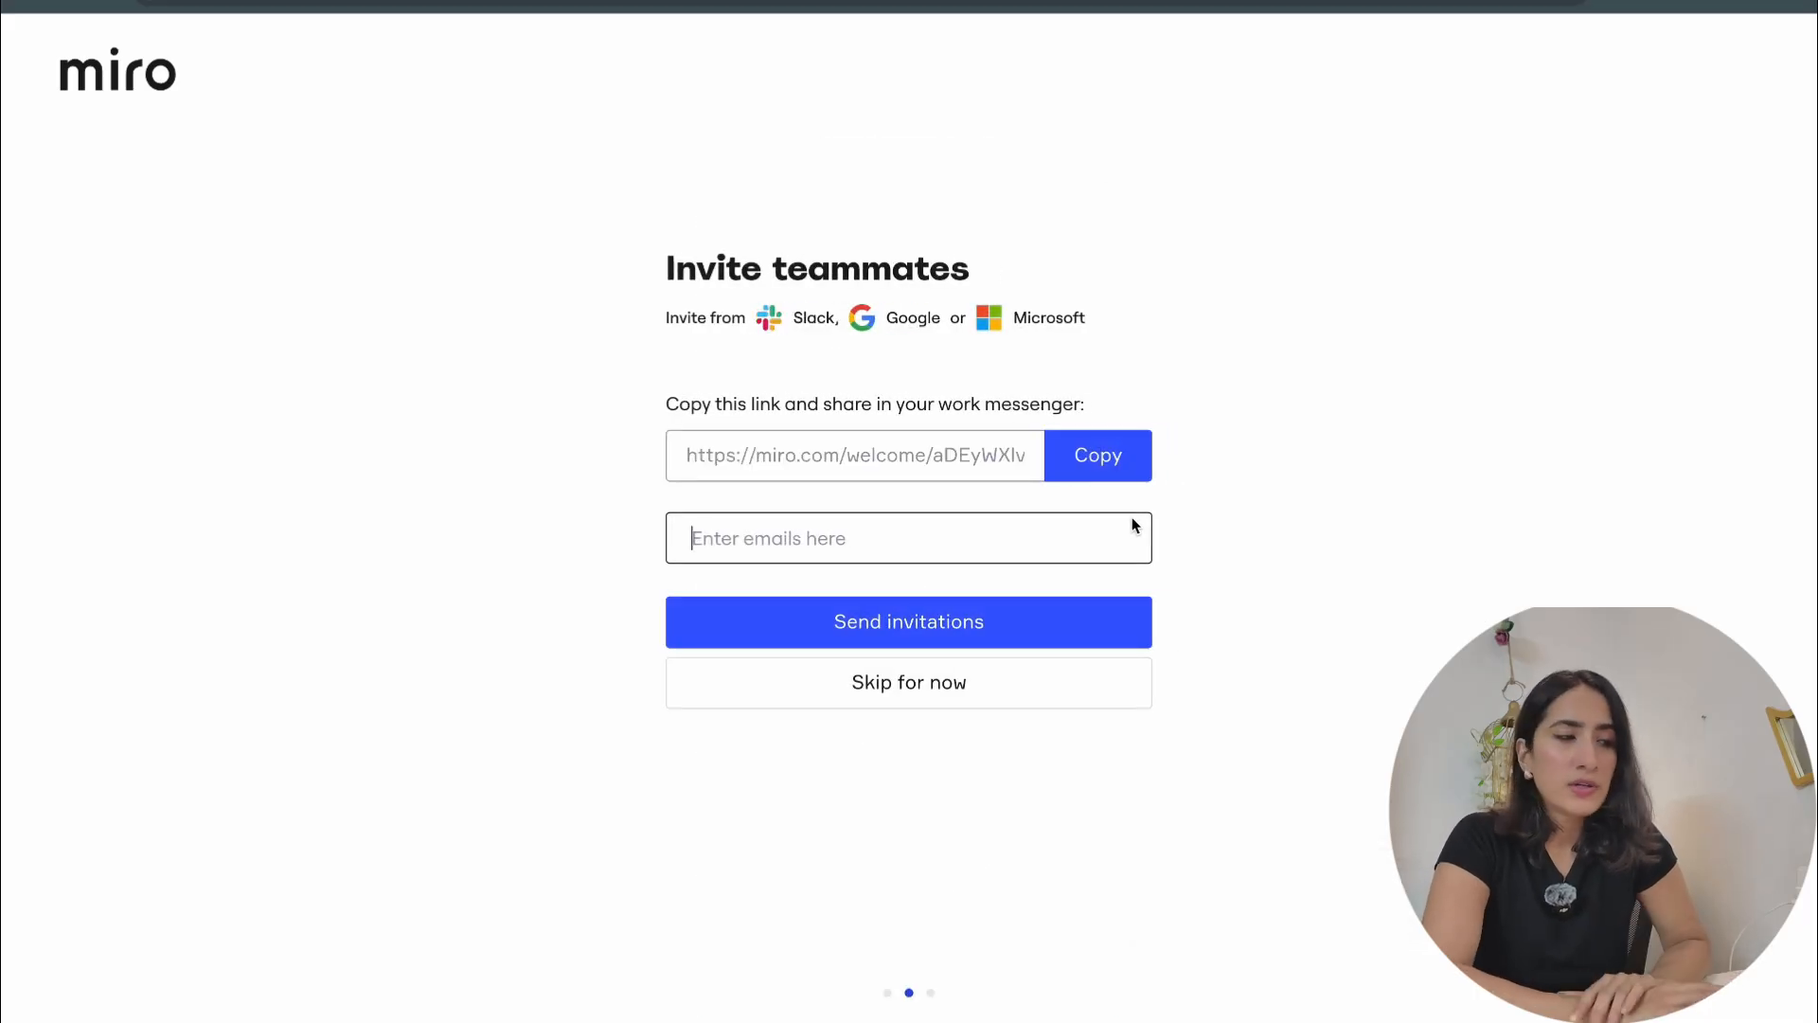
pyautogui.moveTo(907, 682)
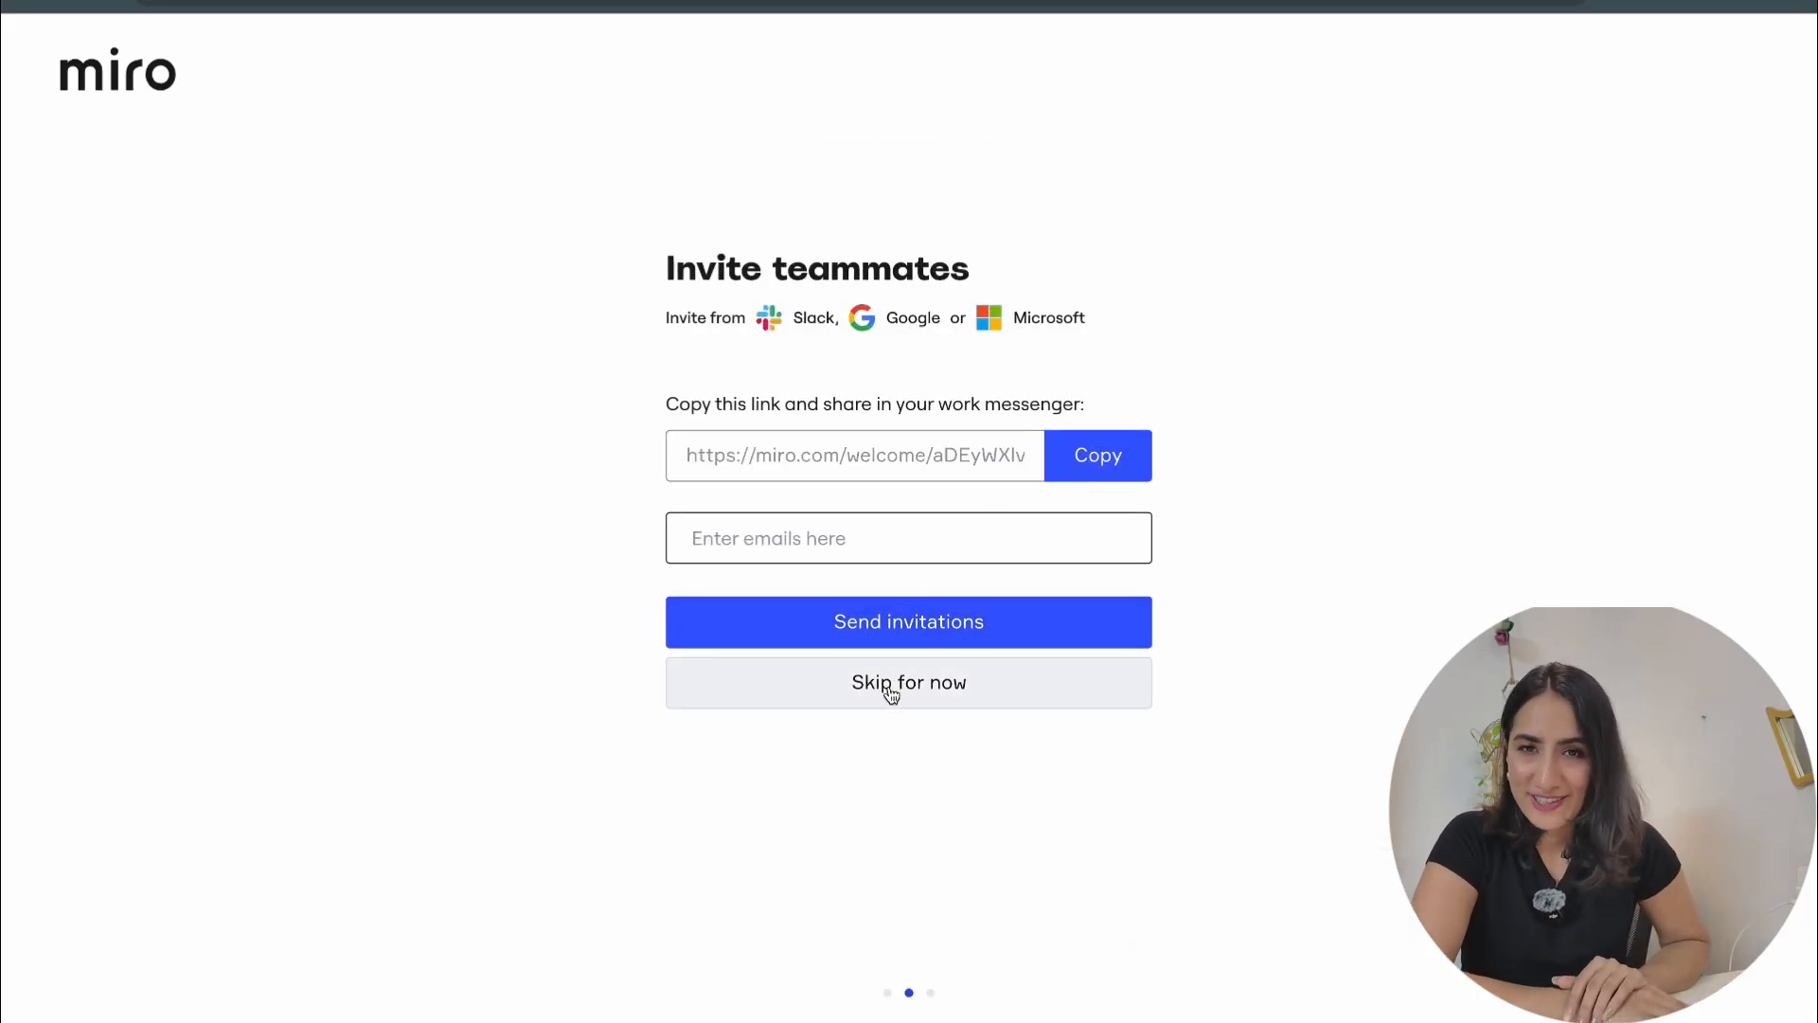
# Skip inviting teammates, select the Operations team and browse the other available teams.
pyautogui.click(907, 681)
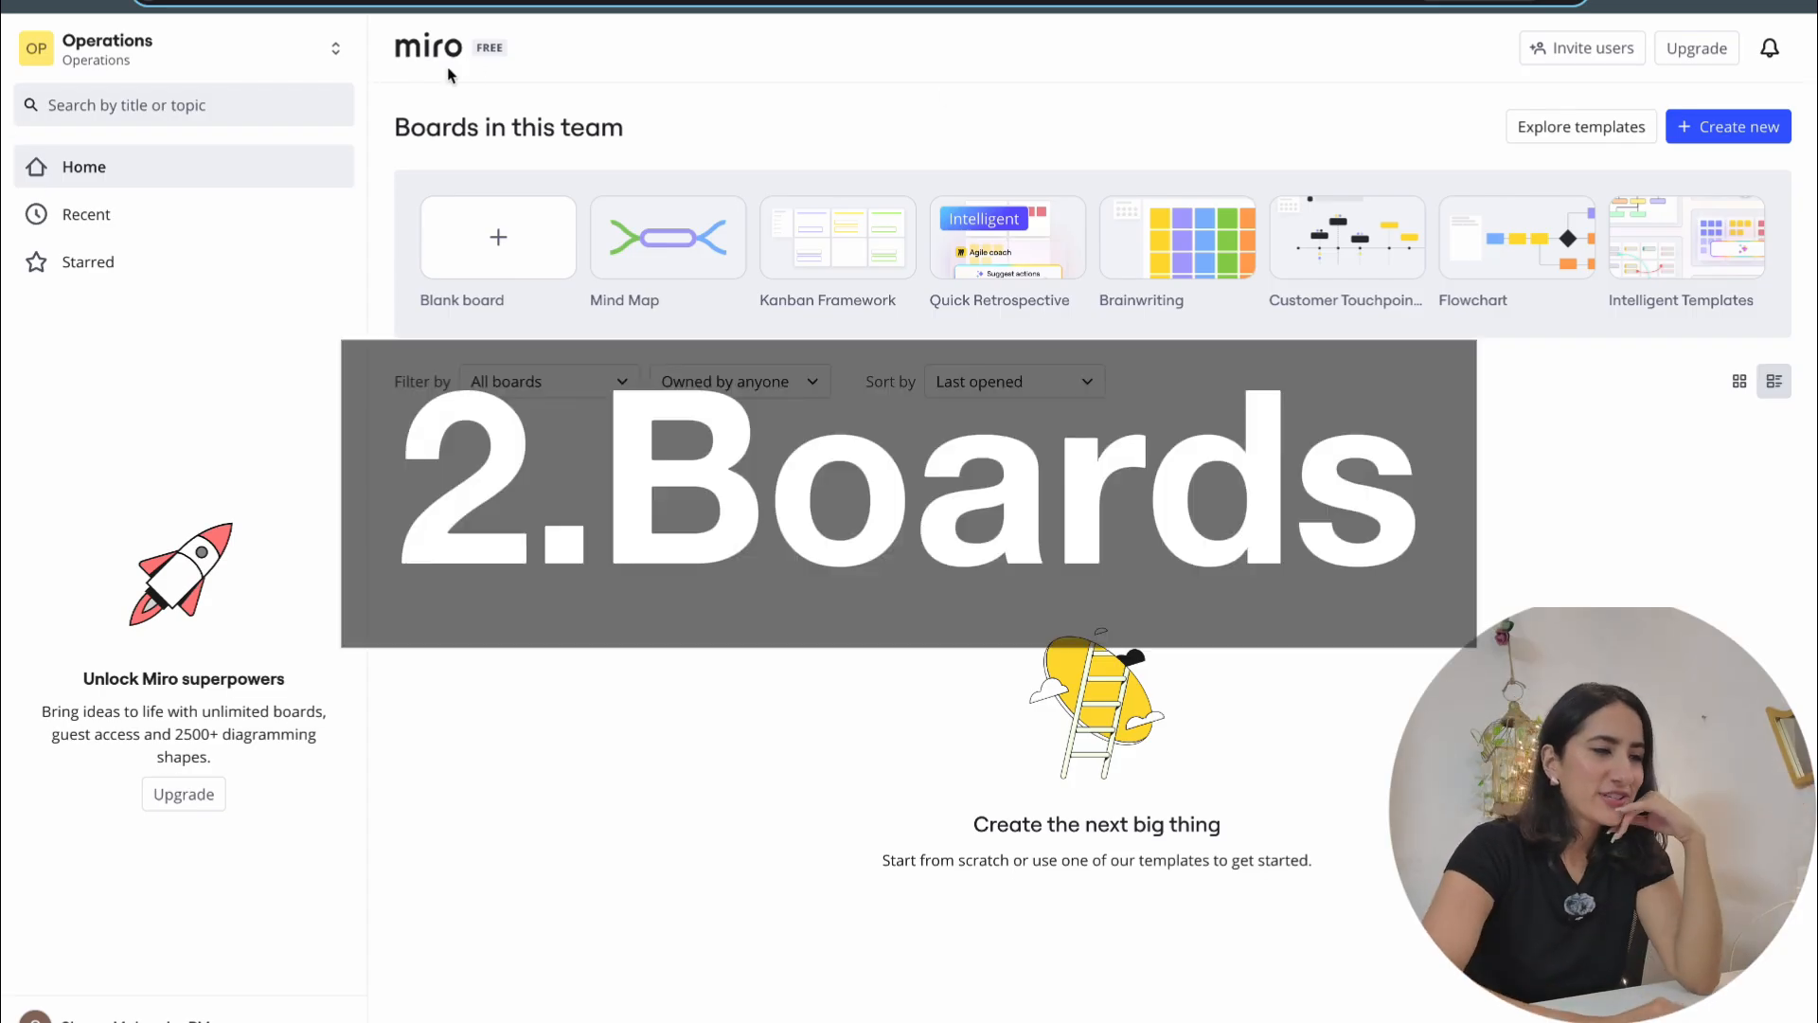
pyautogui.click(335, 50)
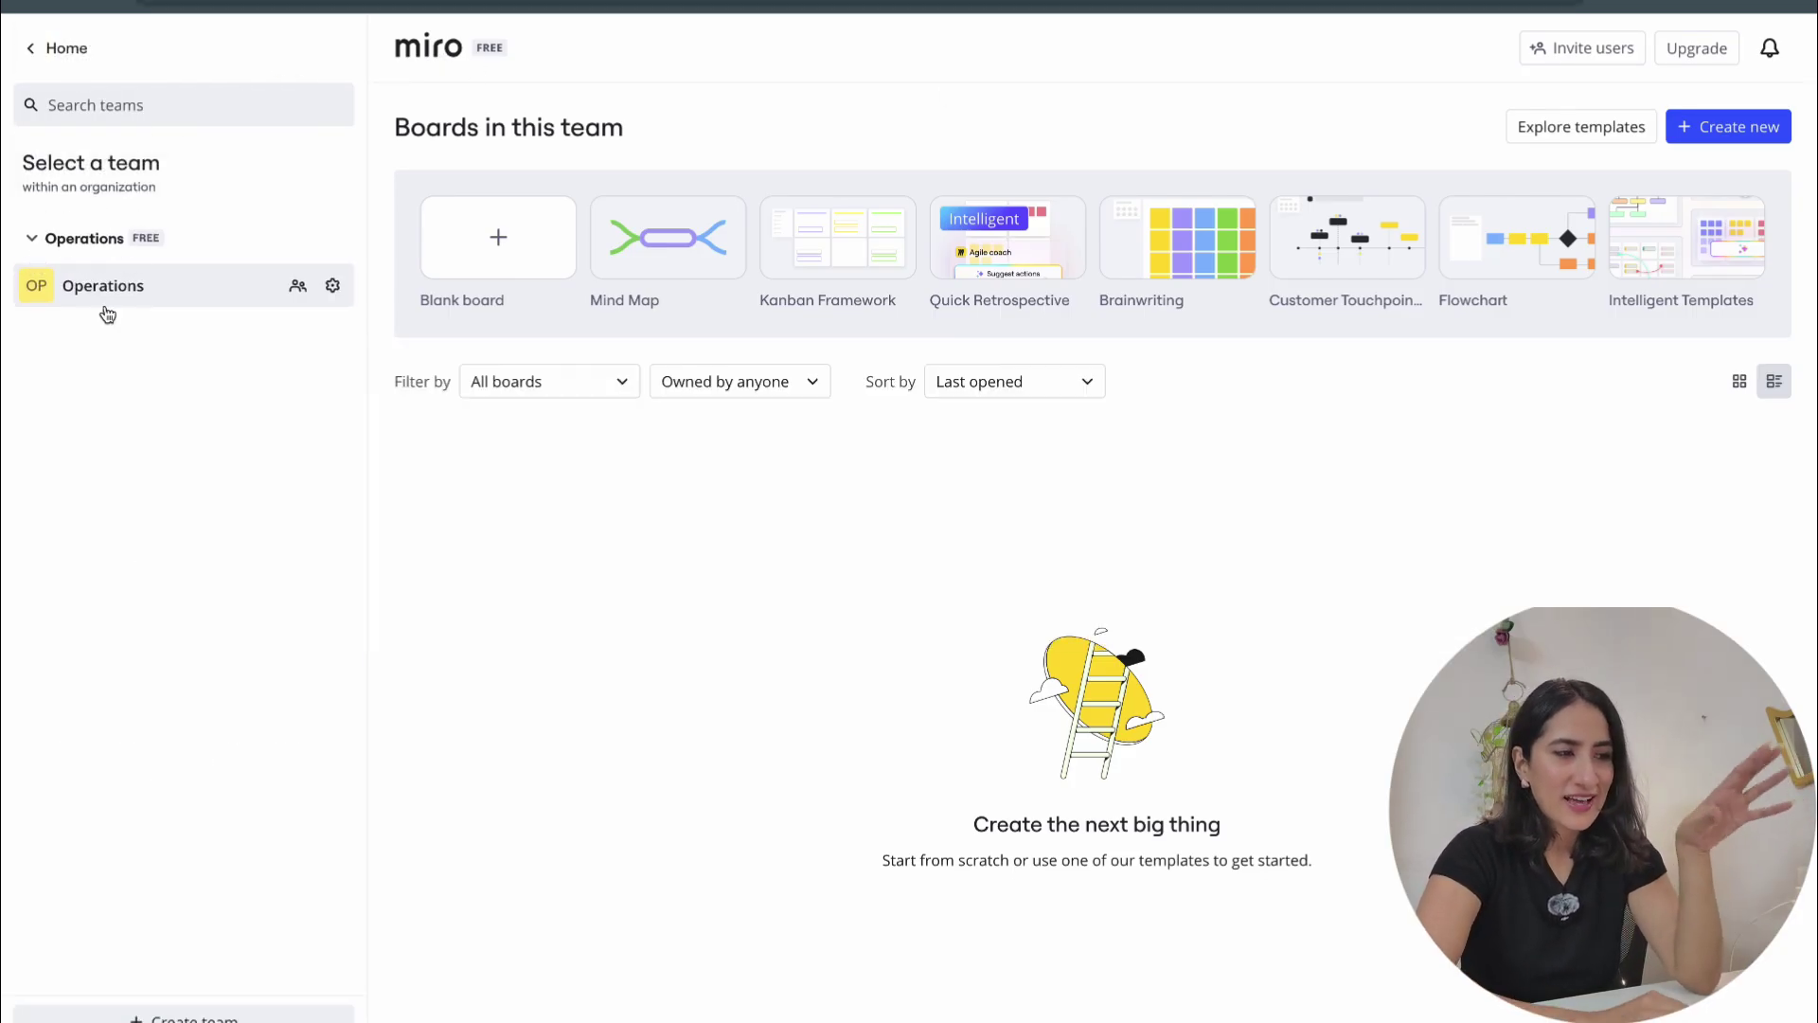
pyautogui.click(102, 286)
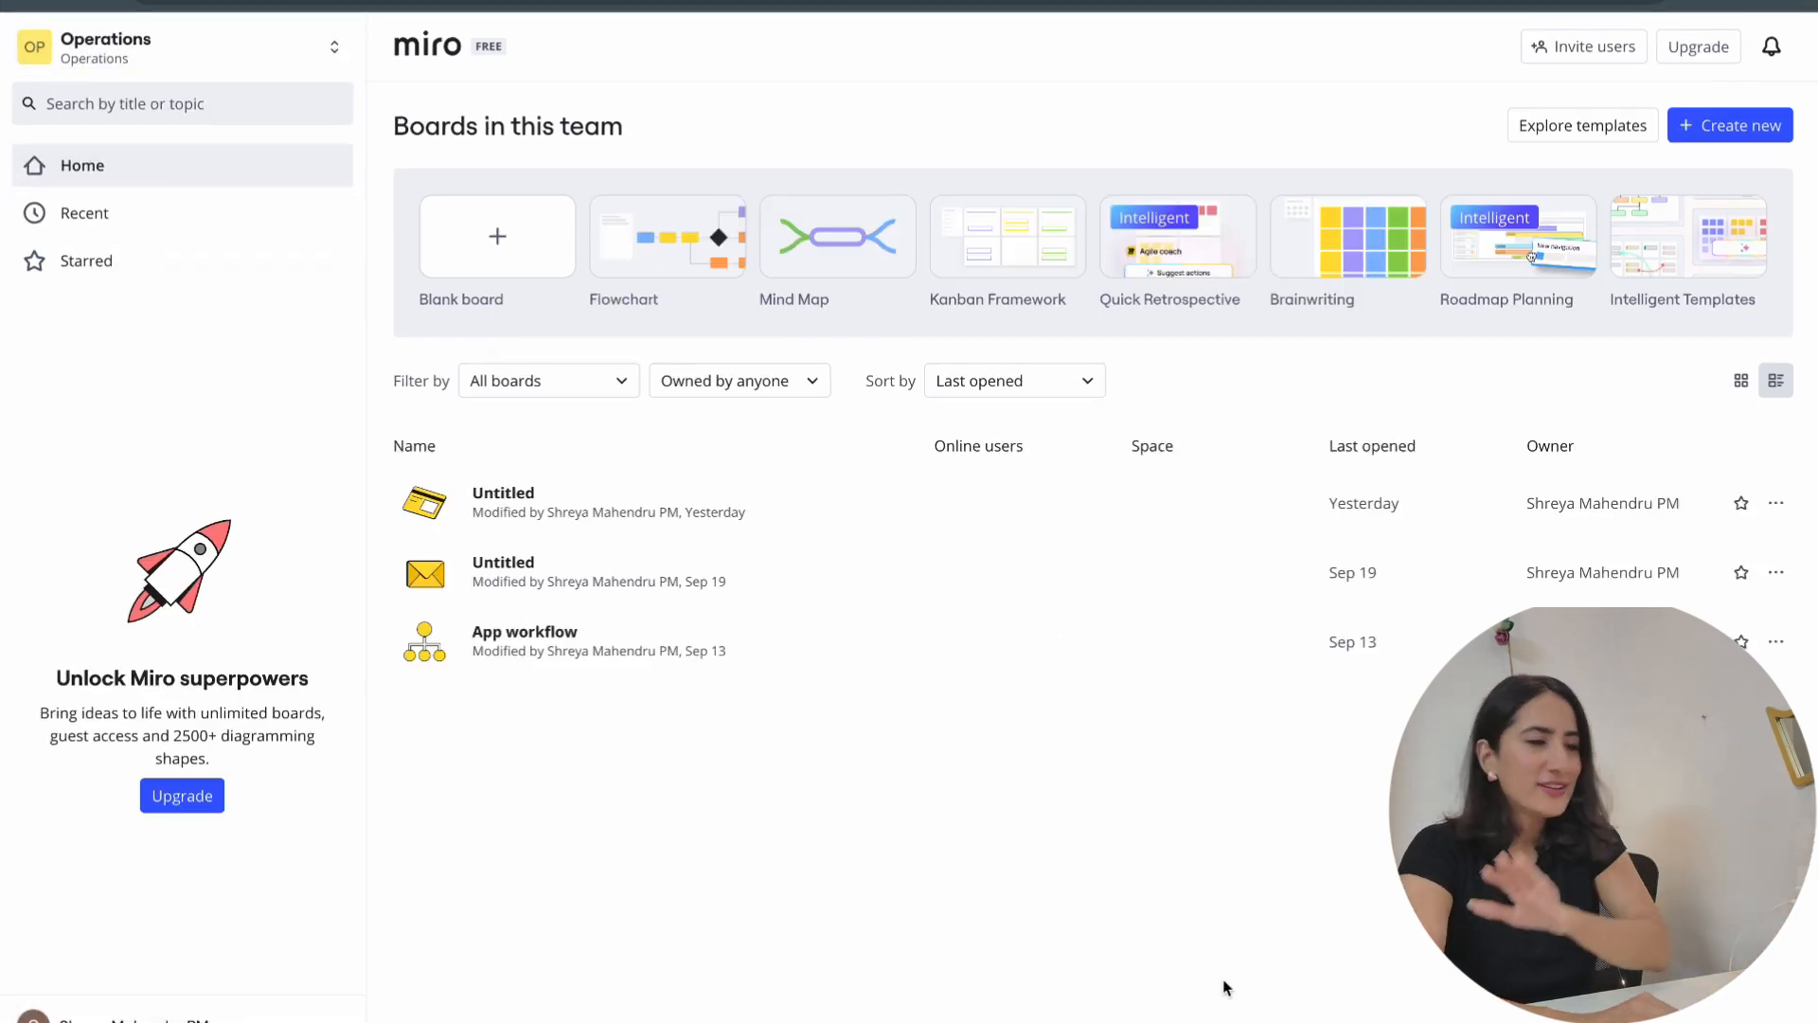
pyautogui.click(333, 48)
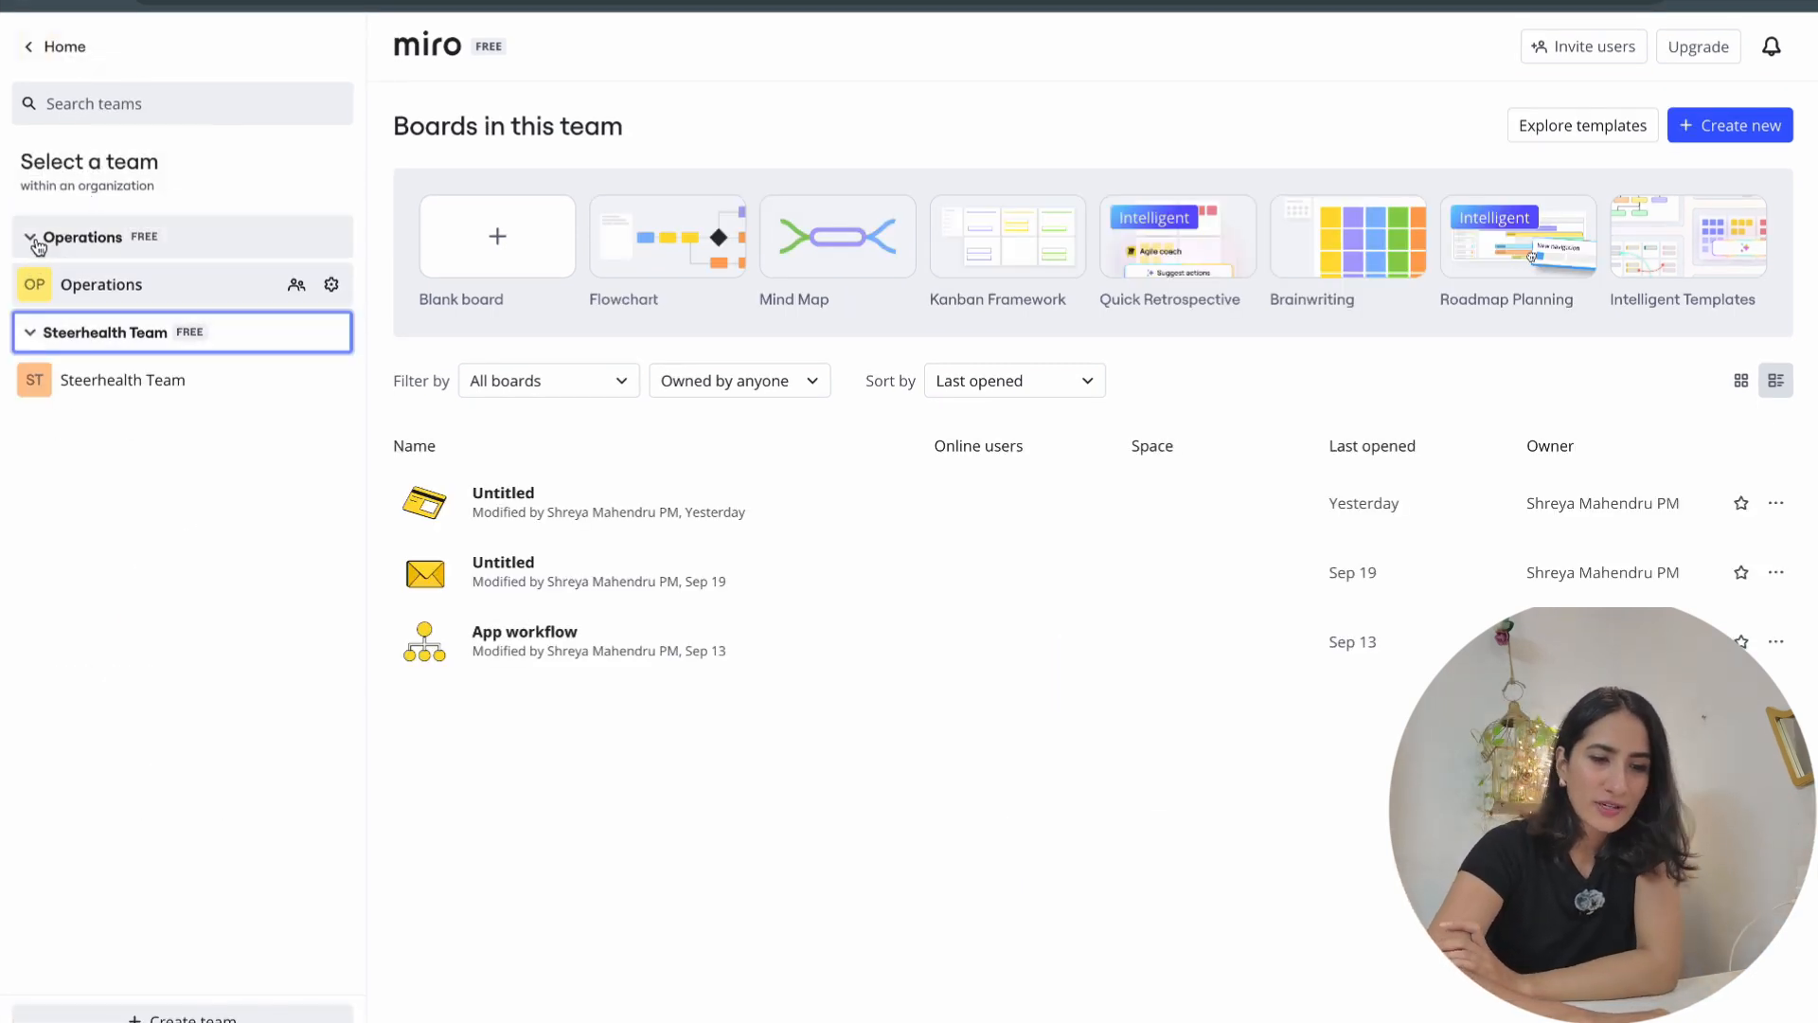
pyautogui.click(503, 503)
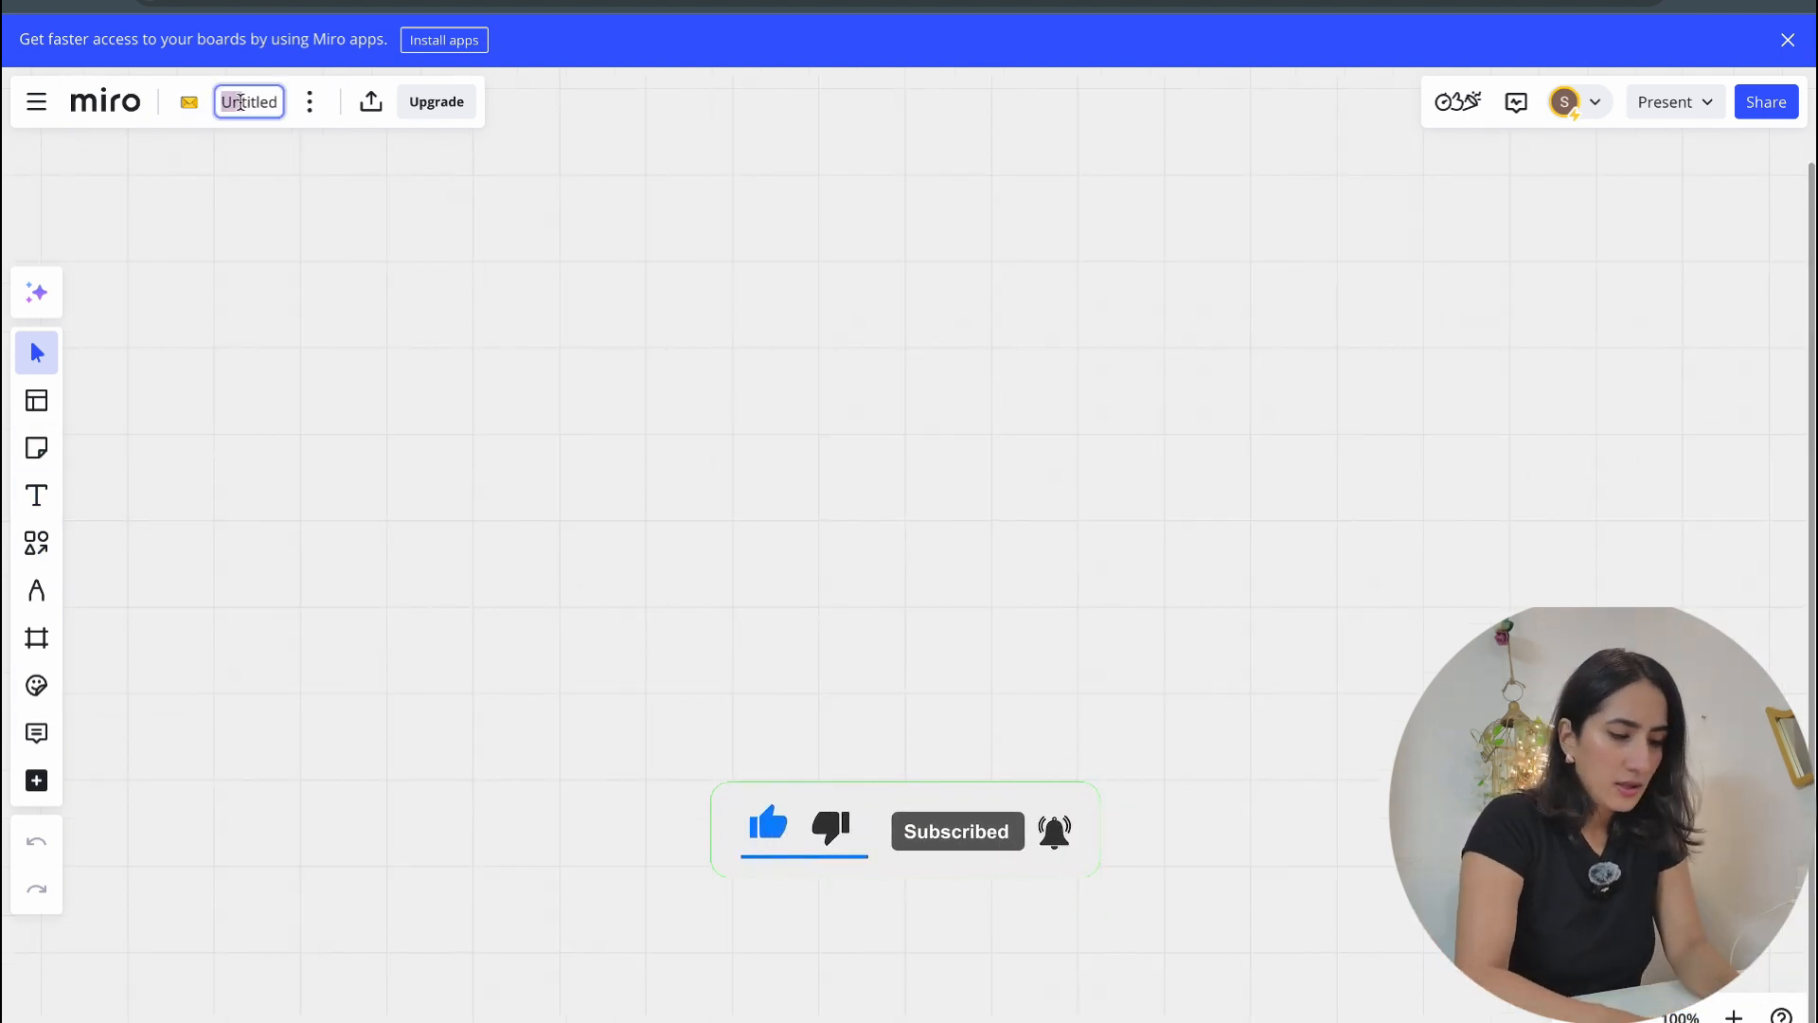
# Rename the board to App workflow and bring up the board templates gallery.
pyautogui.write('Learn PM')
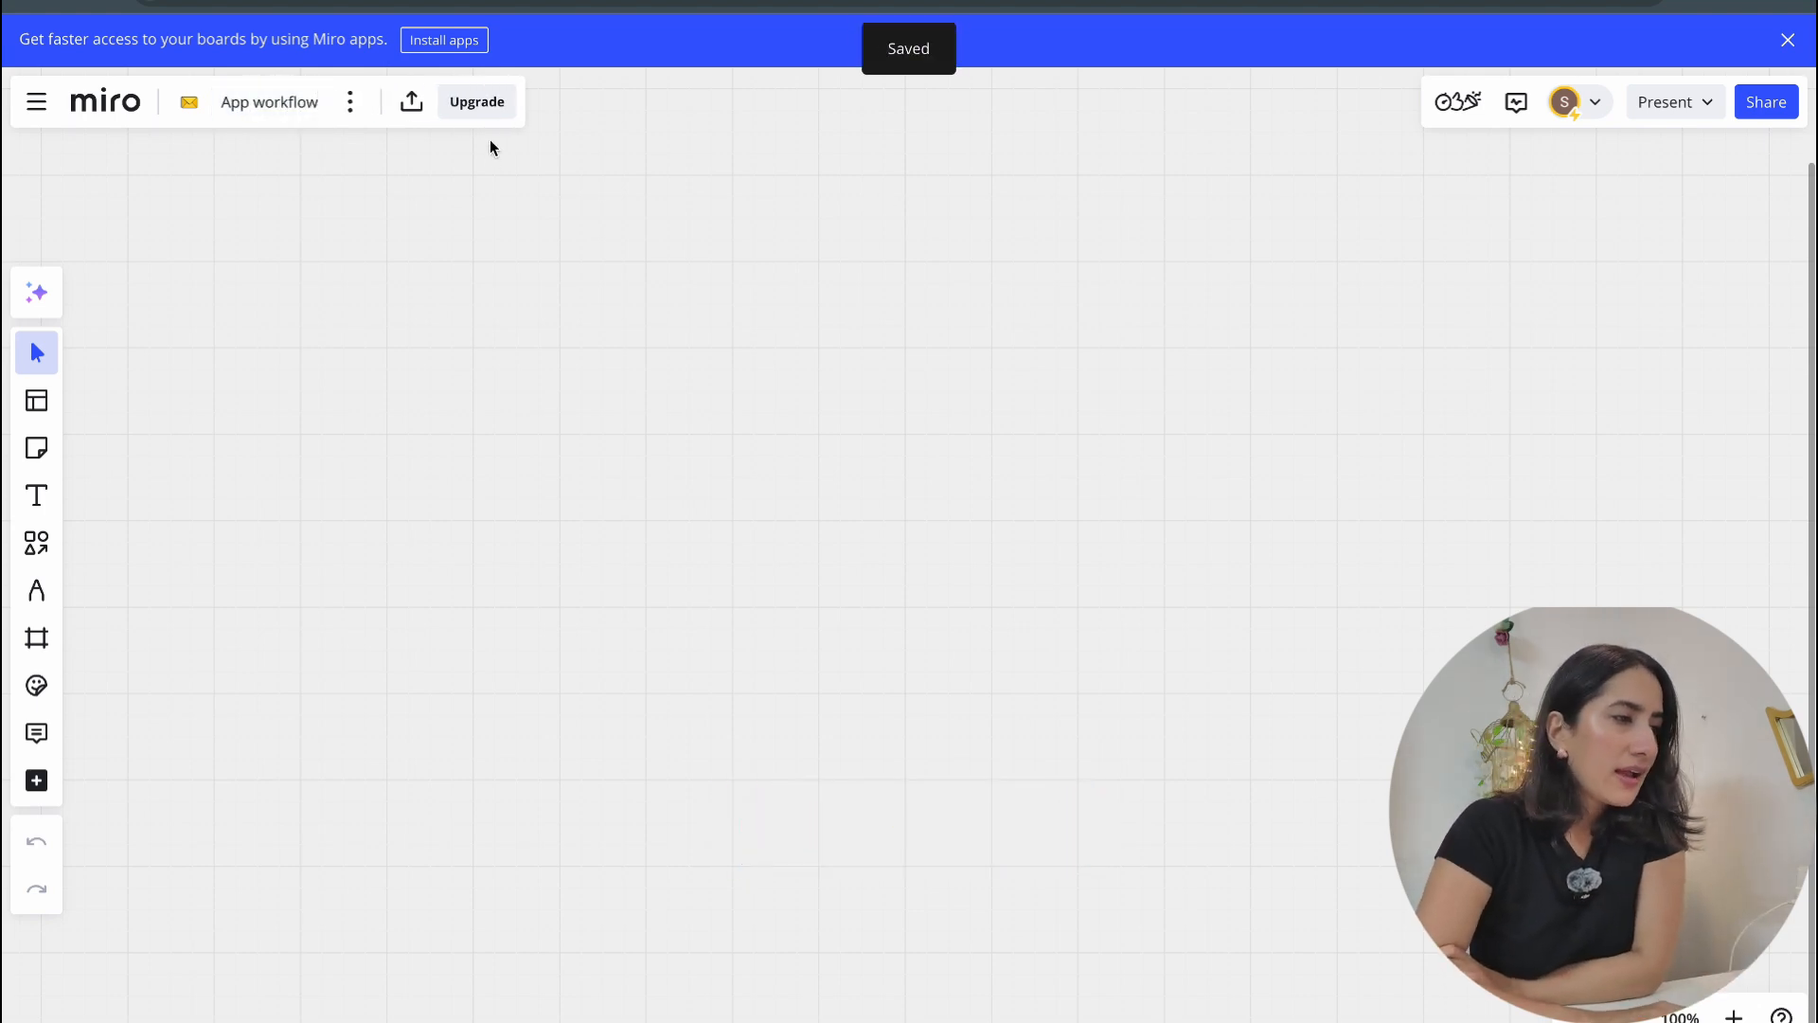
pyautogui.click(350, 100)
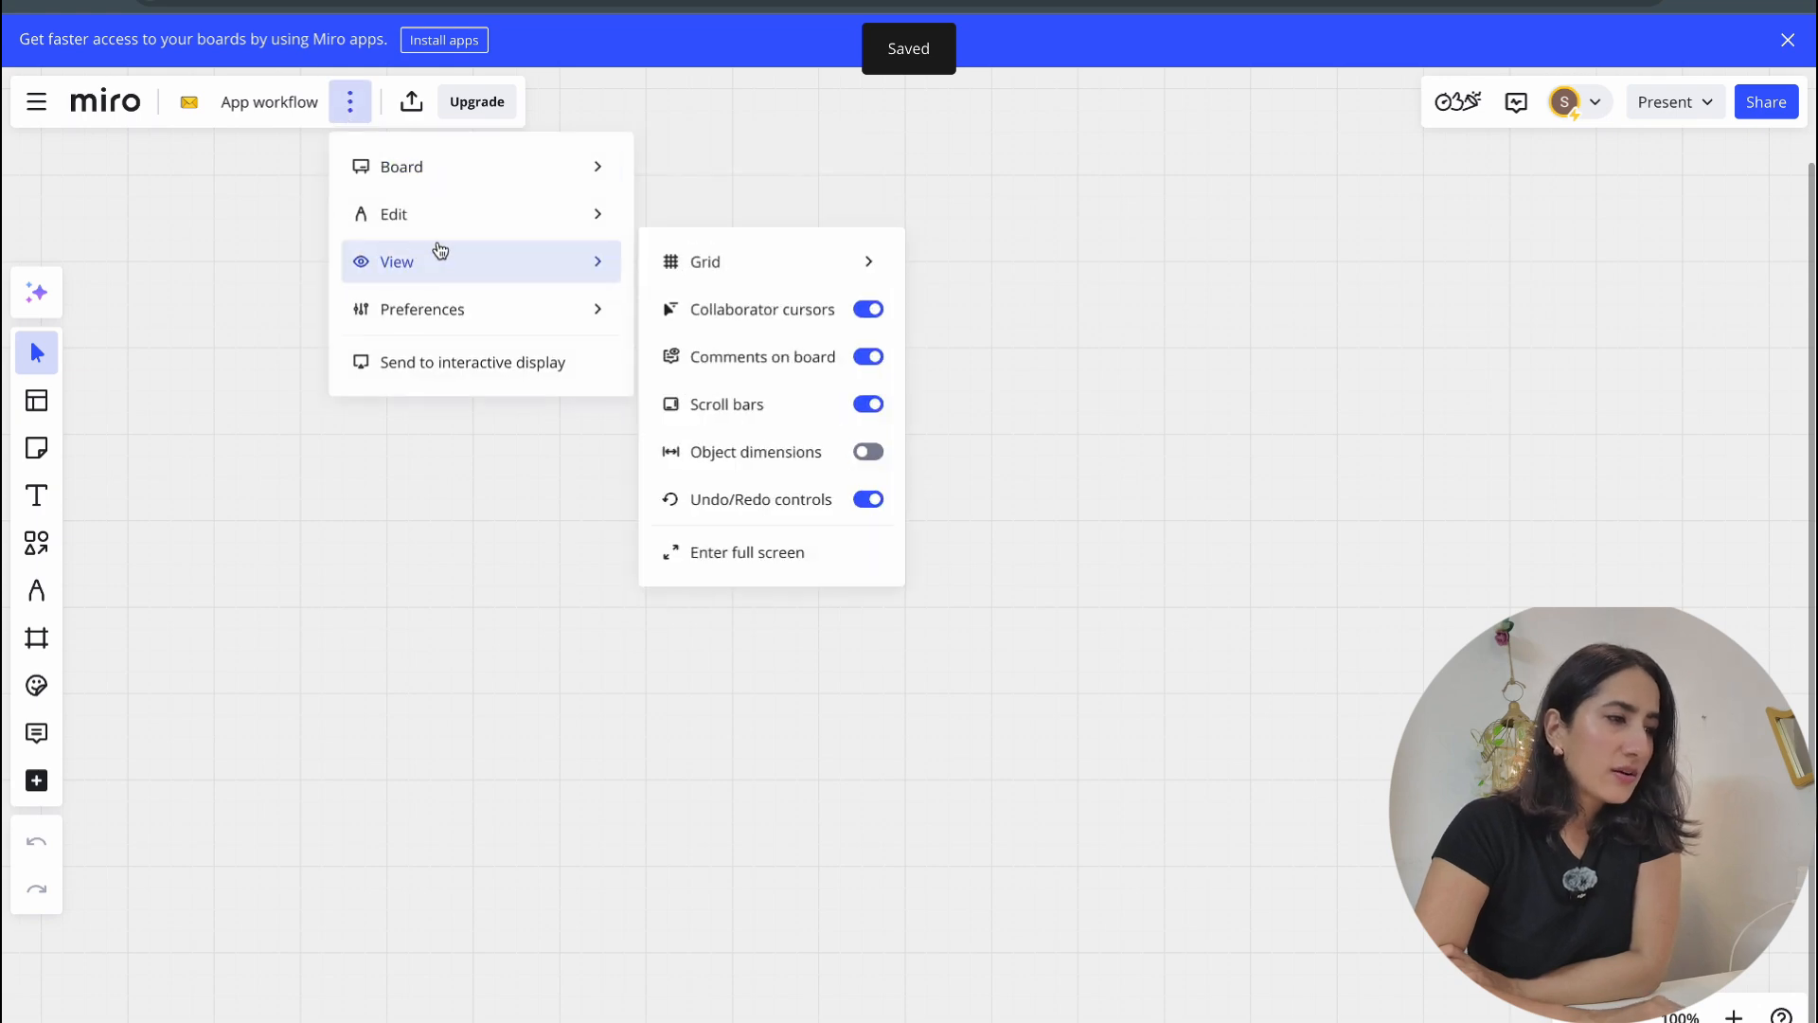
pyautogui.moveTo(556, 281)
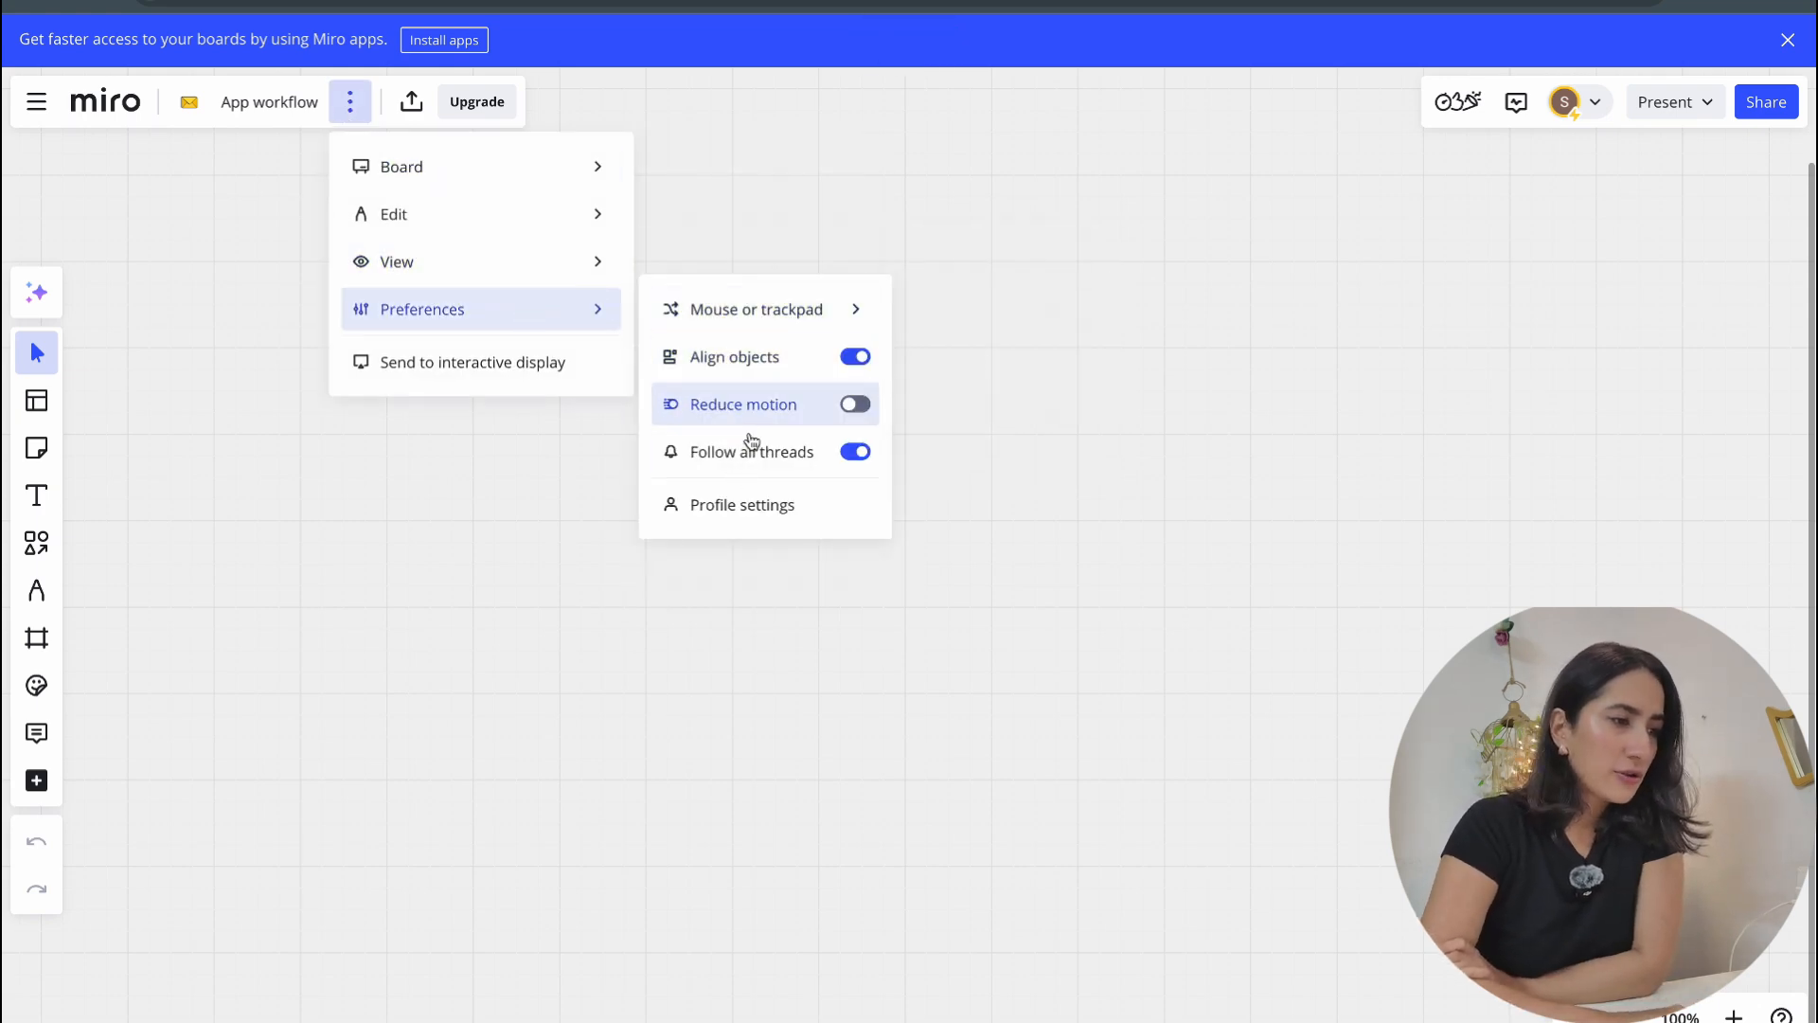
pyautogui.click(1250, 182)
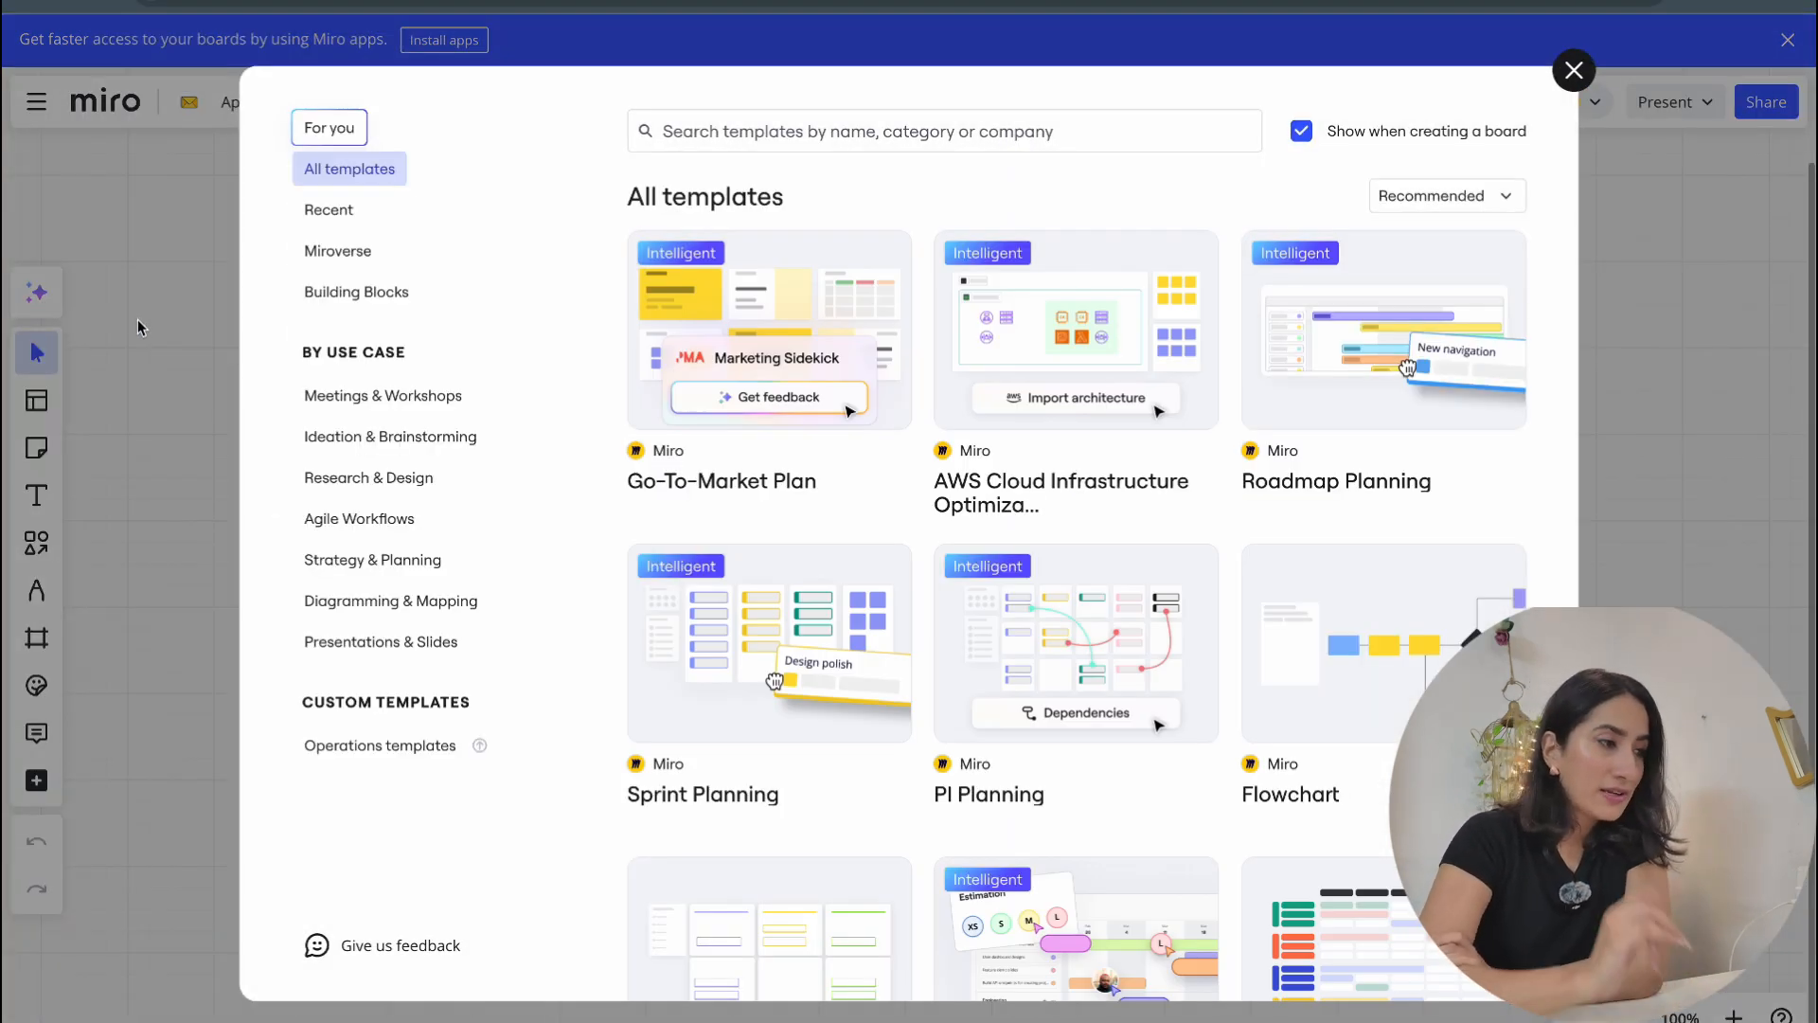
# Close the templates, add a yellow sticky note and an empty text box below it.
pyautogui.click(1574, 70)
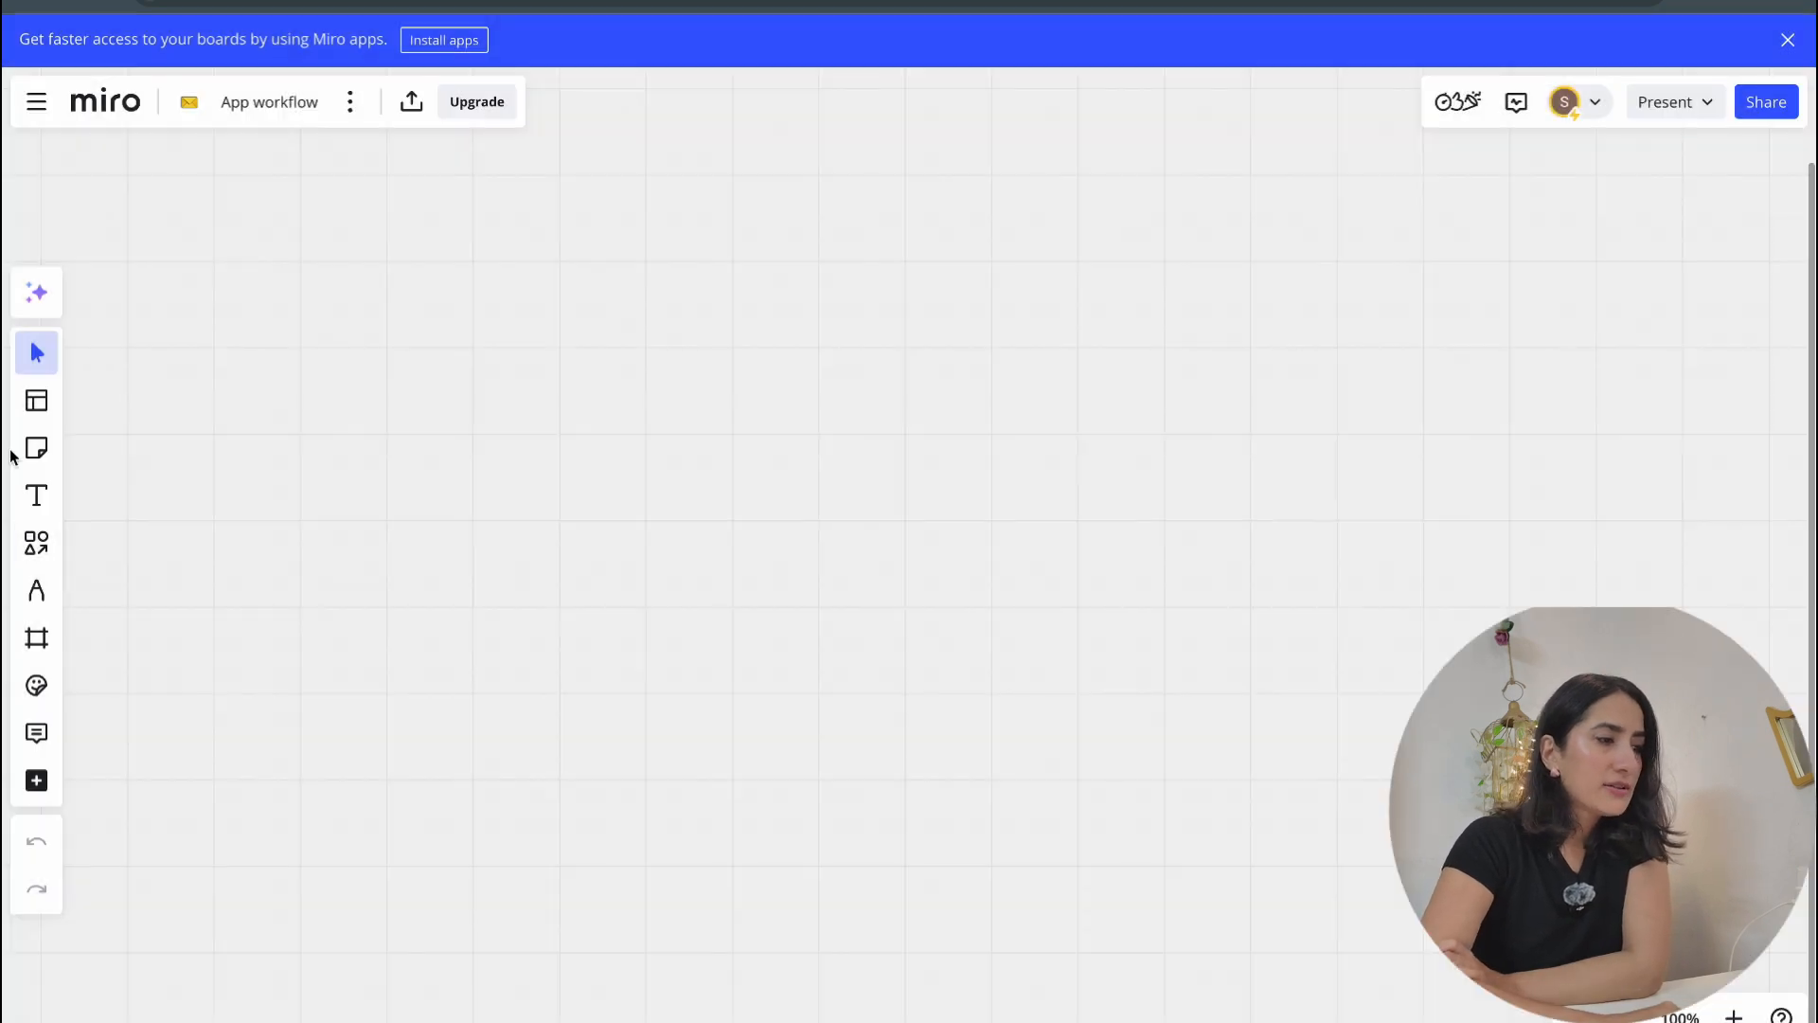
pyautogui.click(36, 449)
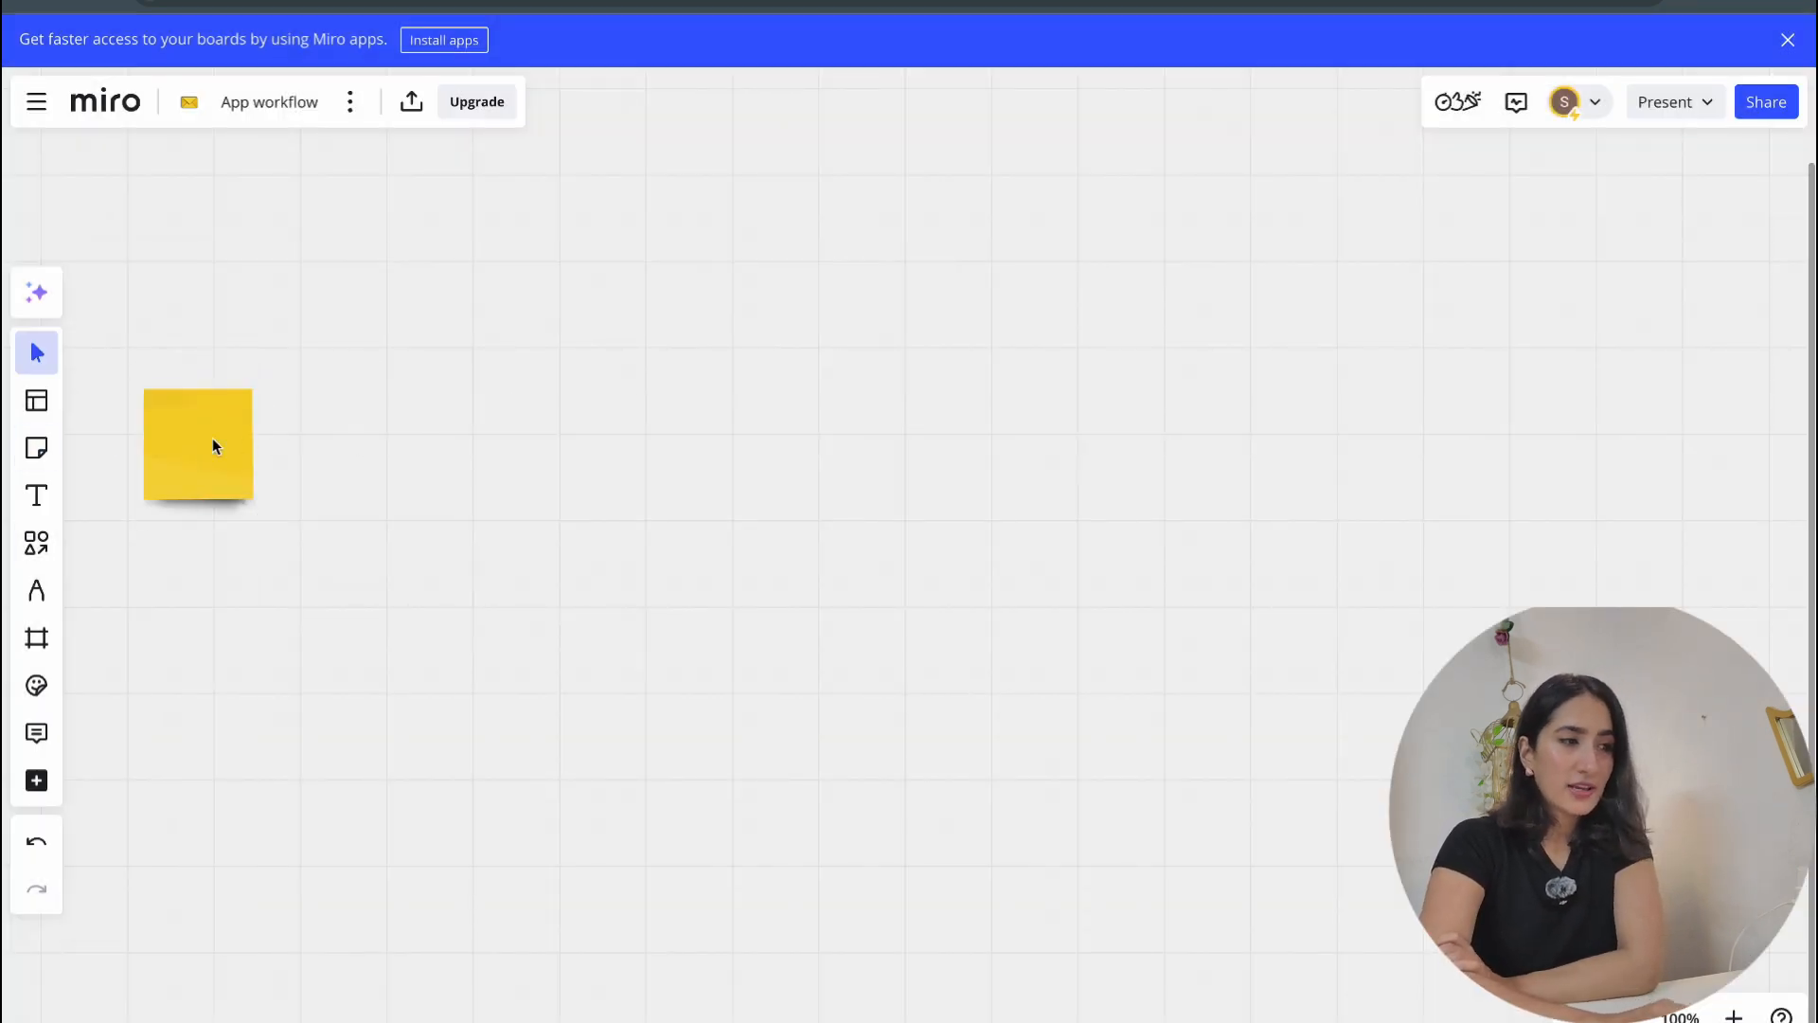
pyautogui.click(36, 495)
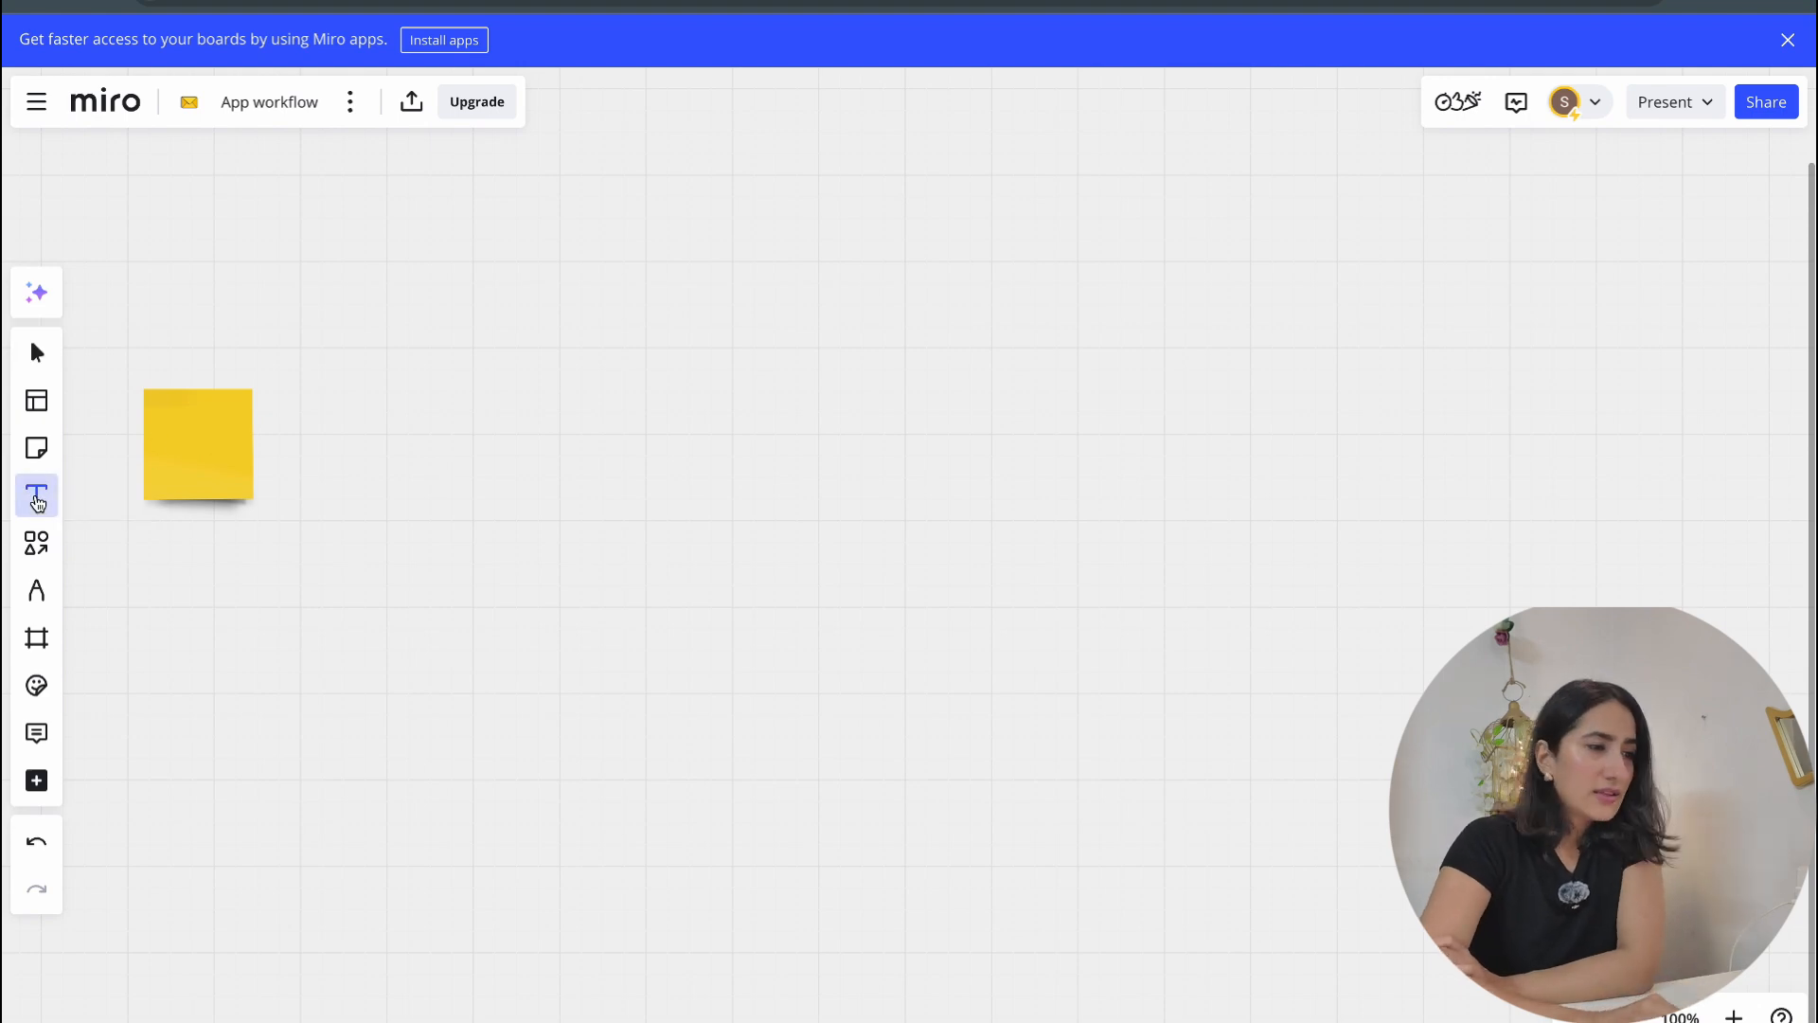
pyautogui.click(36, 494)
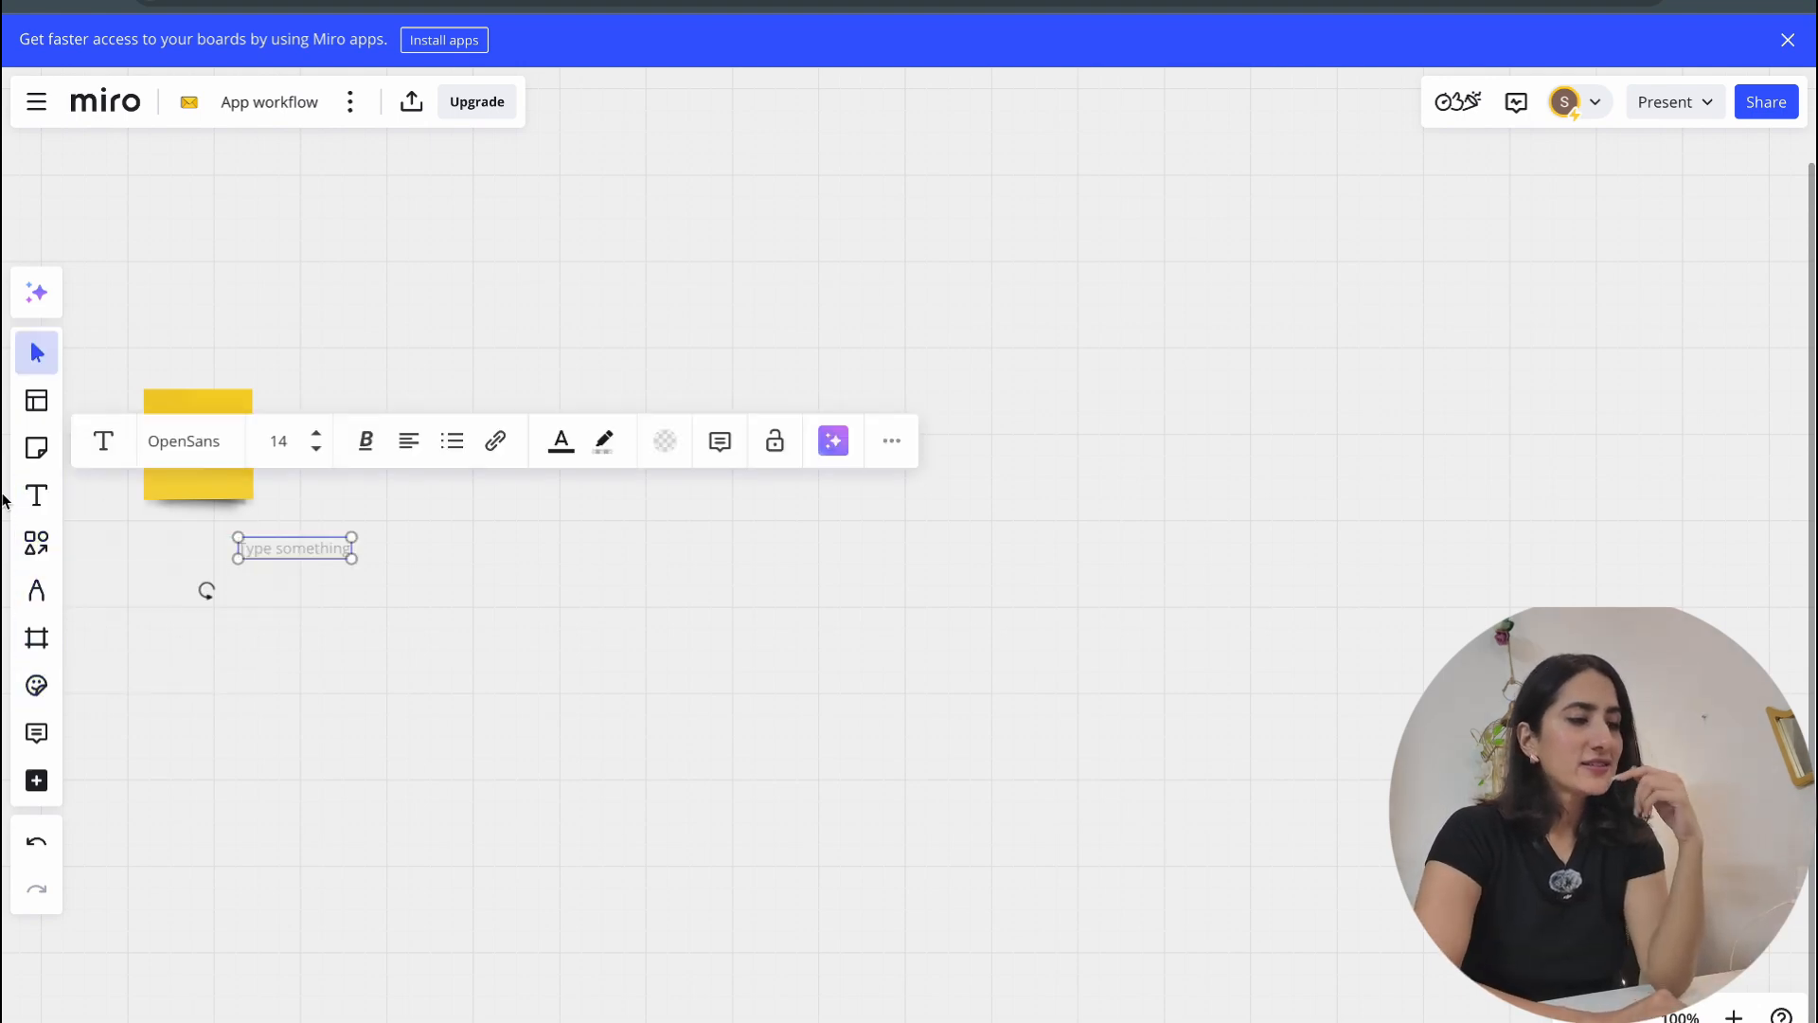
pyautogui.moveTo(36, 636)
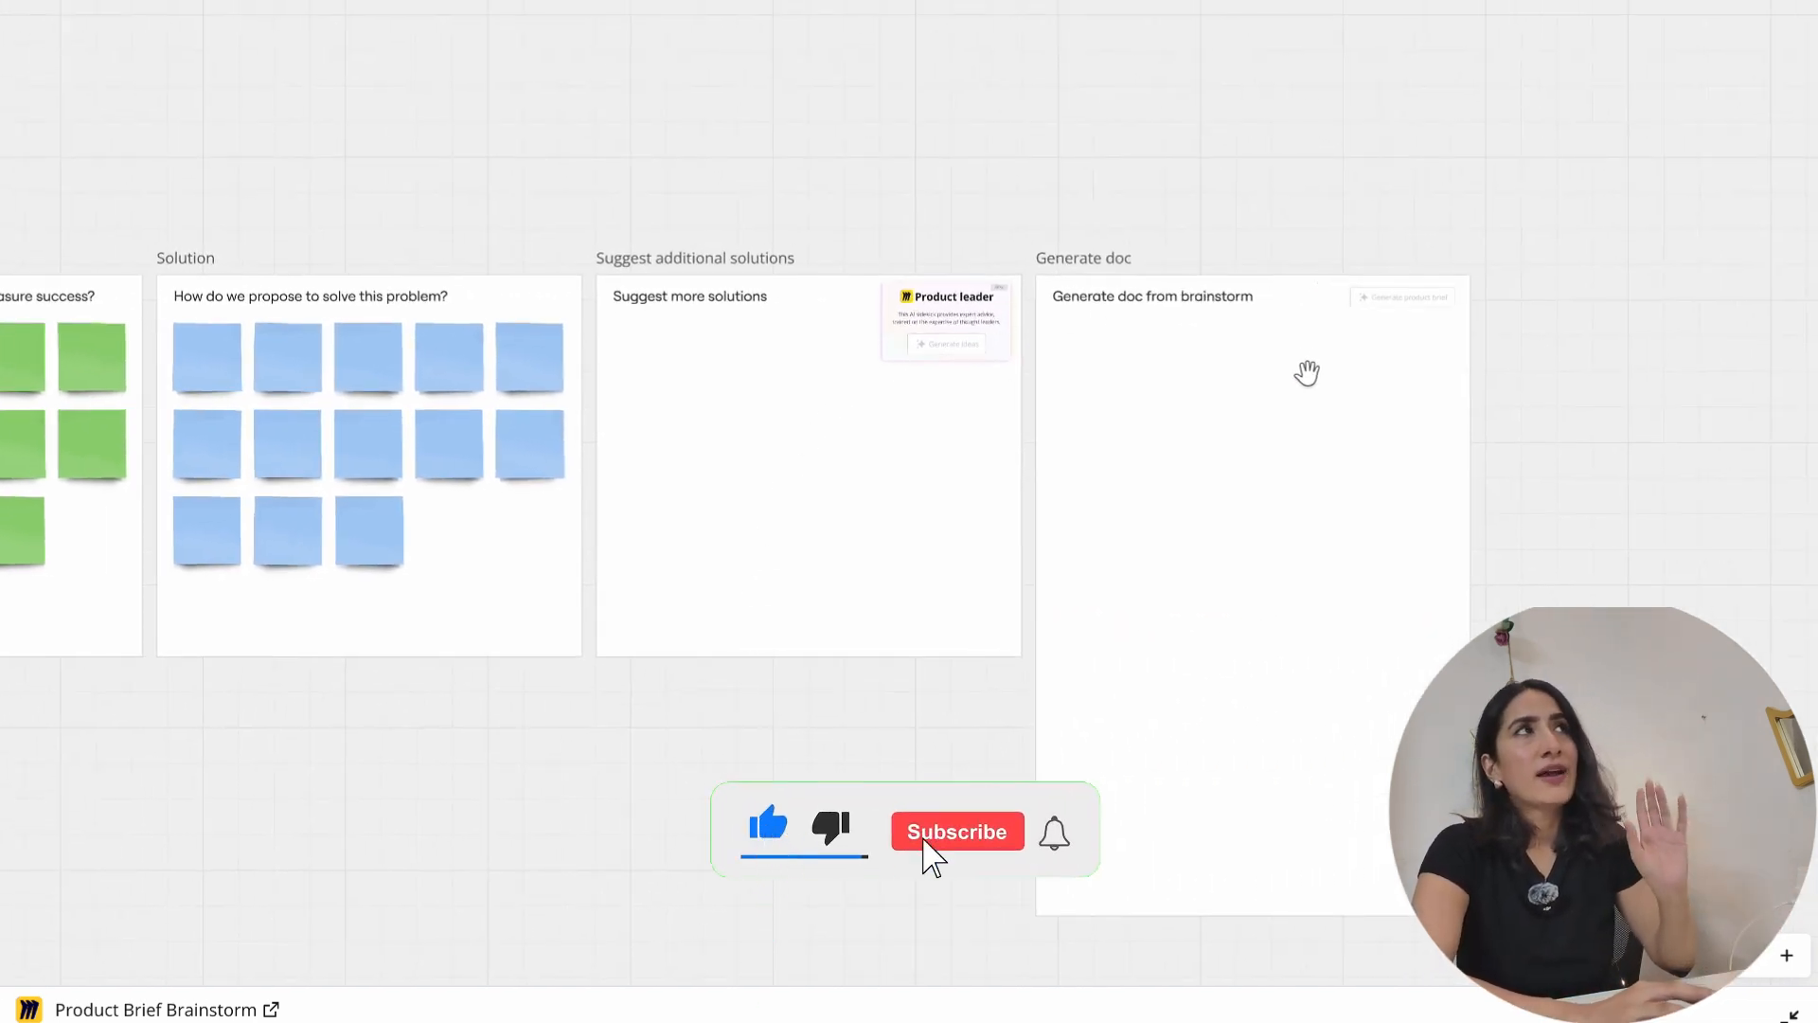
# Preview and pan around the Product Brief Brainstorm, App Wireframe and Breakout Group example boards.
pyautogui.click(957, 832)
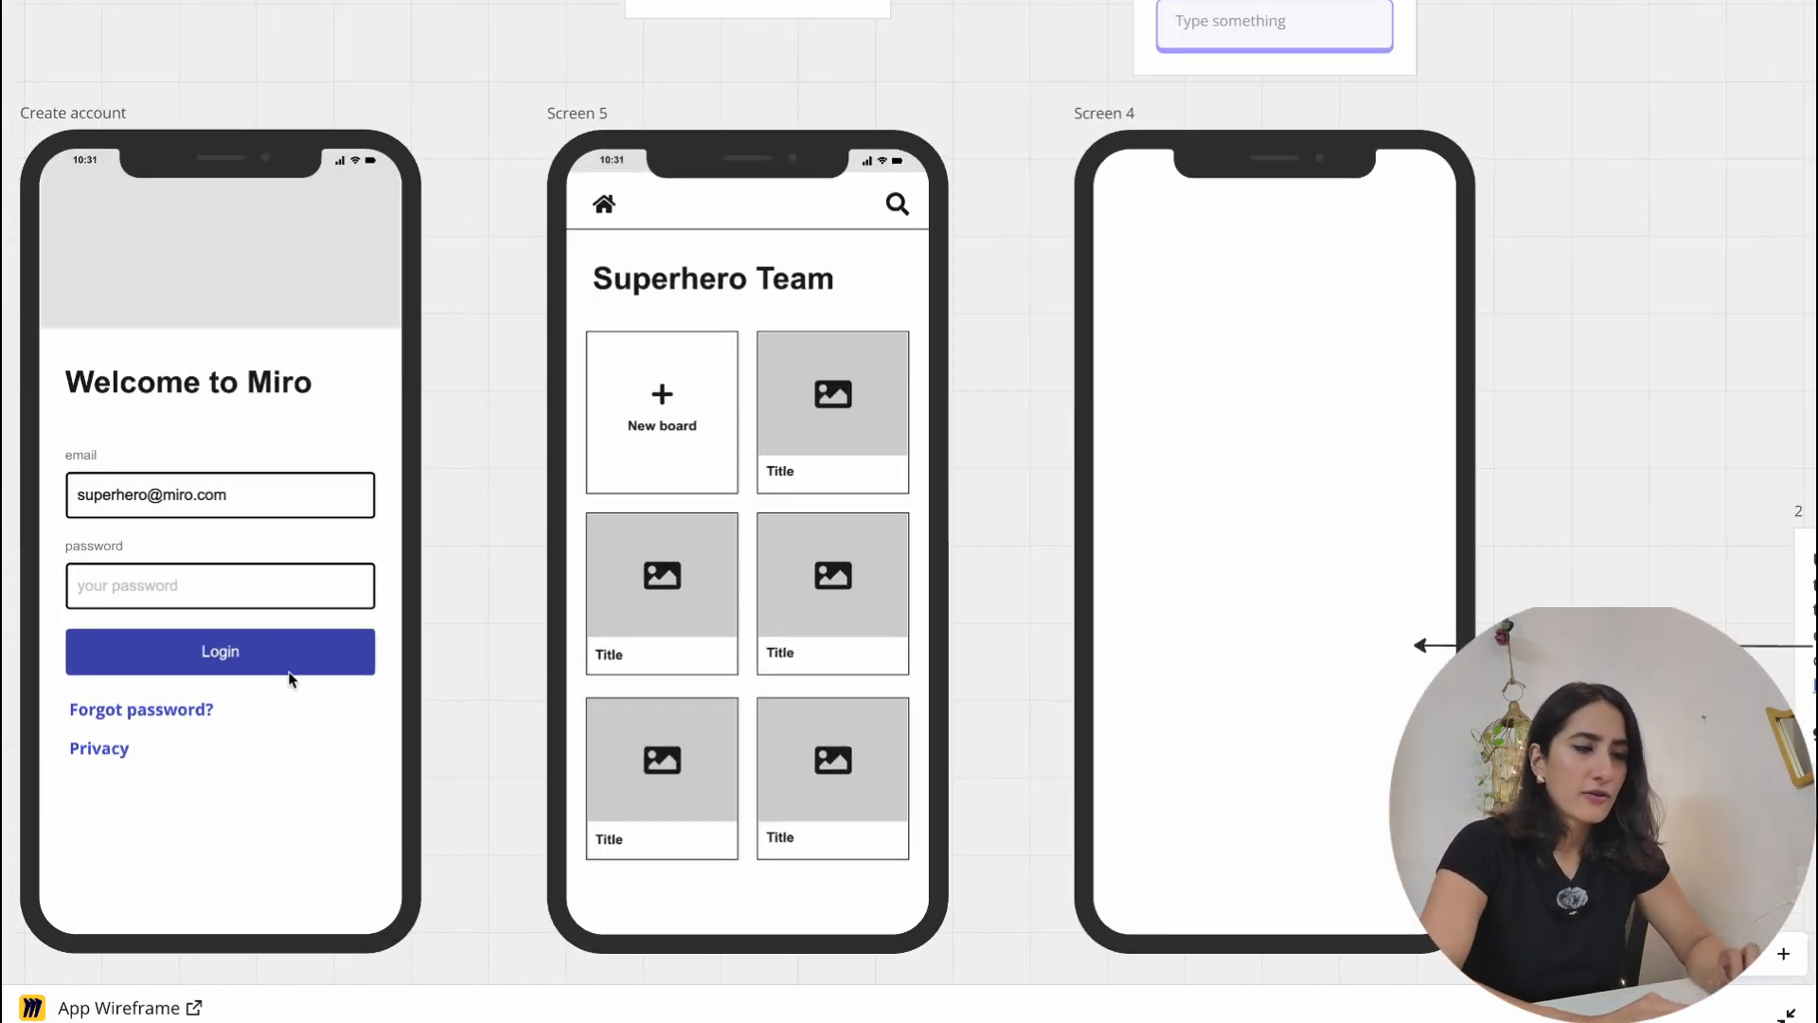
pyautogui.moveTo(988, 453)
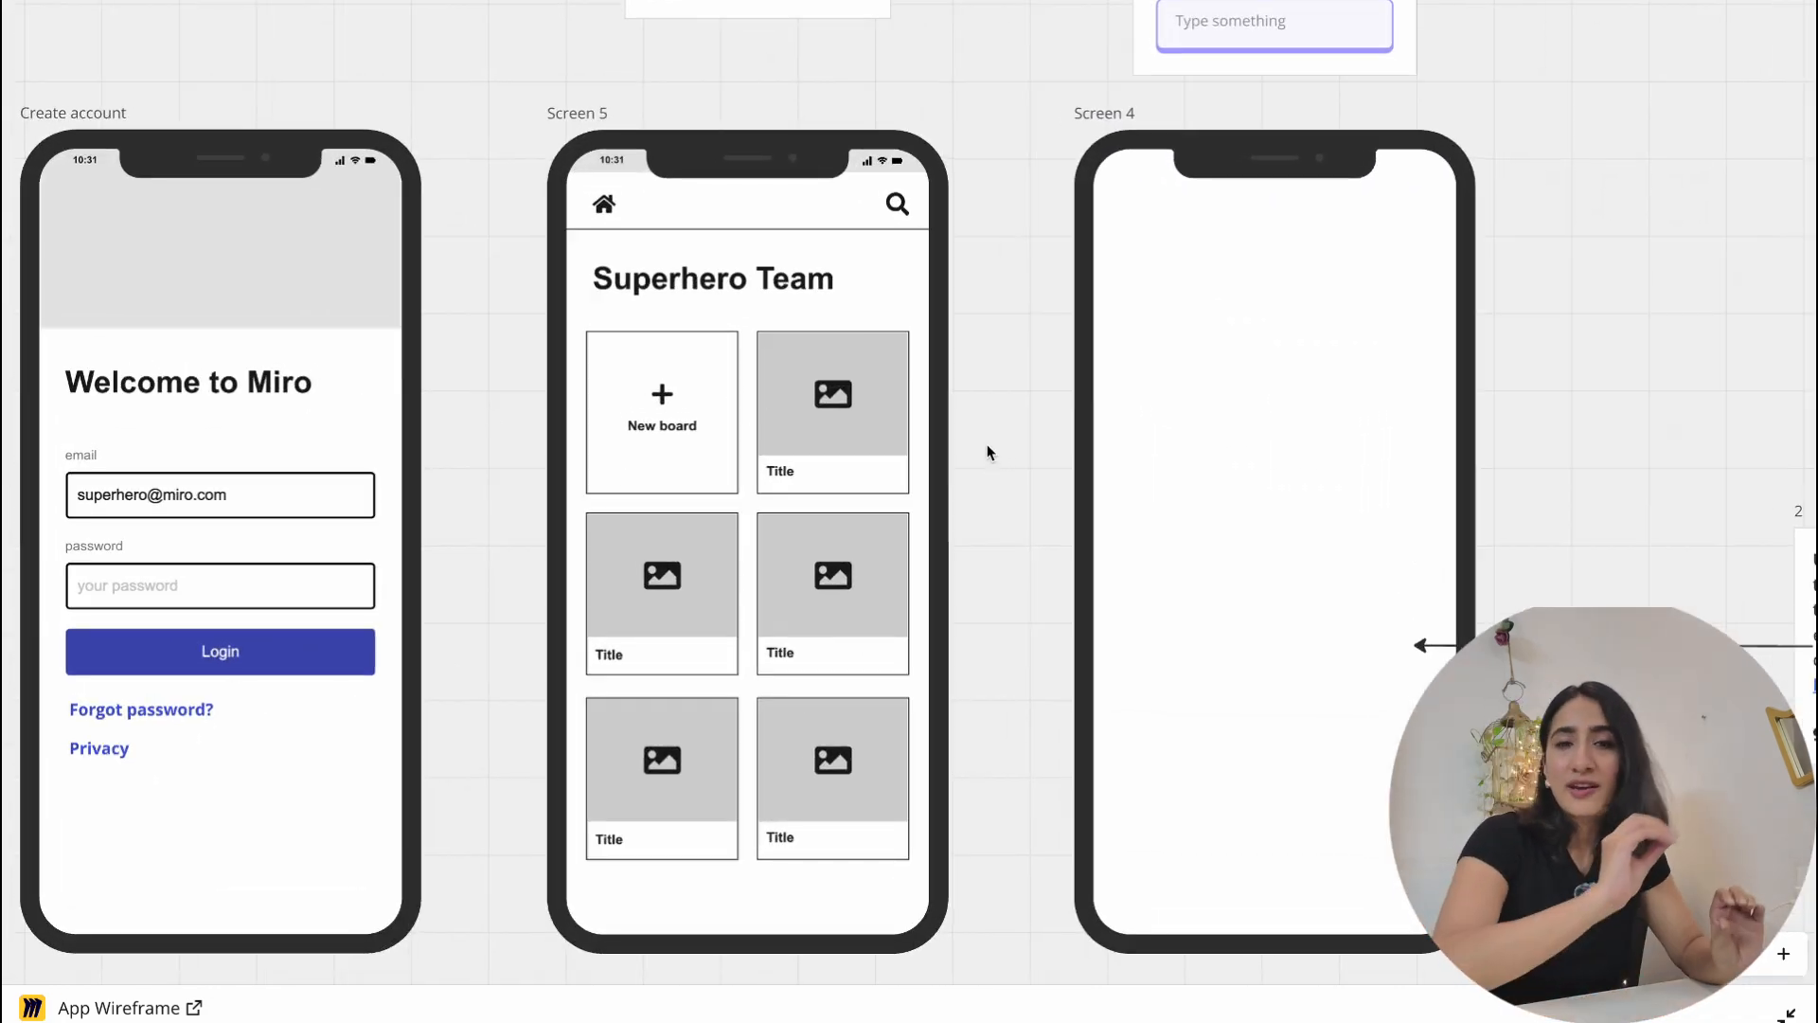
pyautogui.scroll(-3)
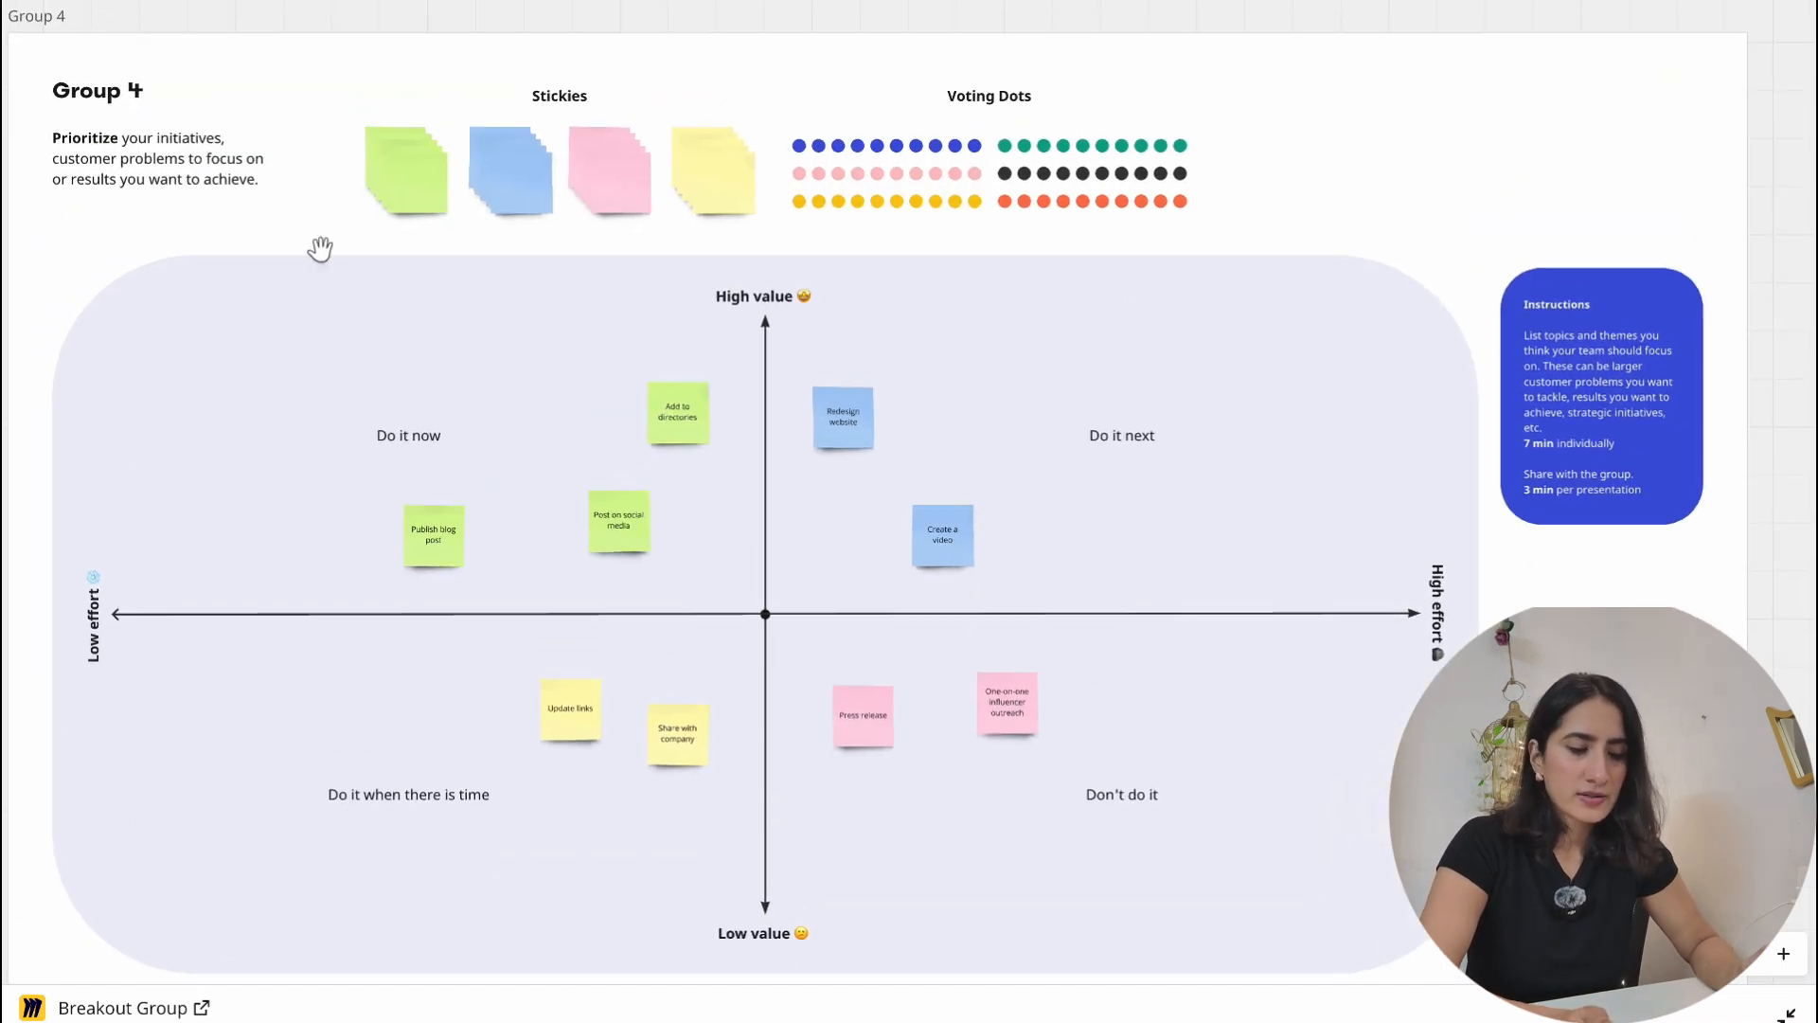
pyautogui.moveTo(927, 559)
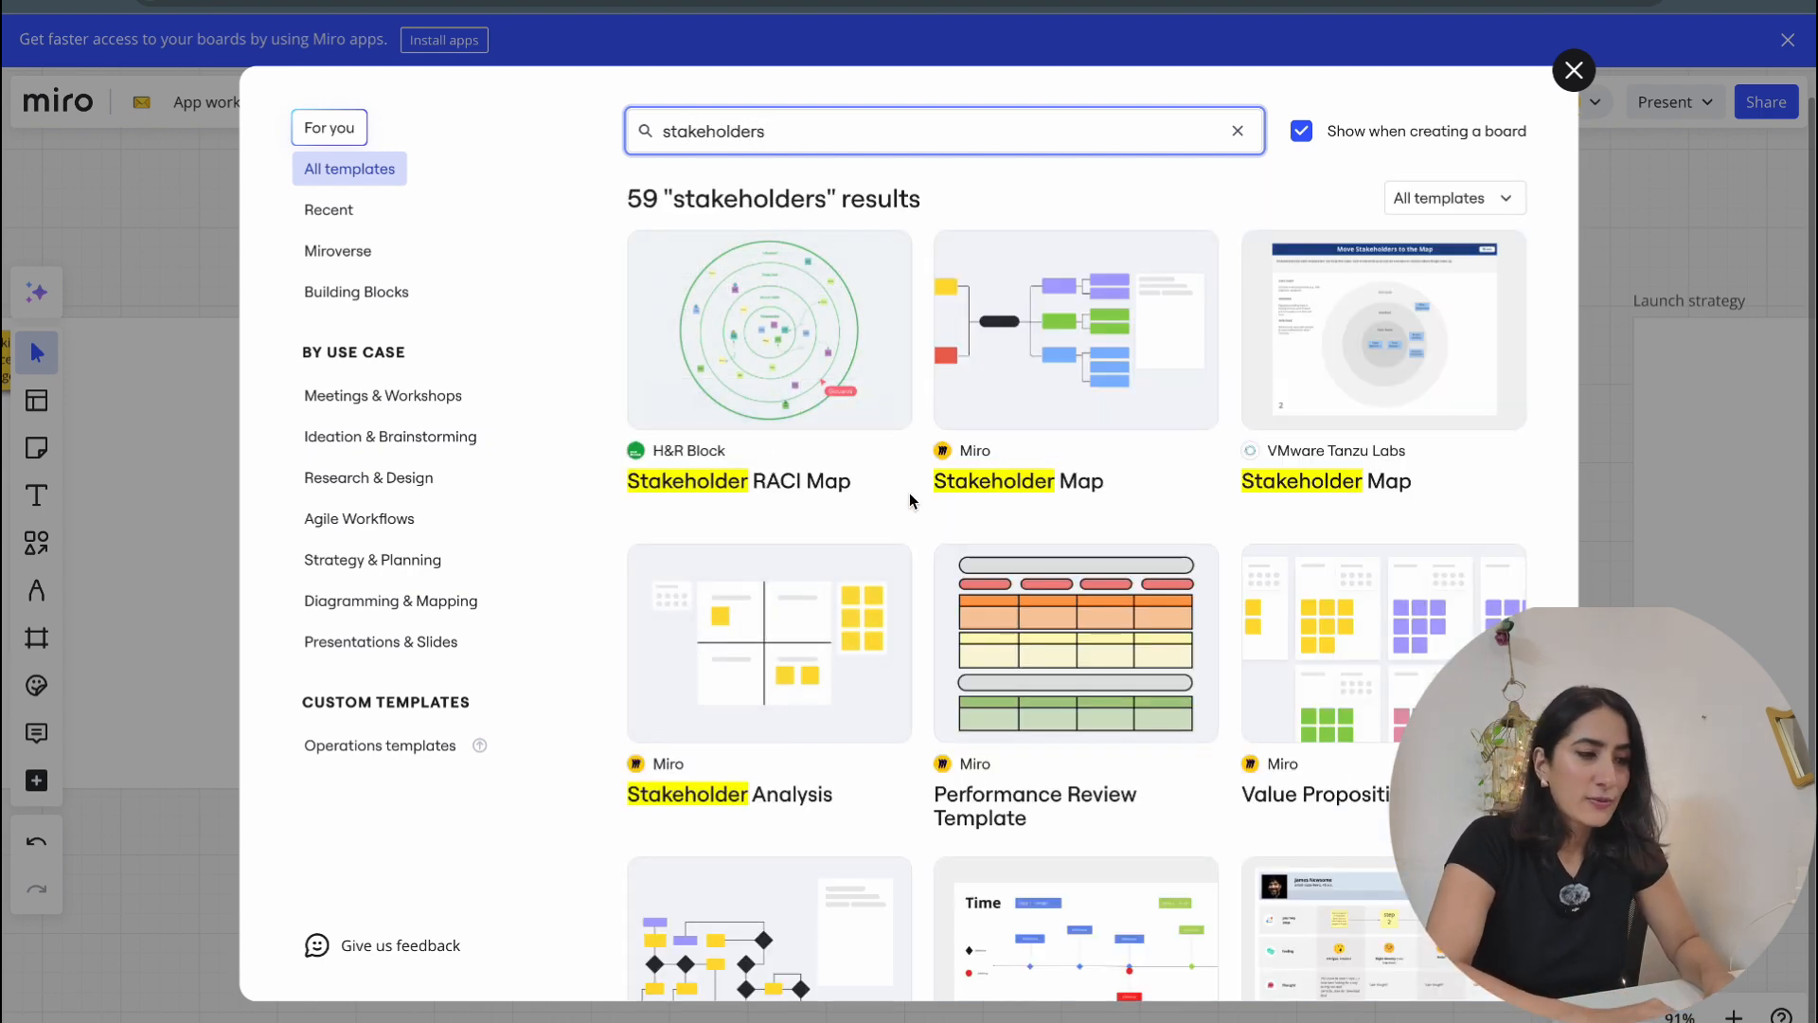
# Close the Flowchart Template preview and return to the App workflow board with its sticky note.
pyautogui.click(1574, 70)
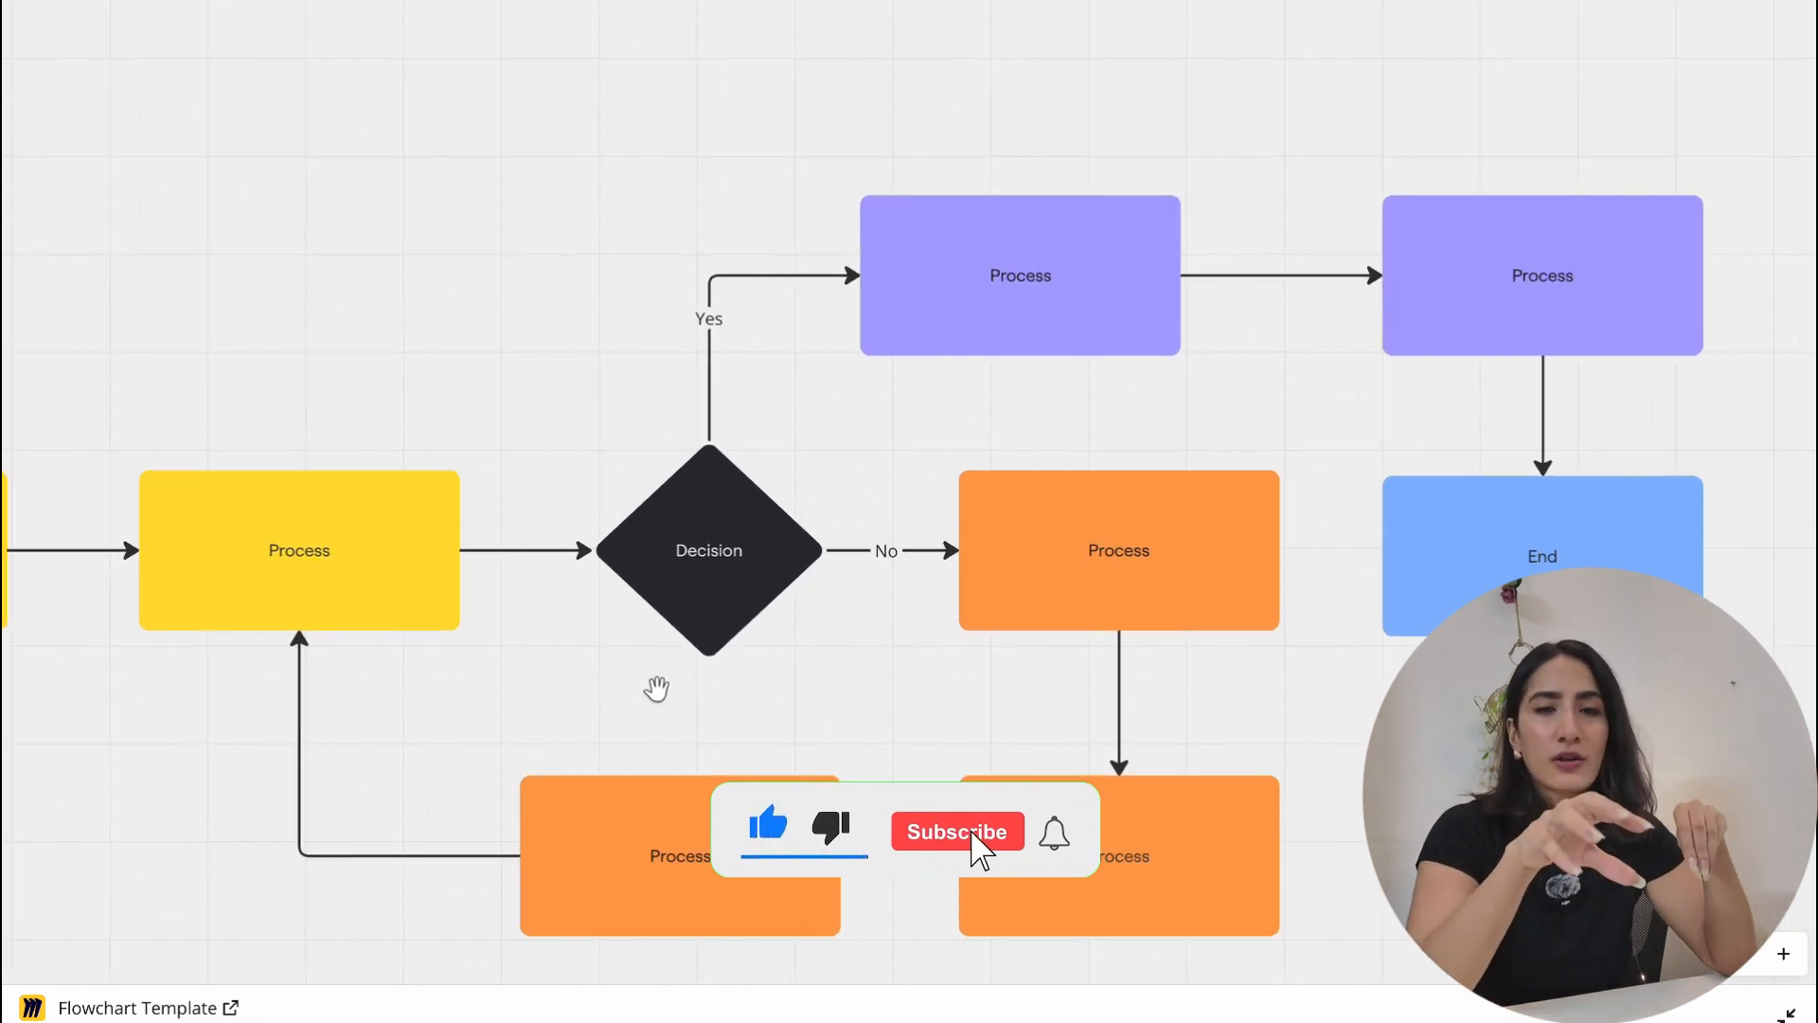
pyautogui.click(954, 829)
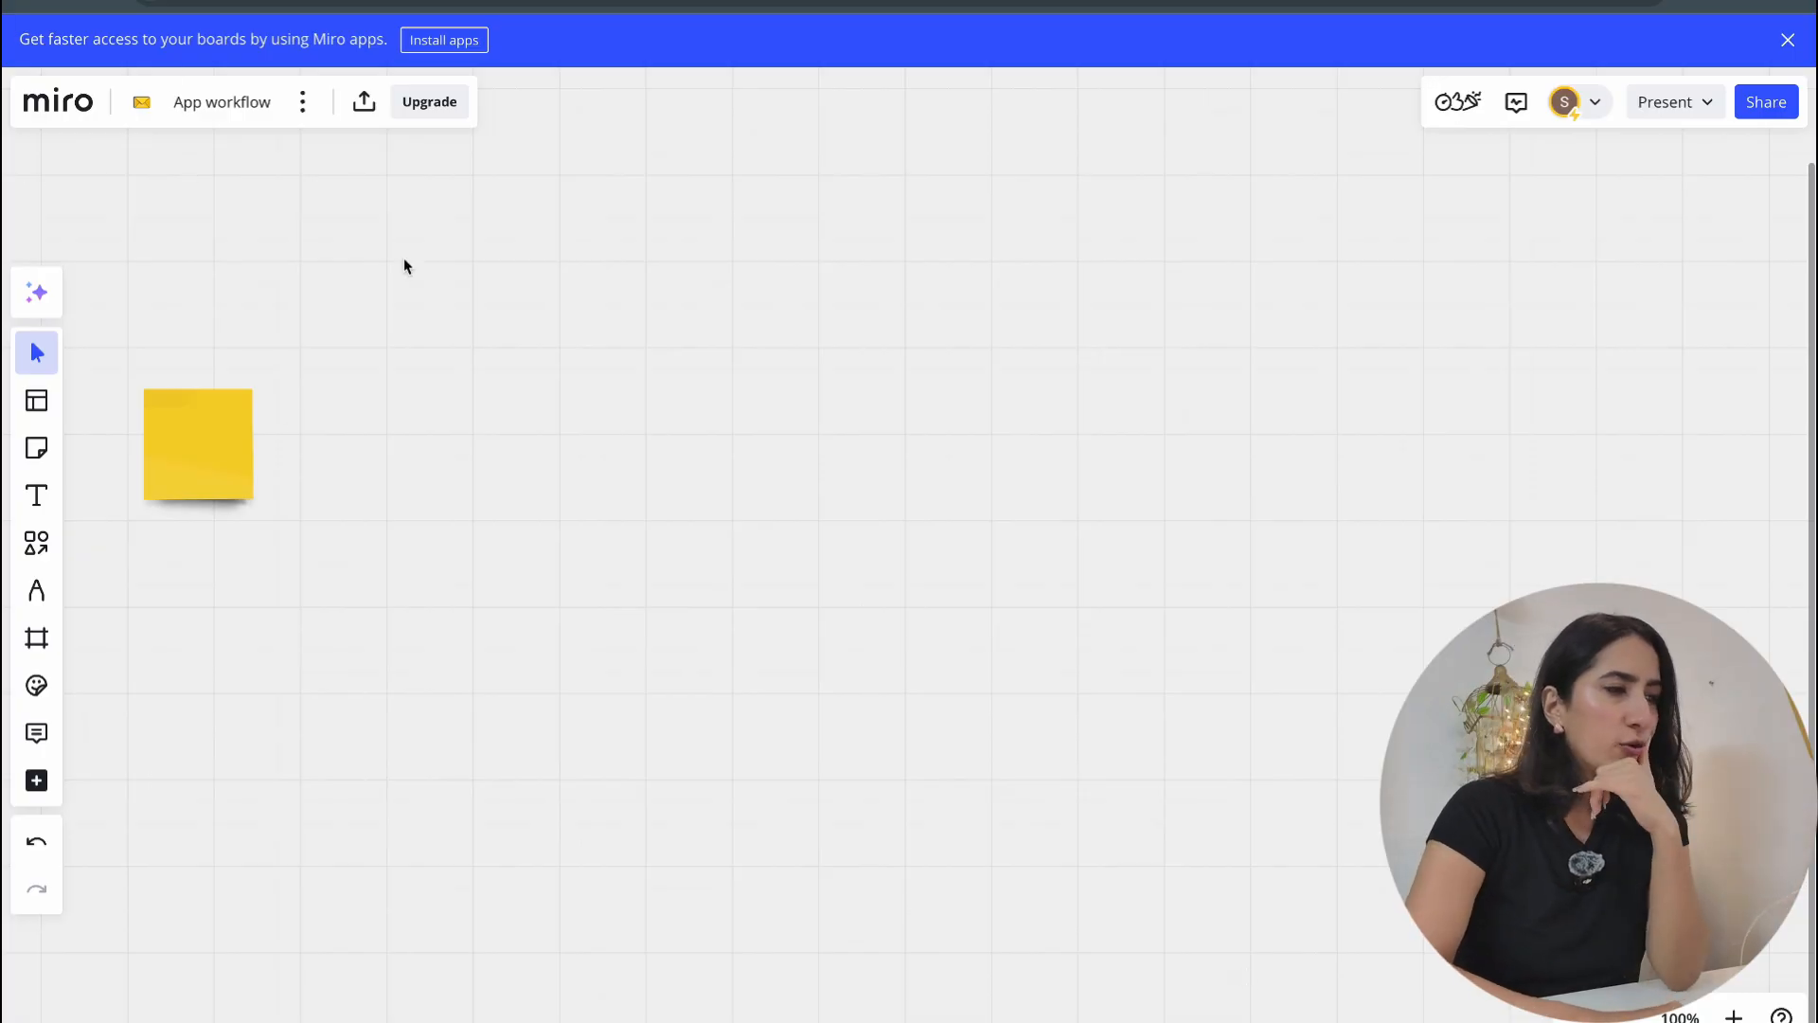
pyautogui.moveTo(222, 102)
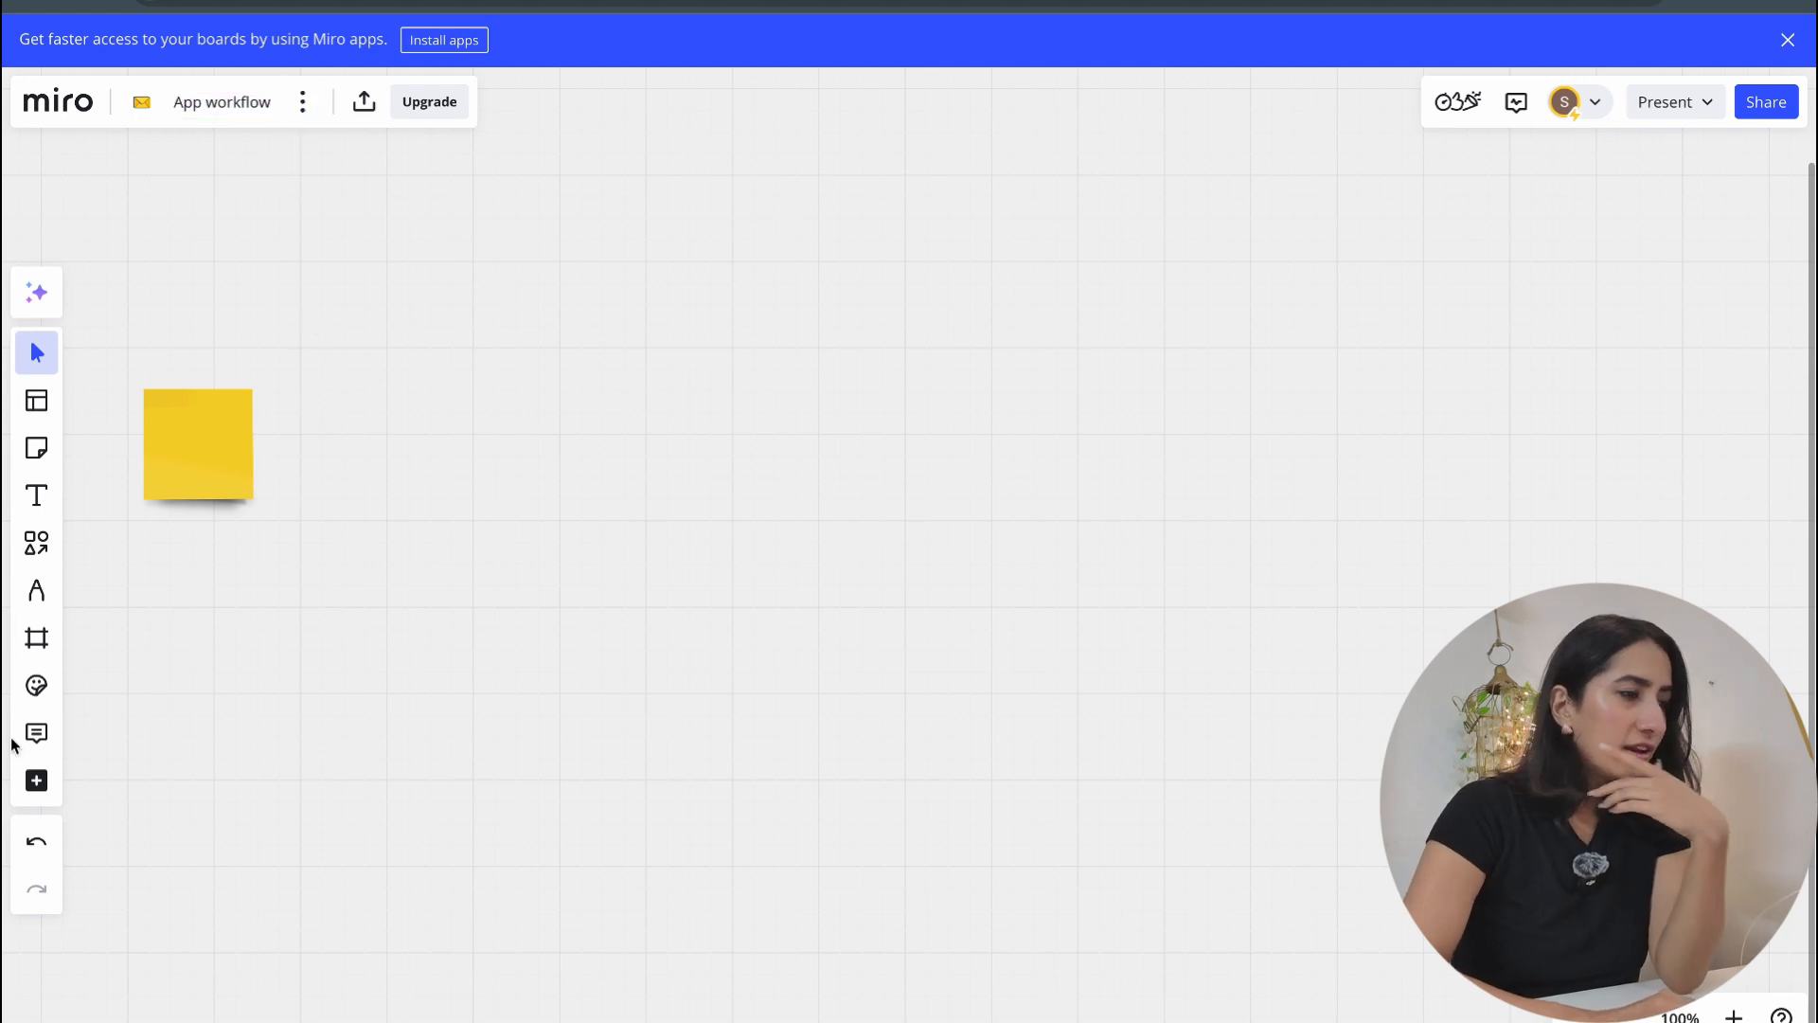
# Add three blank frames and name them Wireframe 1, Goal planning and Launch strategy.
pyautogui.click(36, 638)
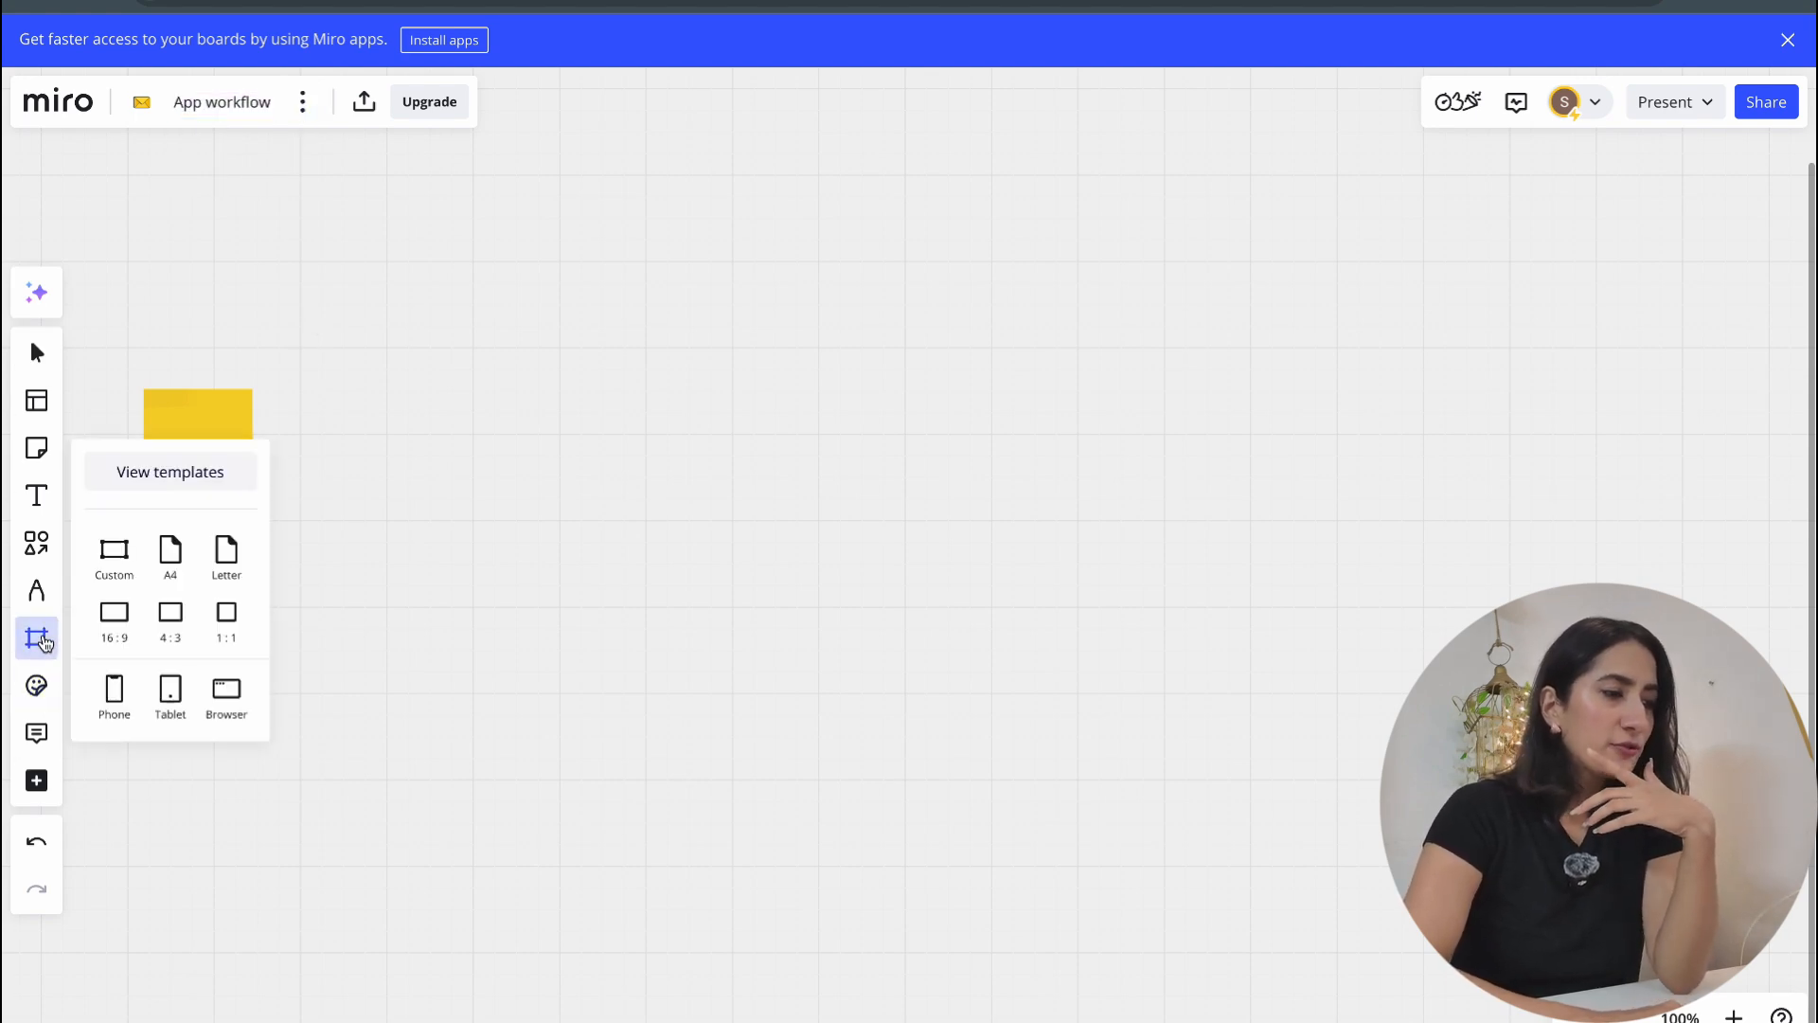
pyautogui.click(112, 557)
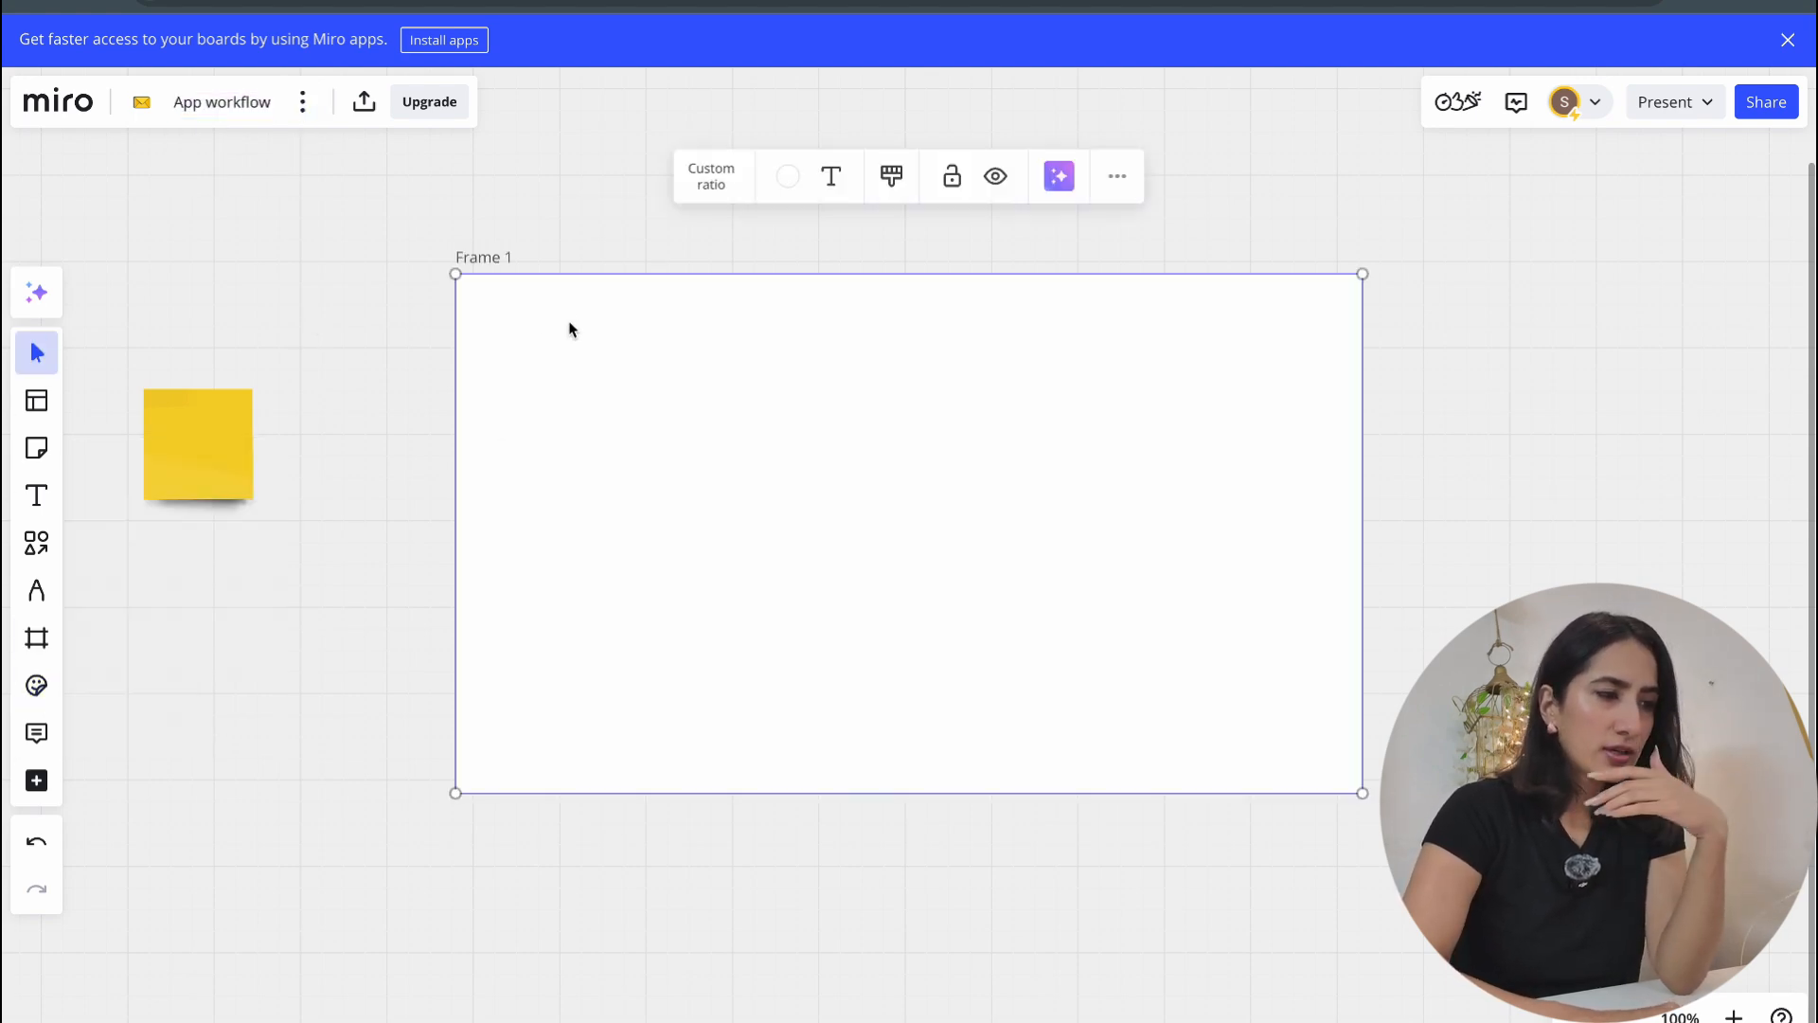
pyautogui.moveTo(484, 267)
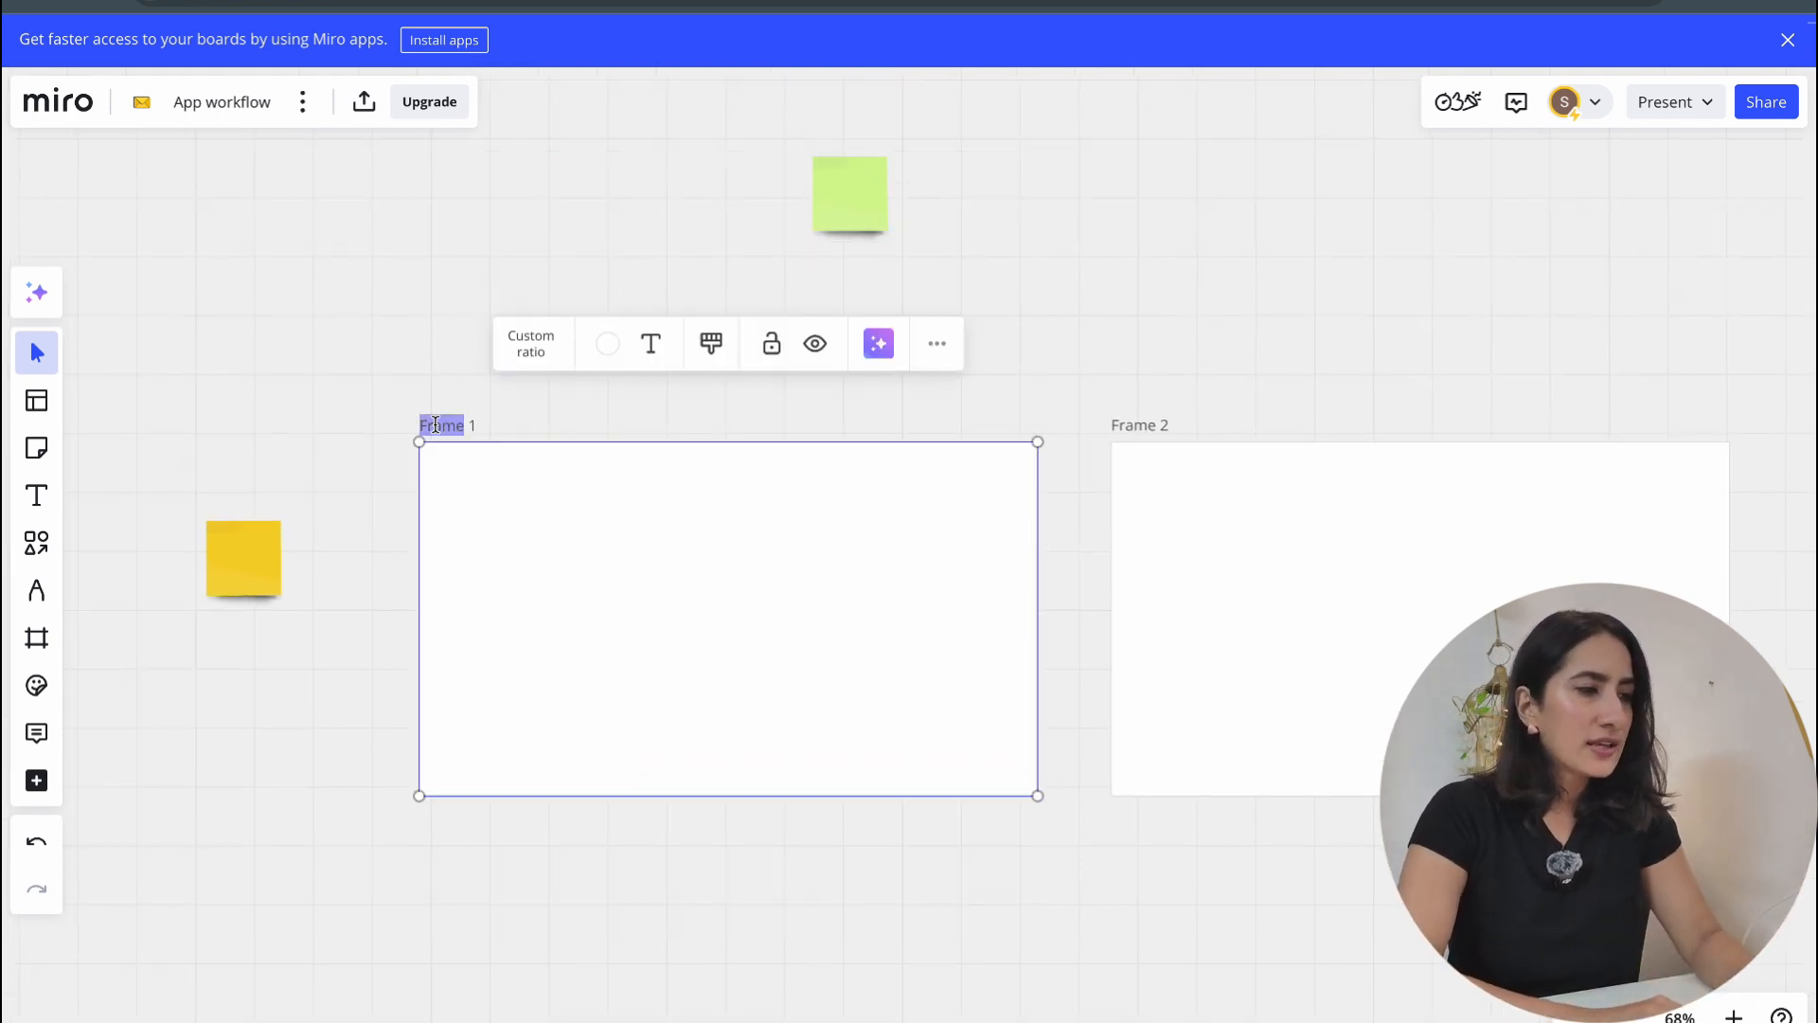
pyautogui.write('Wiref')
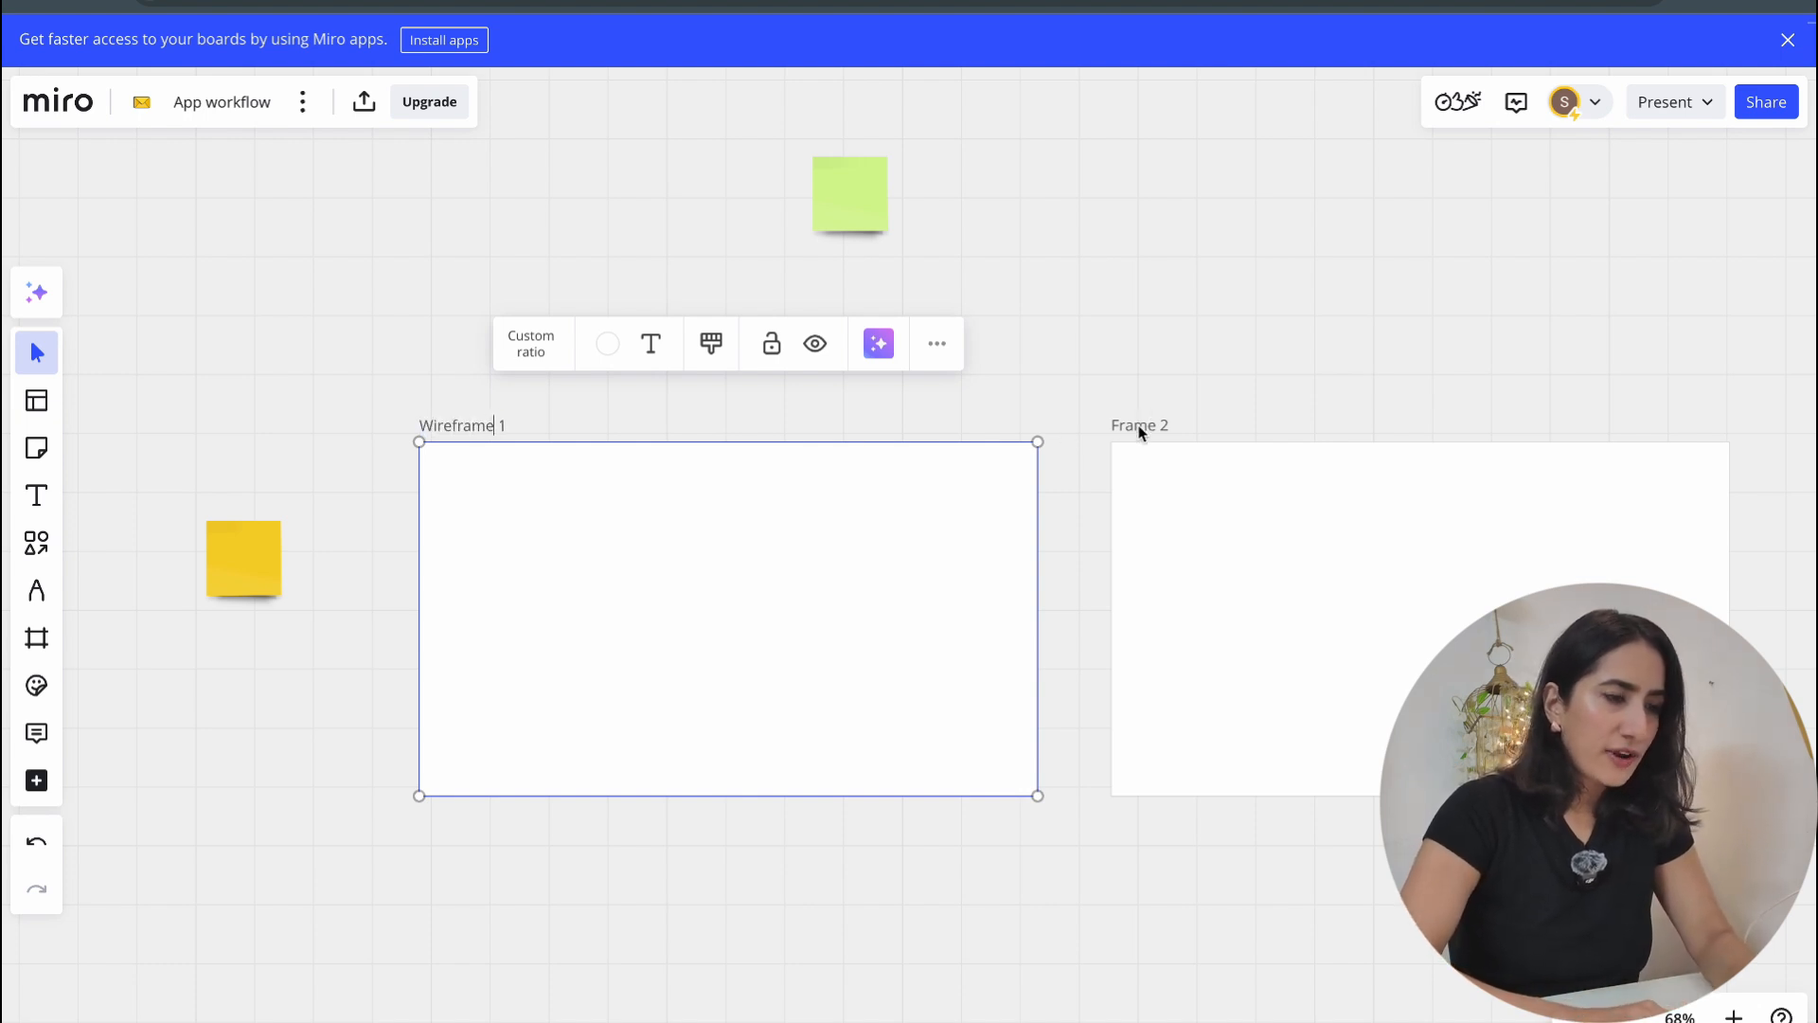
pyautogui.write('Goal planning')
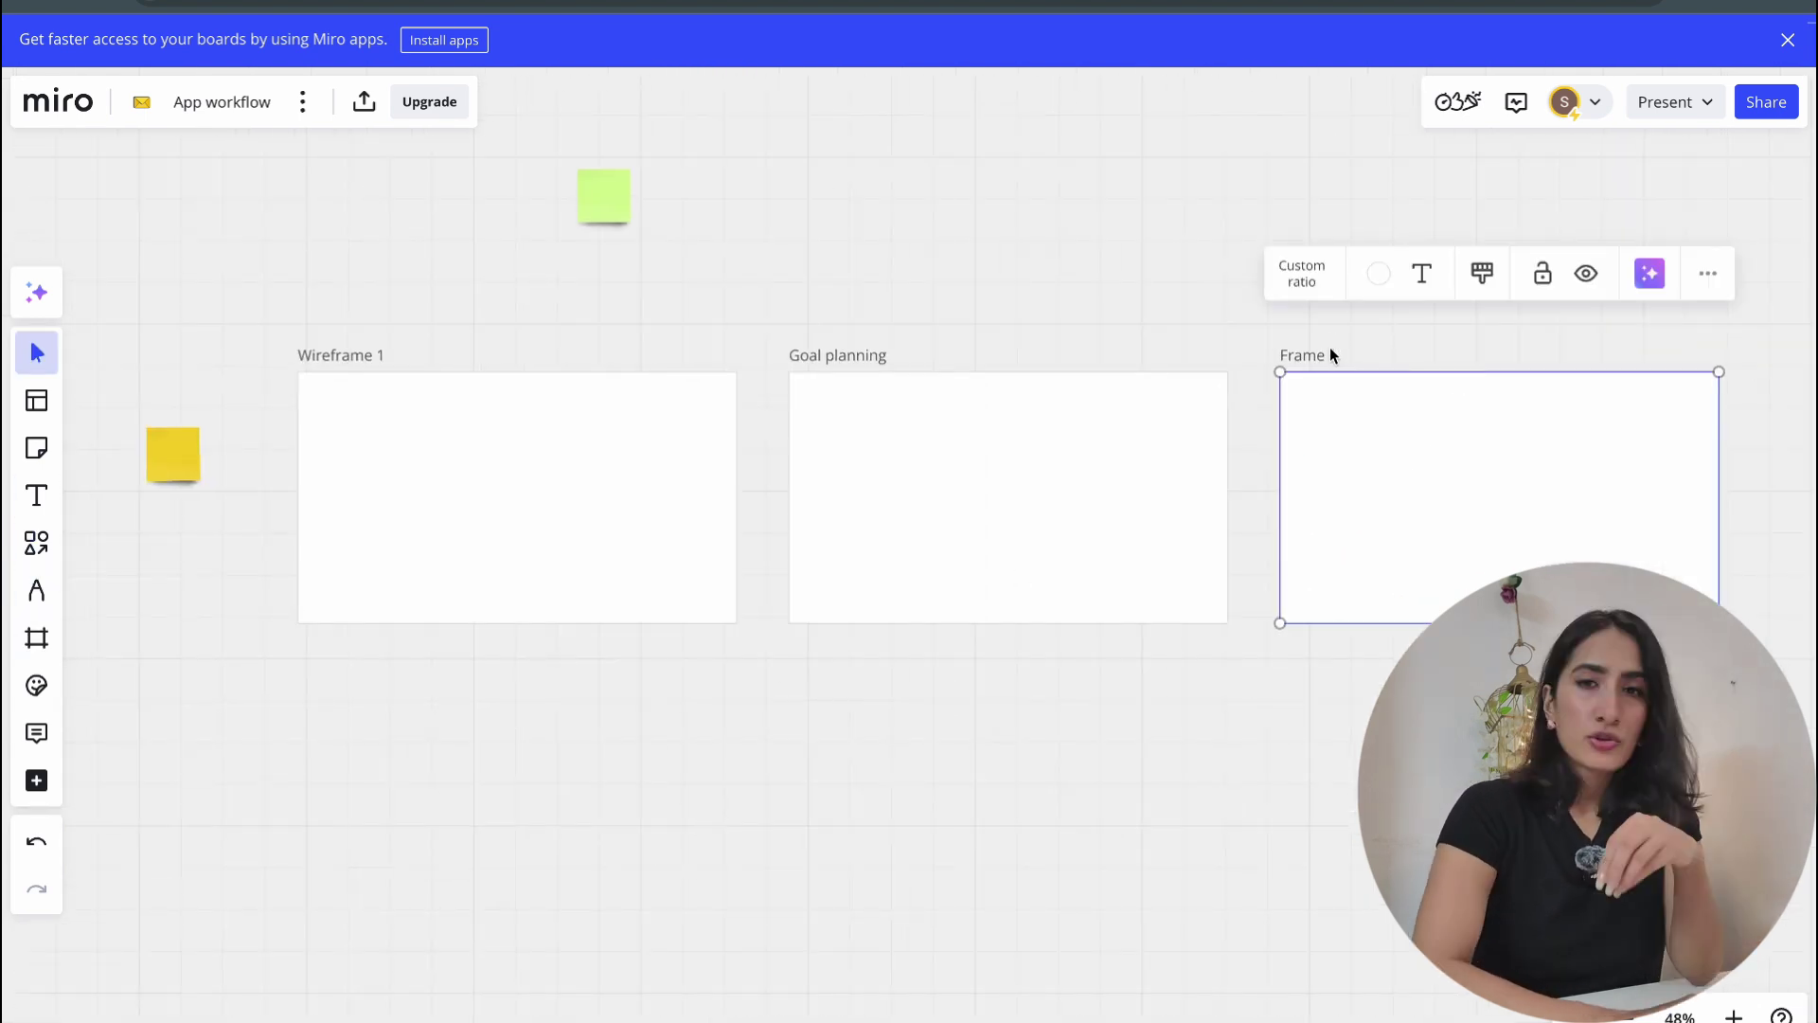
pyautogui.write('Launch strategy')
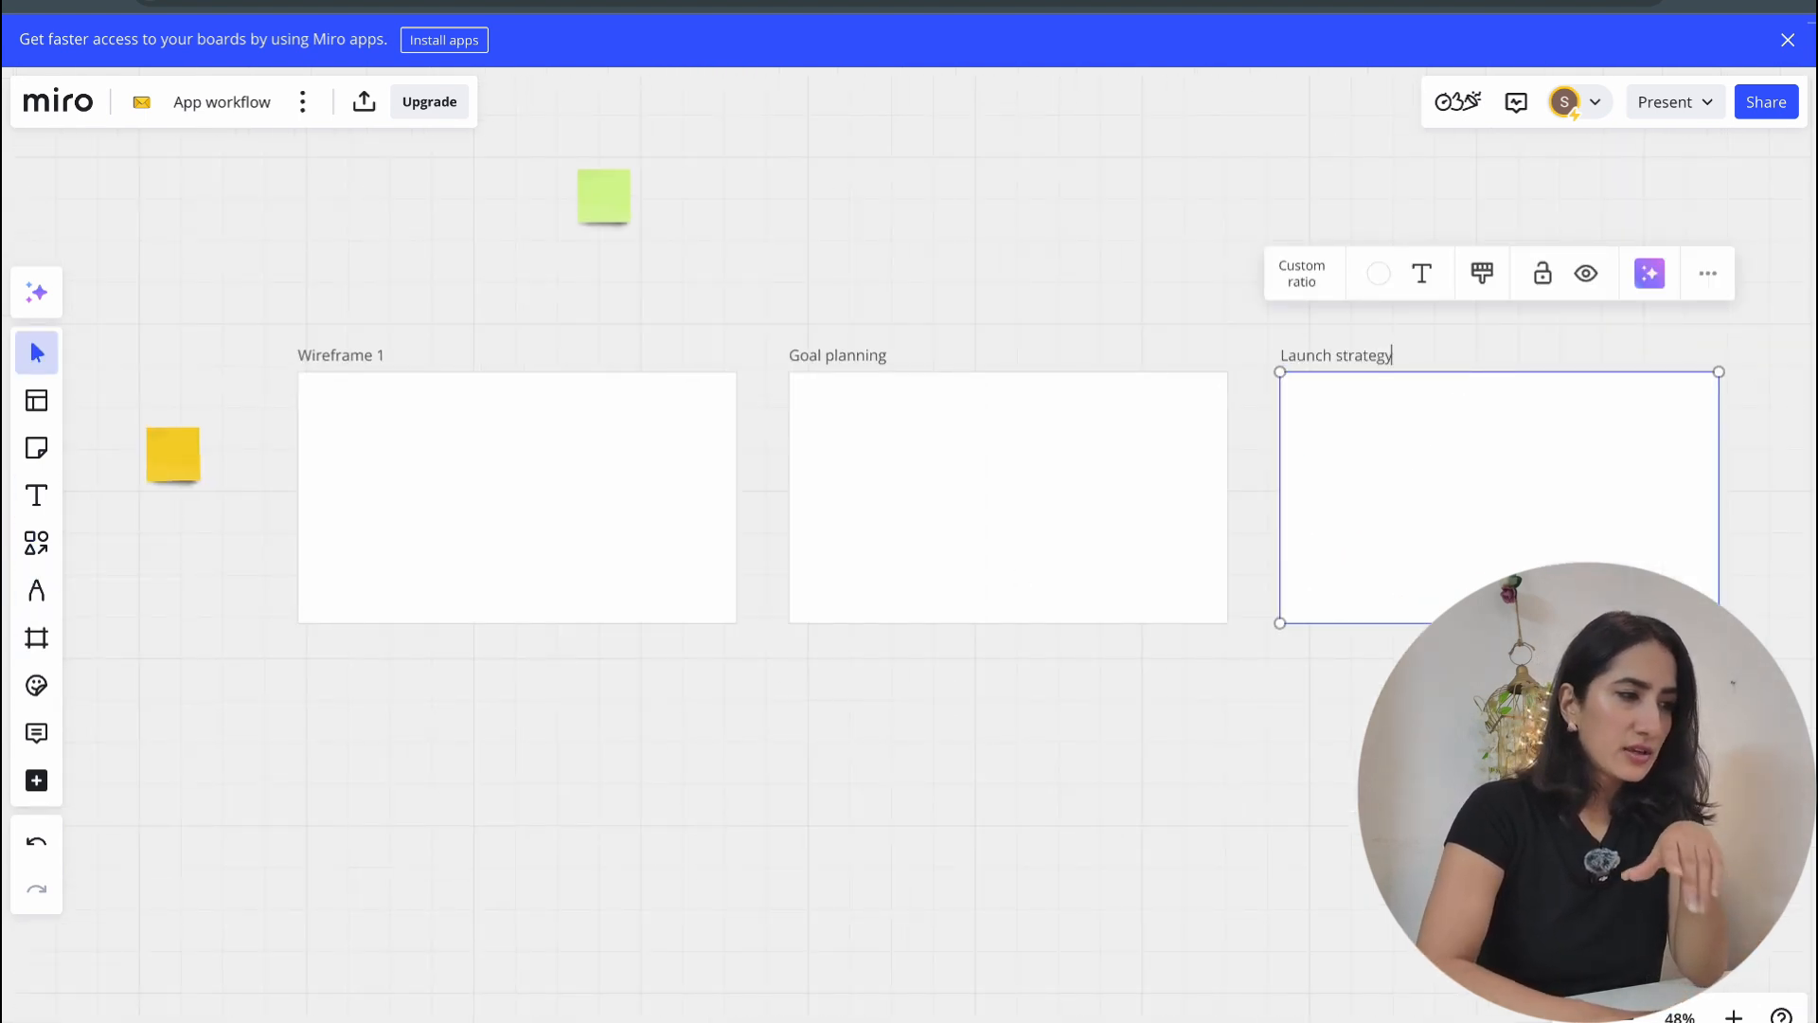
pyautogui.click(515, 498)
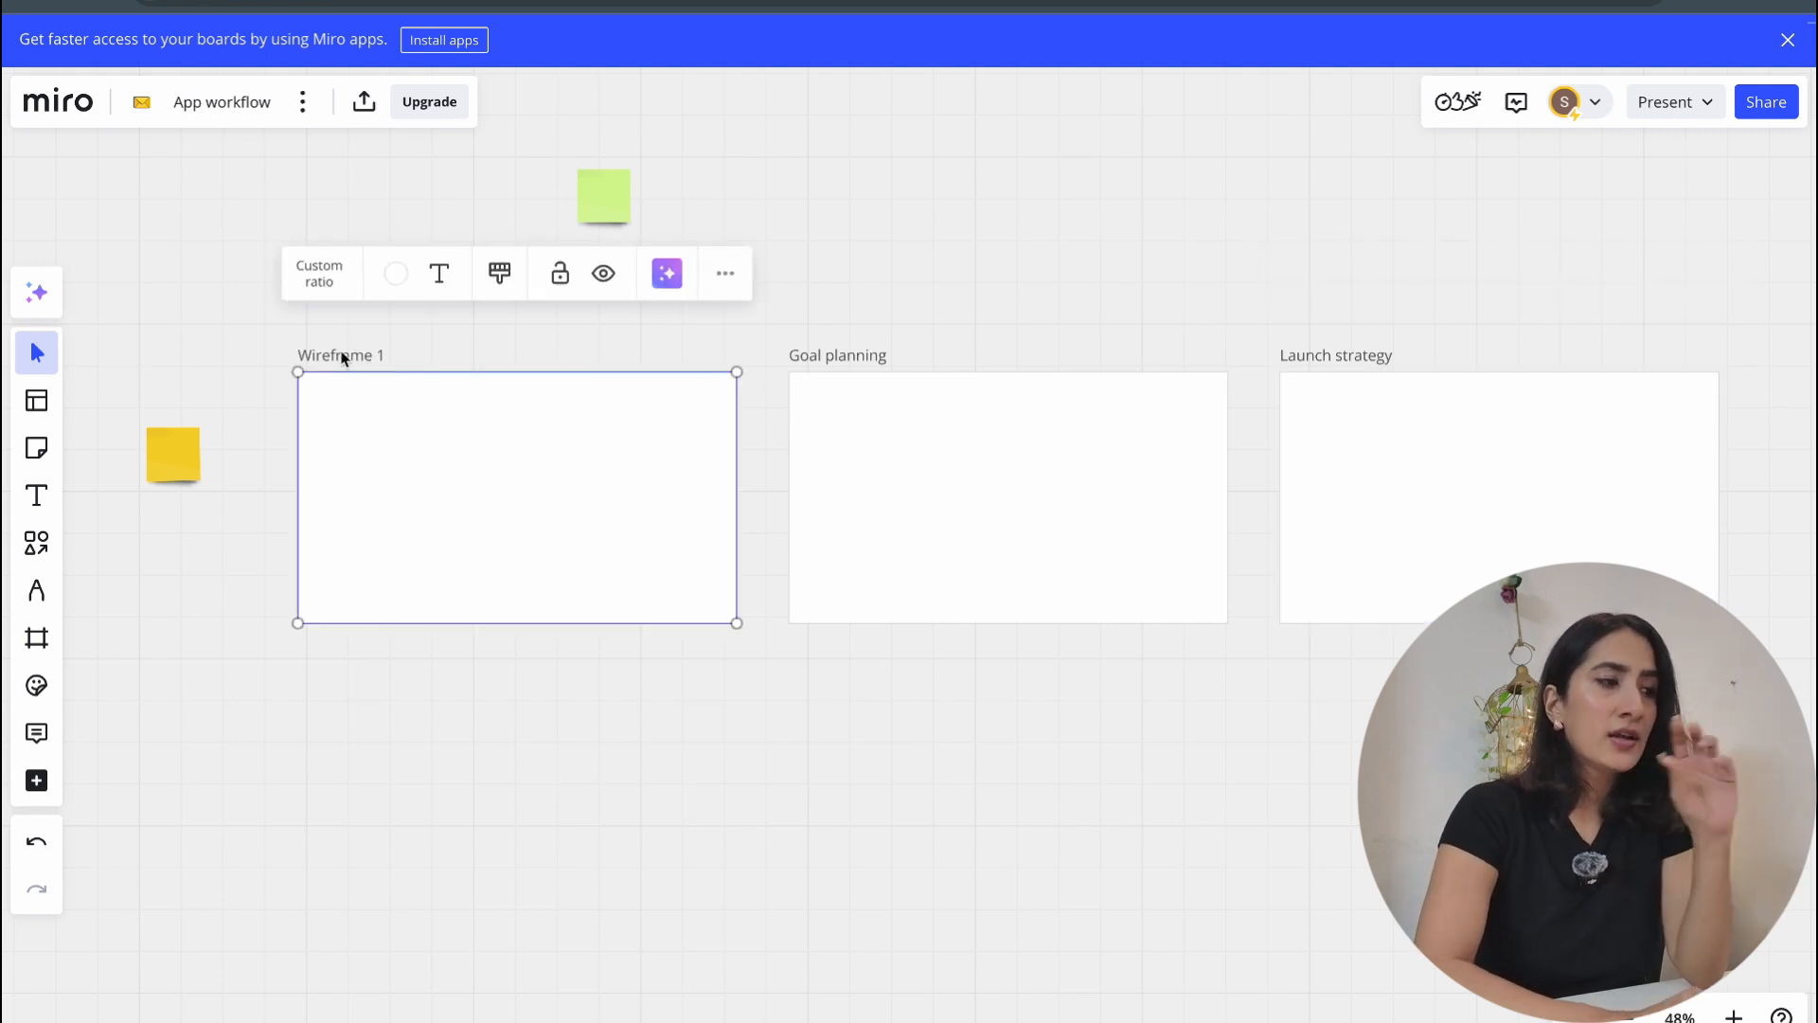
pyautogui.moveTo(725, 276)
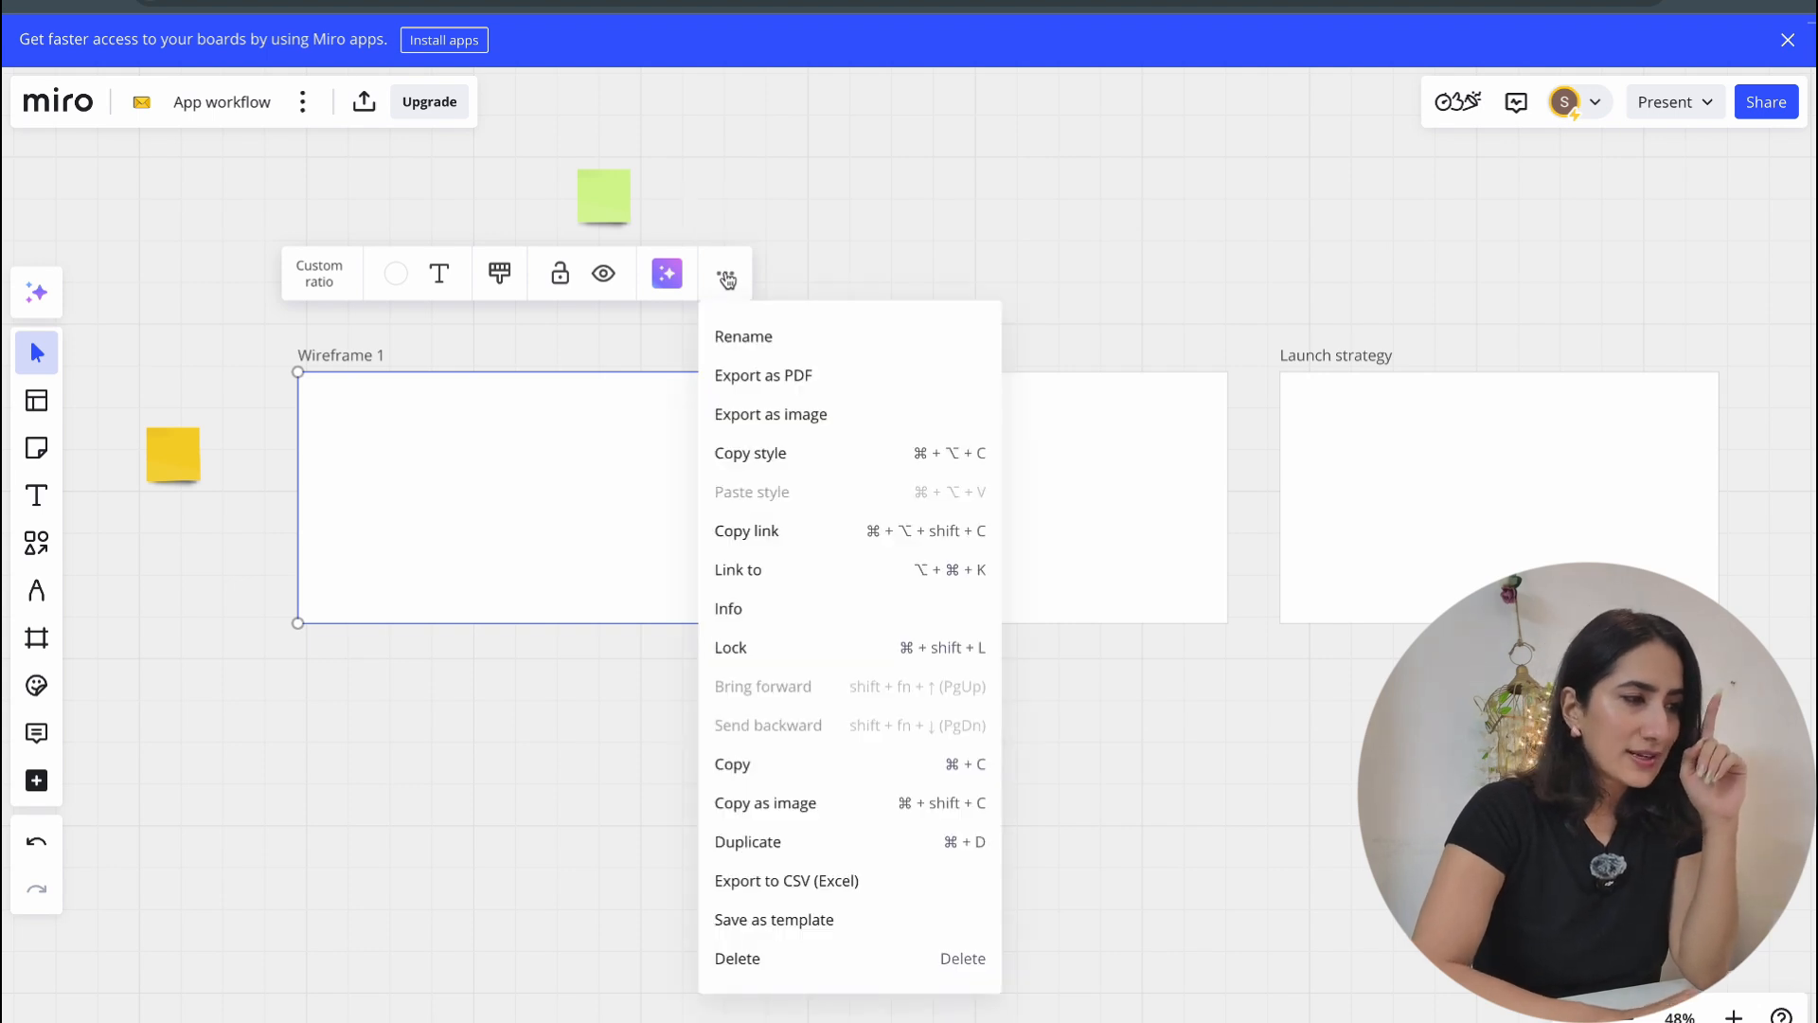
pyautogui.moveTo(738, 570)
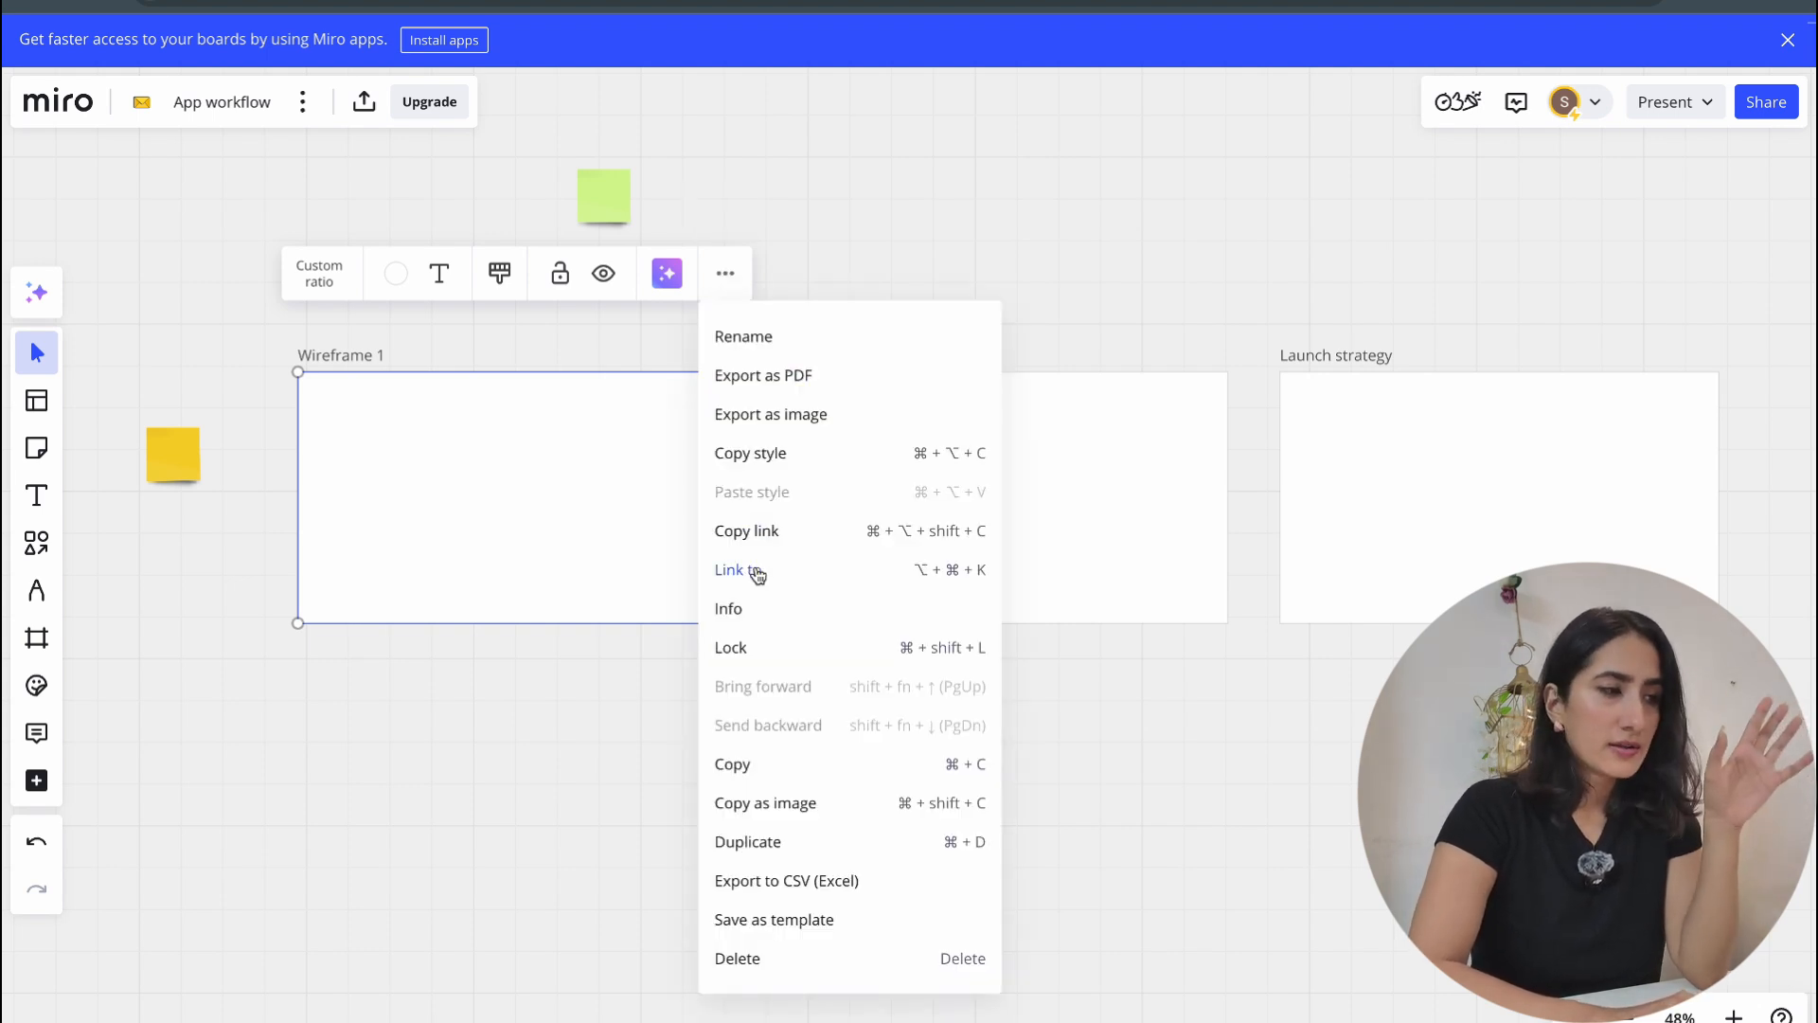
pyautogui.moveTo(746, 530)
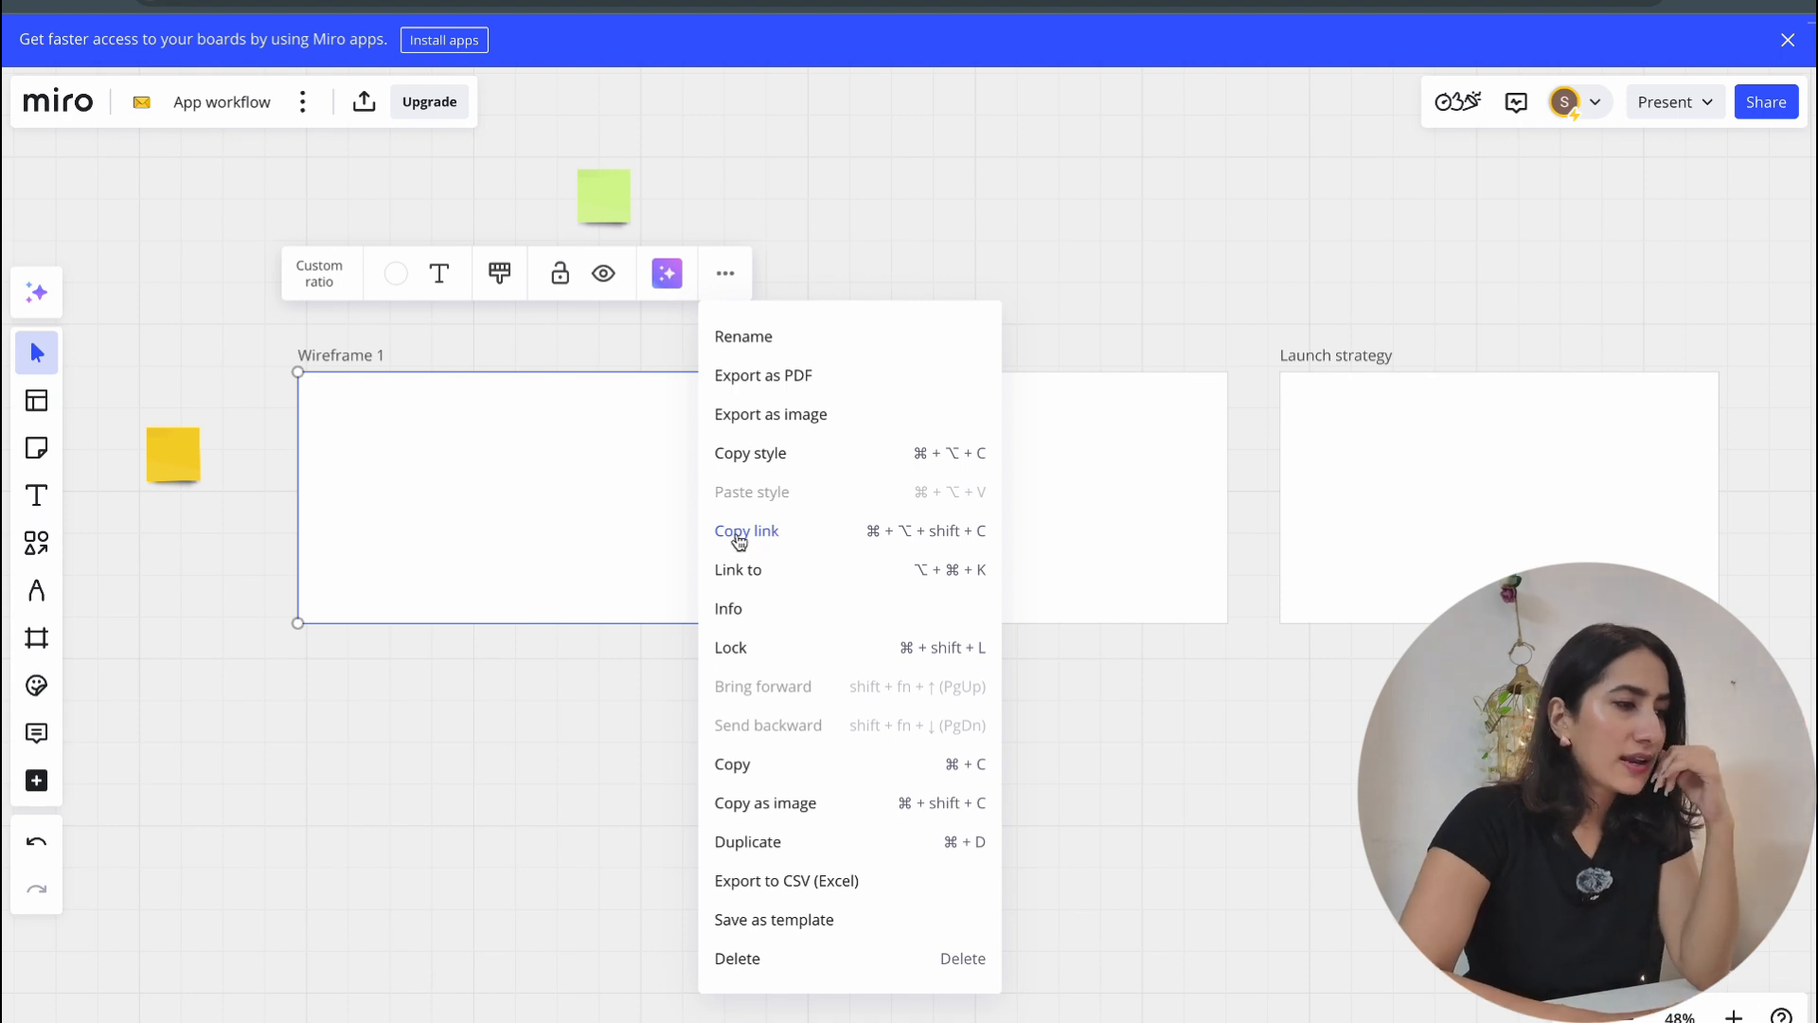
pyautogui.moveTo(782, 538)
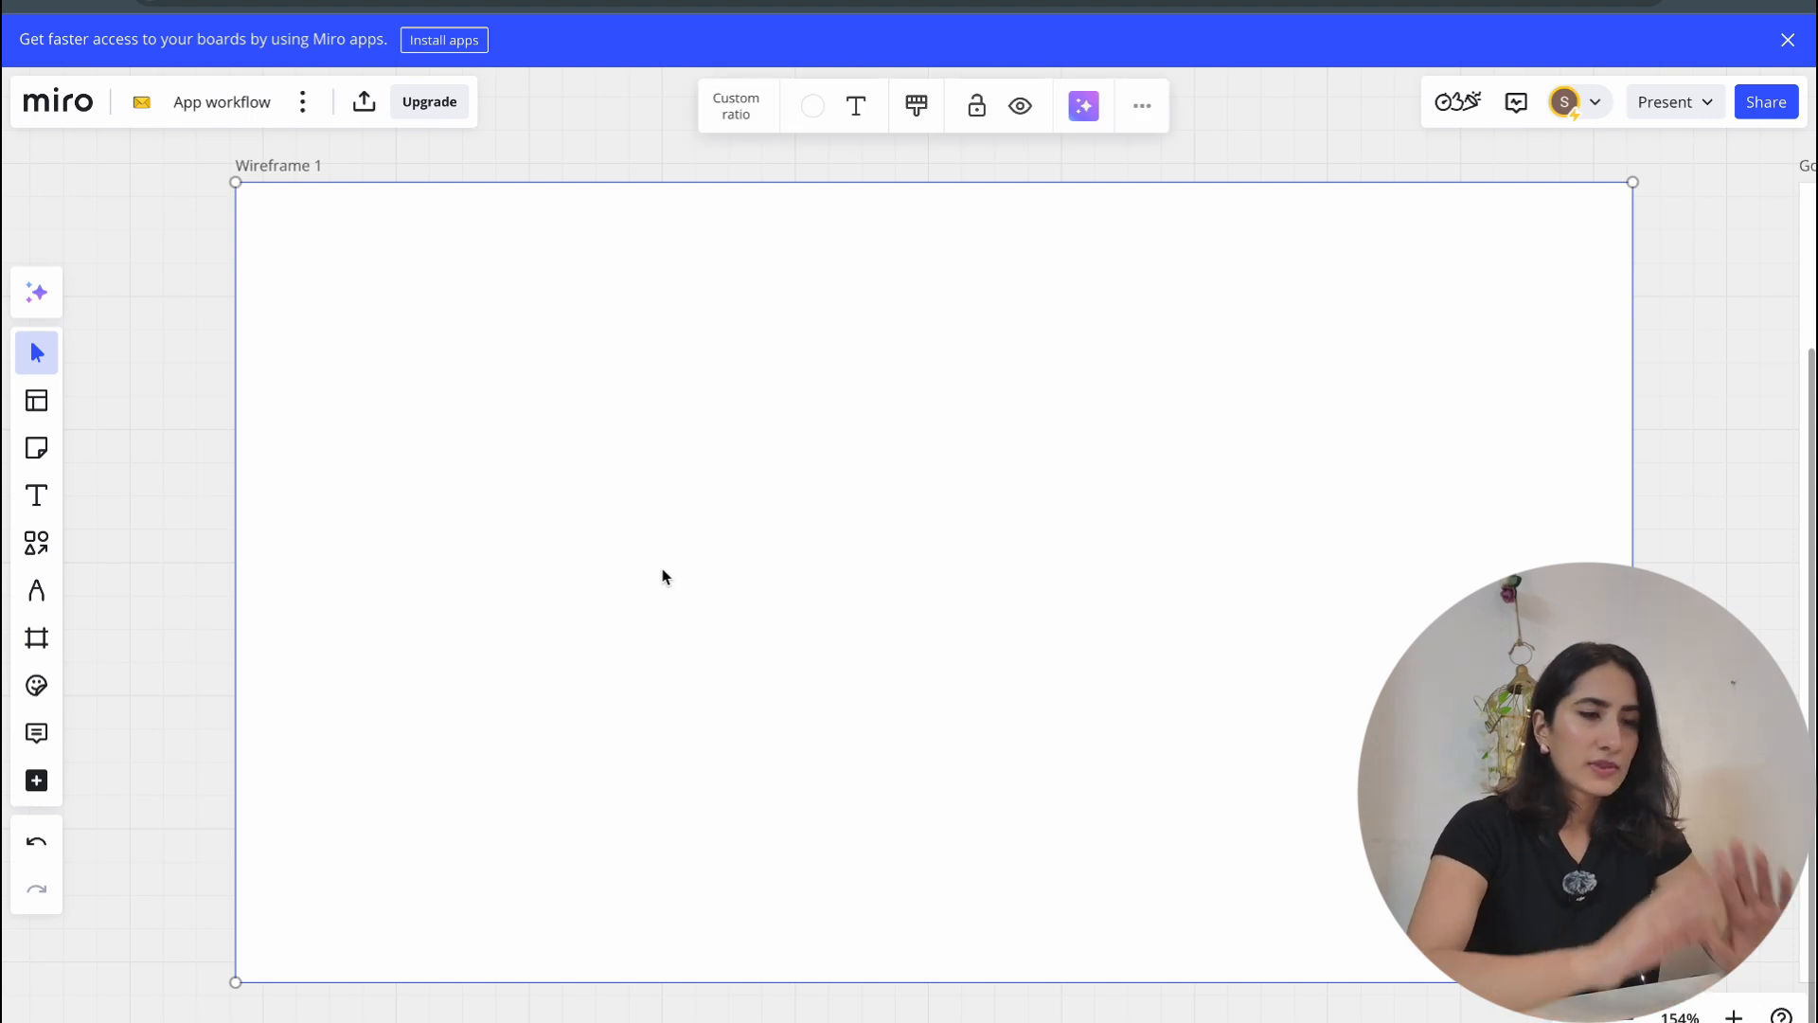
pyautogui.moveTo(235, 246)
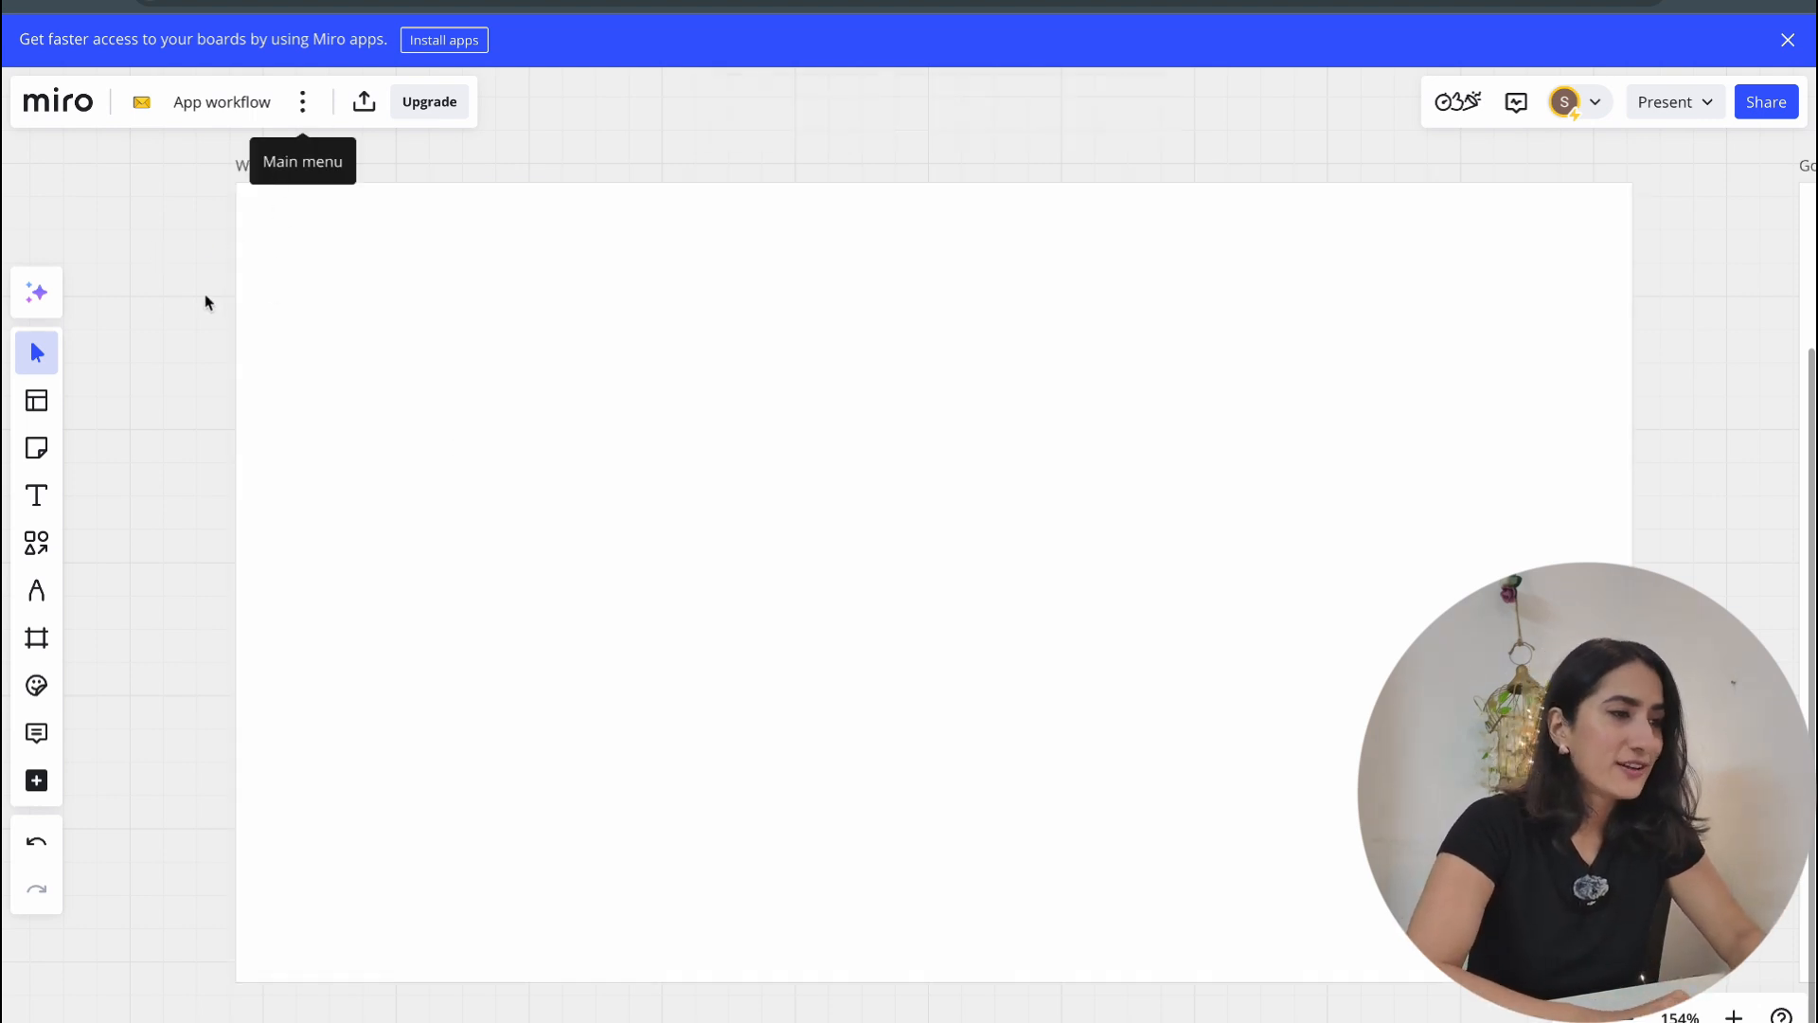
pyautogui.moveTo(221, 182)
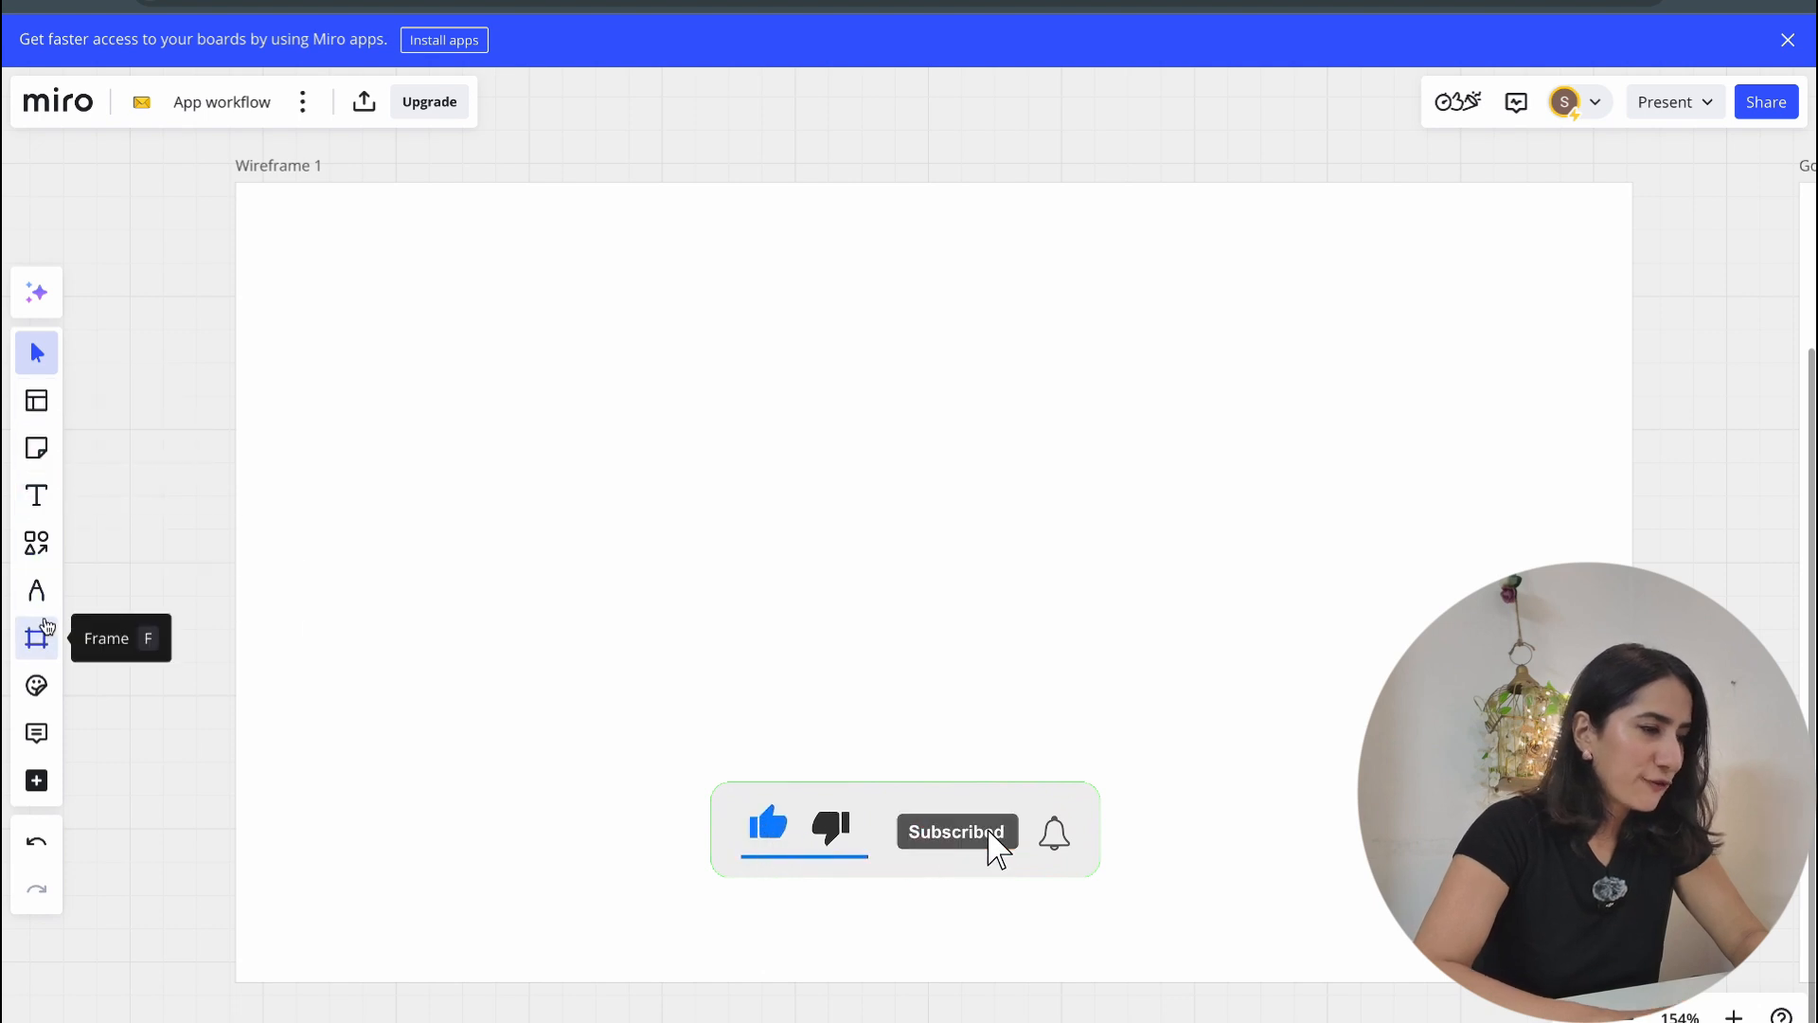
pyautogui.moveTo(36, 544)
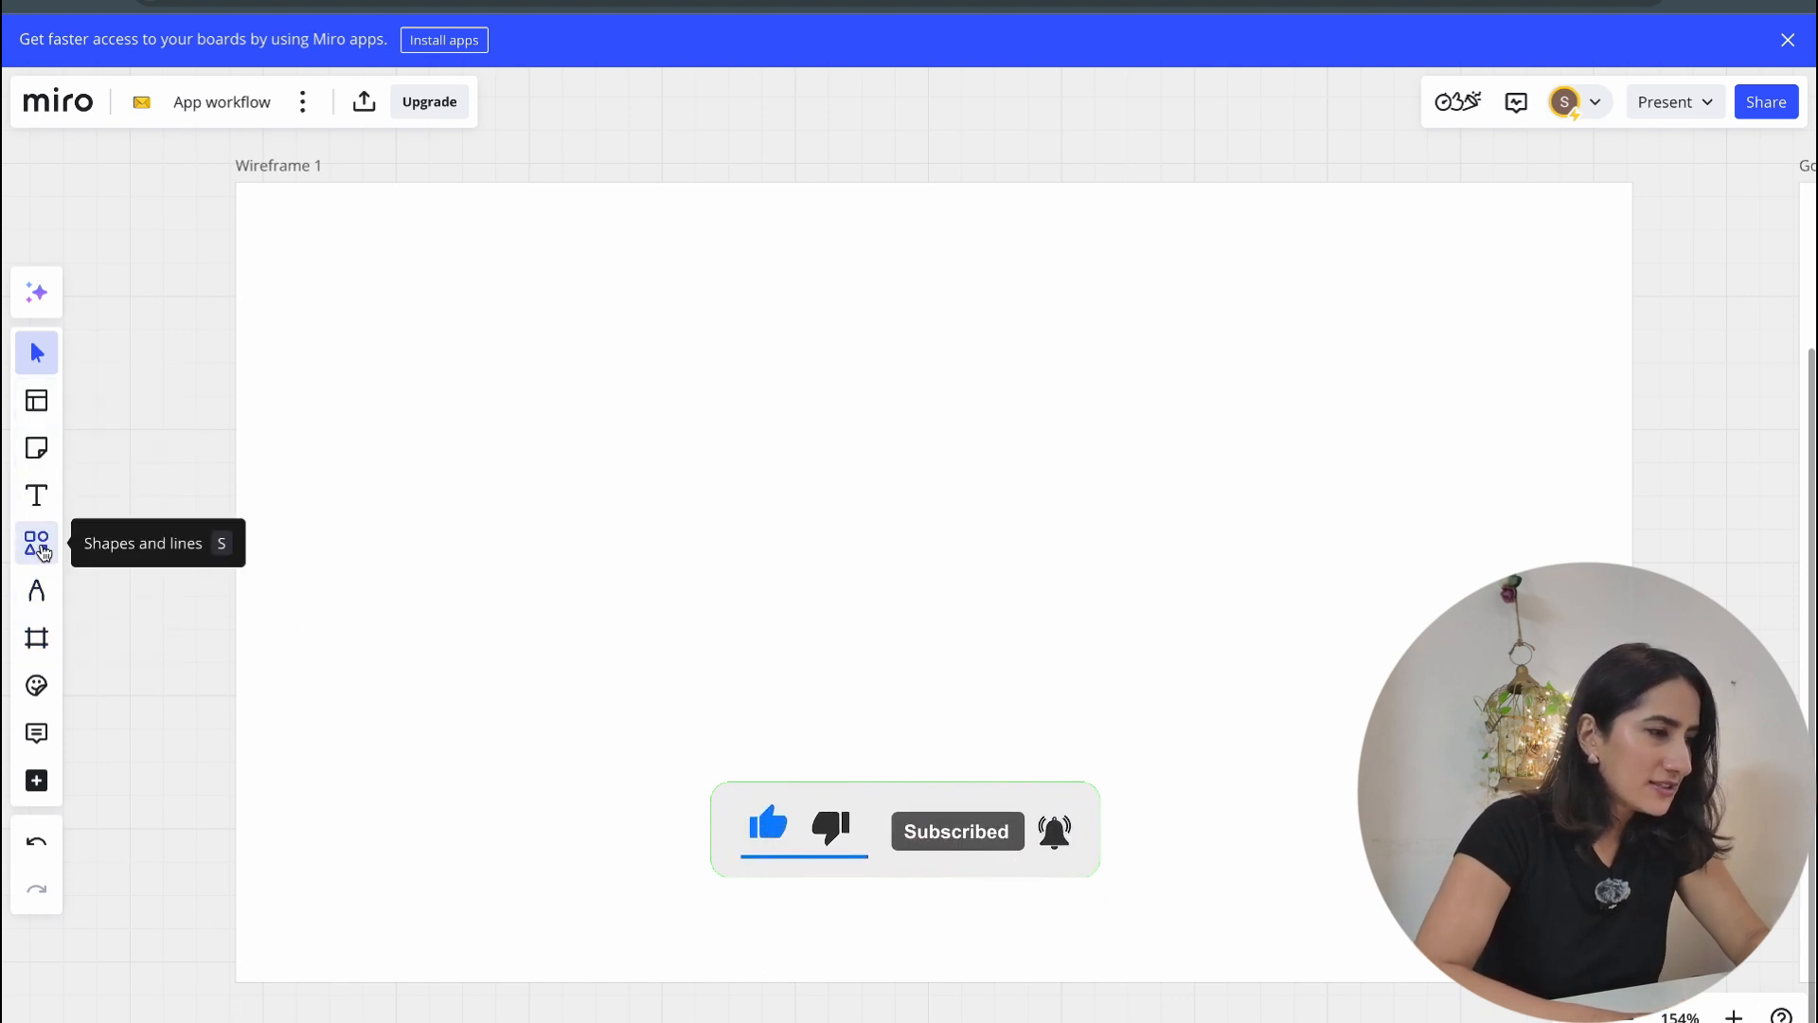
# Draw a tall rectangle in Wireframe 1 and label it Title and Book.
pyautogui.click(36, 543)
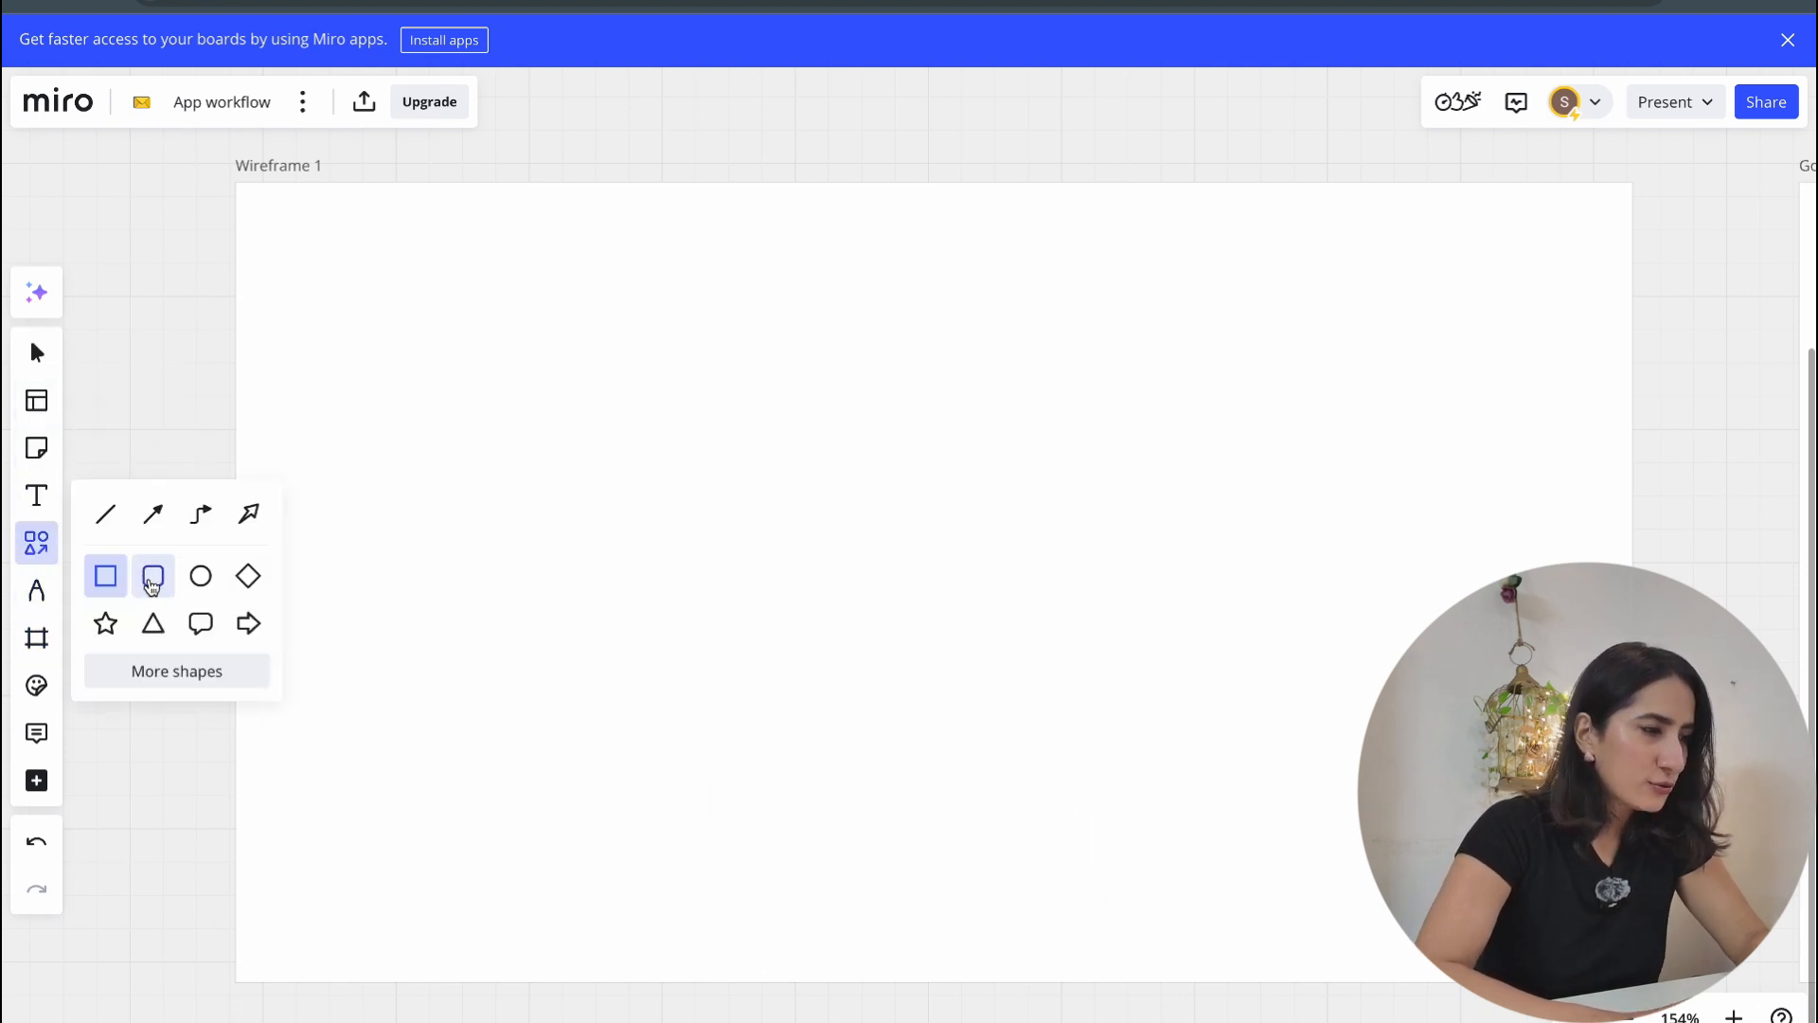
pyautogui.moveTo(301, 238); pyautogui.dragTo(416, 288)
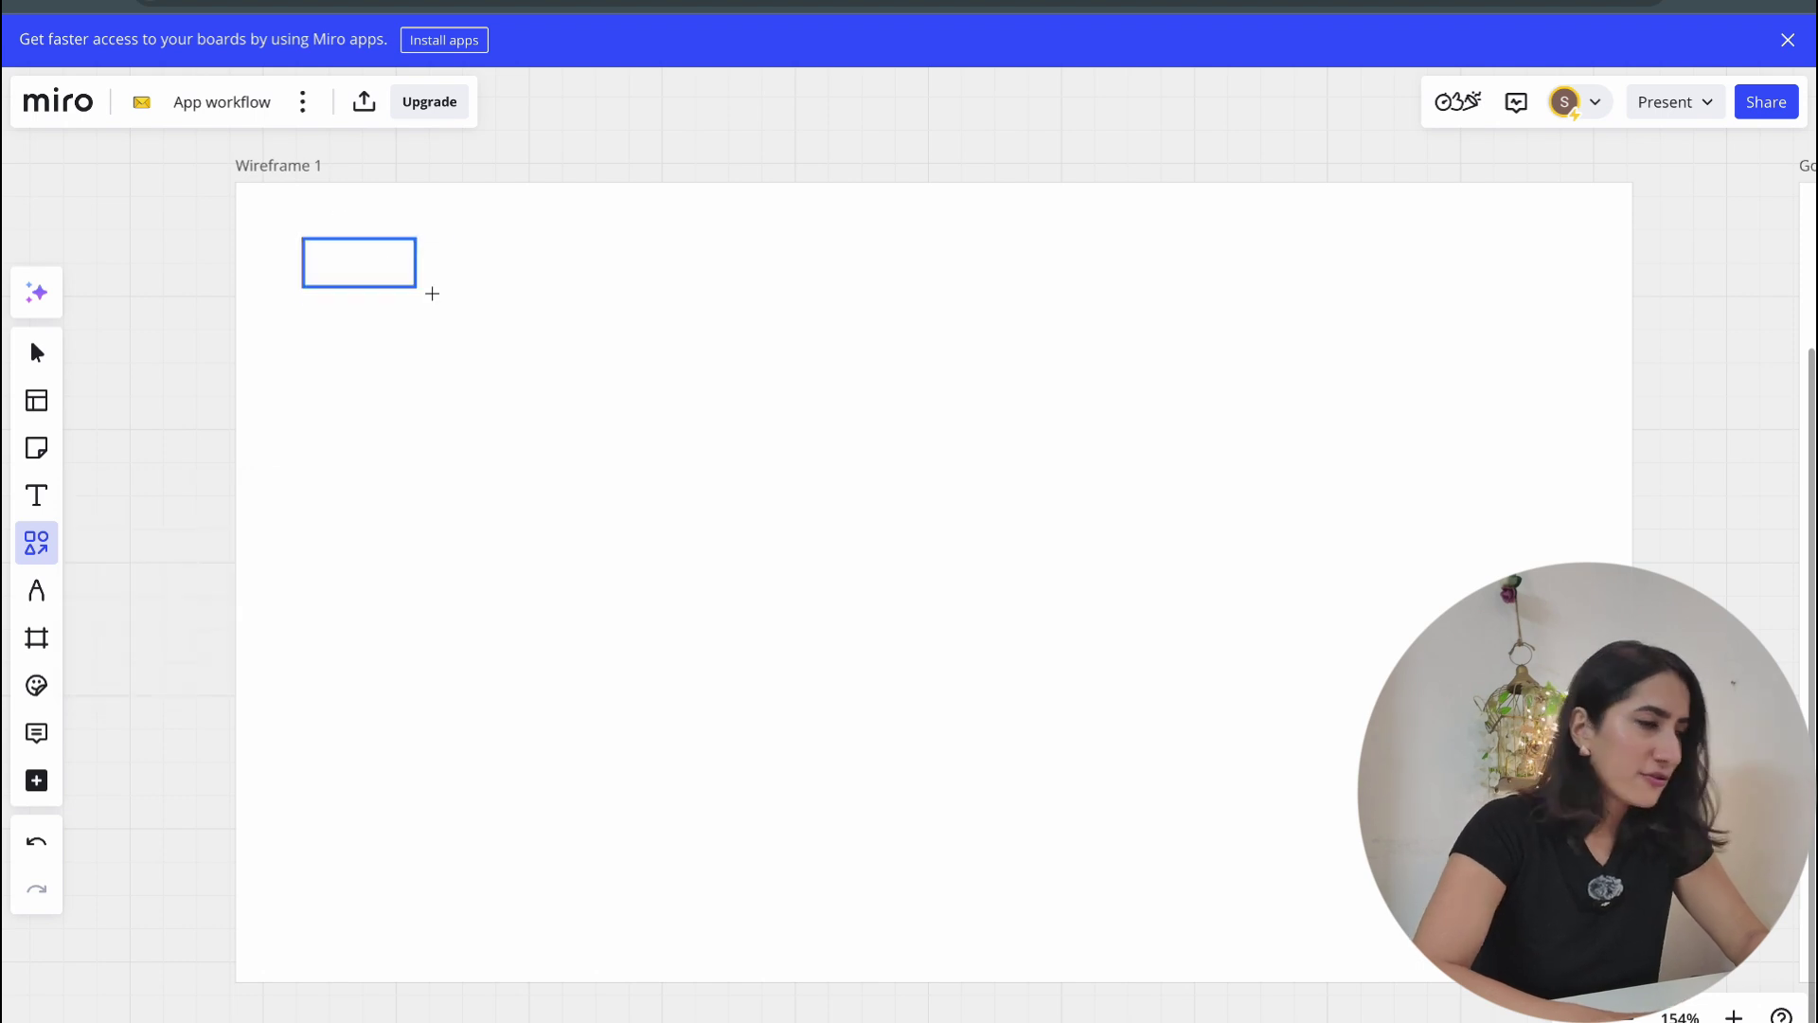
pyautogui.click(358, 262)
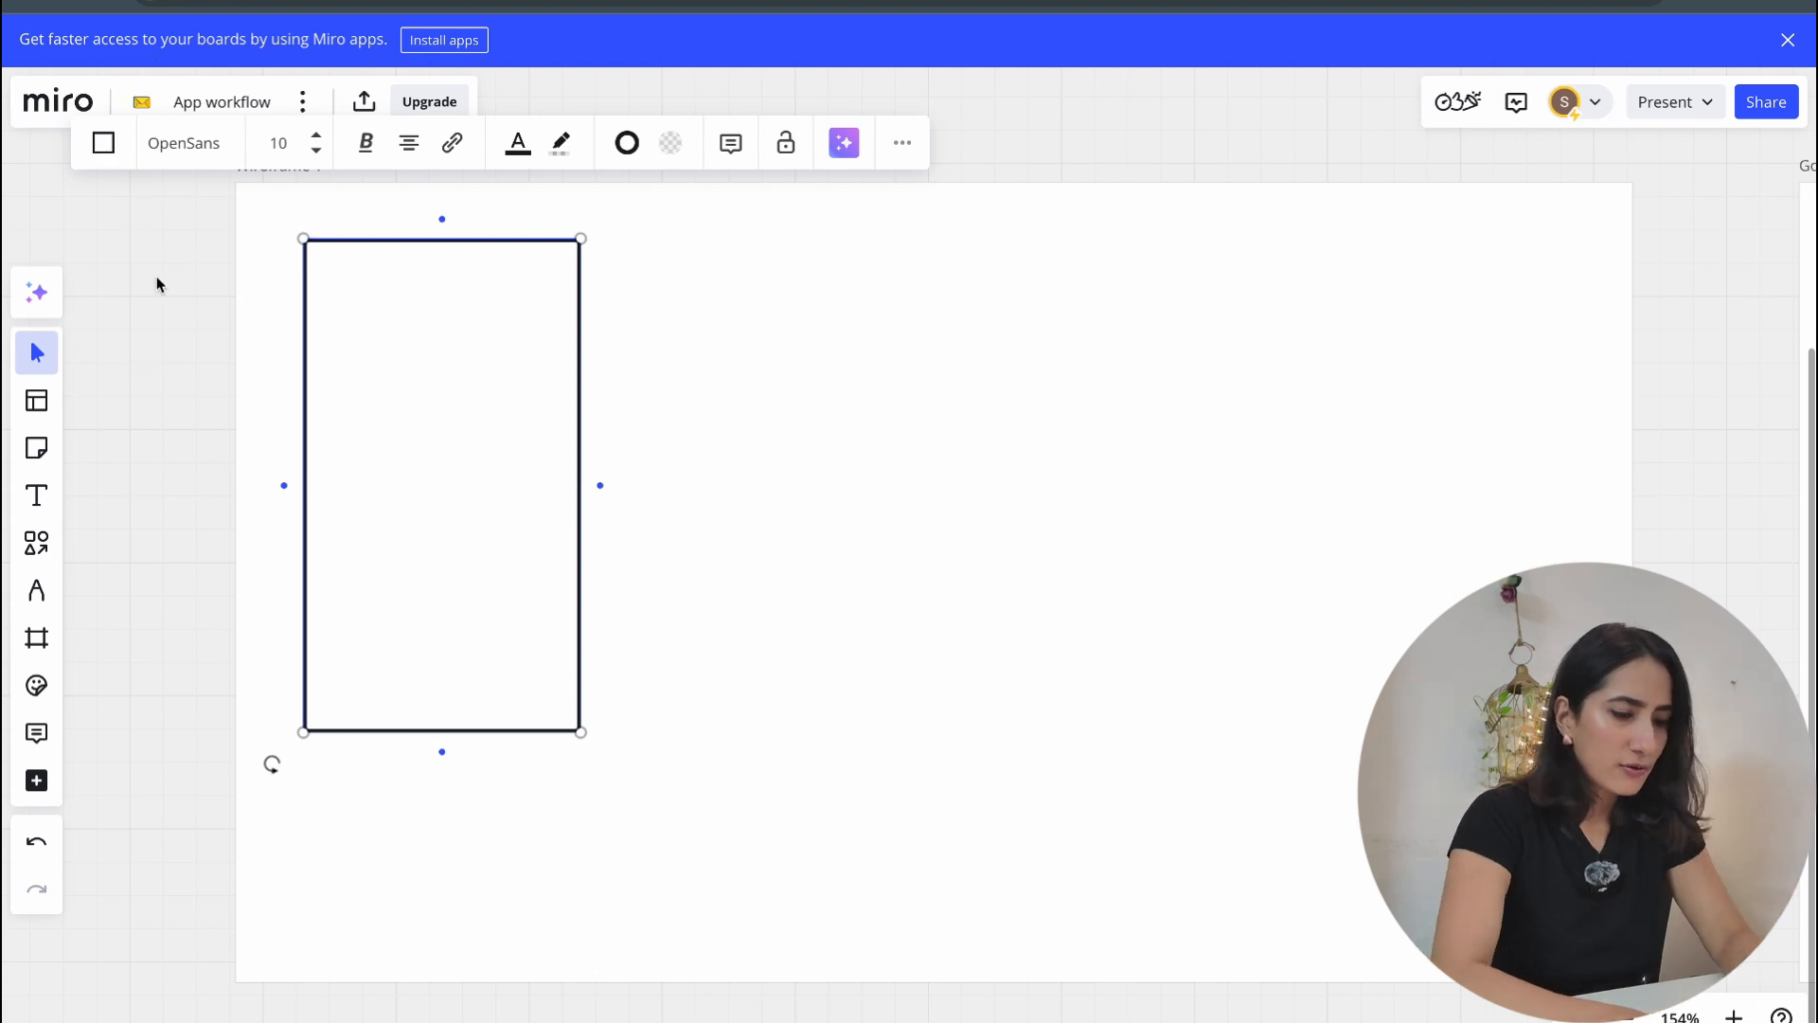
pyautogui.click(36, 494)
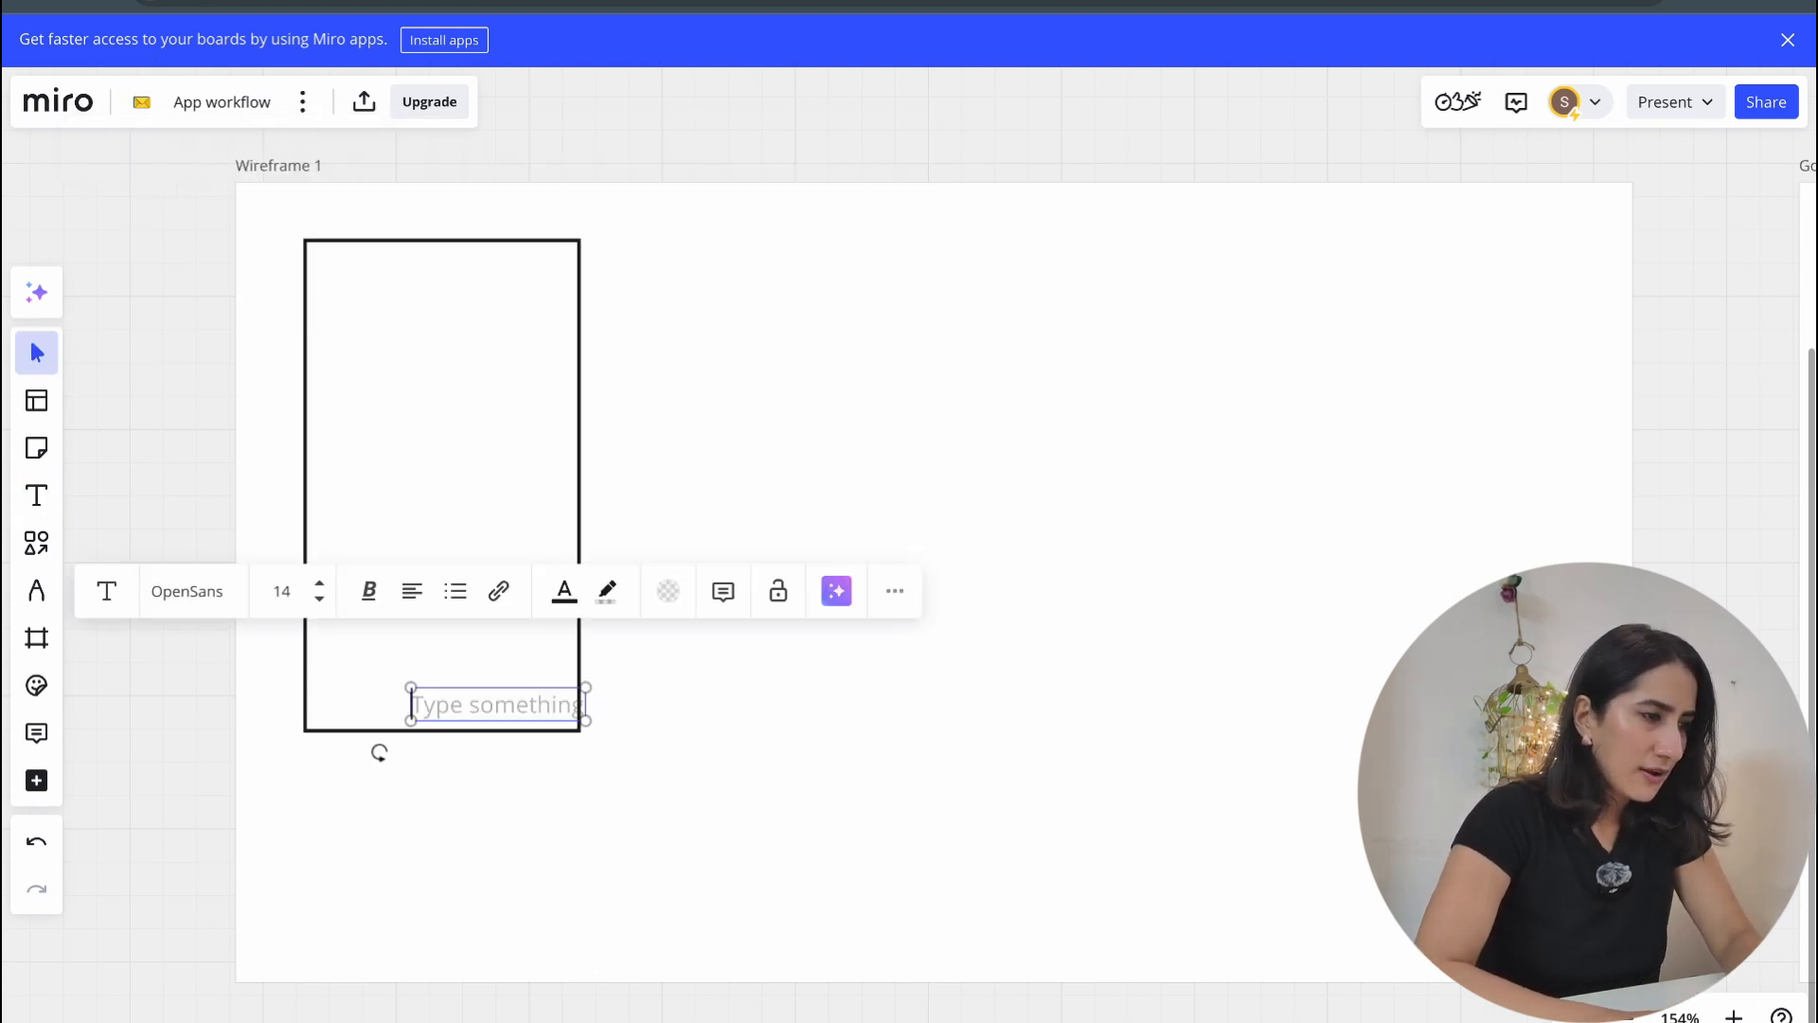
pyautogui.write('Book')
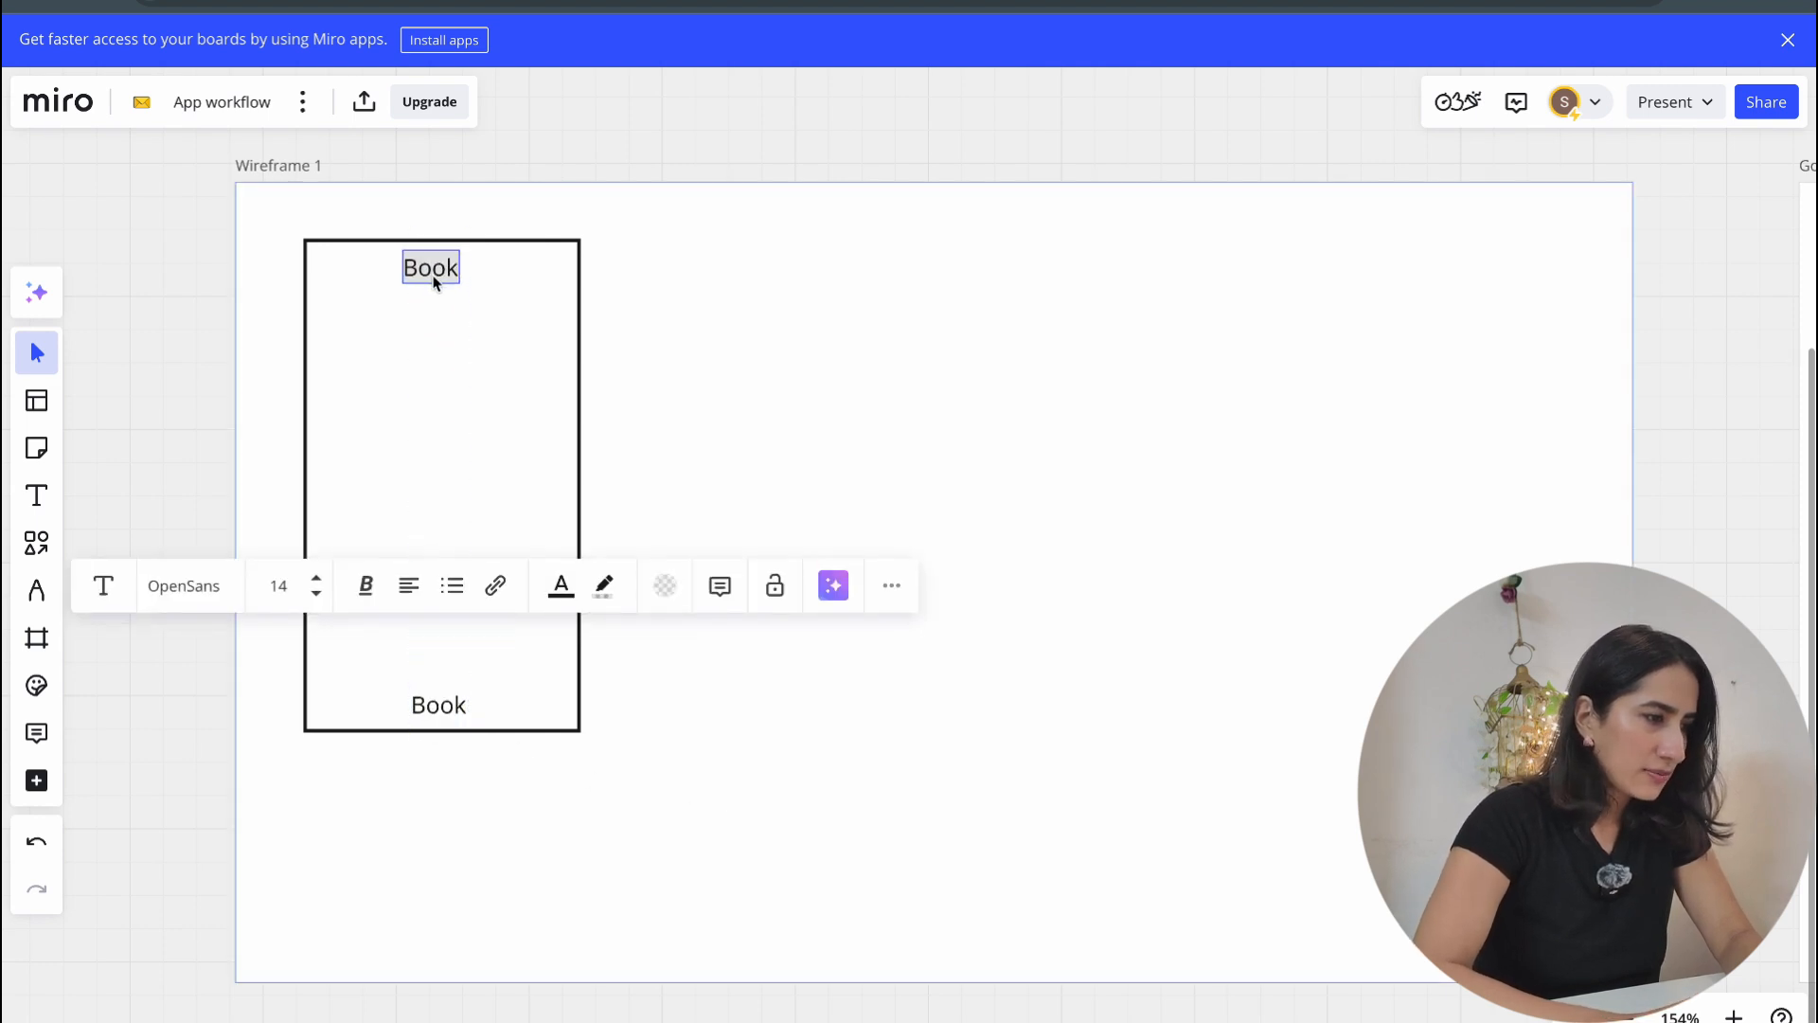
pyautogui.click(429, 267)
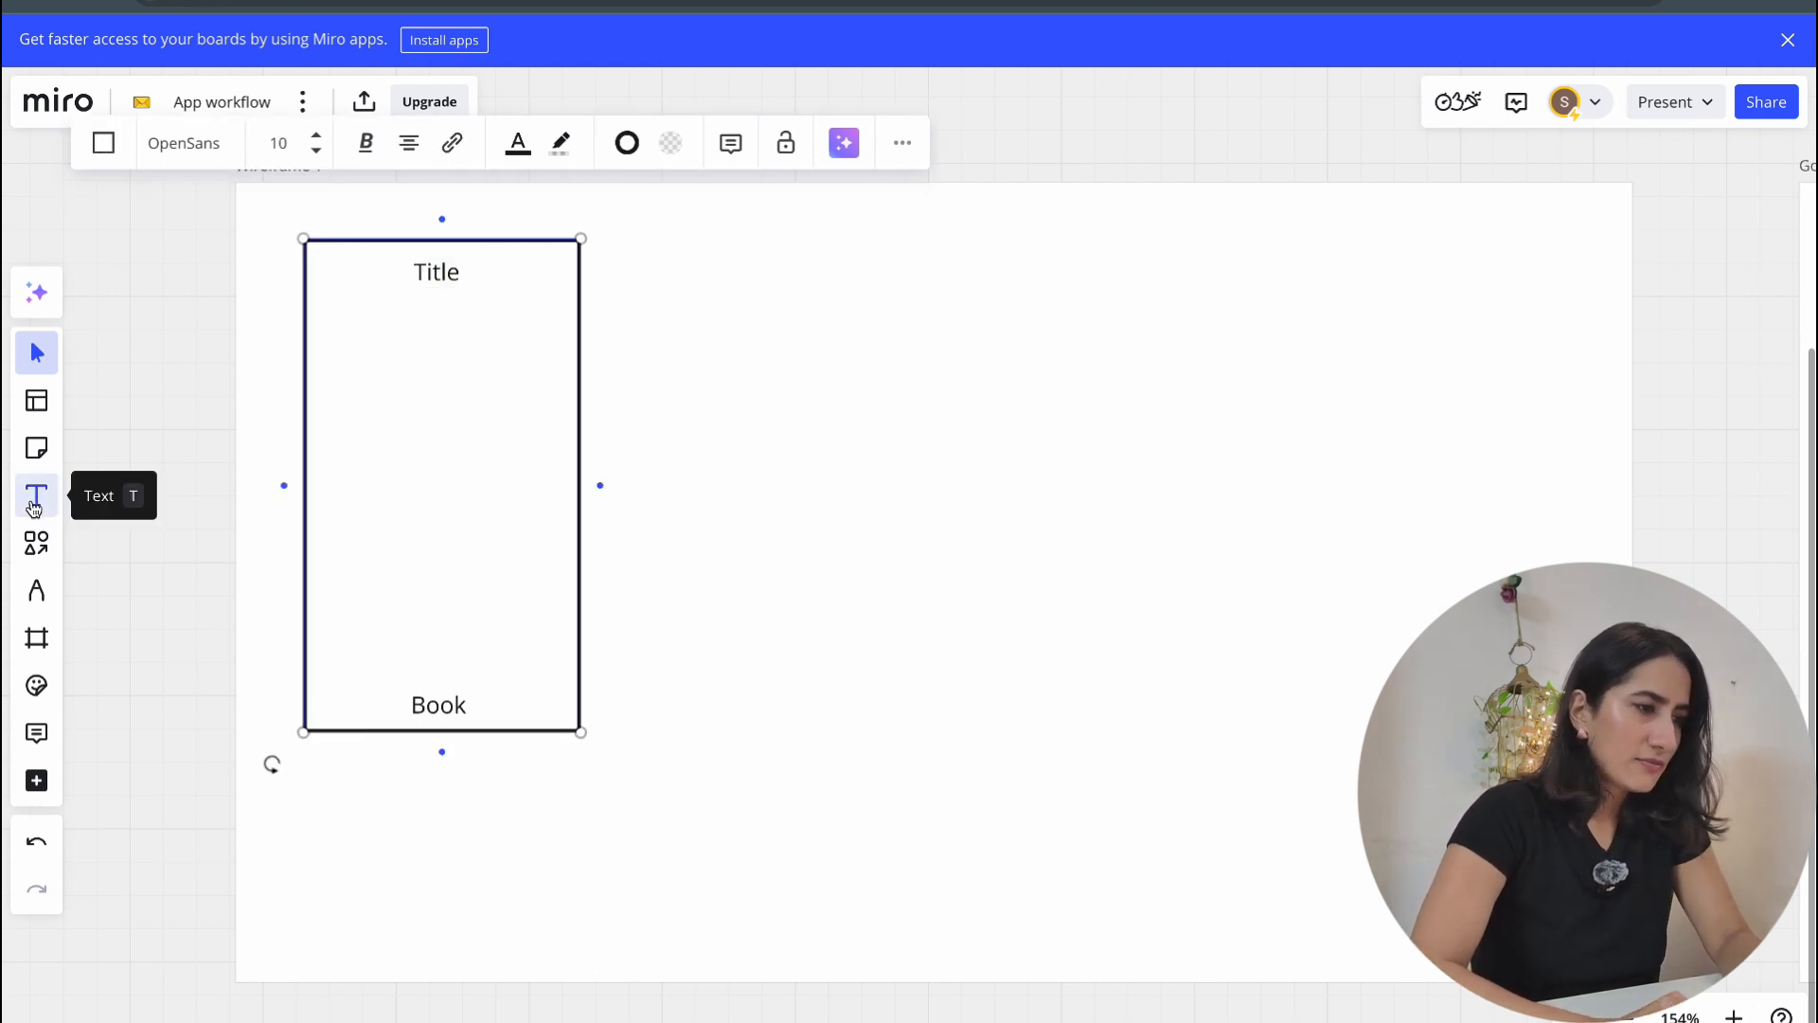
# Place a small block arrow beside Title, ready for freehand drawing.
pyautogui.click(36, 543)
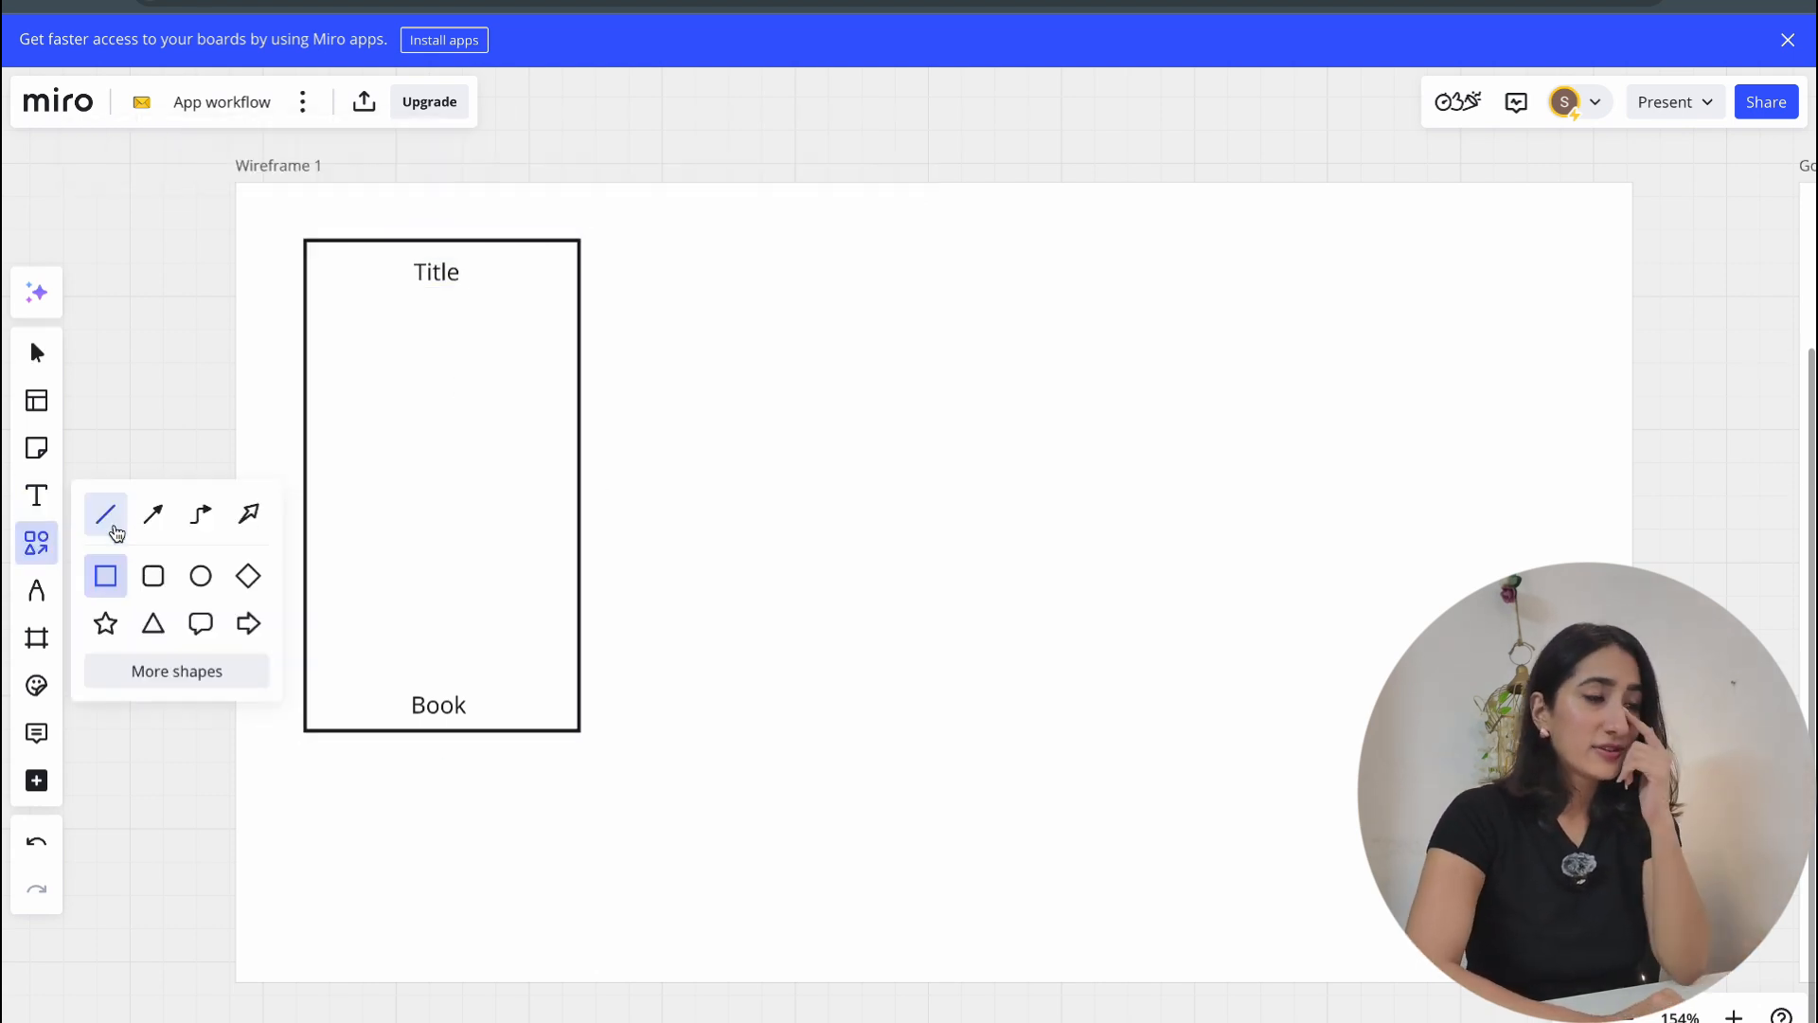
pyautogui.click(246, 623)
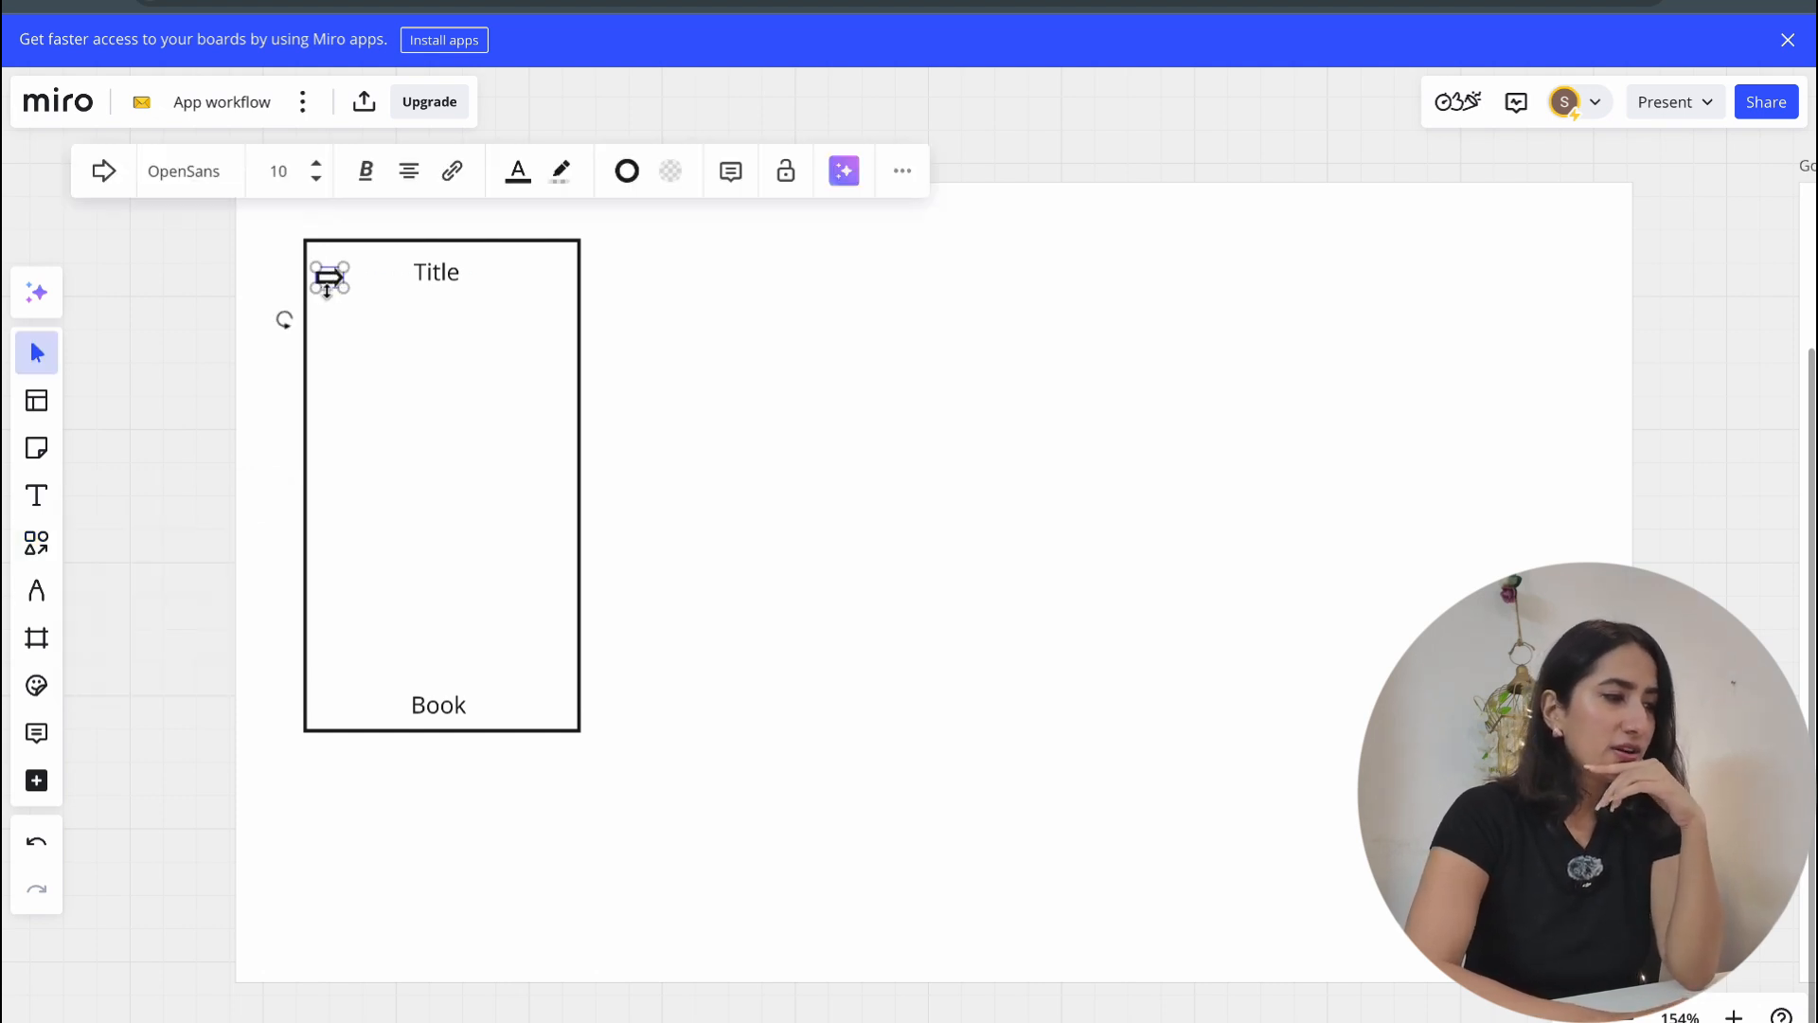
pyautogui.click(659, 299)
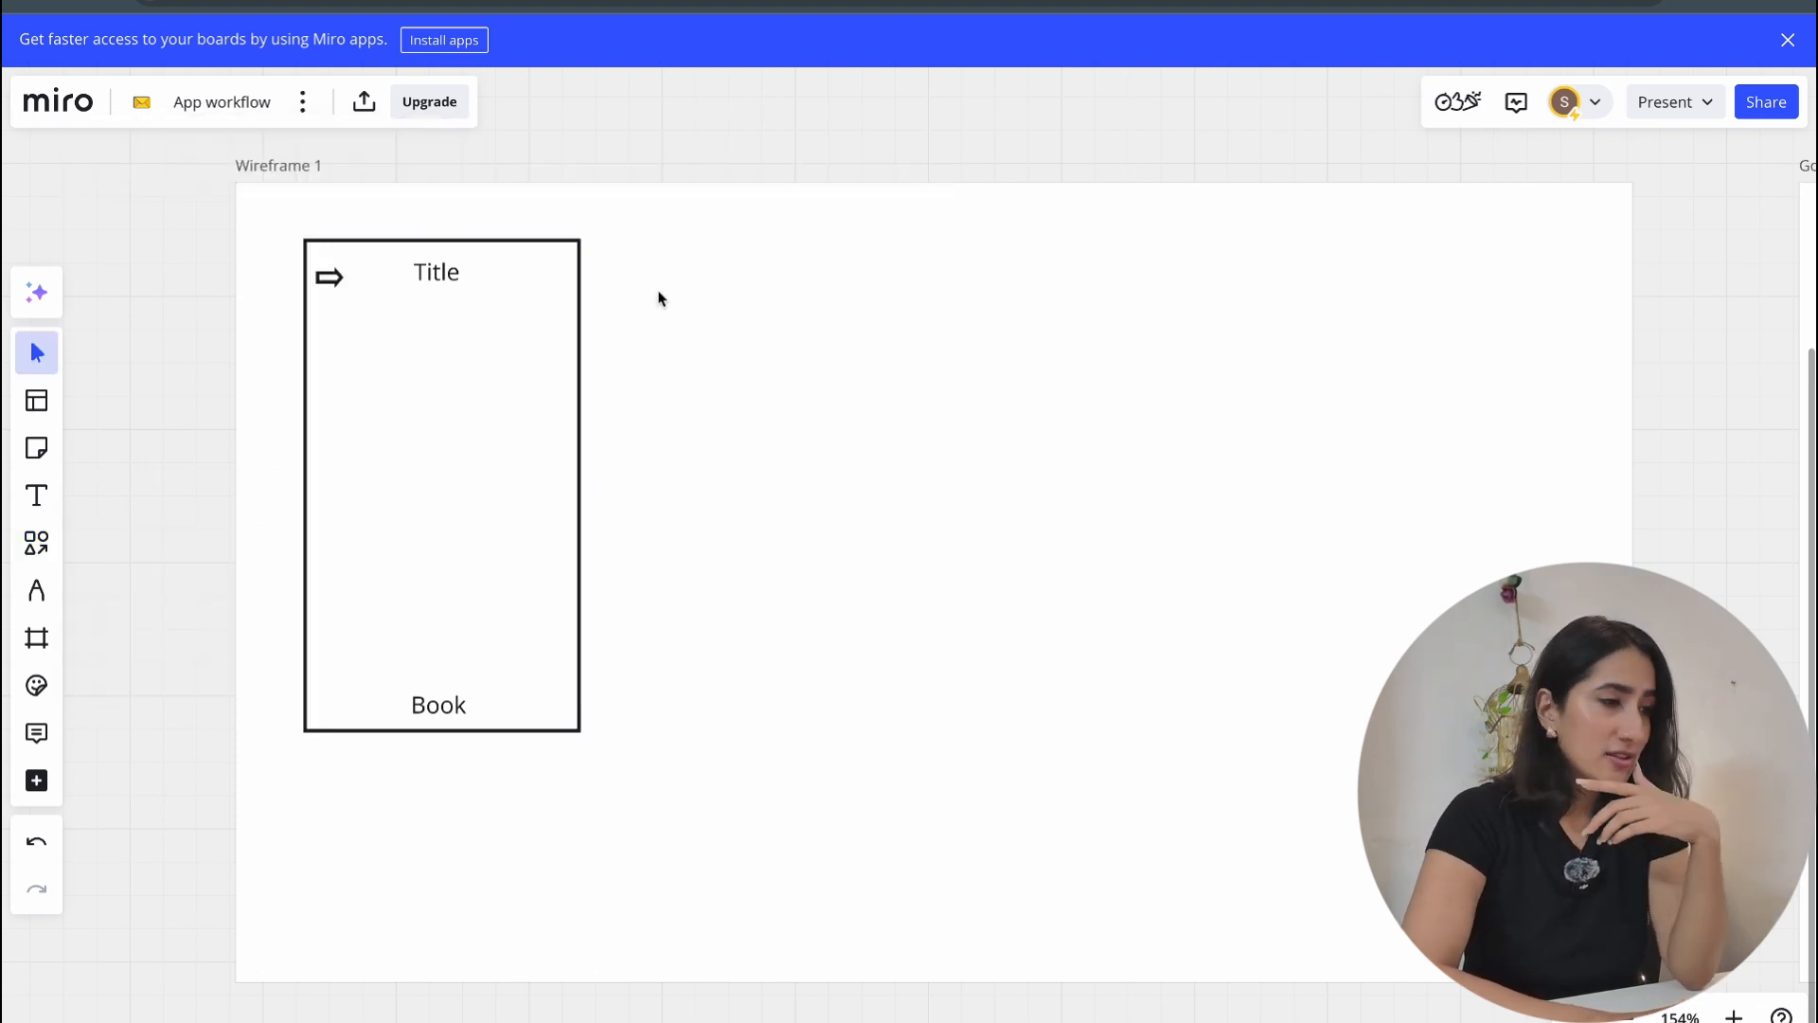
pyautogui.moveTo(36, 542)
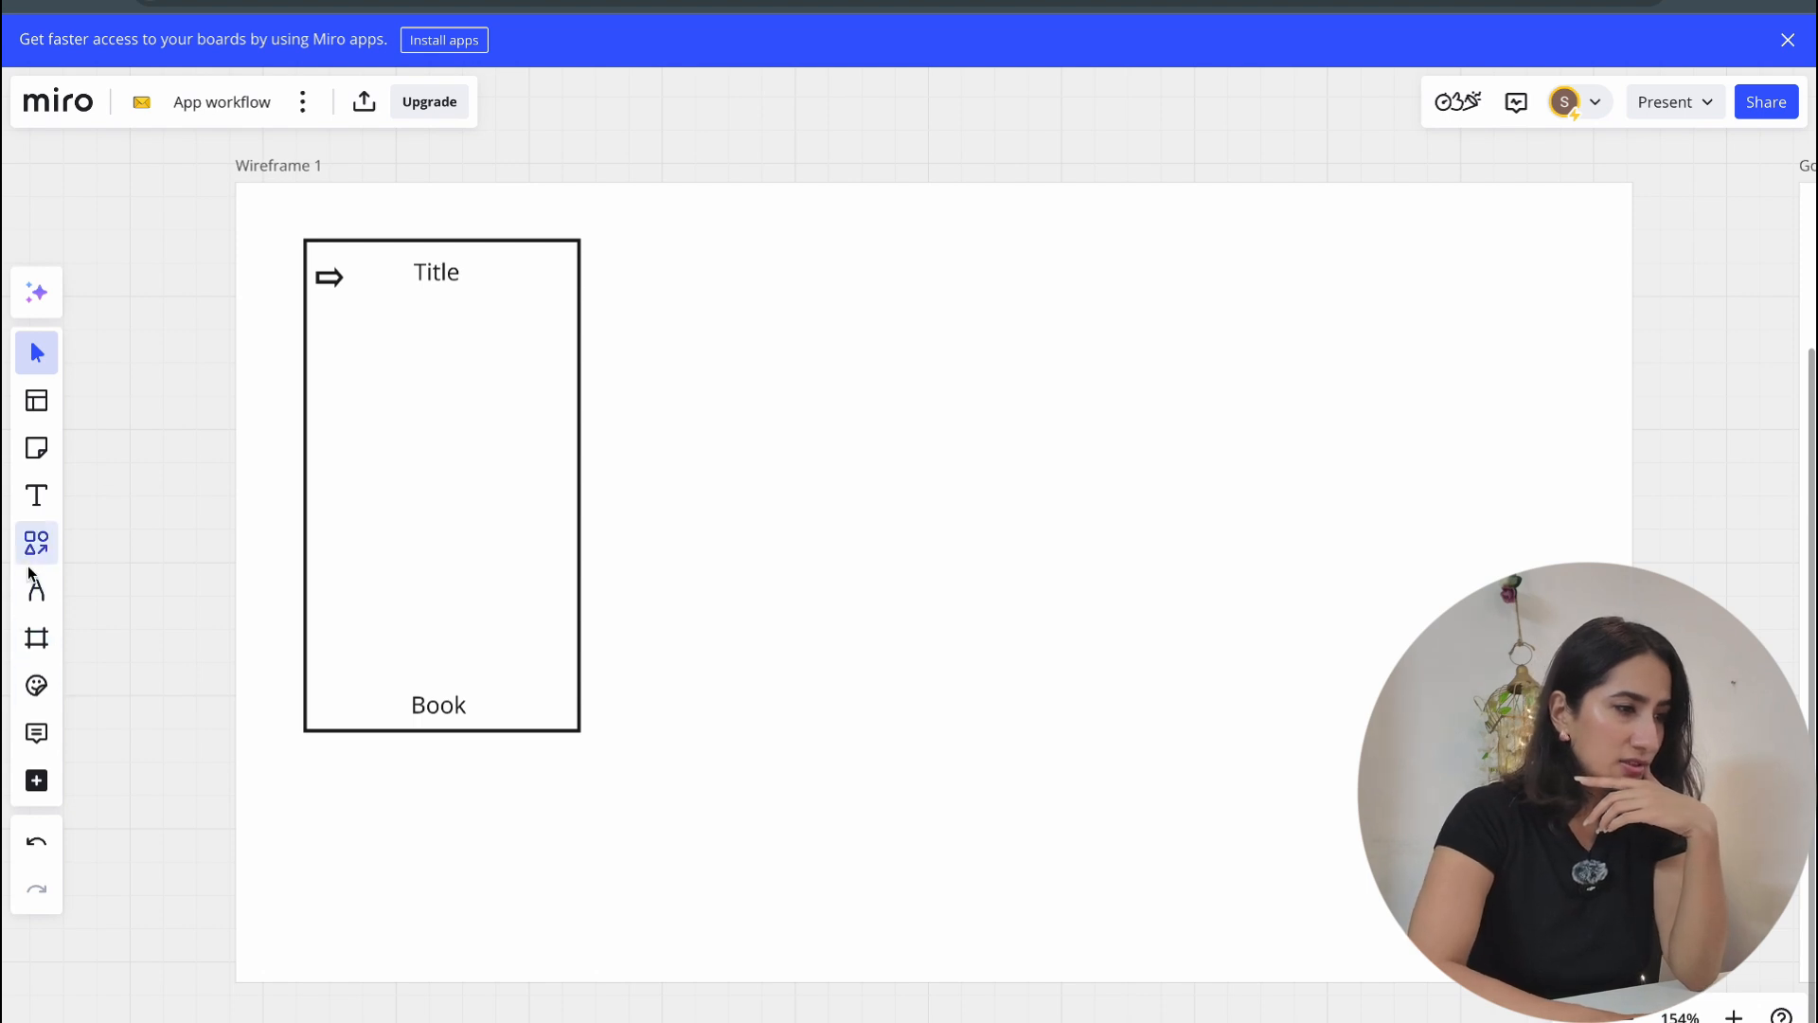
pyautogui.click(36, 591)
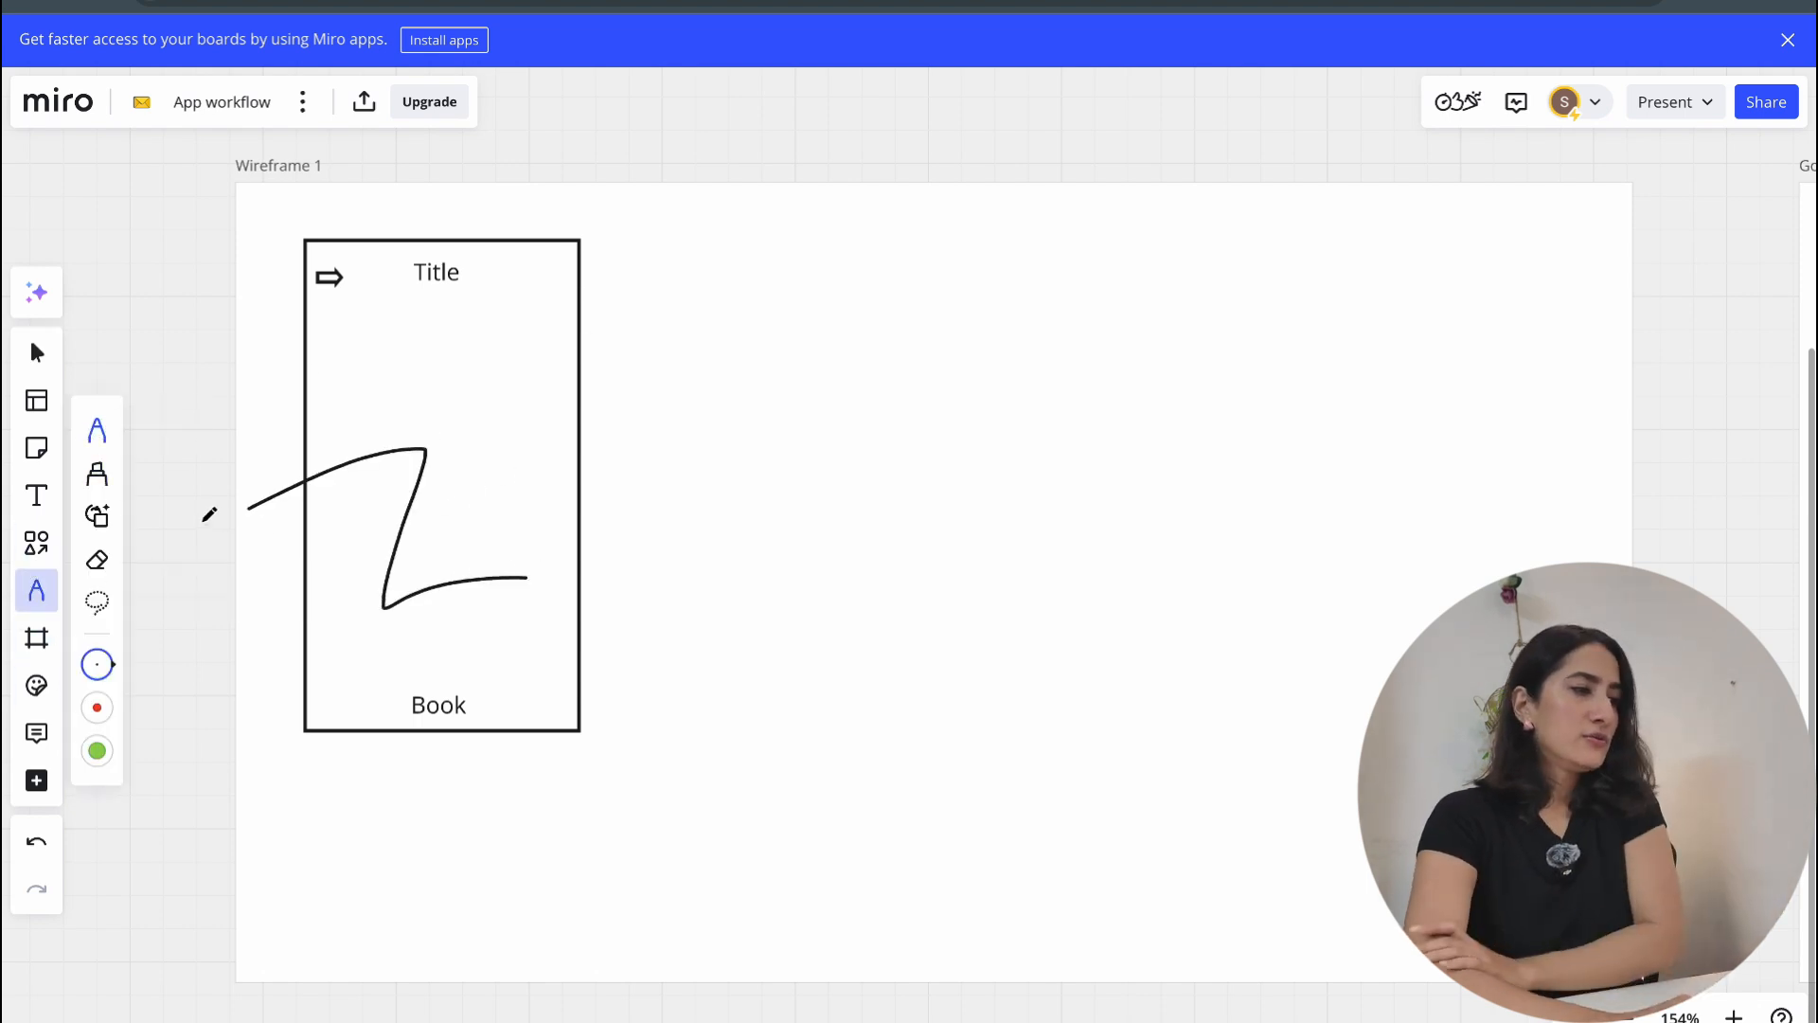
pyautogui.moveTo(36, 447)
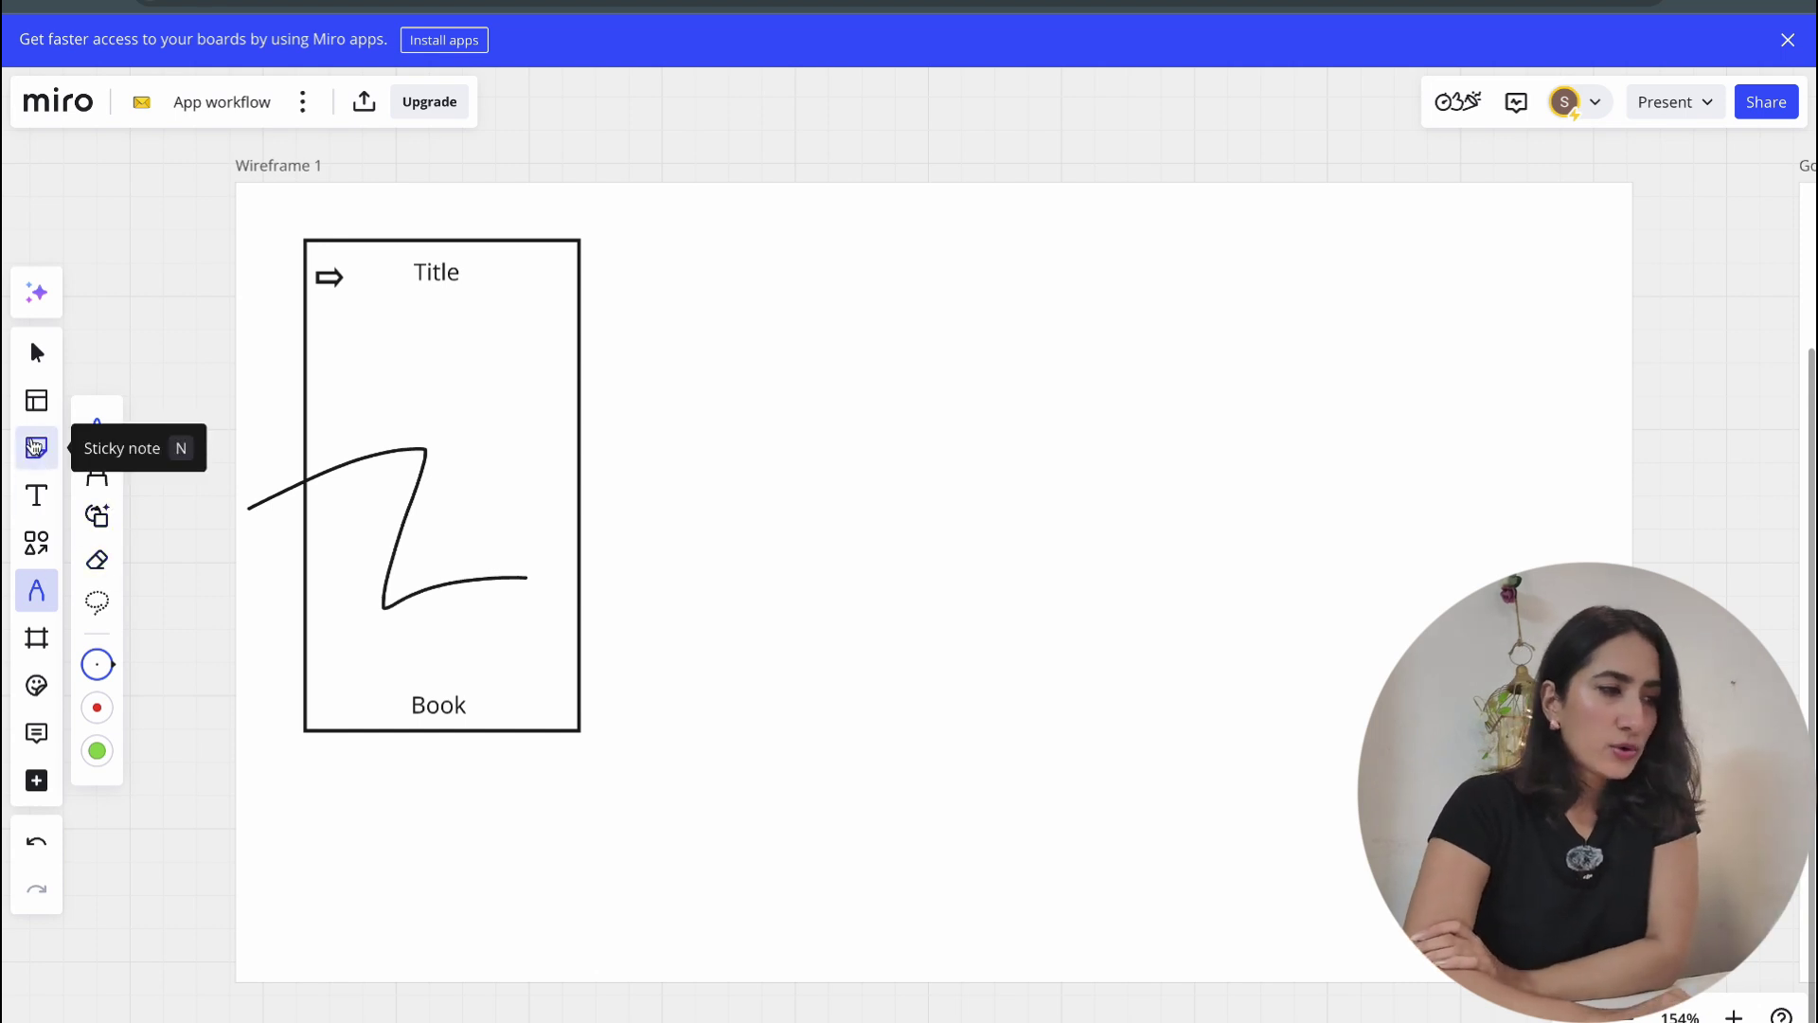
# Add a sticky note reading 'Booking process page' and shrink it to the wireframe's corner.
pyautogui.click(36, 449)
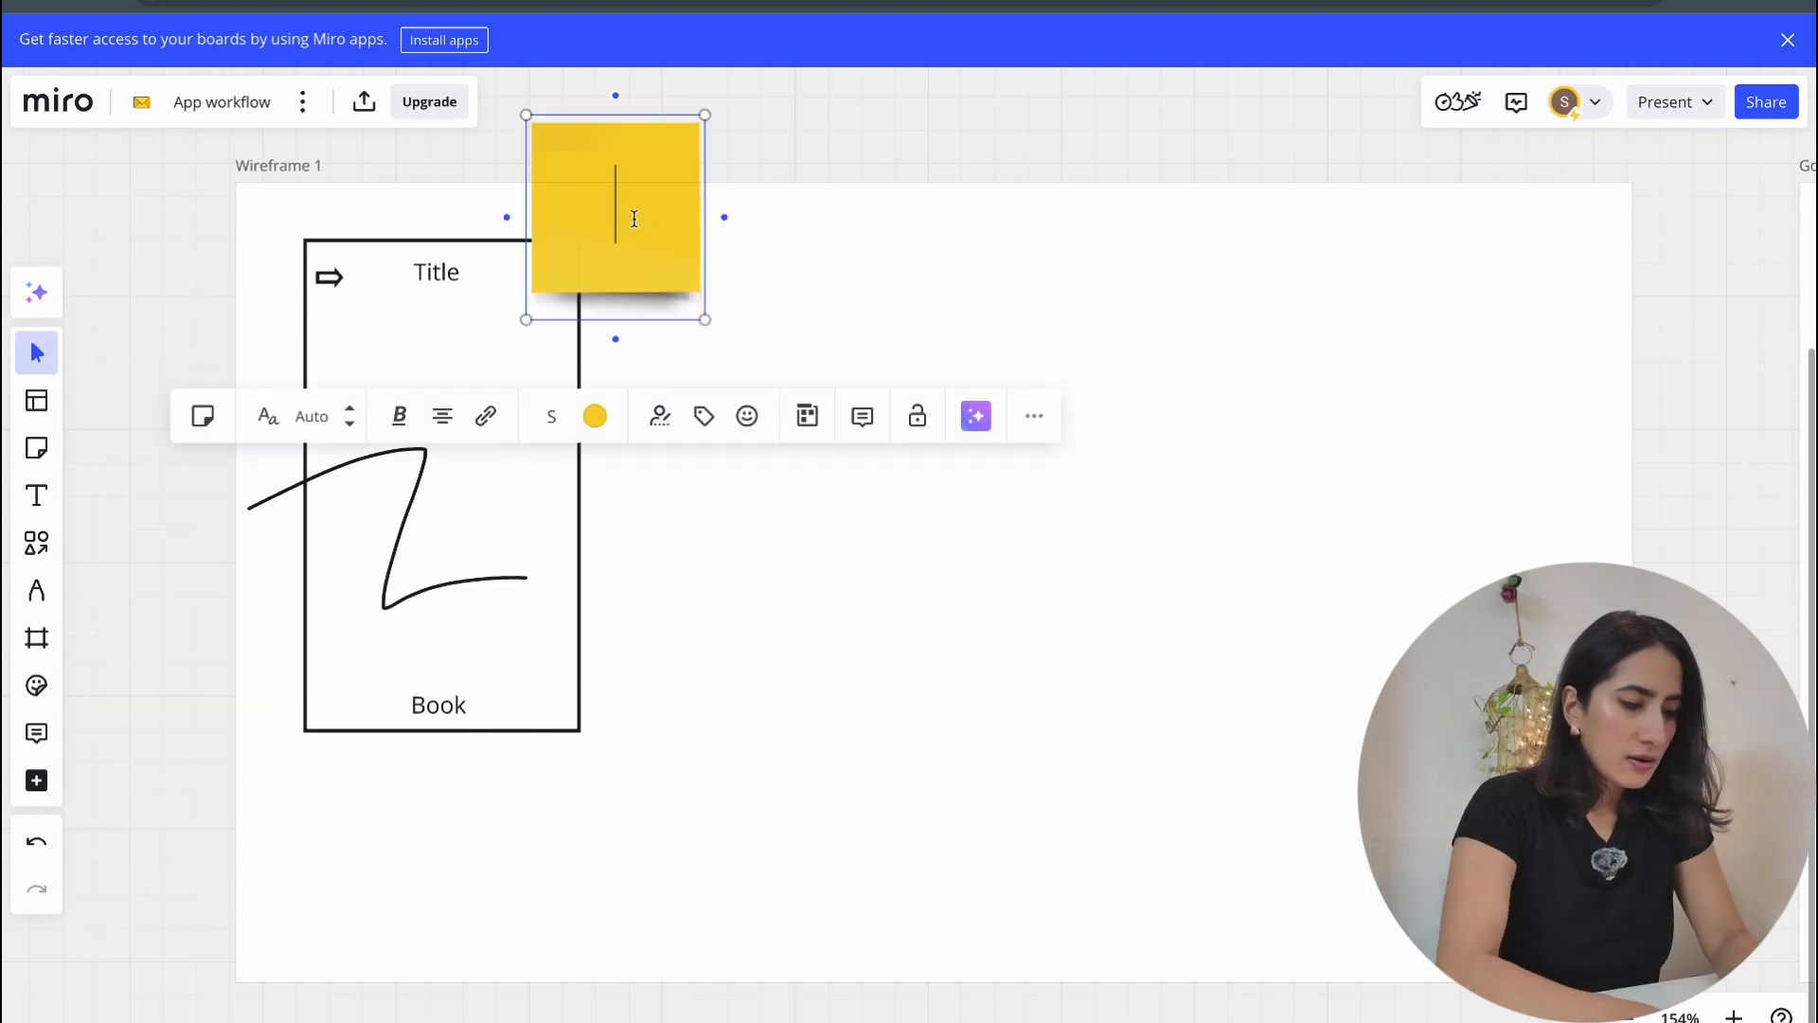
pyautogui.write('Booking p')
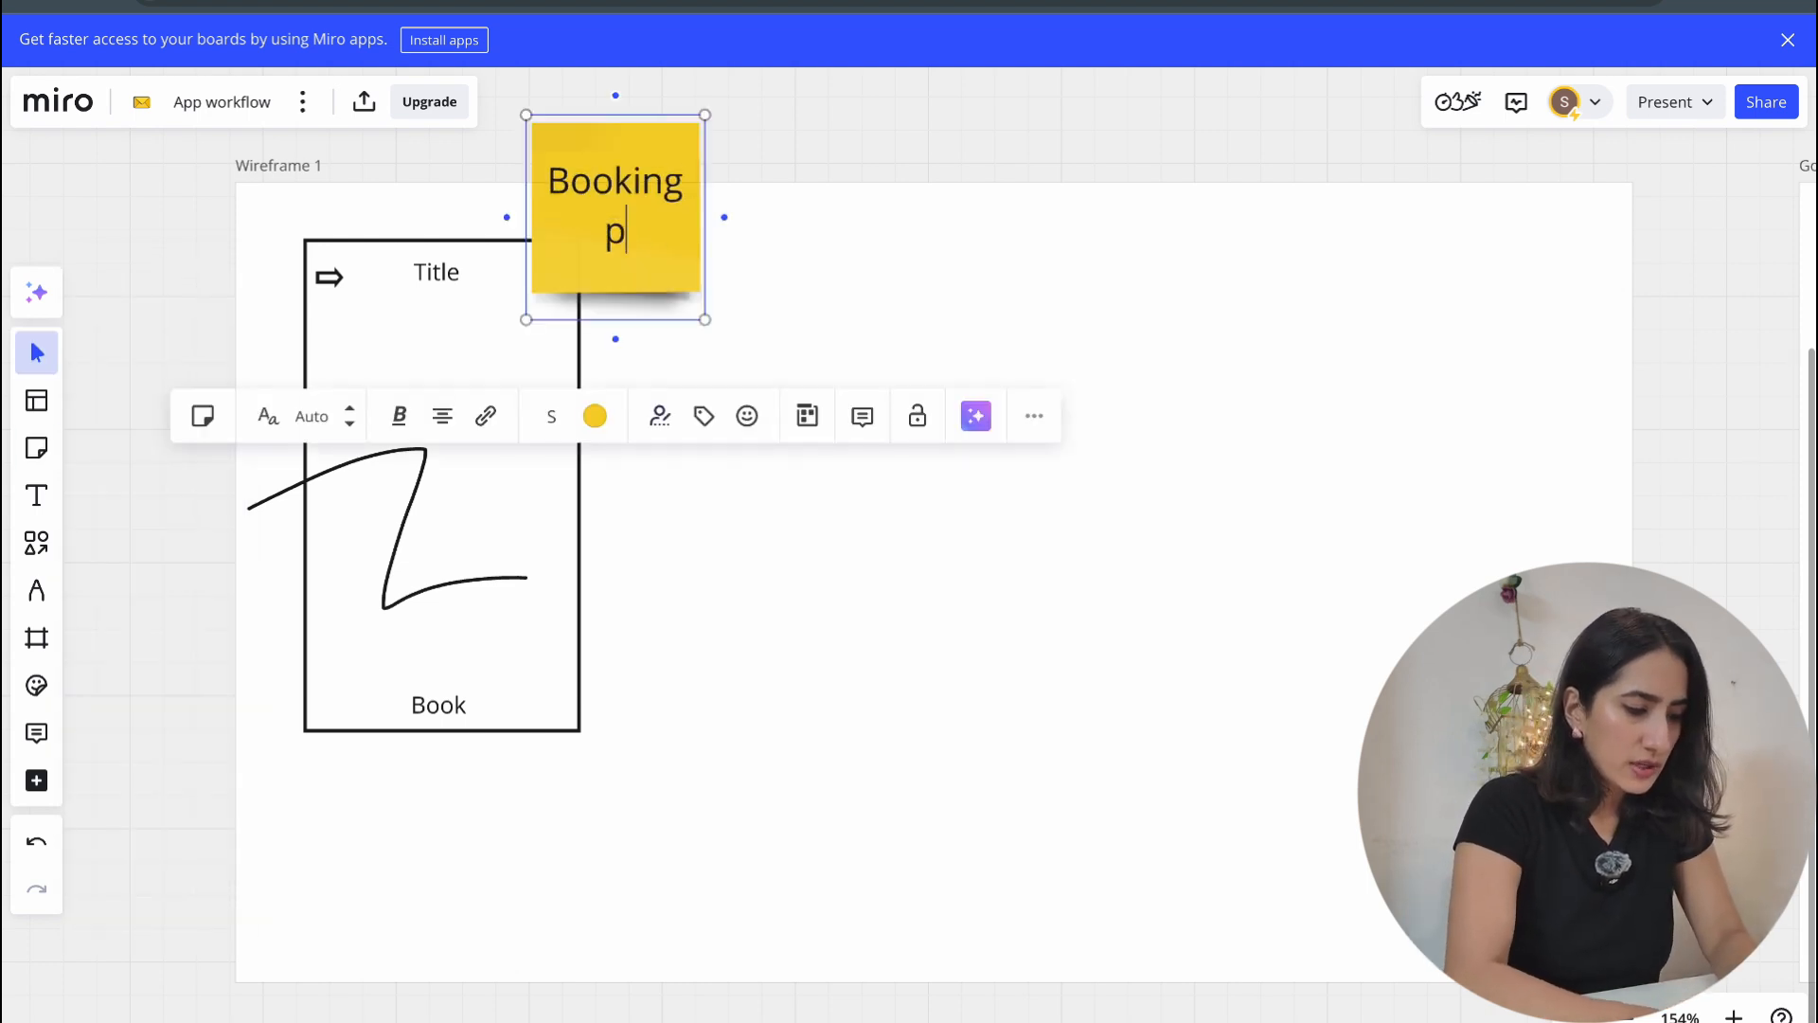
pyautogui.write('rocess page')
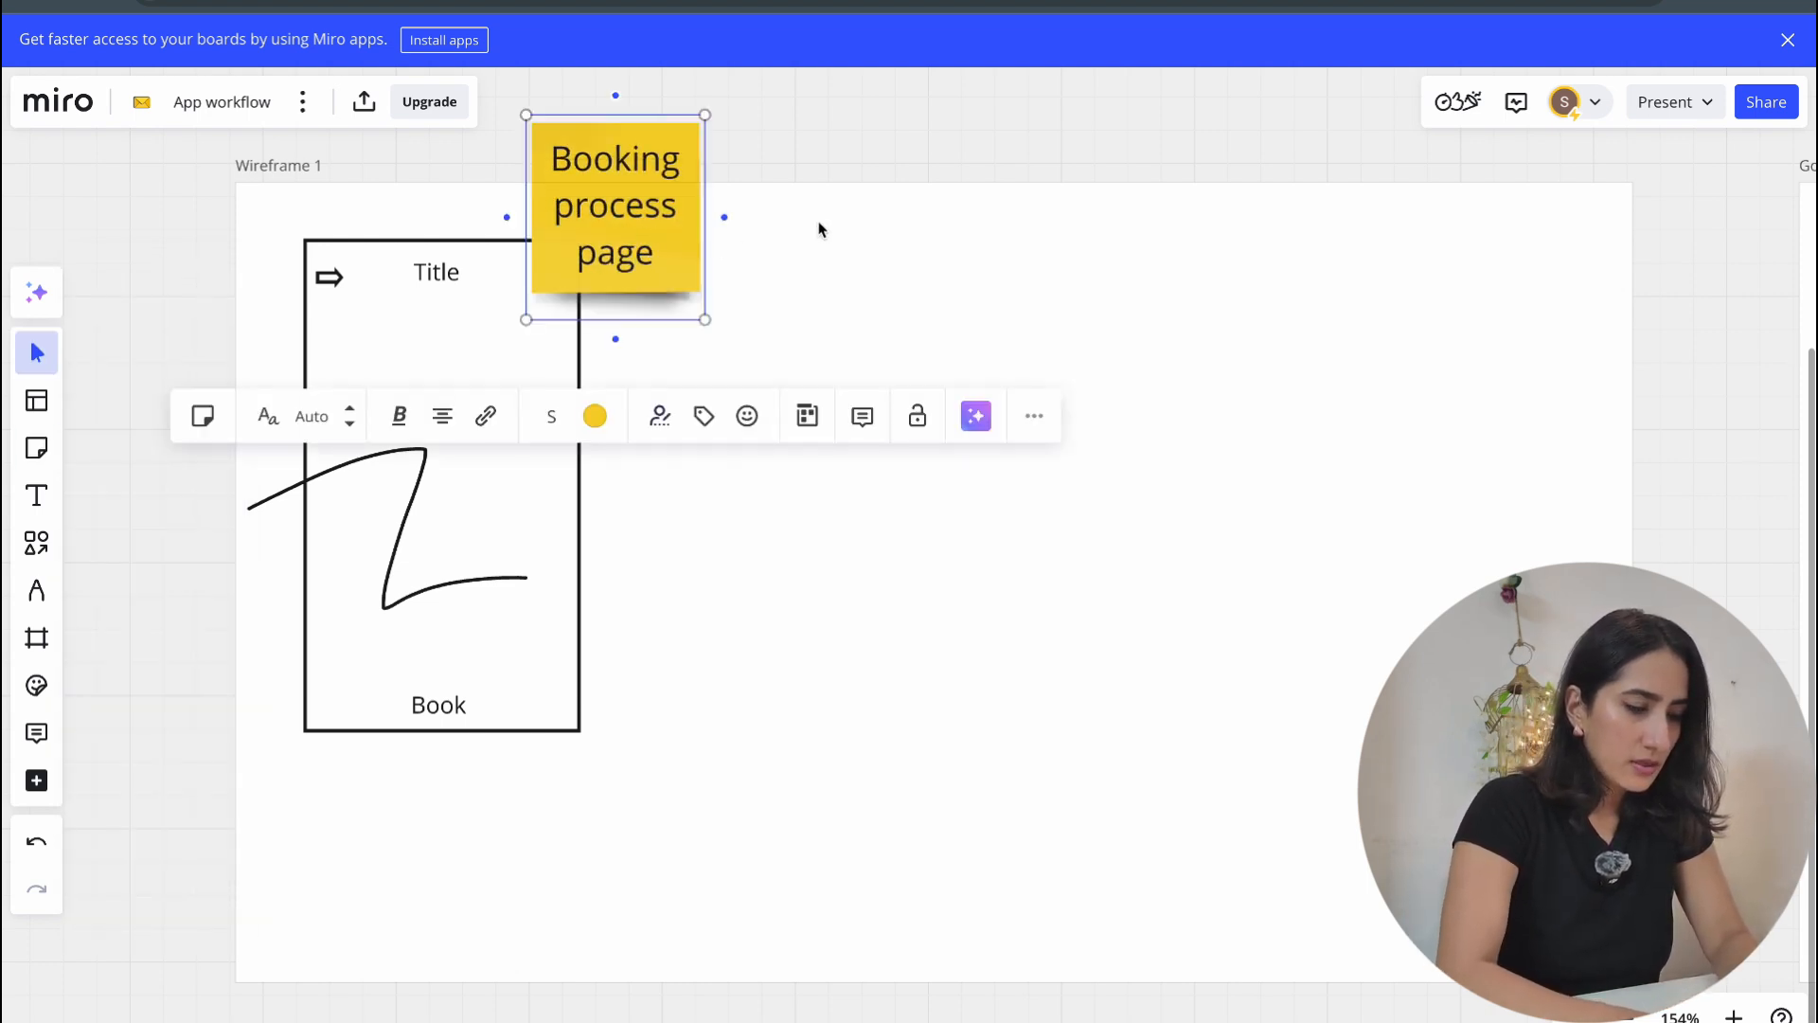
pyautogui.moveTo(706, 322); pyautogui.dragTo(642, 243)
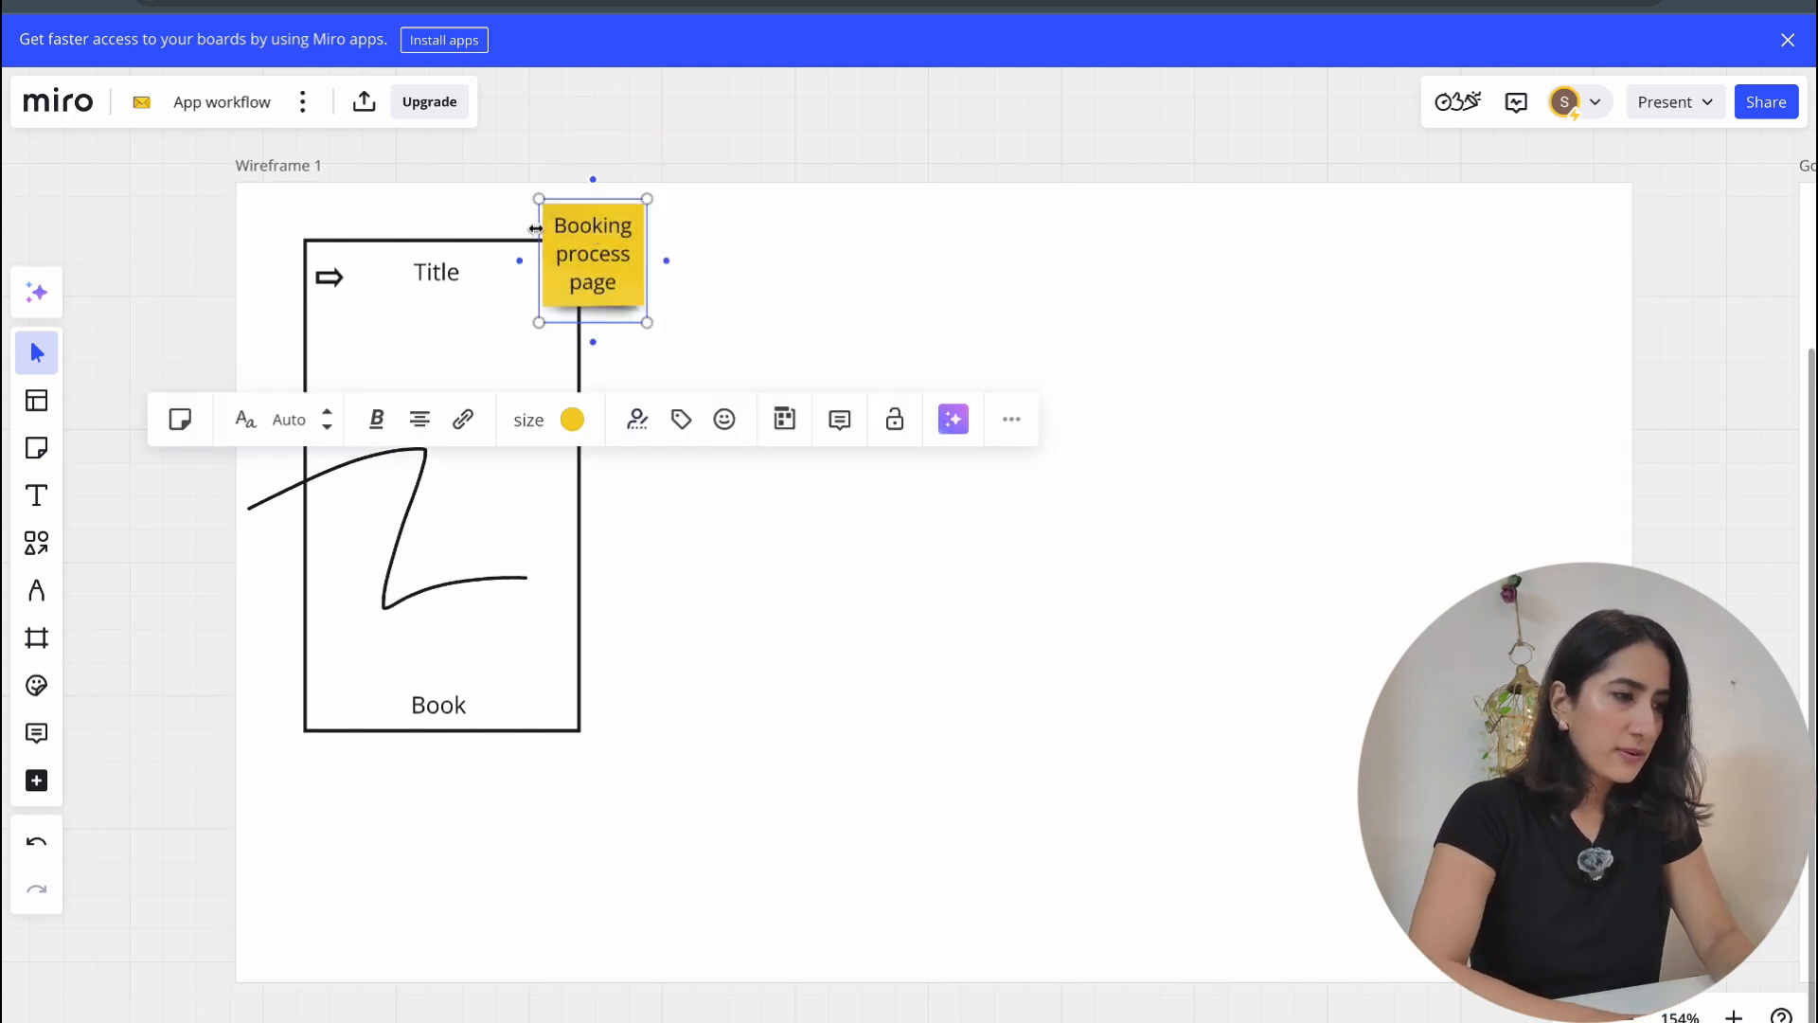
pyautogui.click(693, 163)
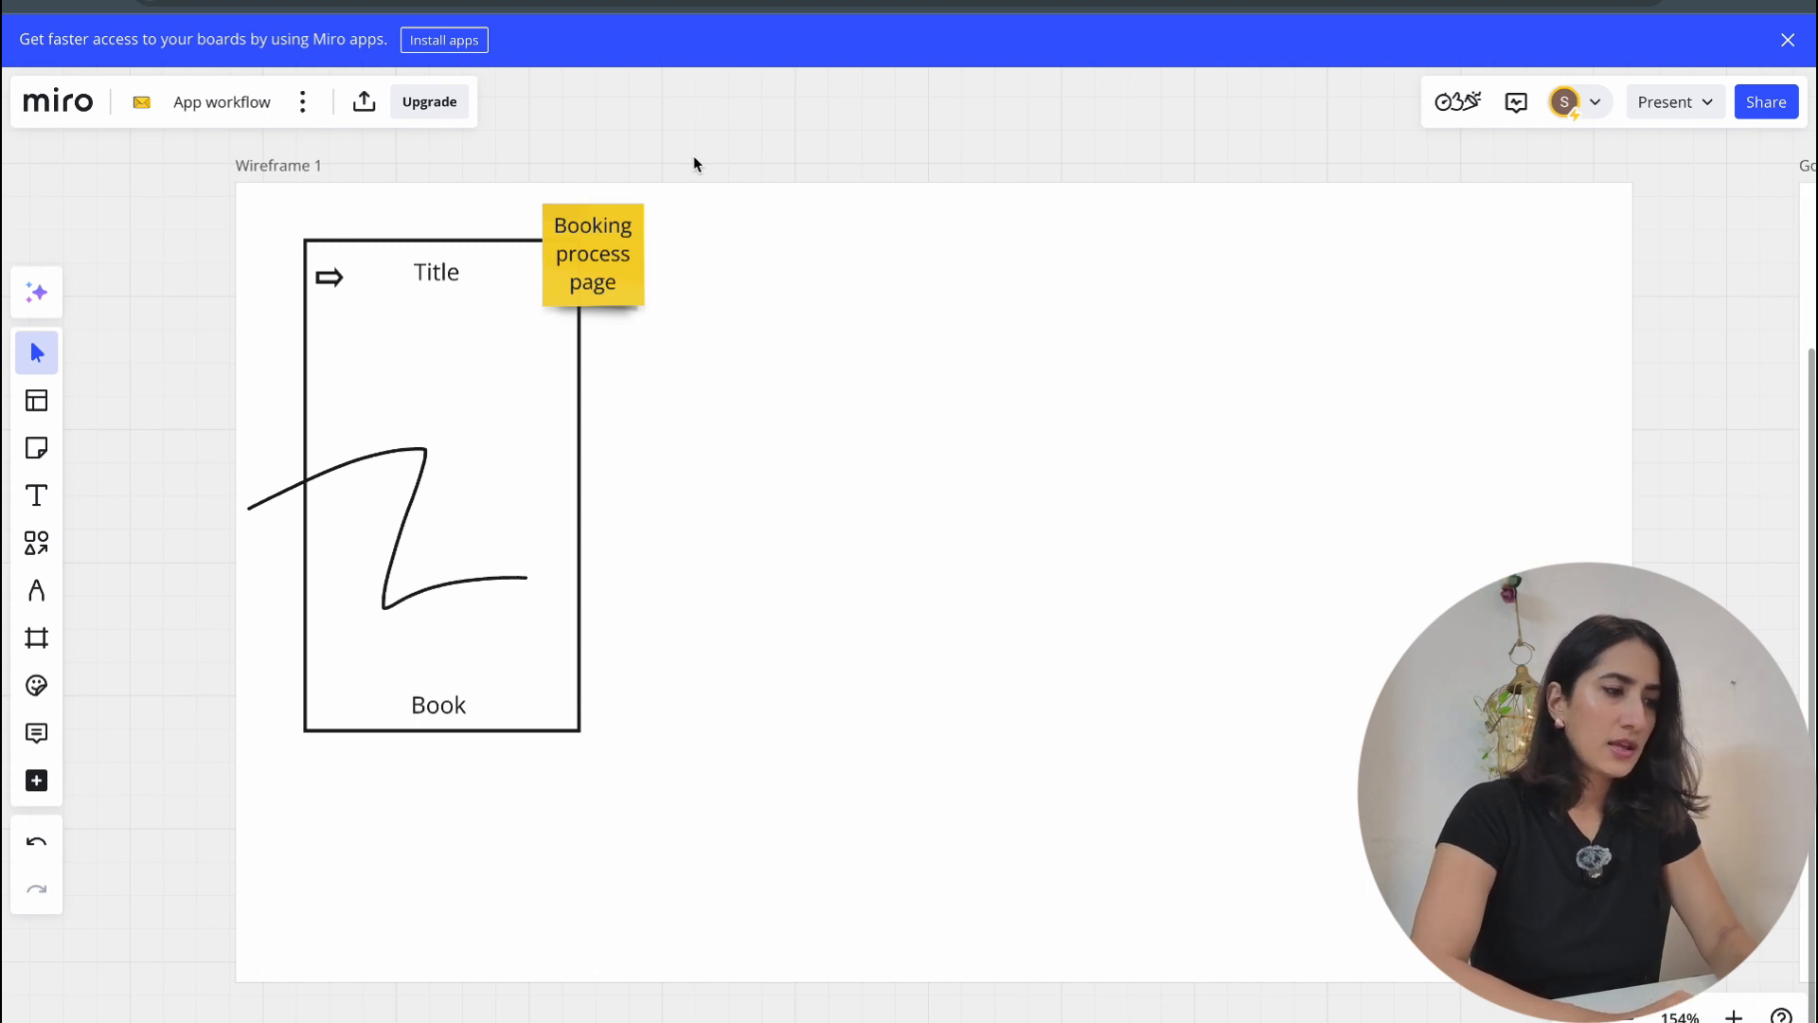
pyautogui.scroll(-3)
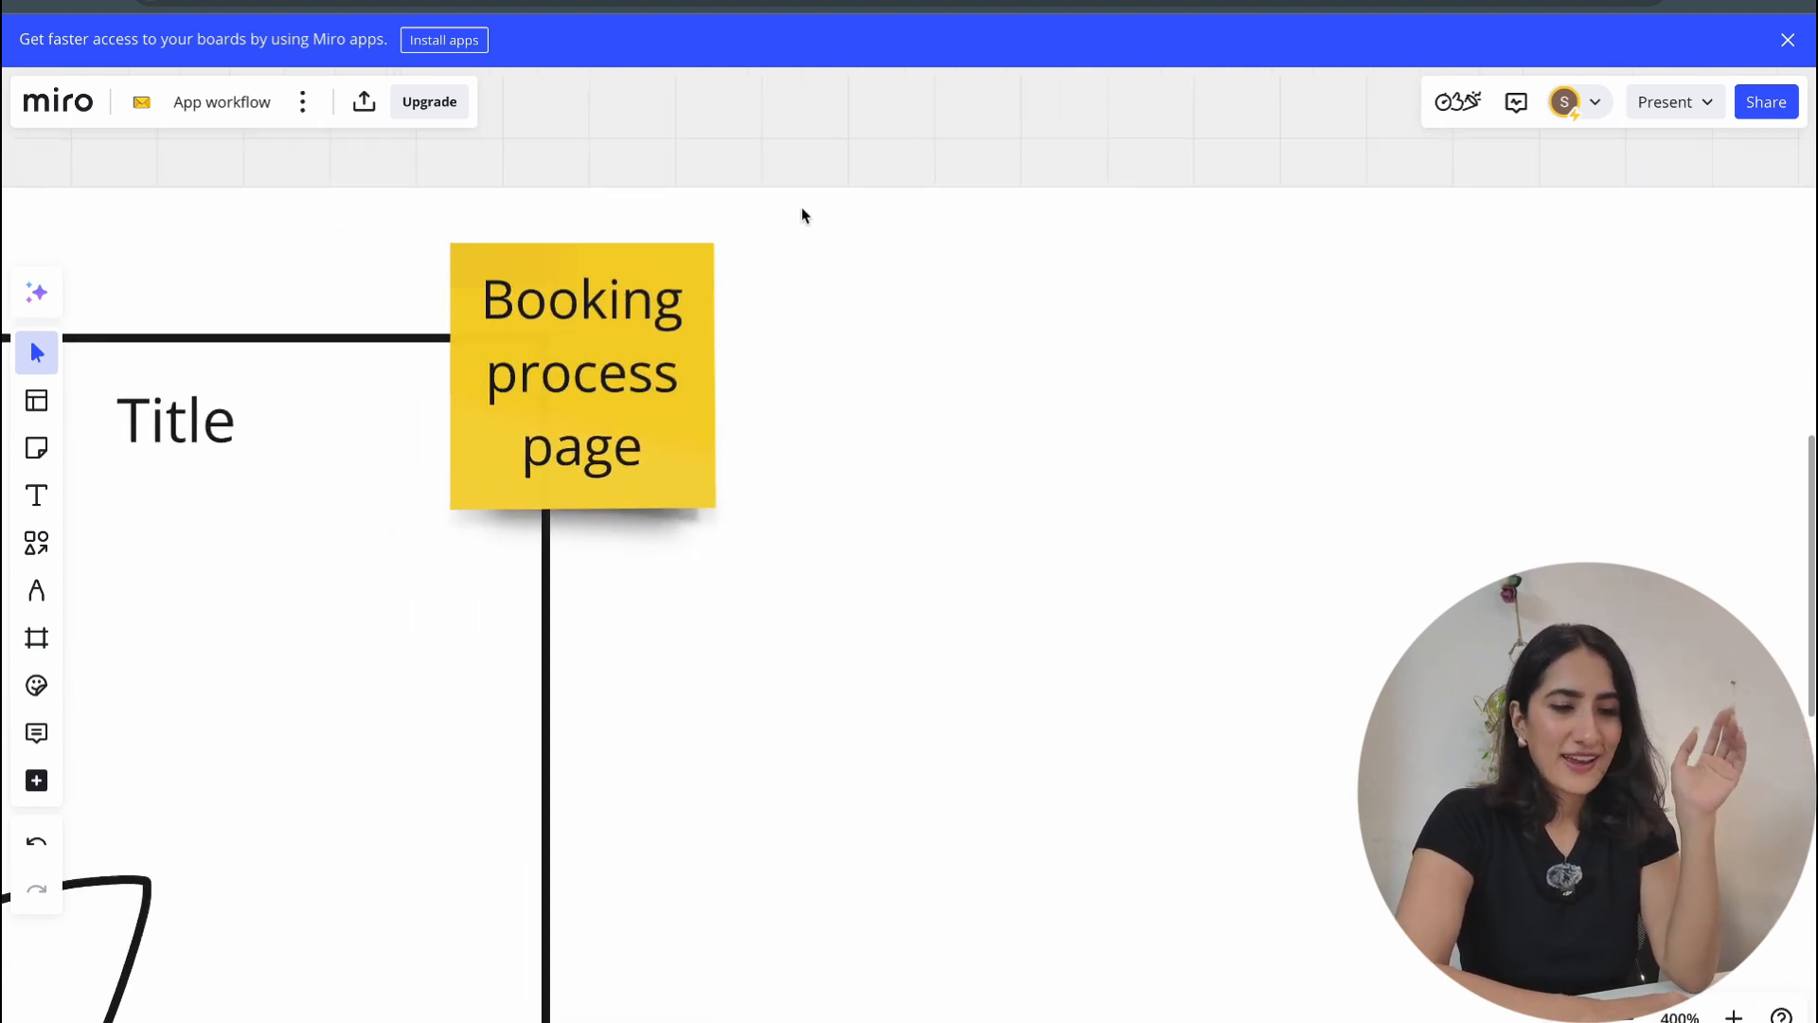
pyautogui.moveTo(36, 543)
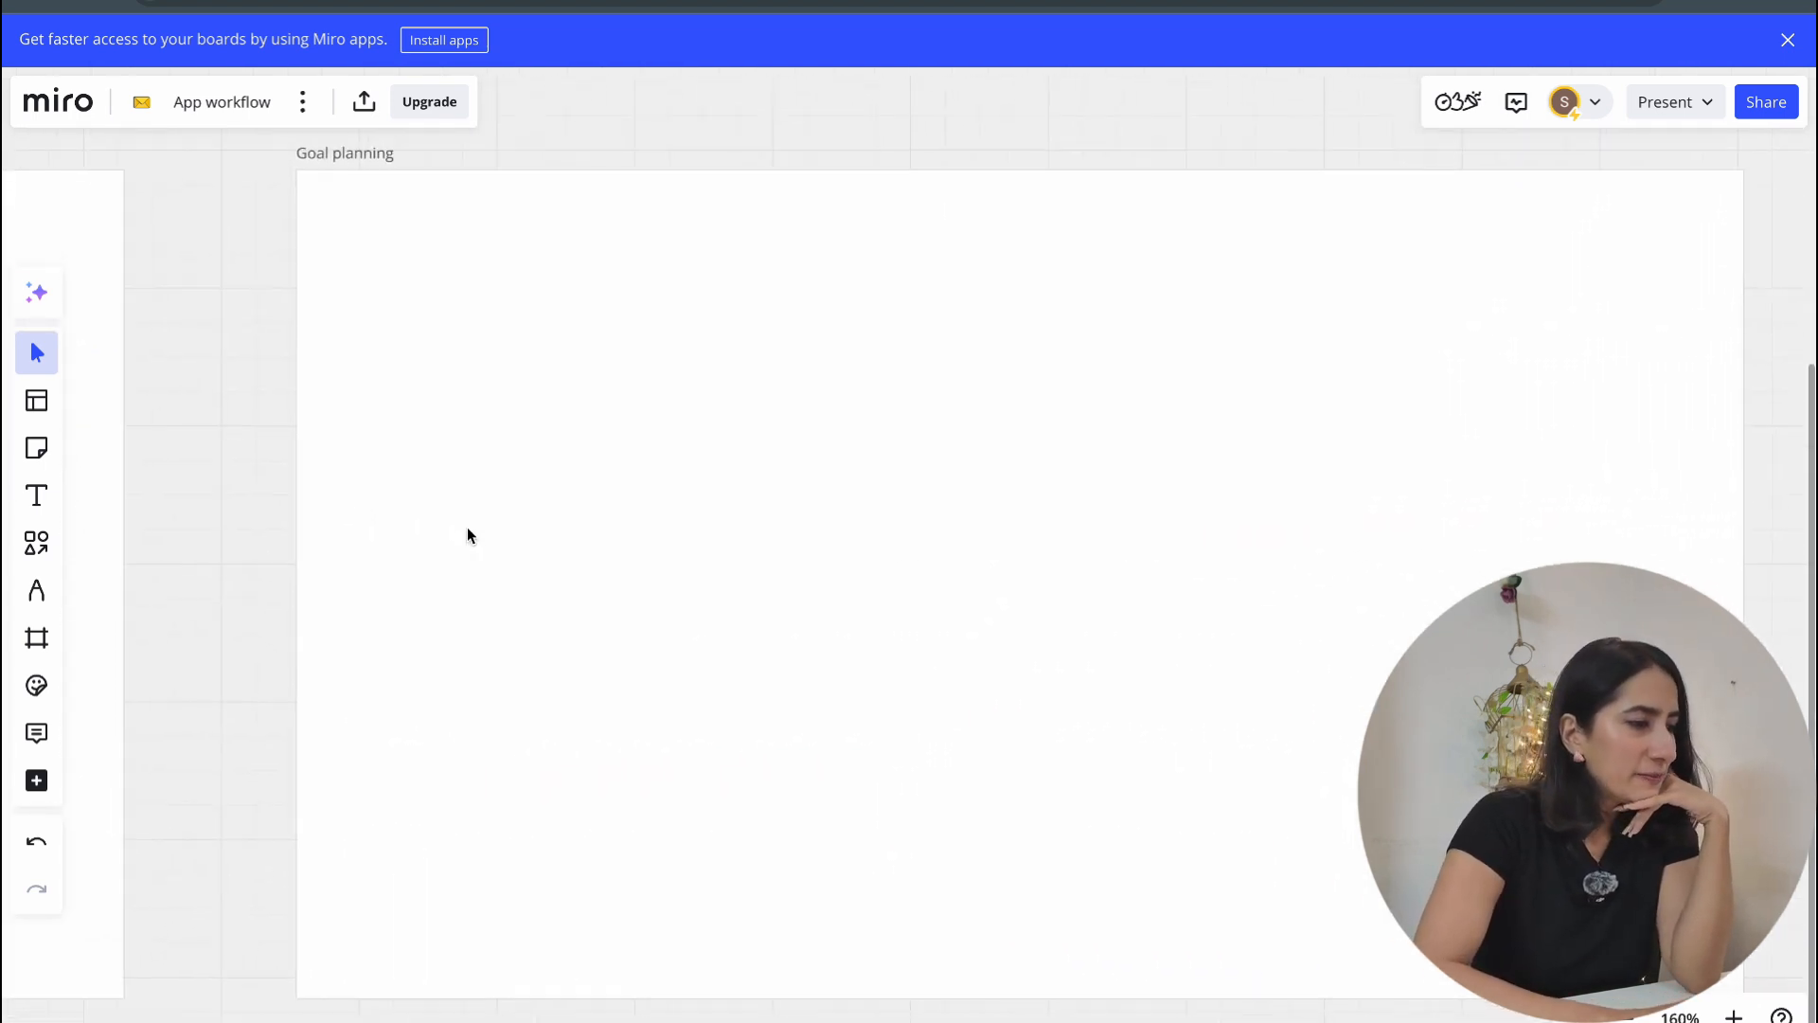
pyautogui.moveTo(36, 544)
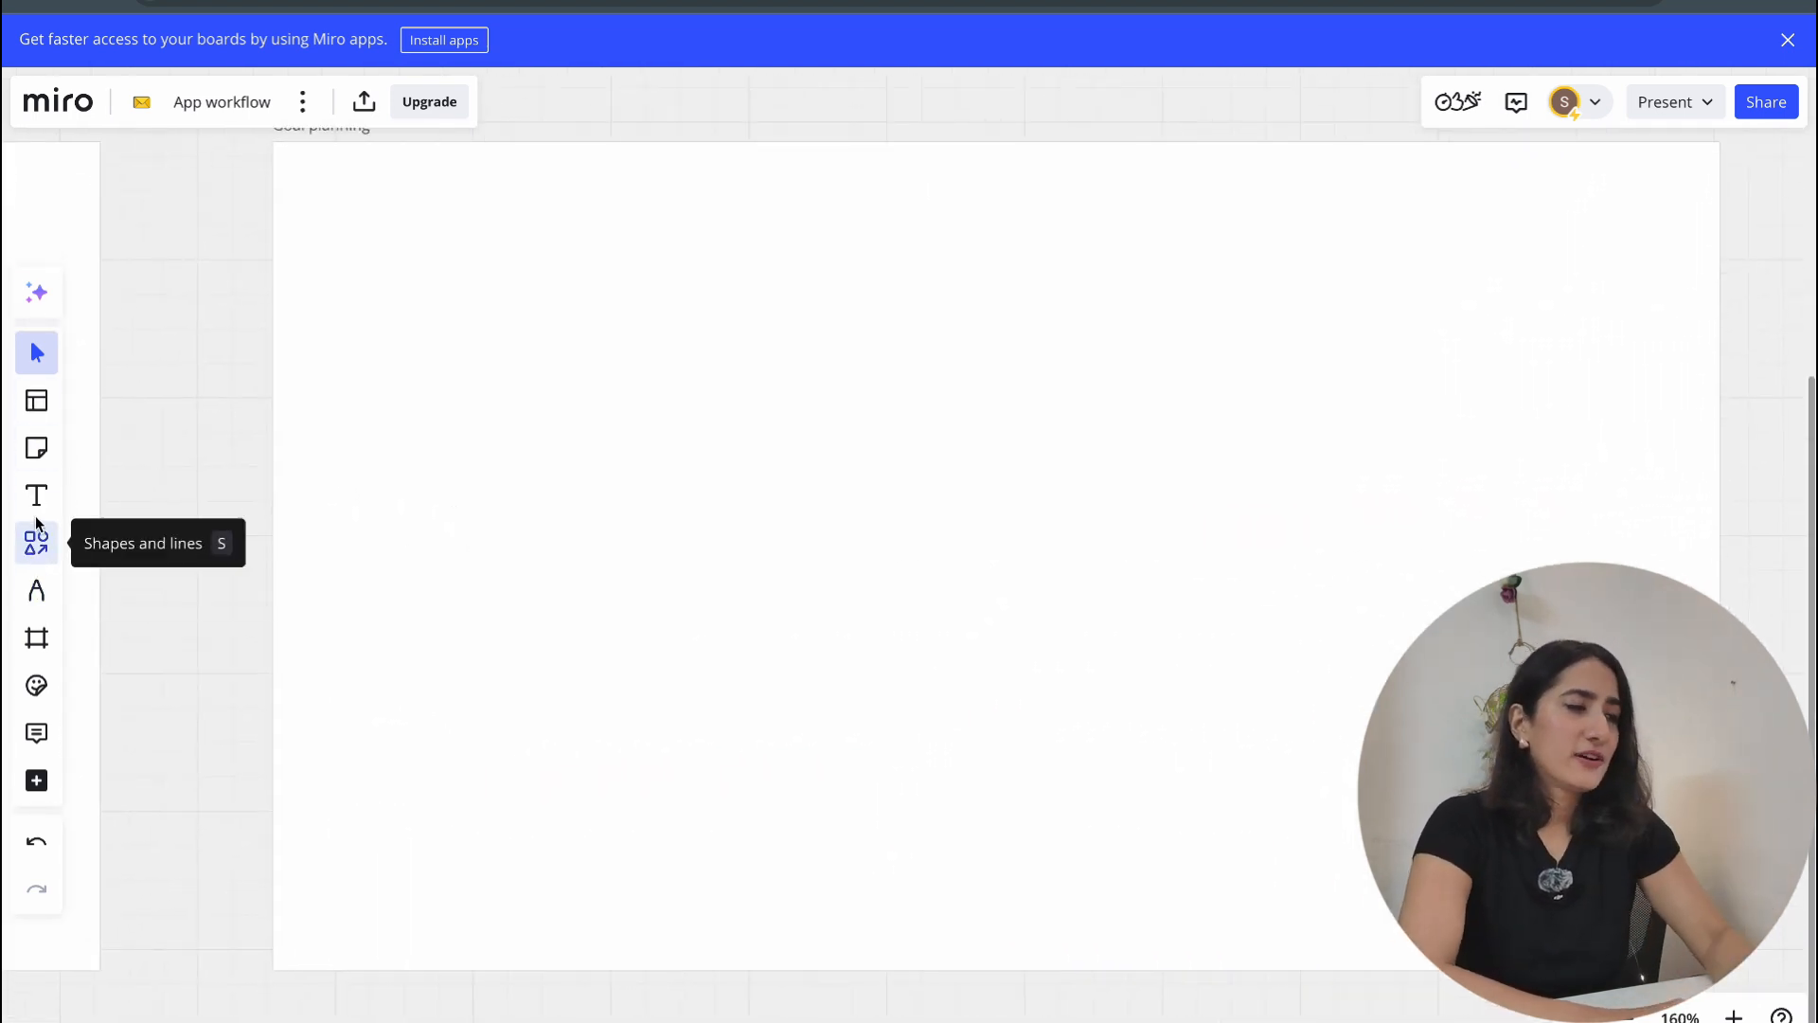
# Add a rectangle labelled '1 million downloads' in the Goal planning frame.
pyautogui.click(36, 542)
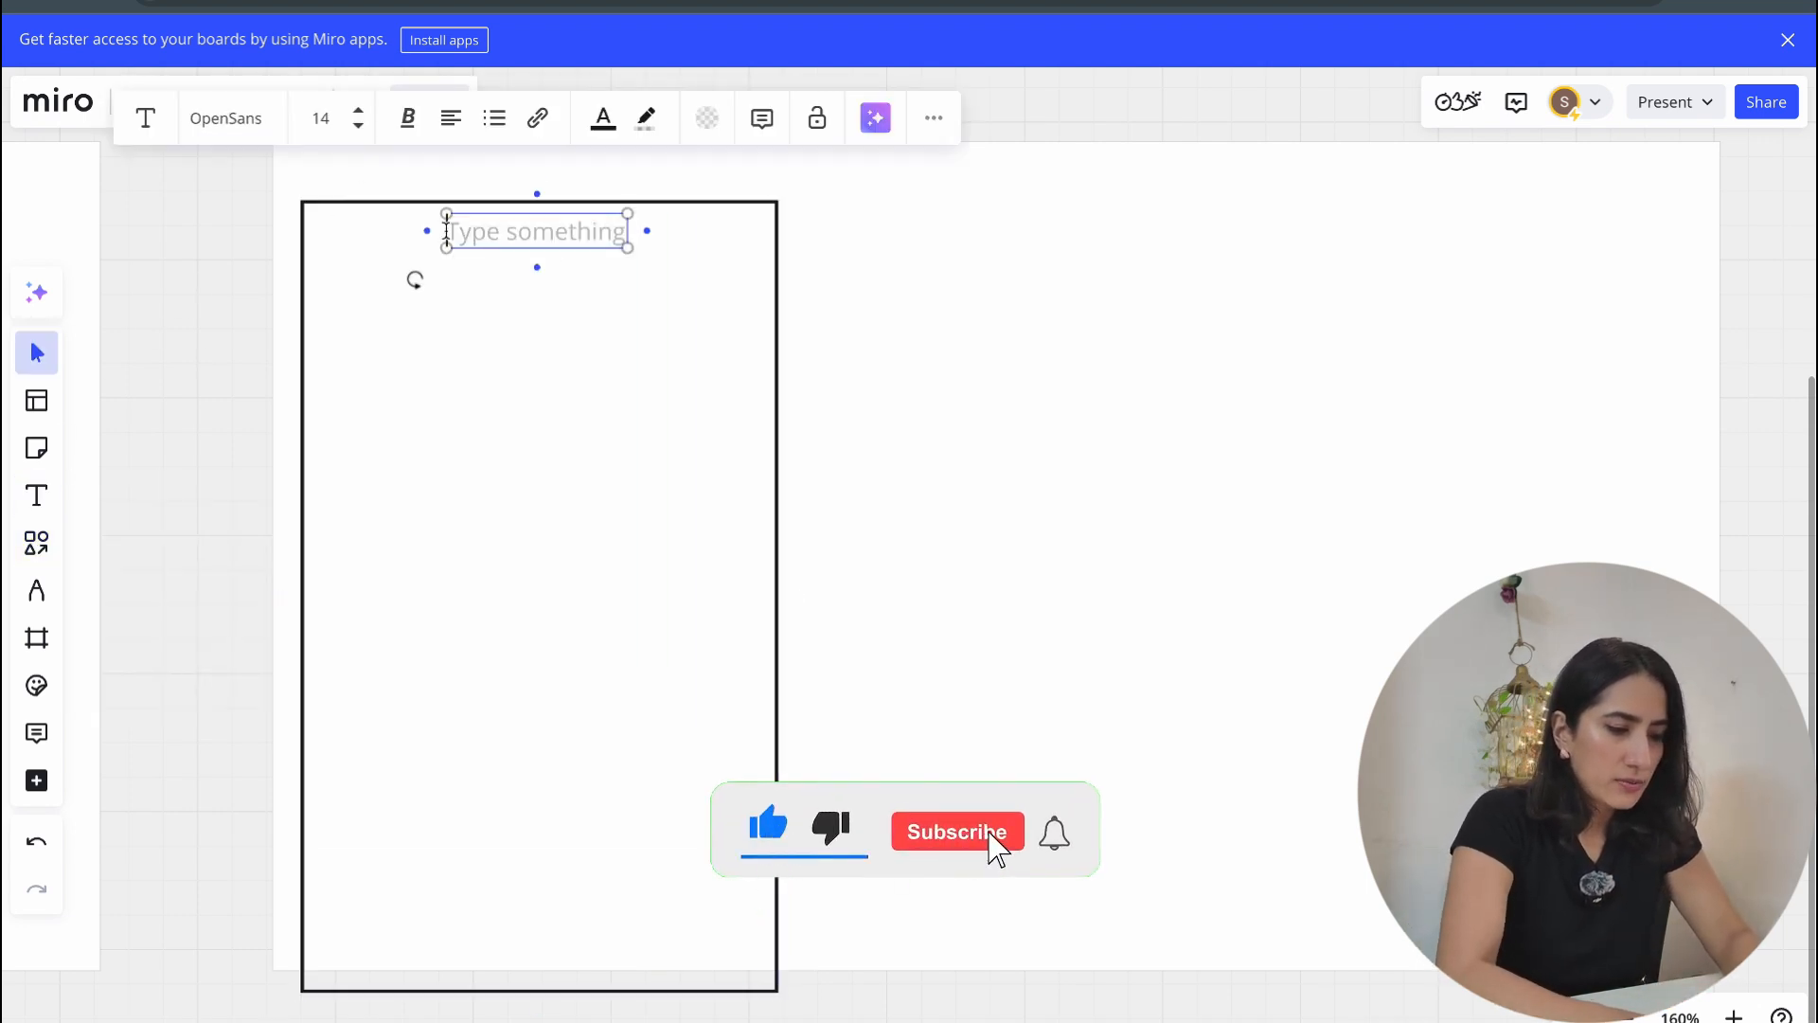
pyautogui.write('1 milli')
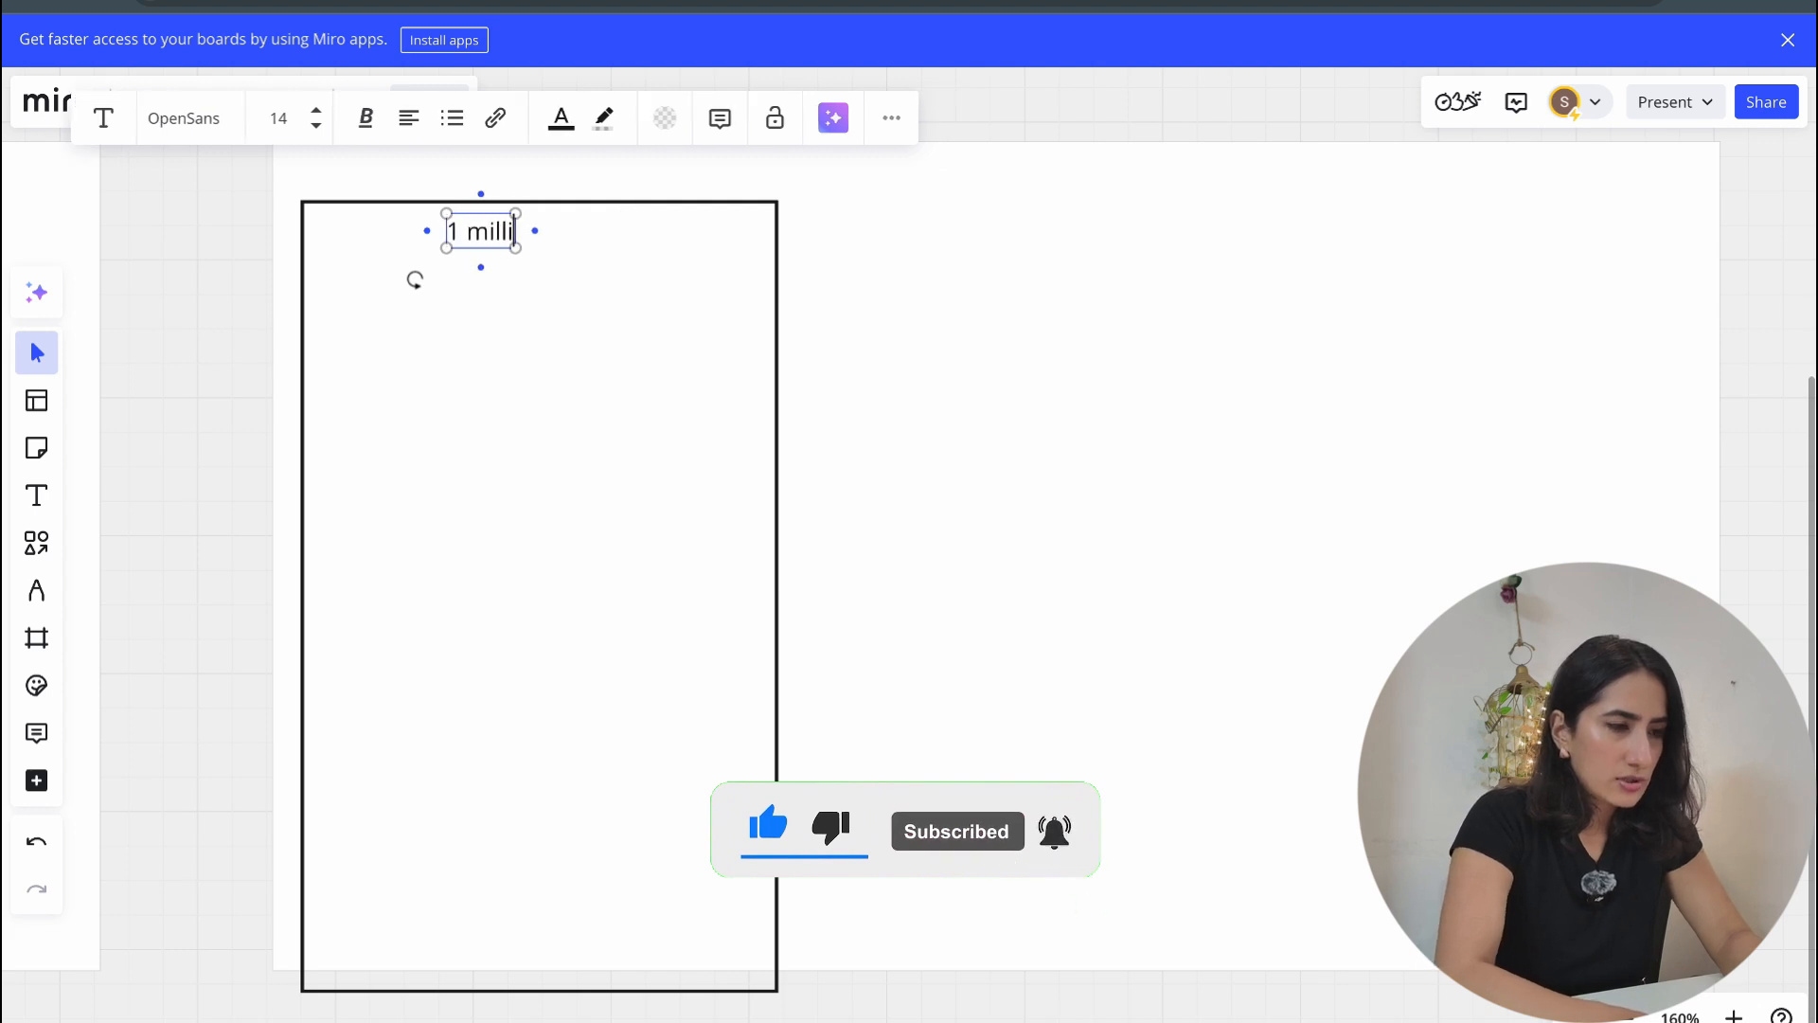
pyautogui.write('on downloads')
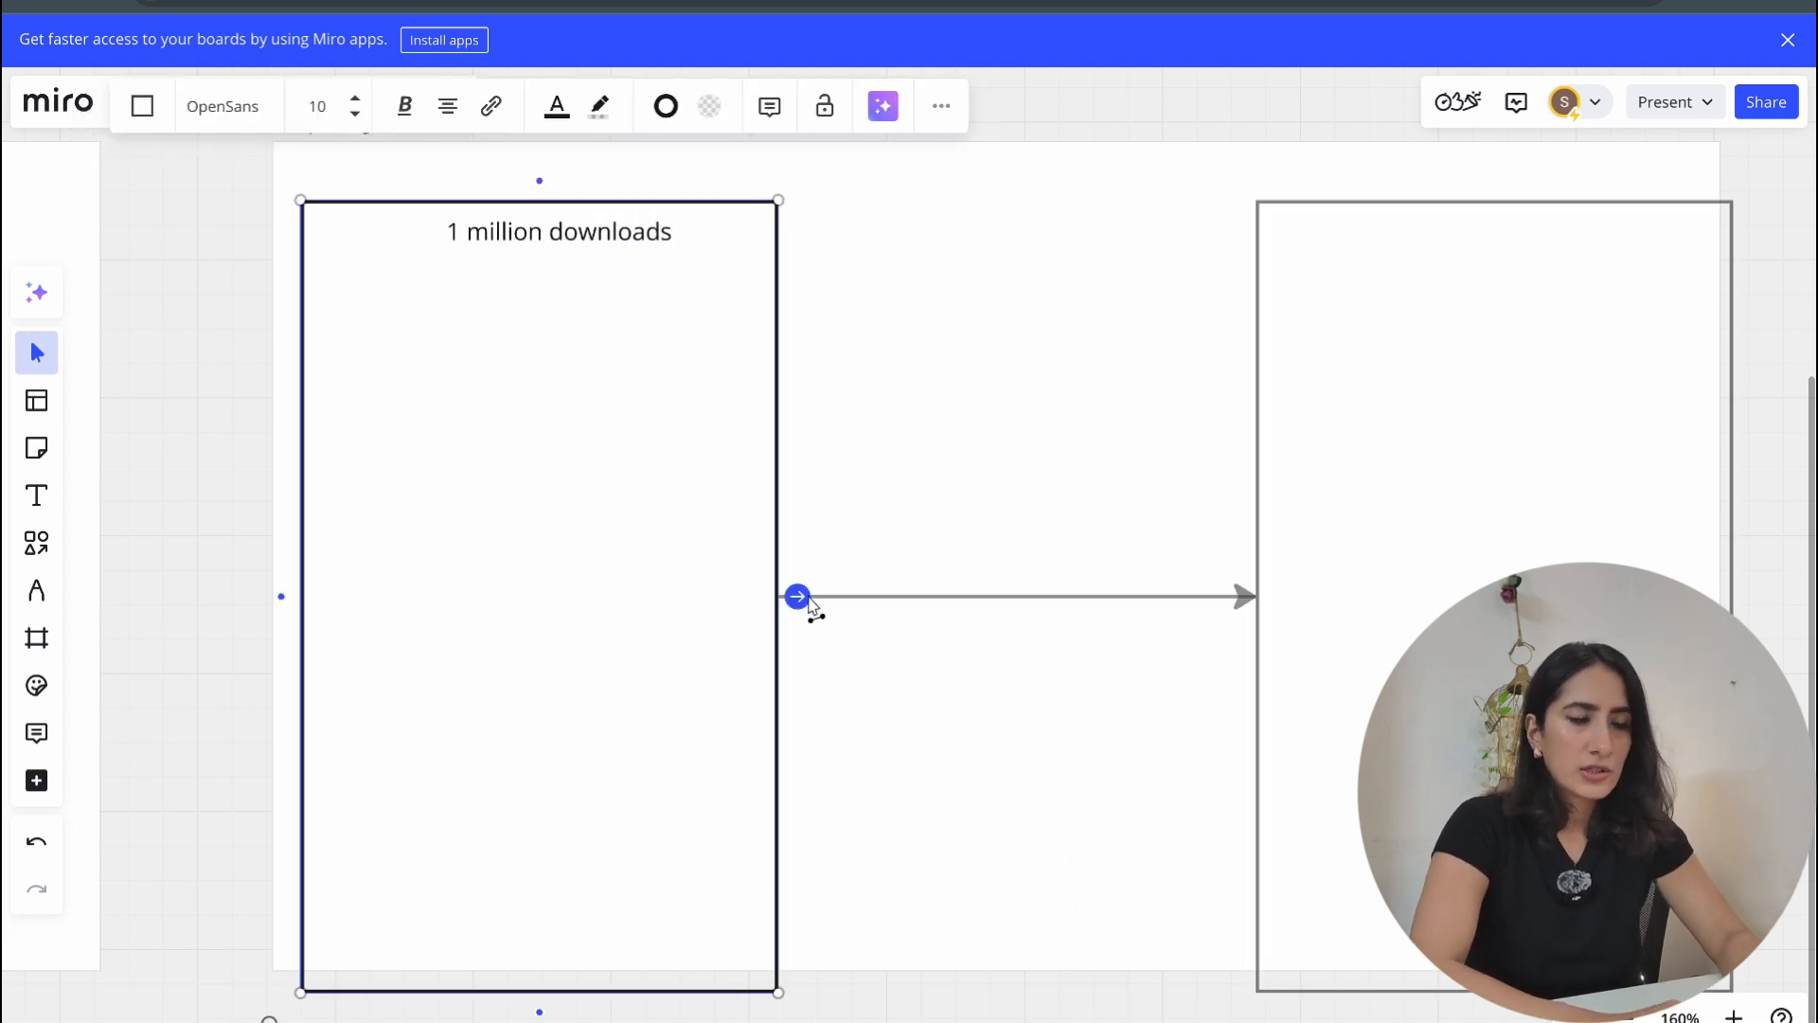
# Add an arrow-connected second box labelled 'Google ads'.
pyautogui.click(1066, 400)
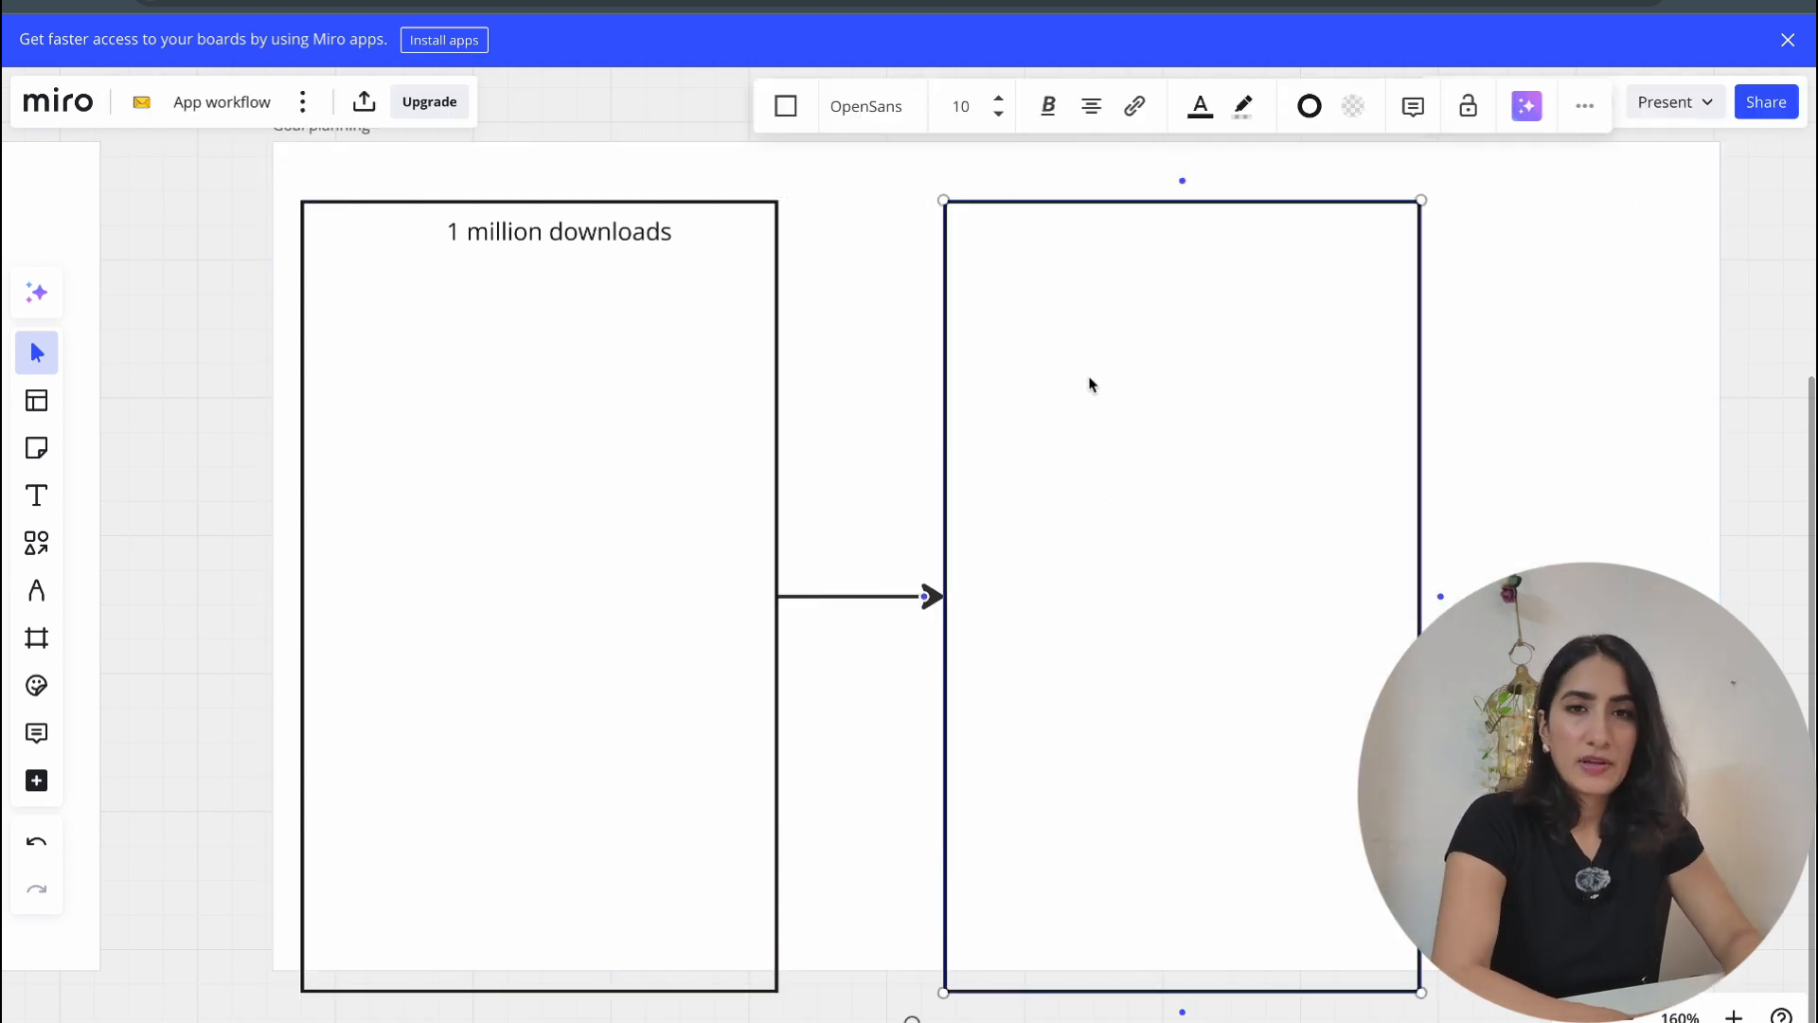
pyautogui.write('Google')
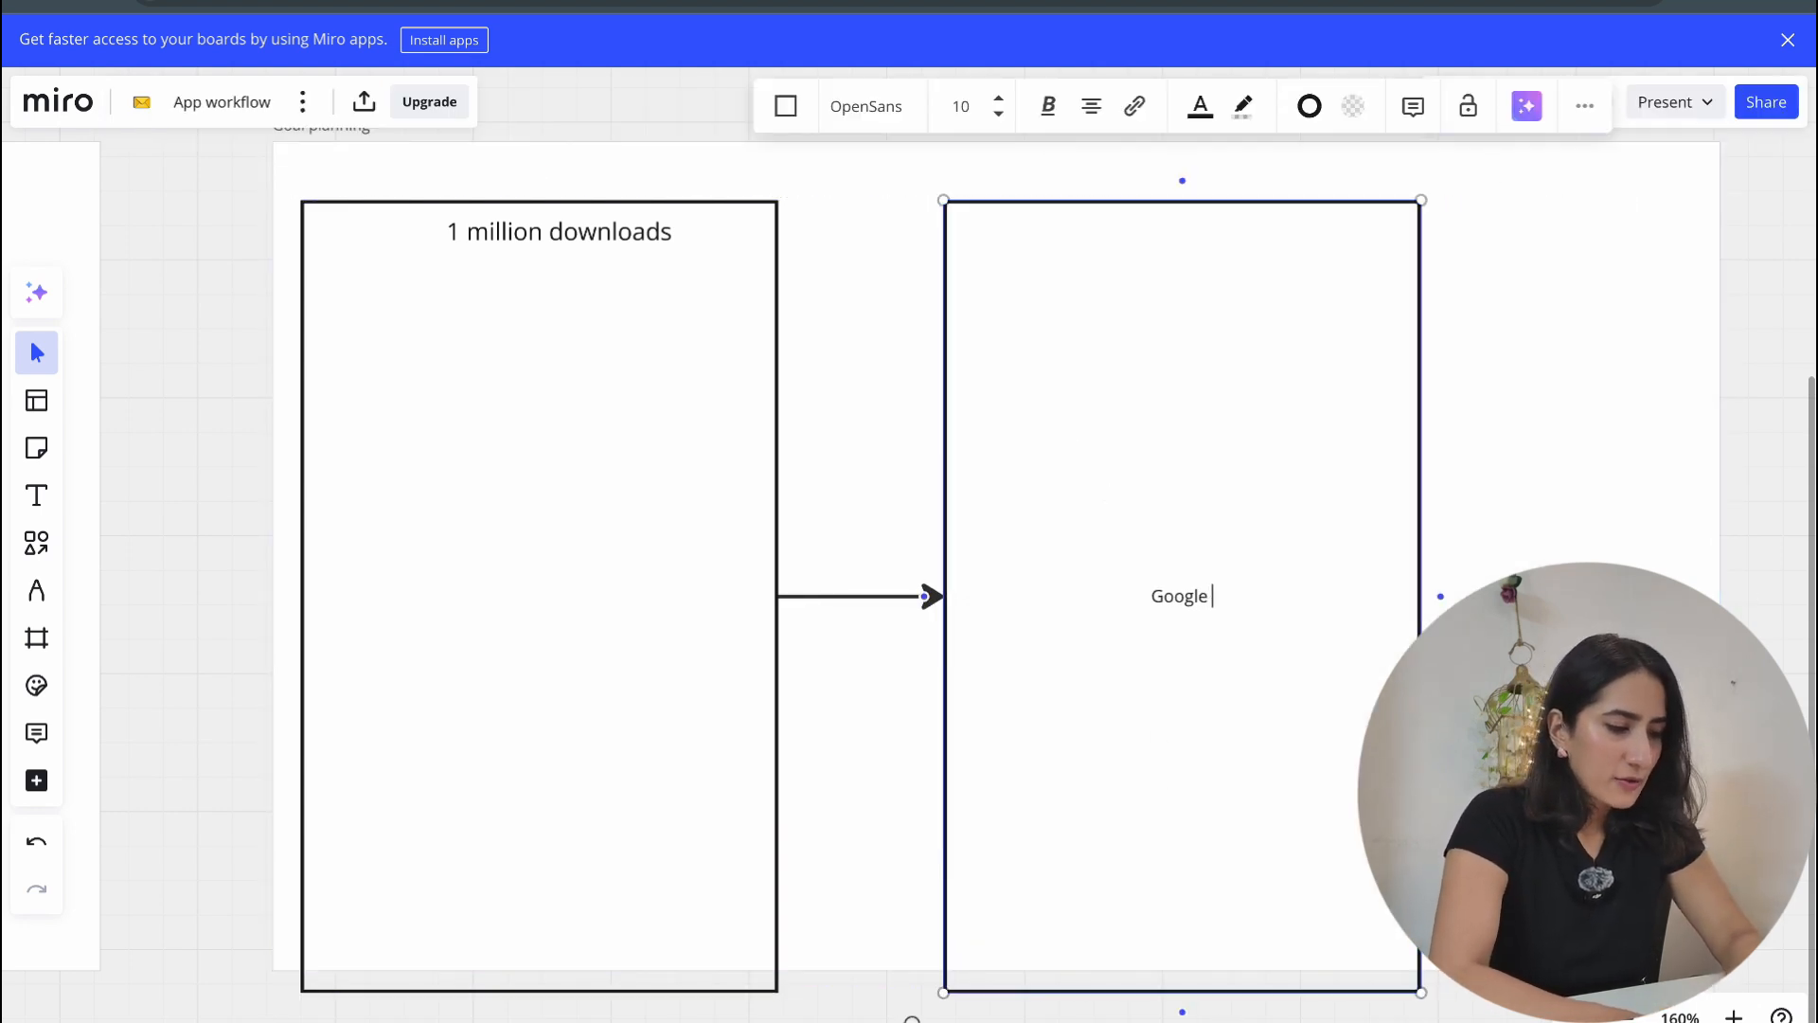
pyautogui.write('ads')
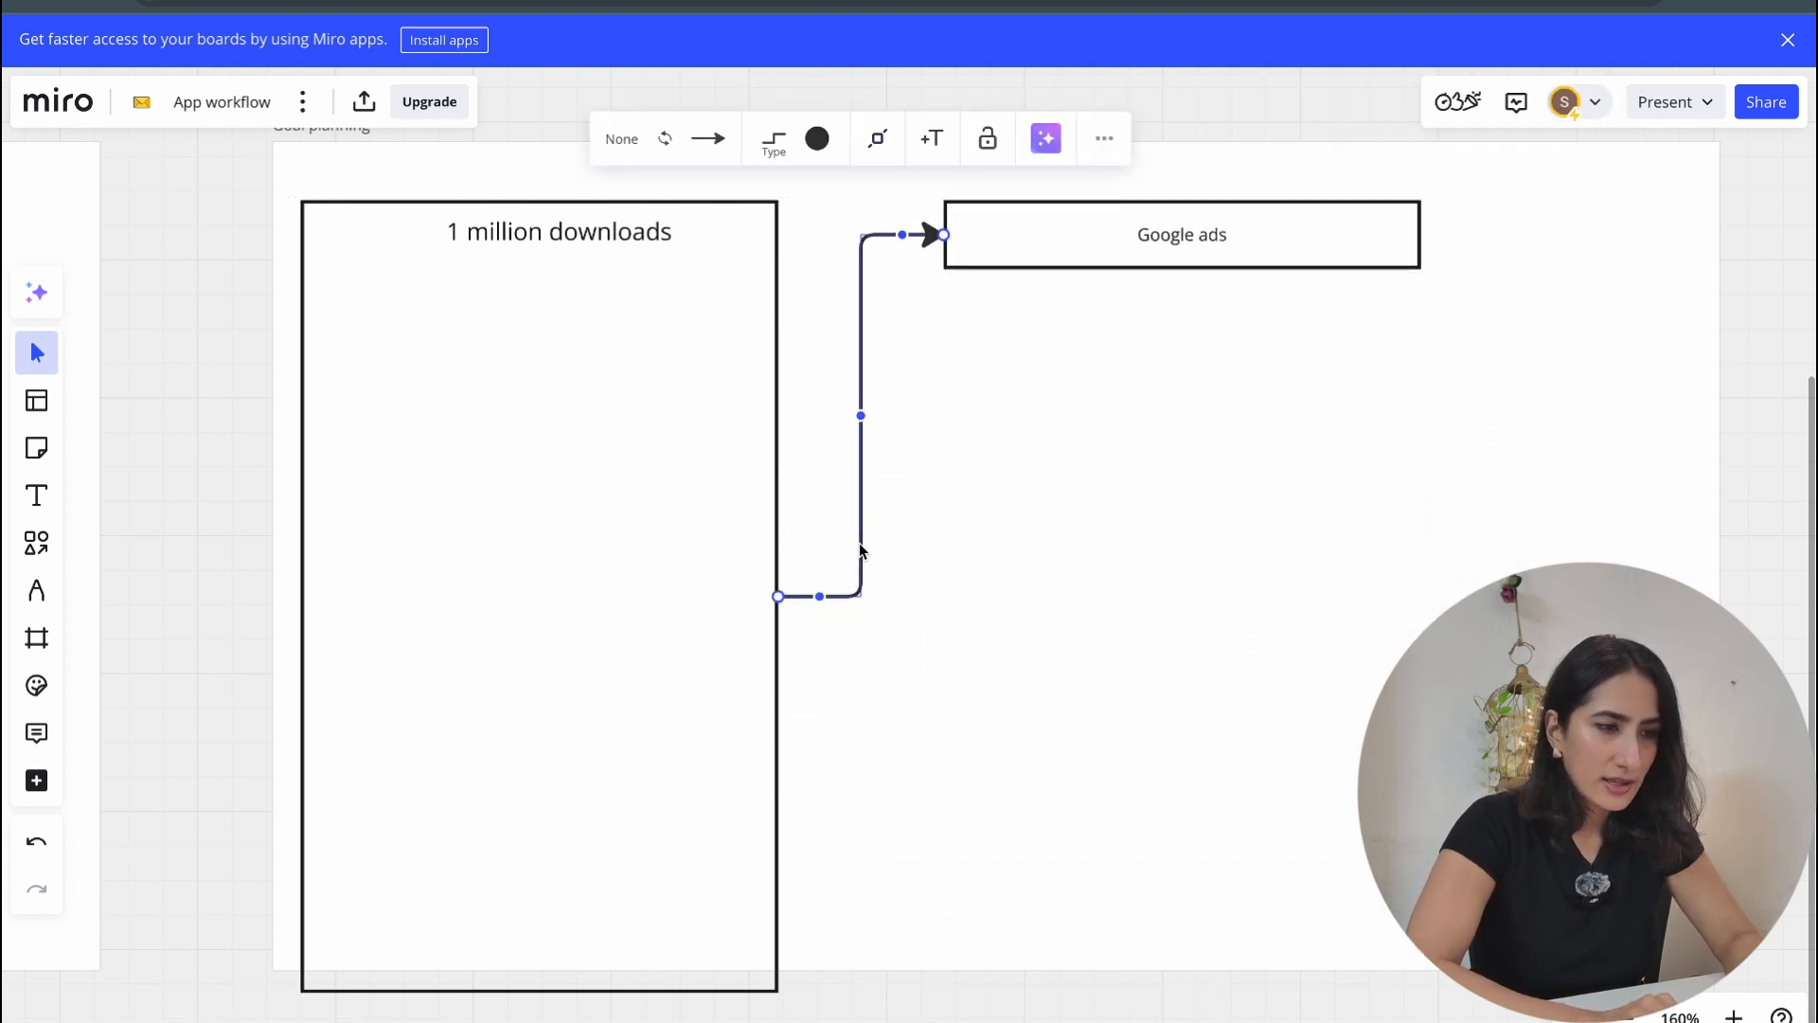
# Adjust the 1 million downloads box and give it a green border.
pyautogui.click(536, 476)
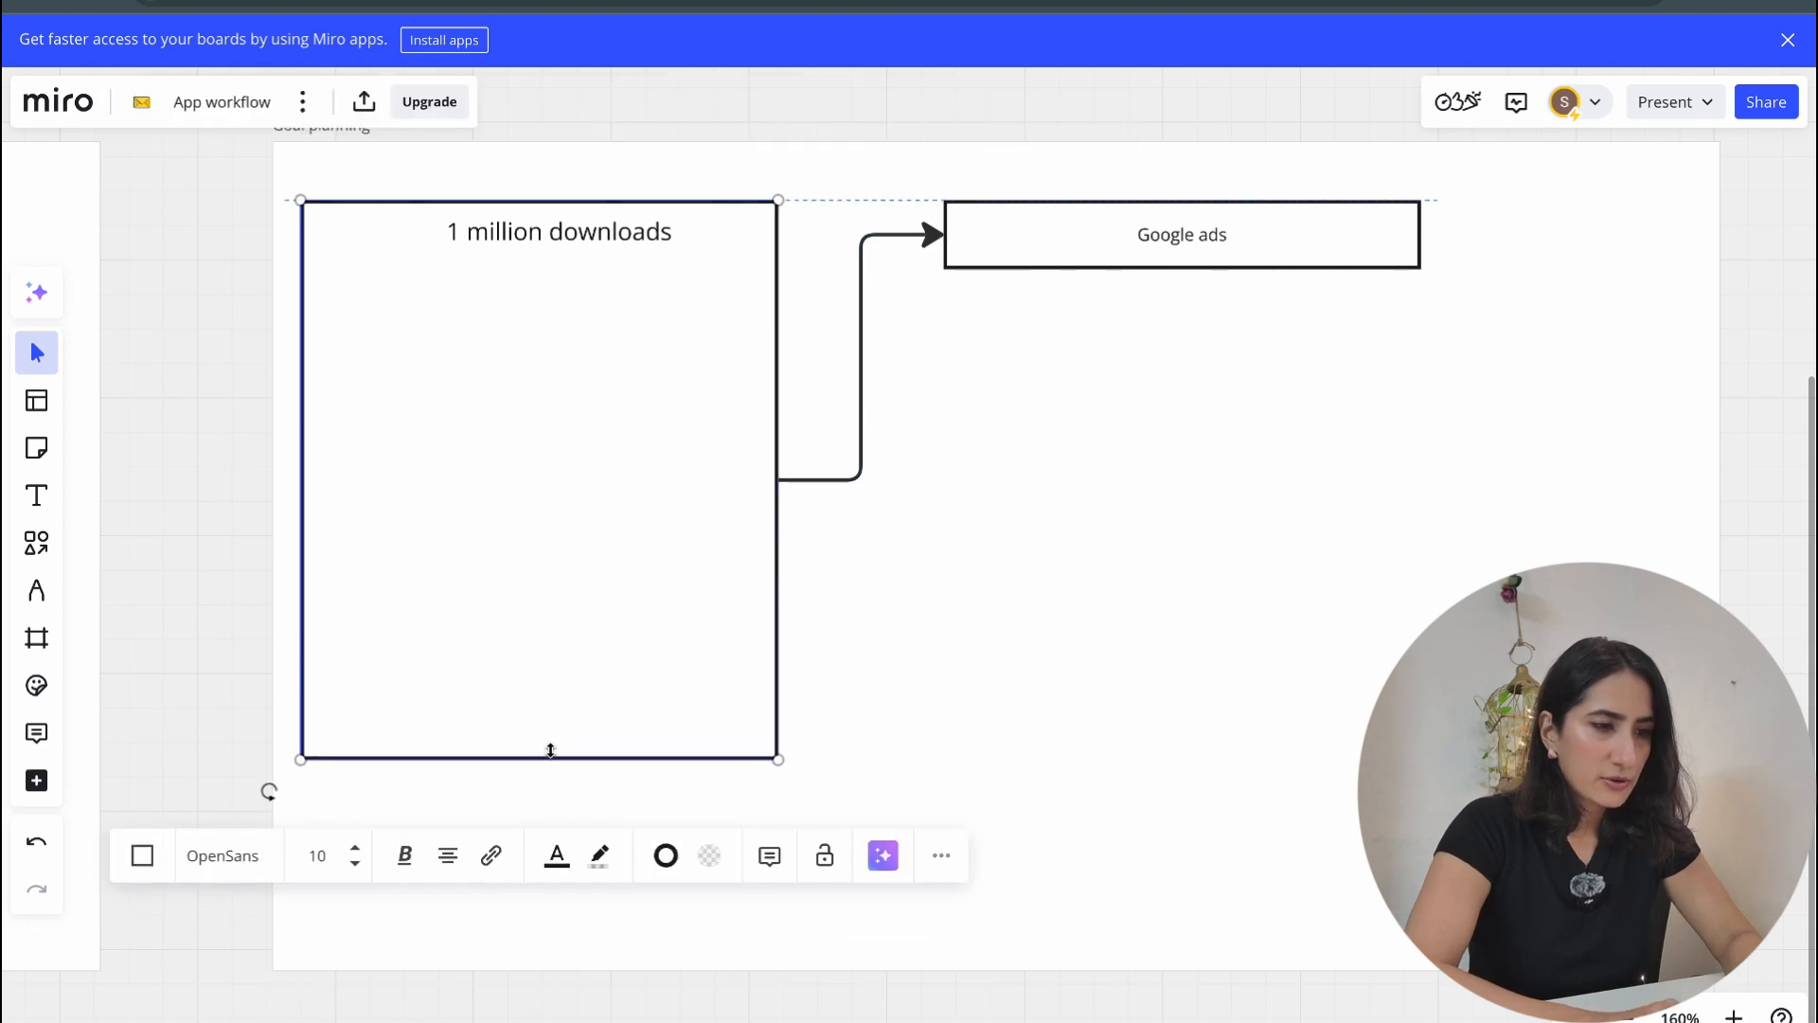
pyautogui.doubleClick(560, 231)
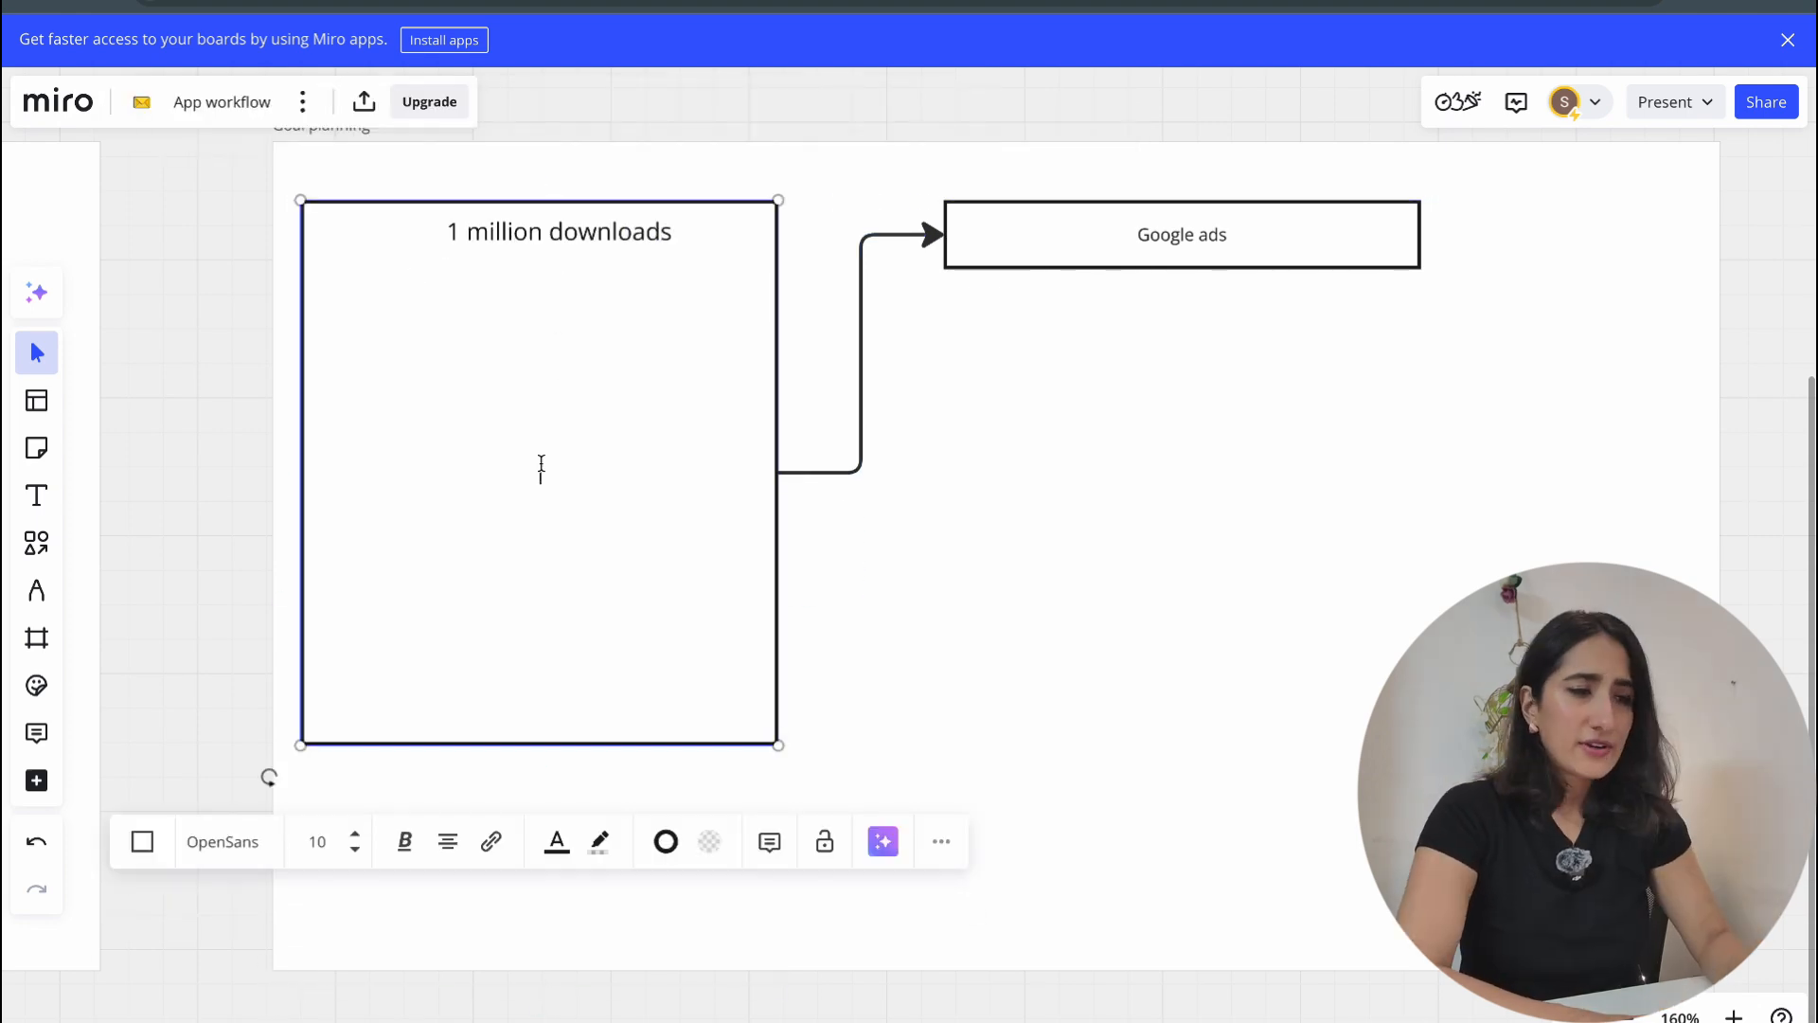
pyautogui.doubleClick(558, 231)
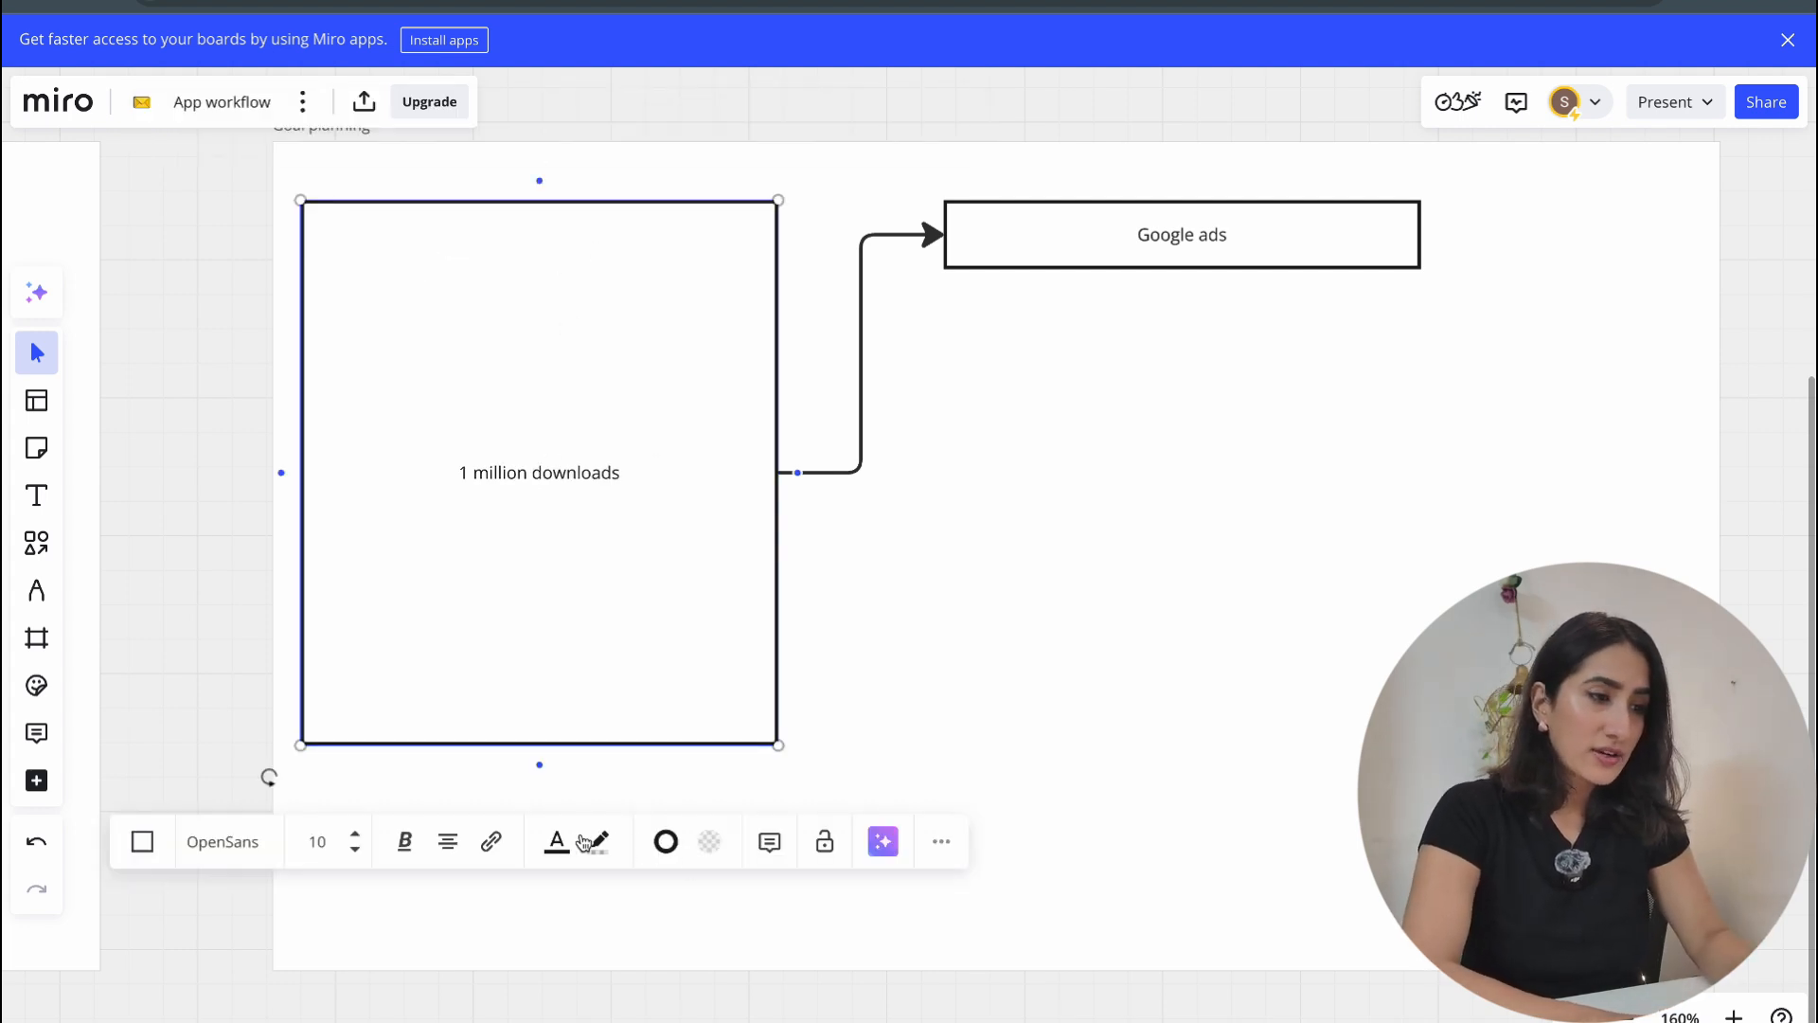
pyautogui.click(594, 841)
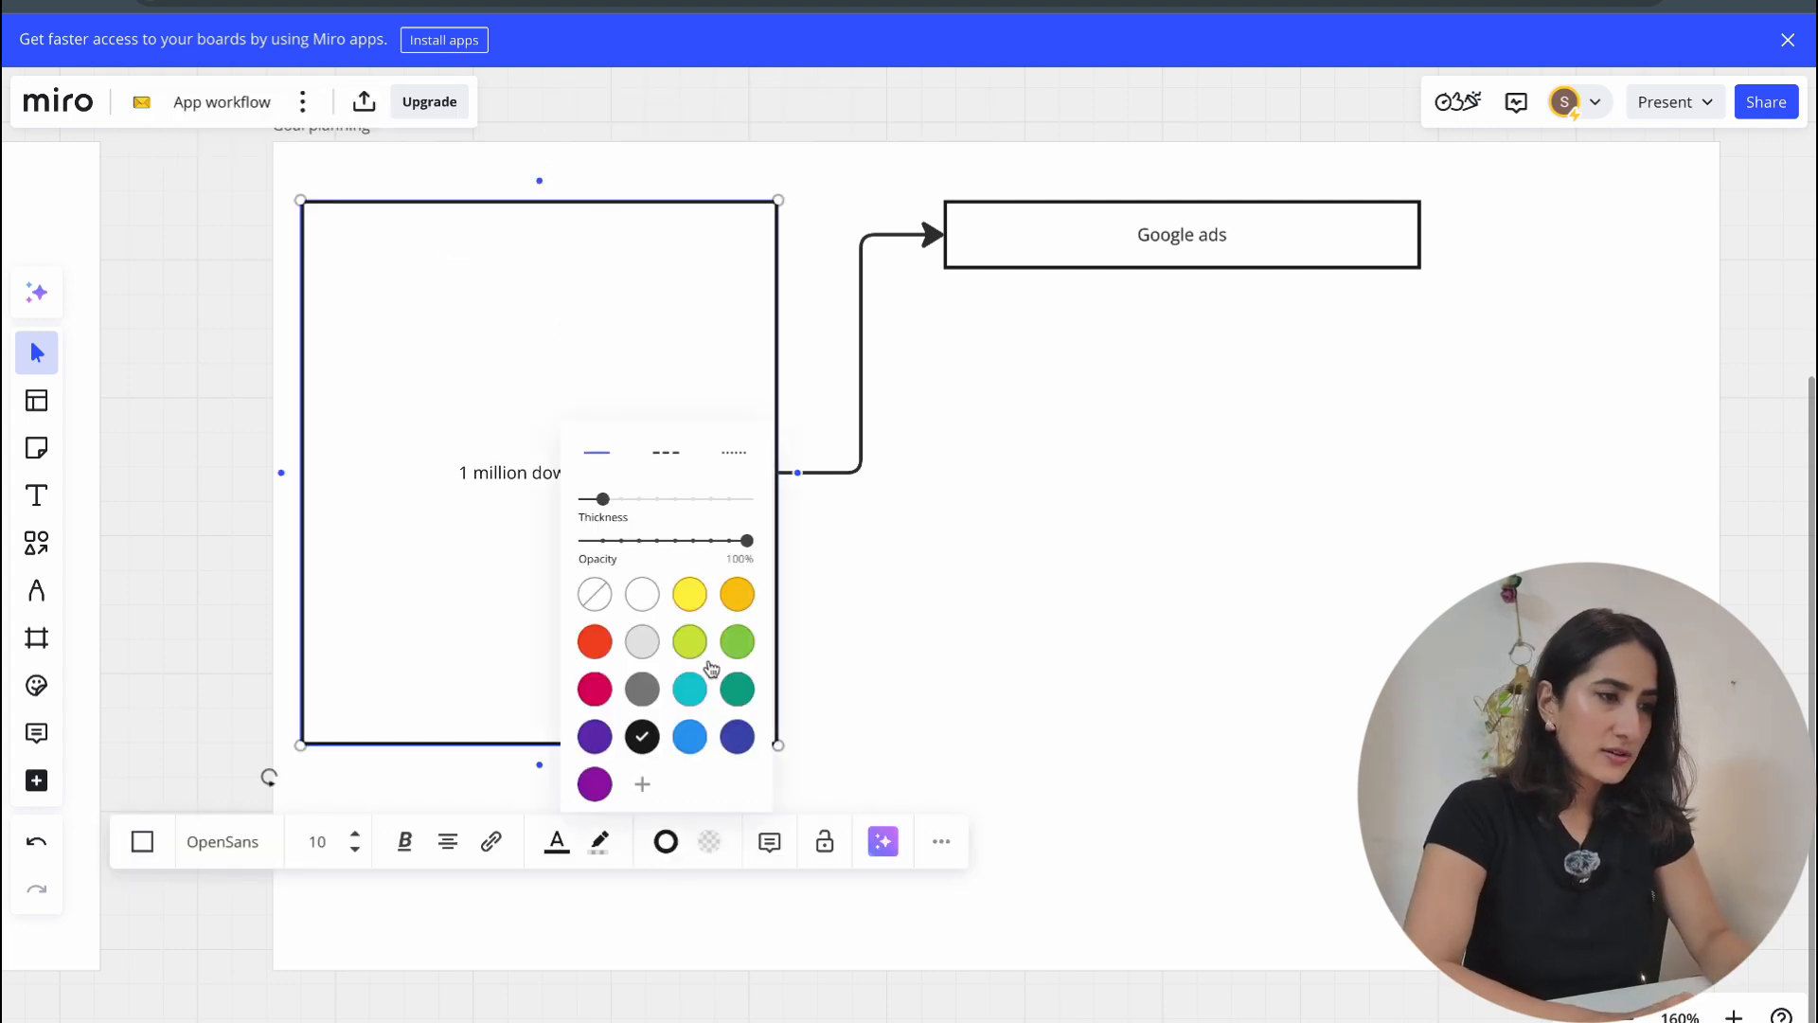
pyautogui.click(737, 642)
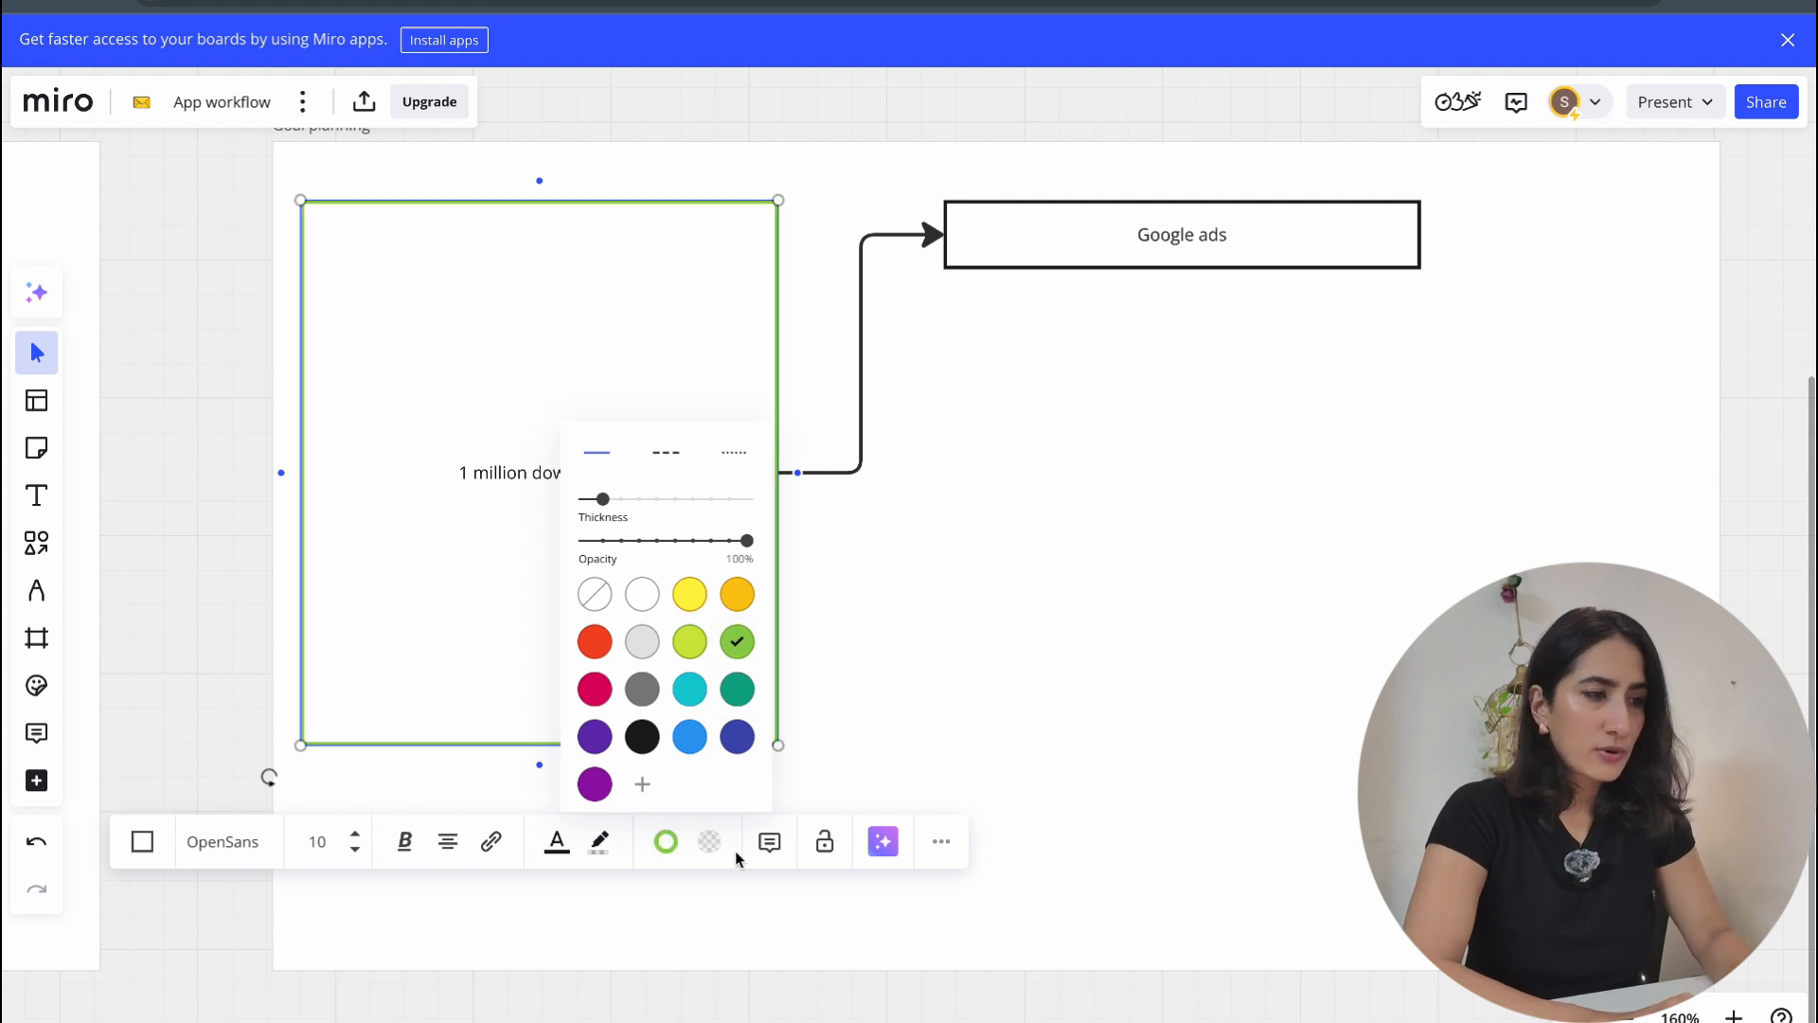
# Fill the downloads box lime green, enlarge its text, and outline Google ads in yellow.
pyautogui.click(690, 642)
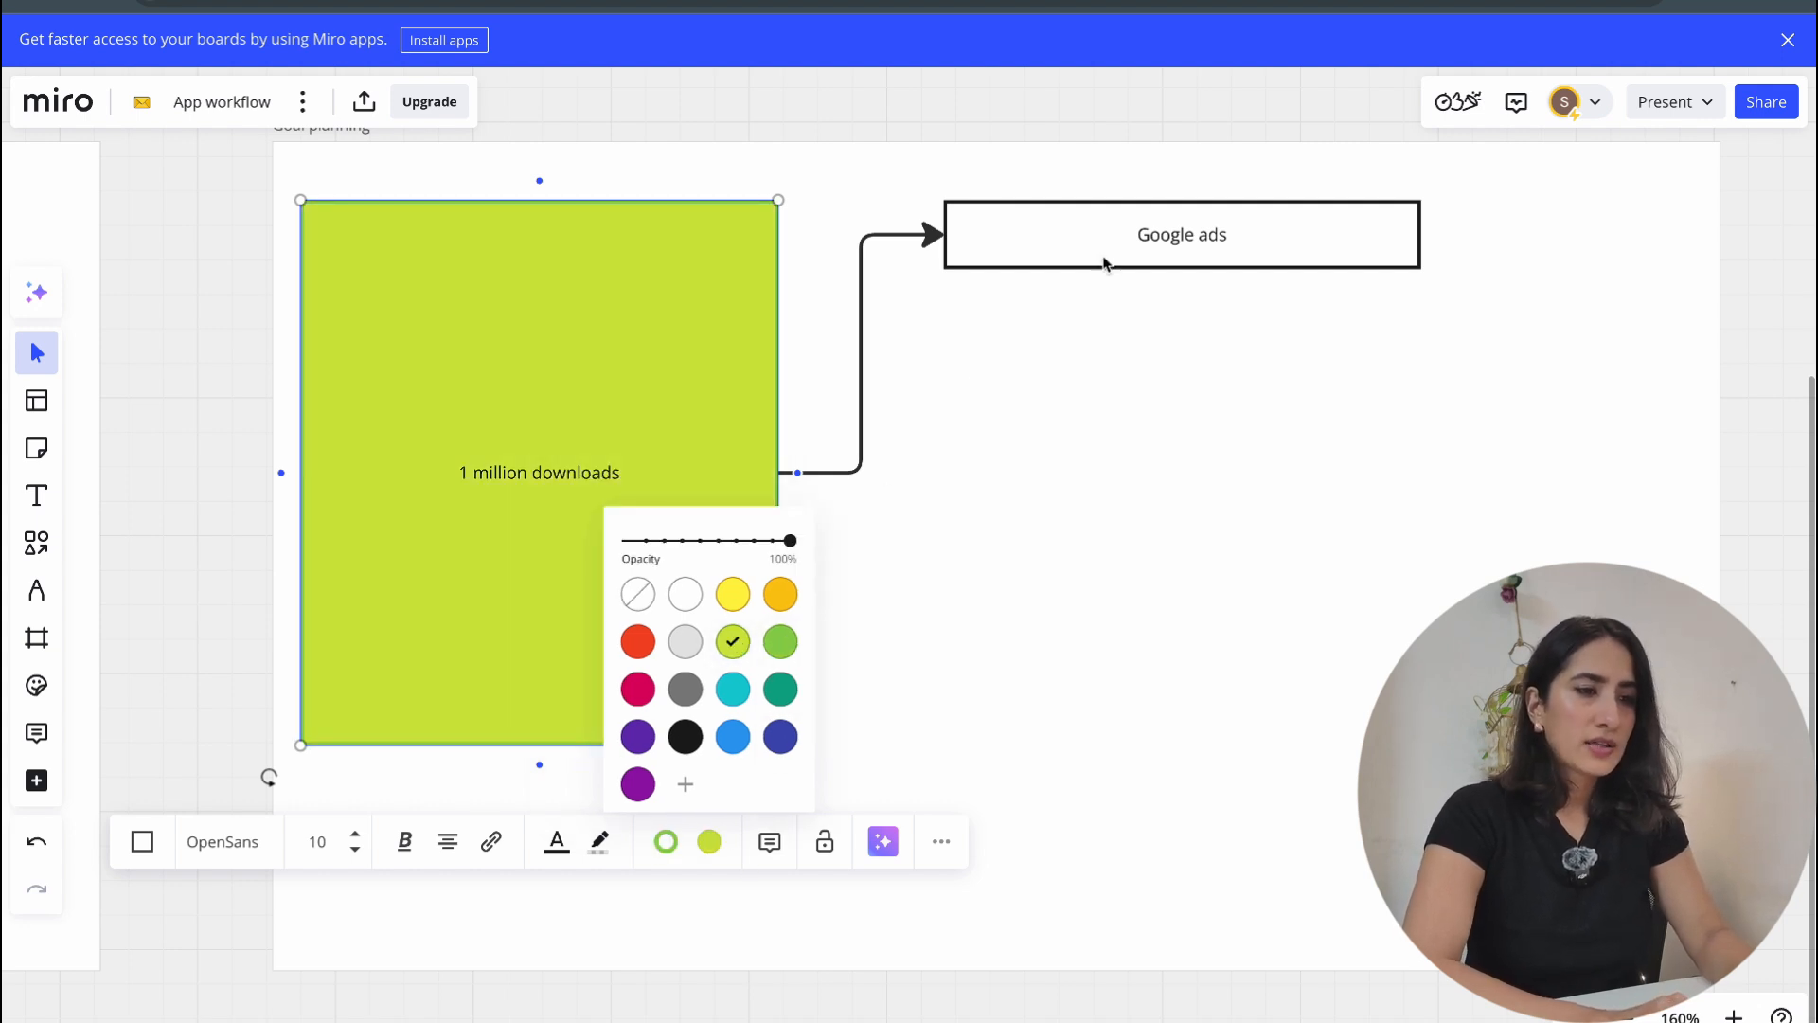
pyautogui.click(1179, 235)
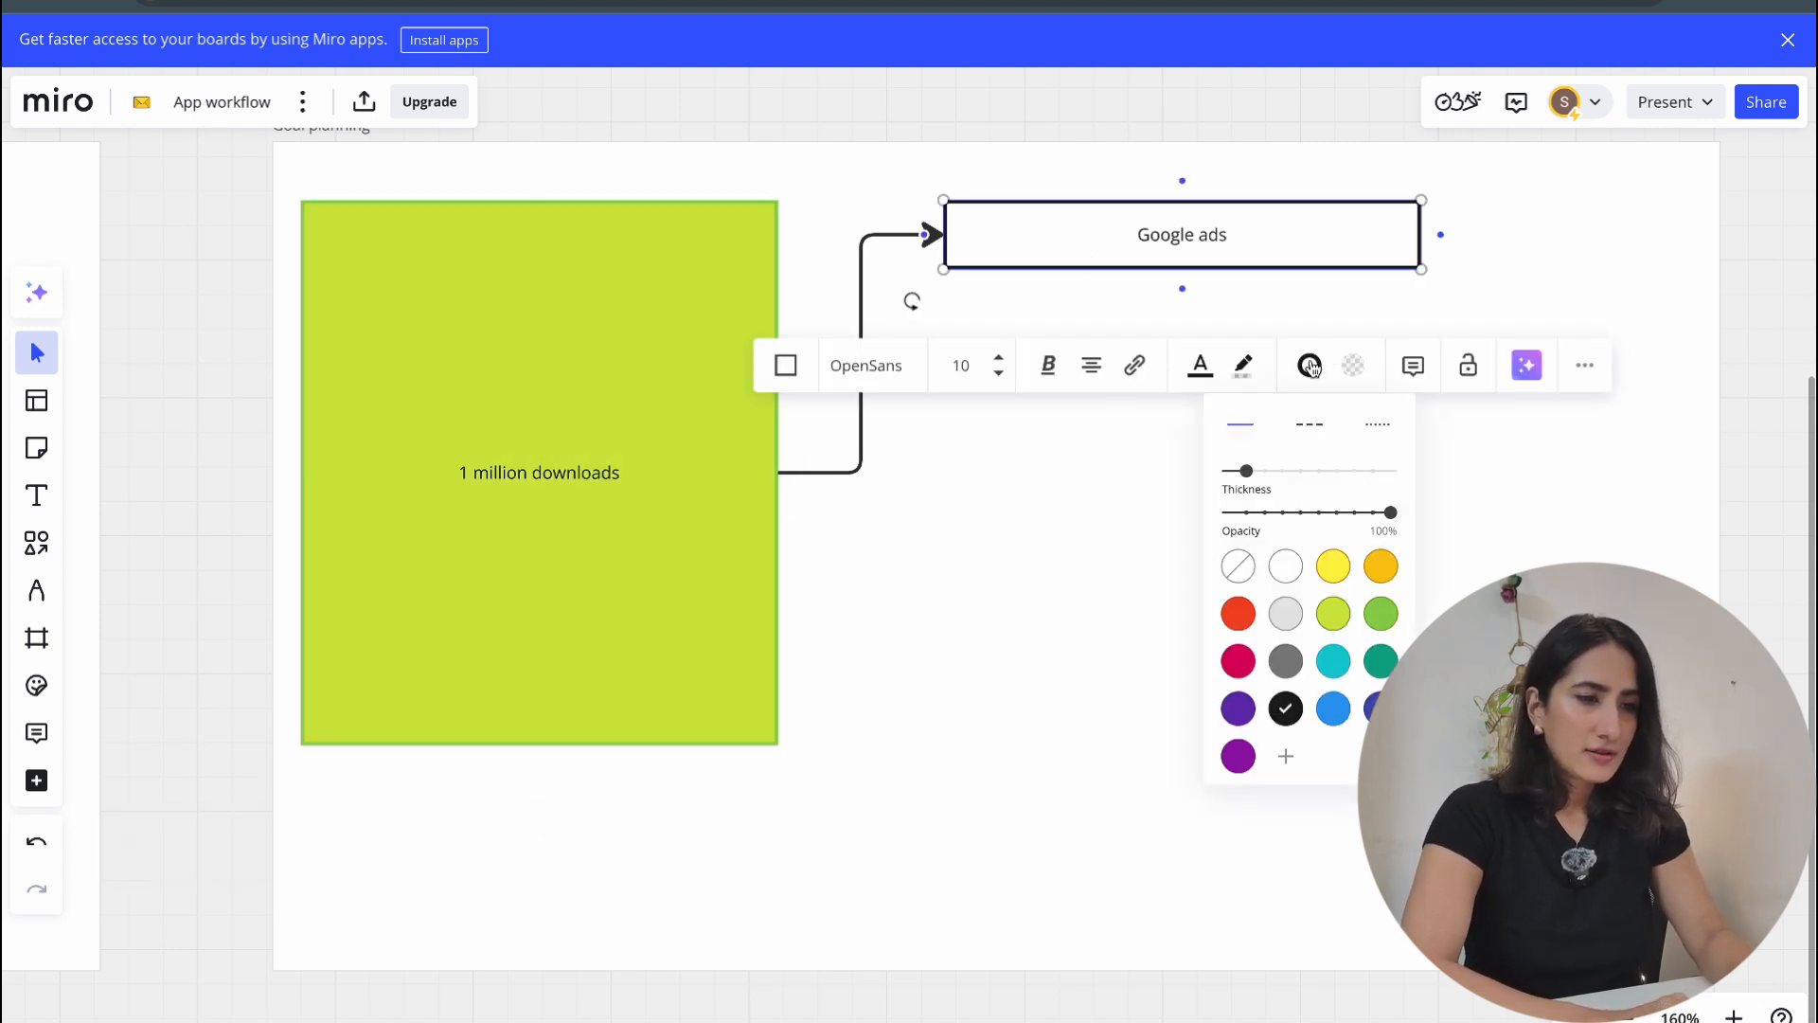
pyautogui.click(1331, 566)
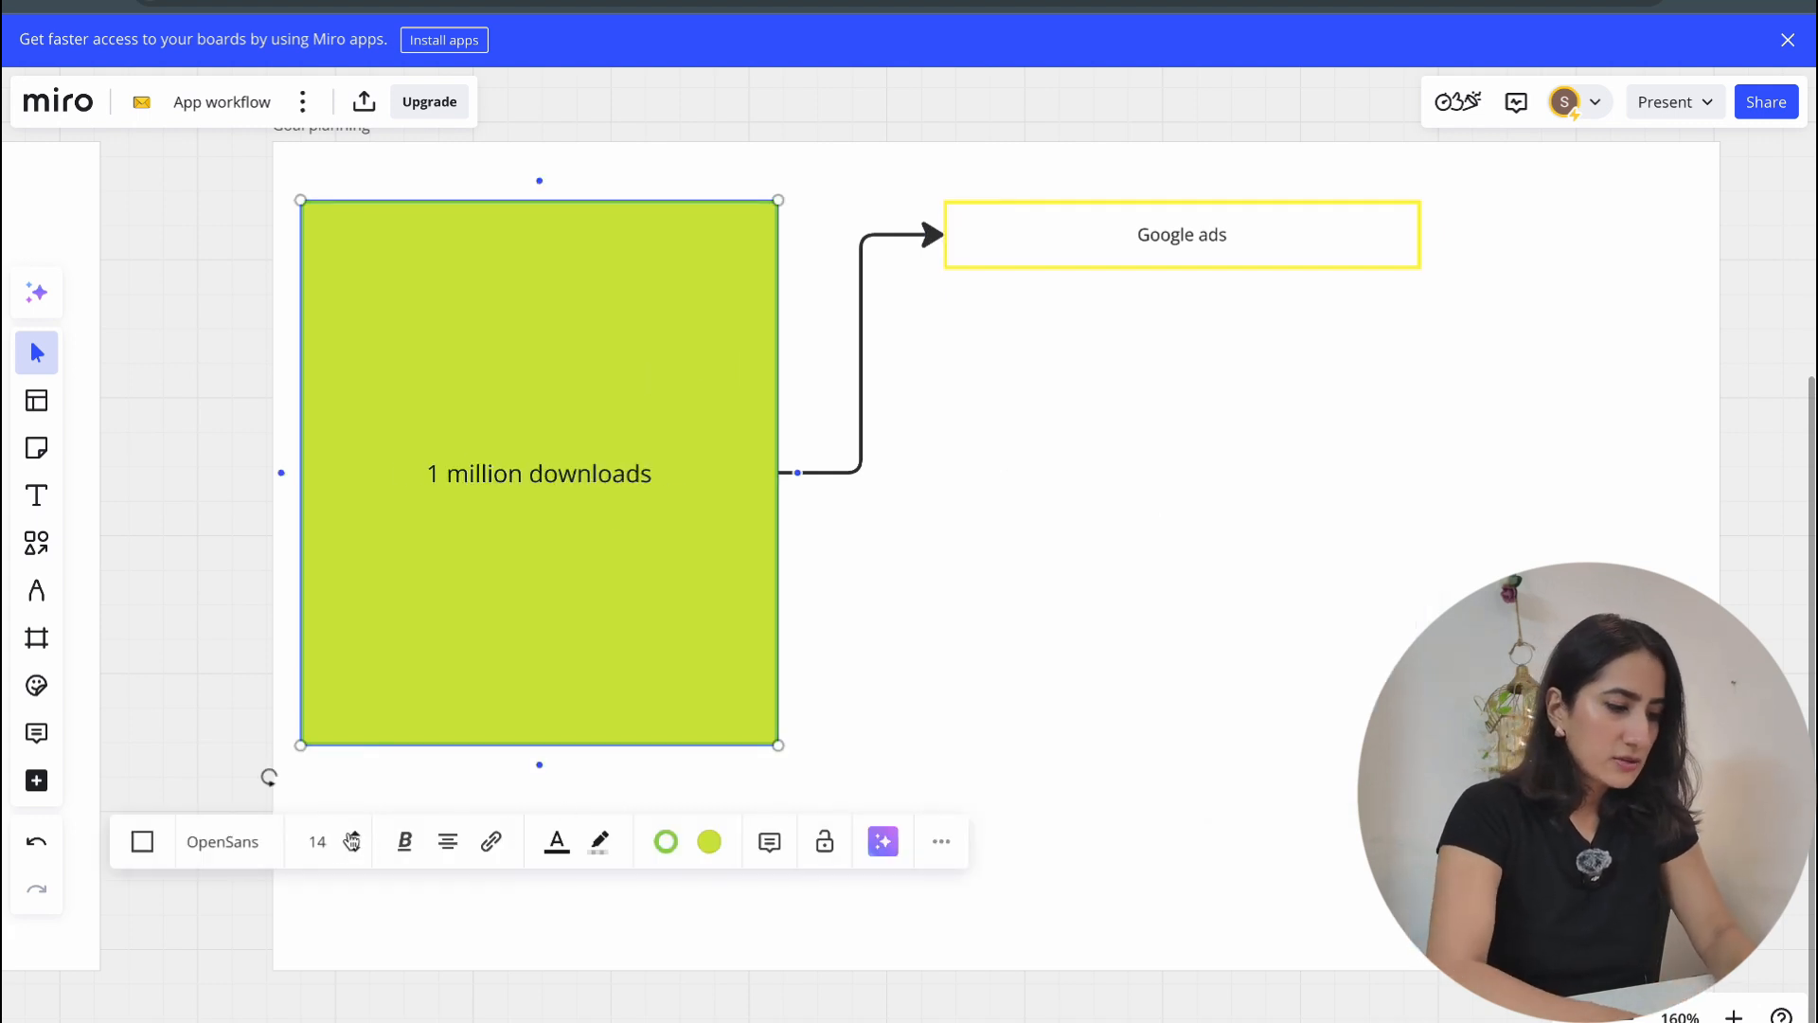
pyautogui.click(1072, 297)
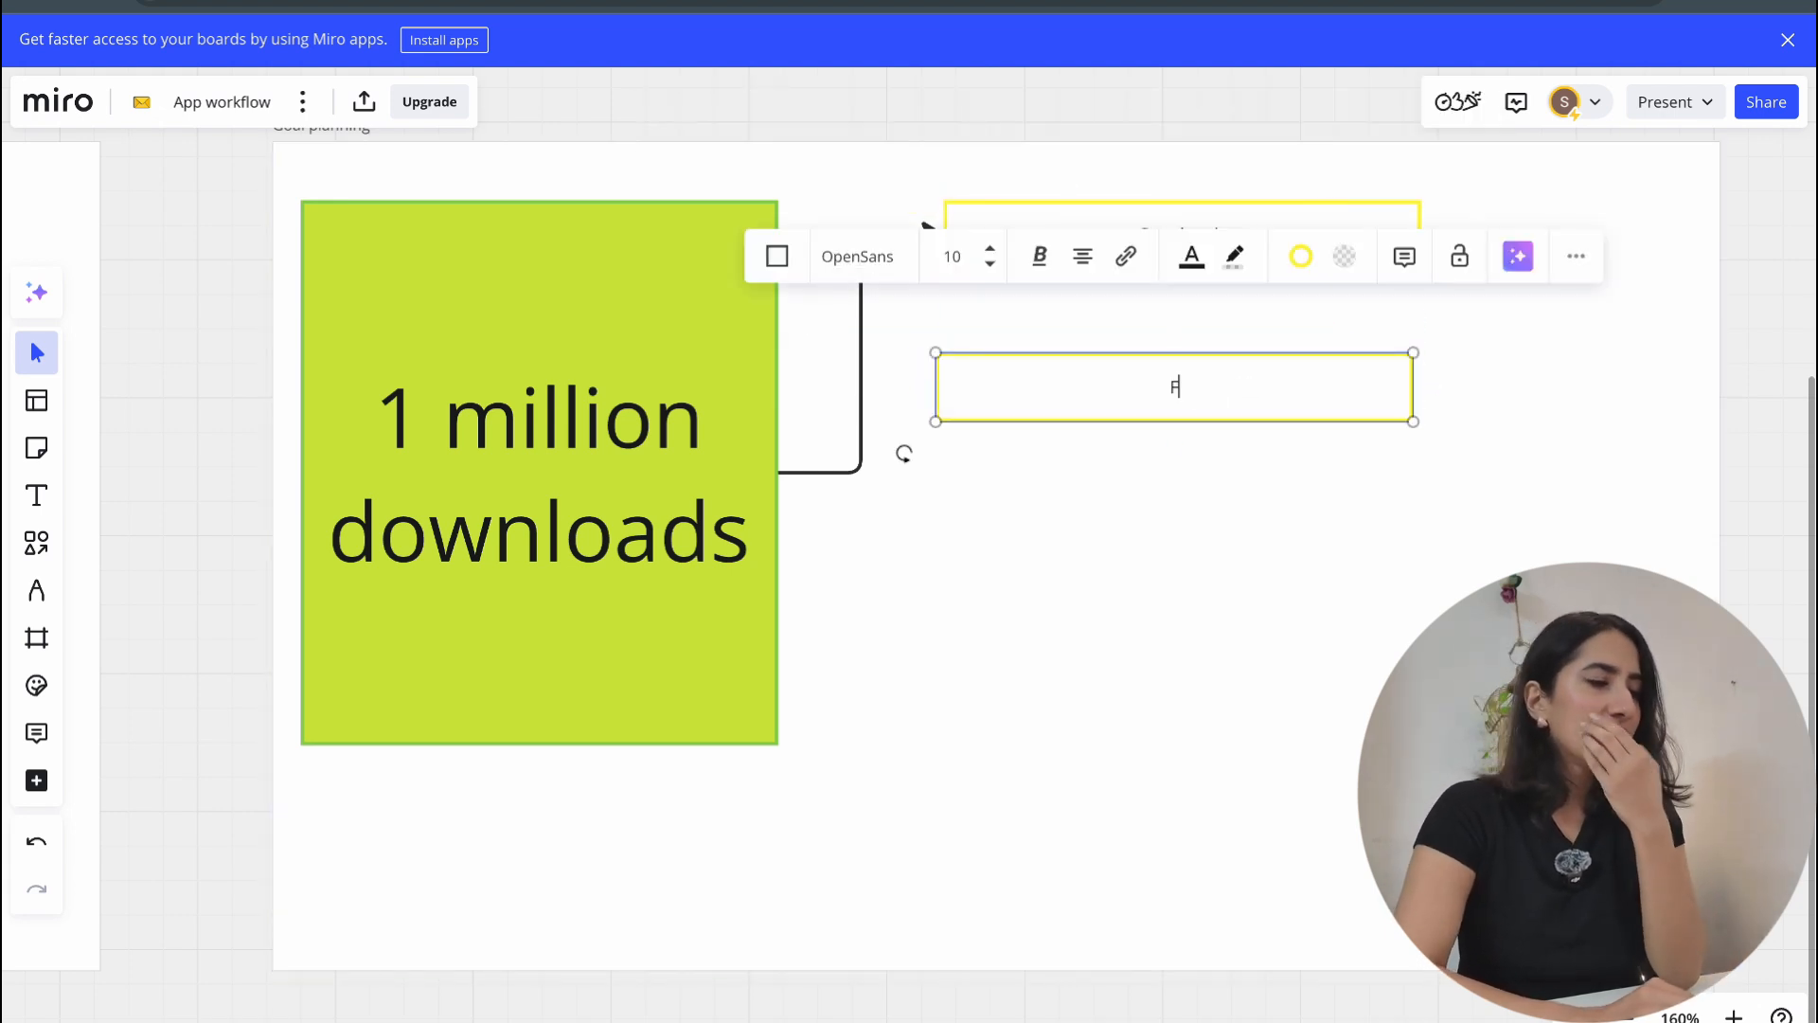
pyautogui.click(1248, 679)
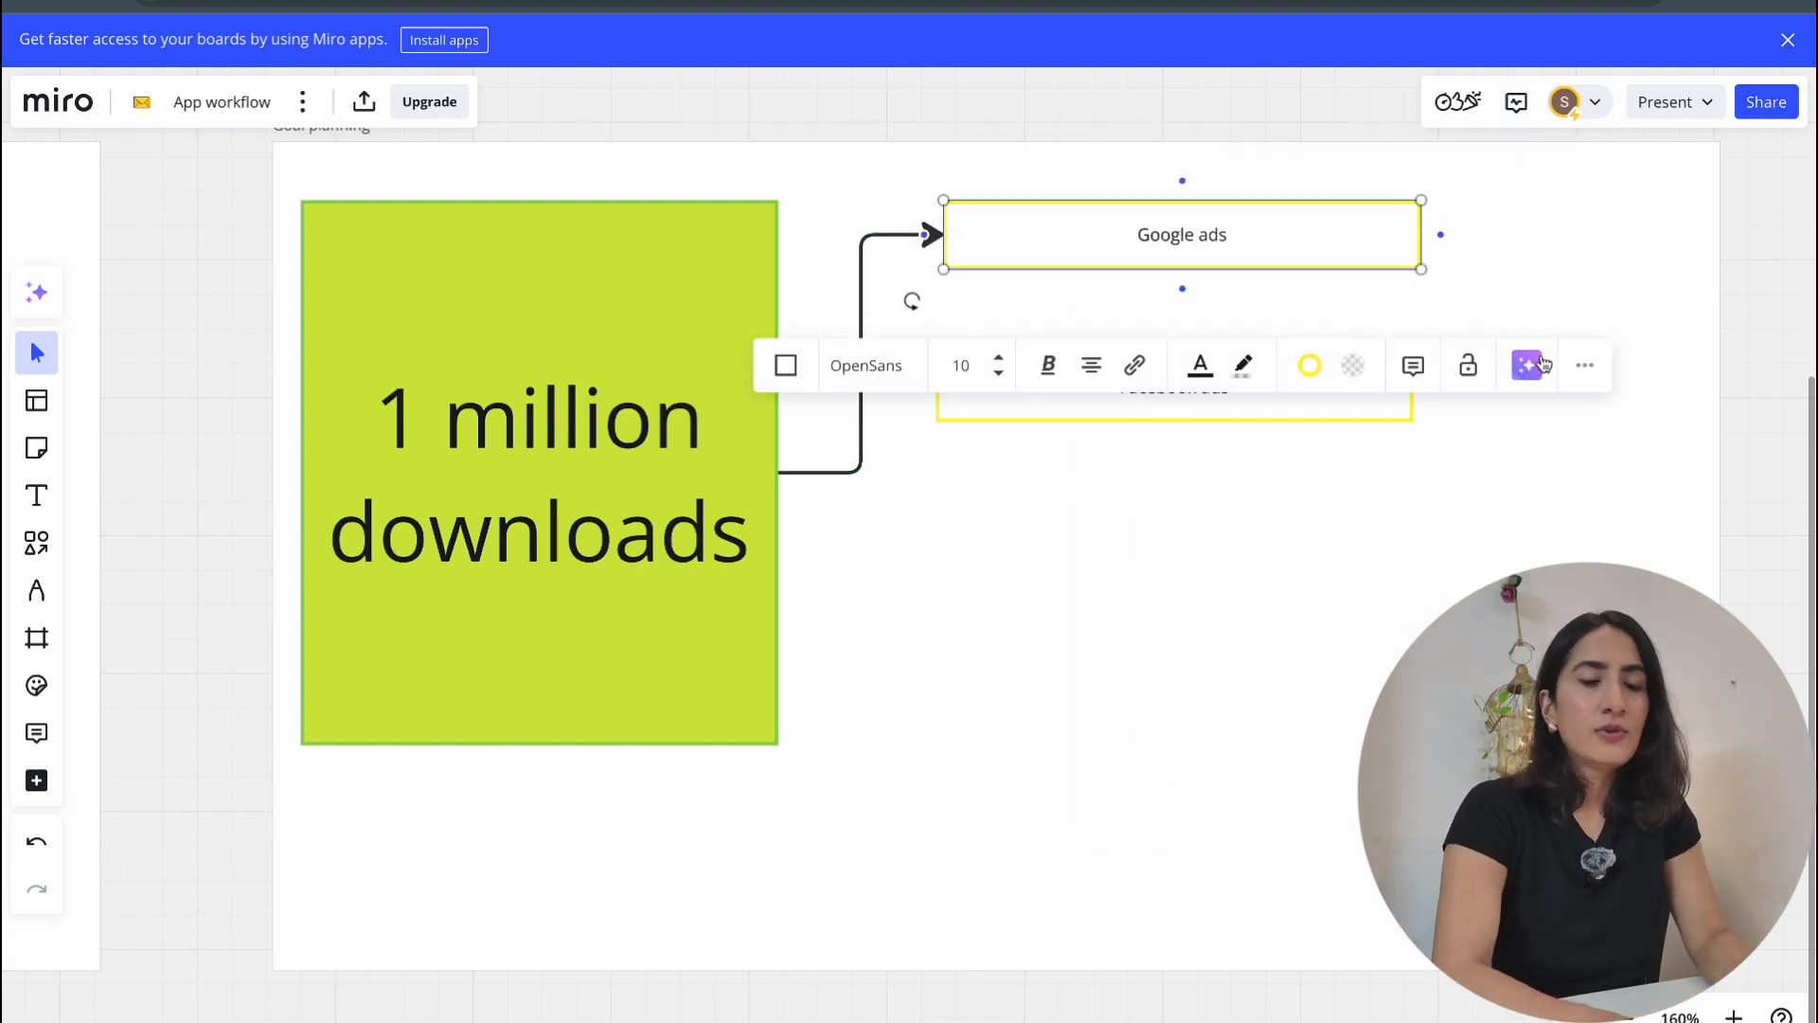
pyautogui.click(1583, 365)
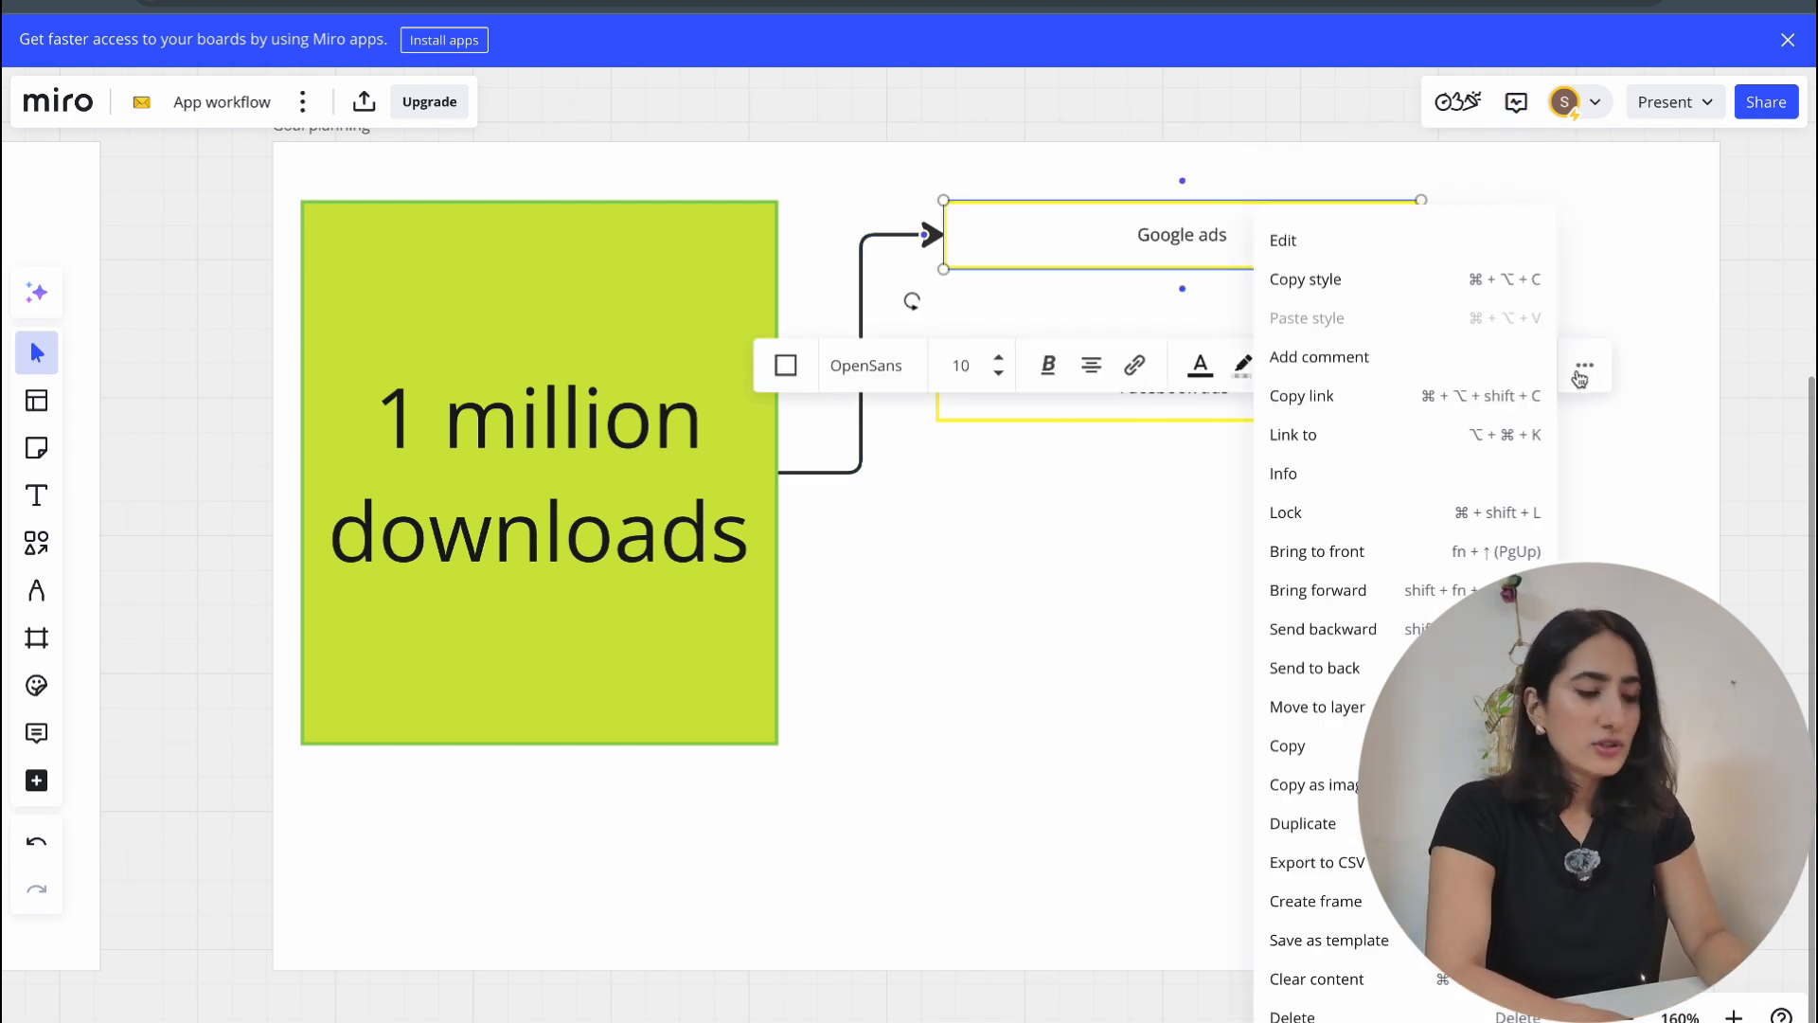
pyautogui.click(1318, 356)
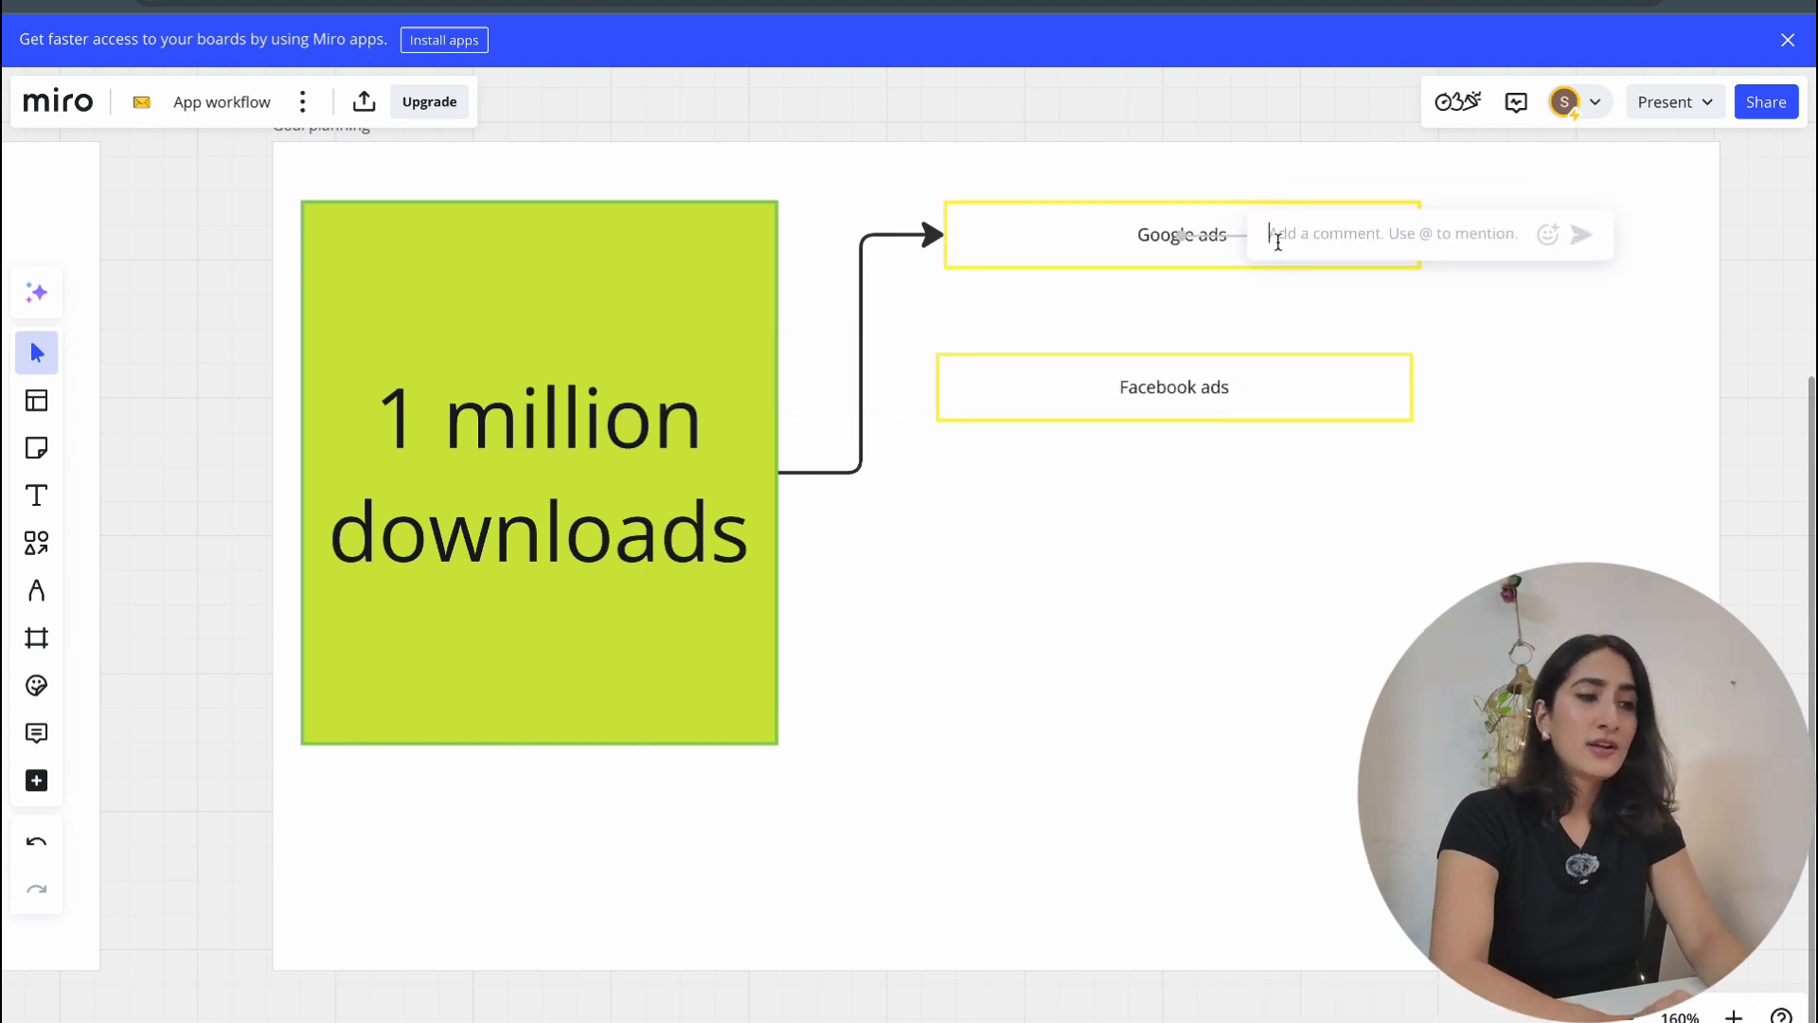
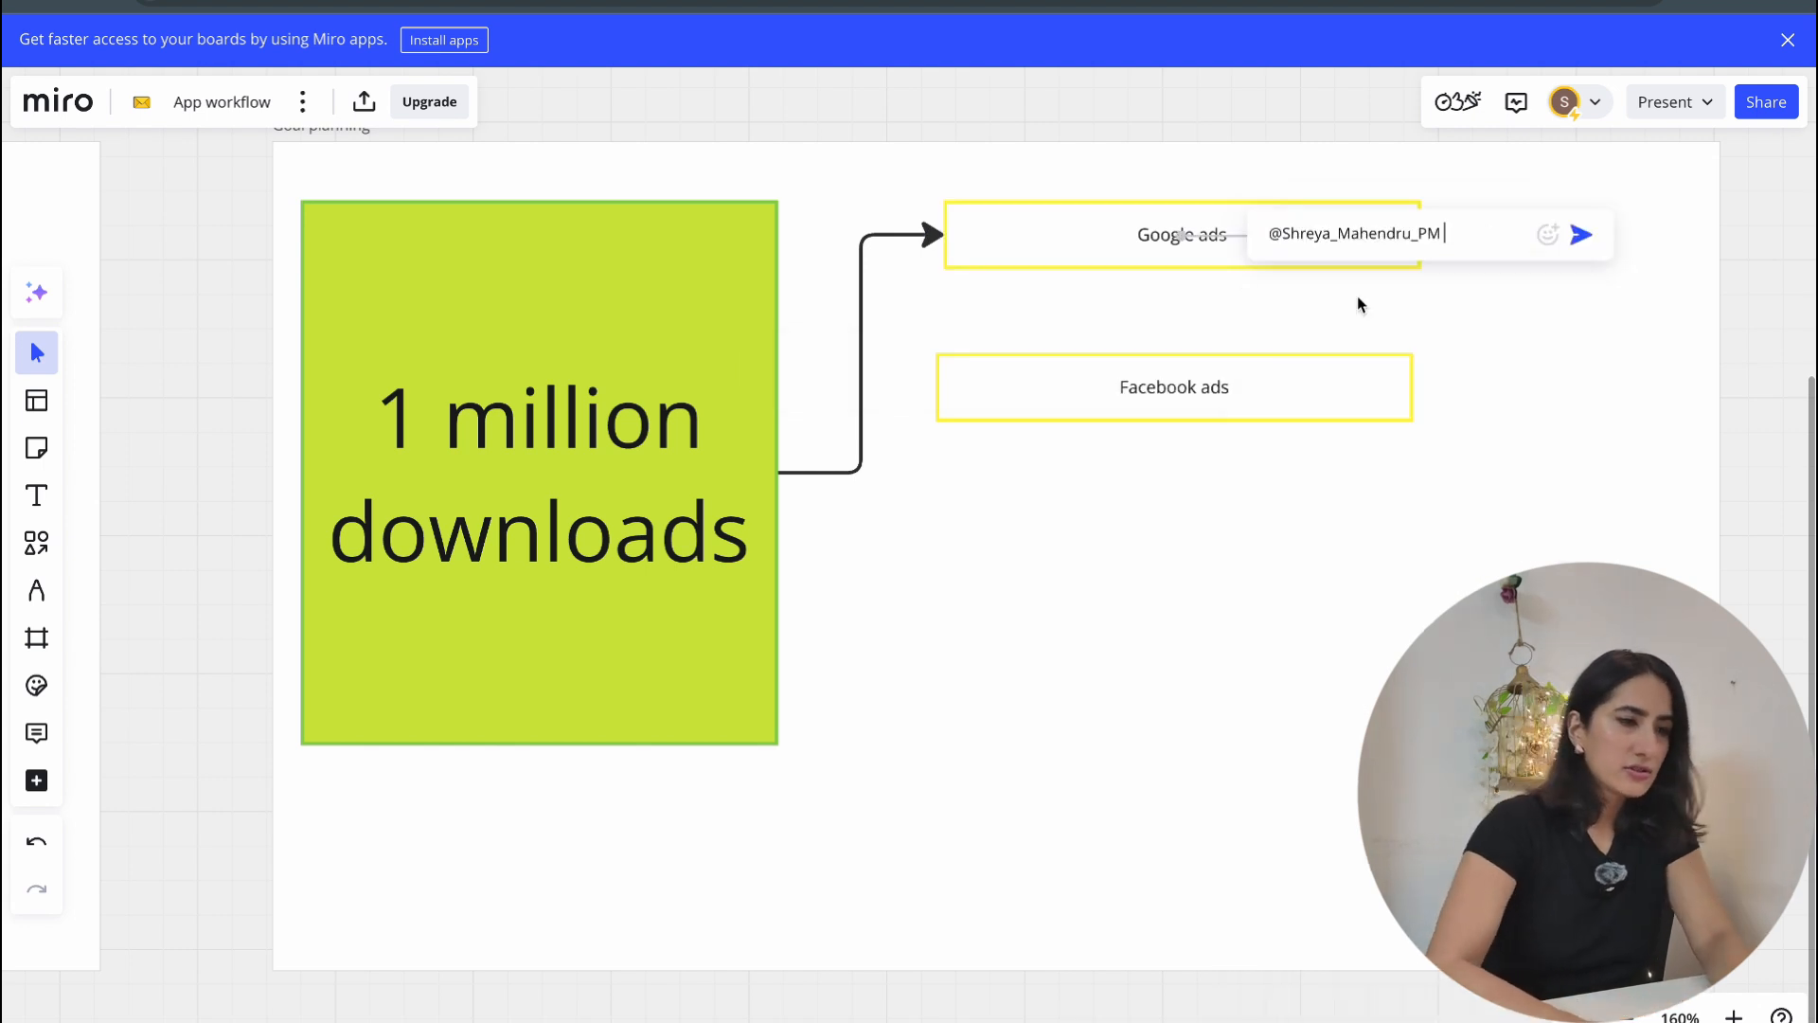
pyautogui.write('ls')
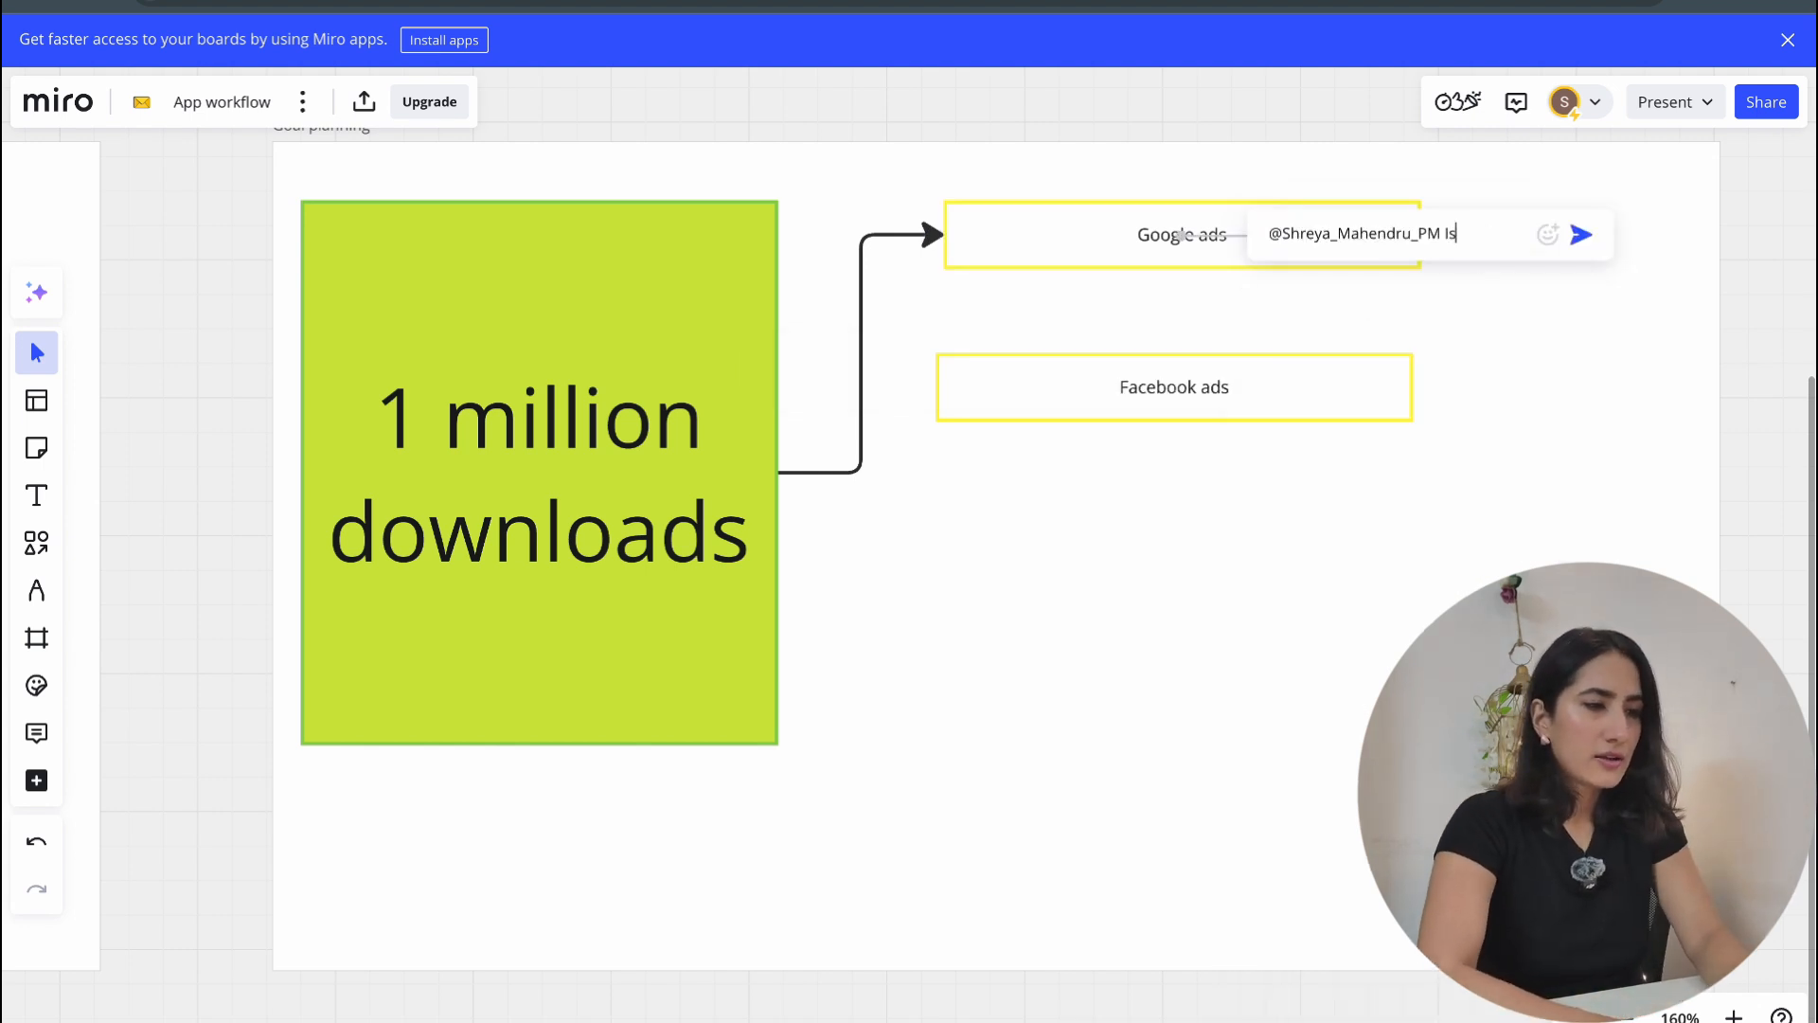
pyautogui.write('Is this okay?')
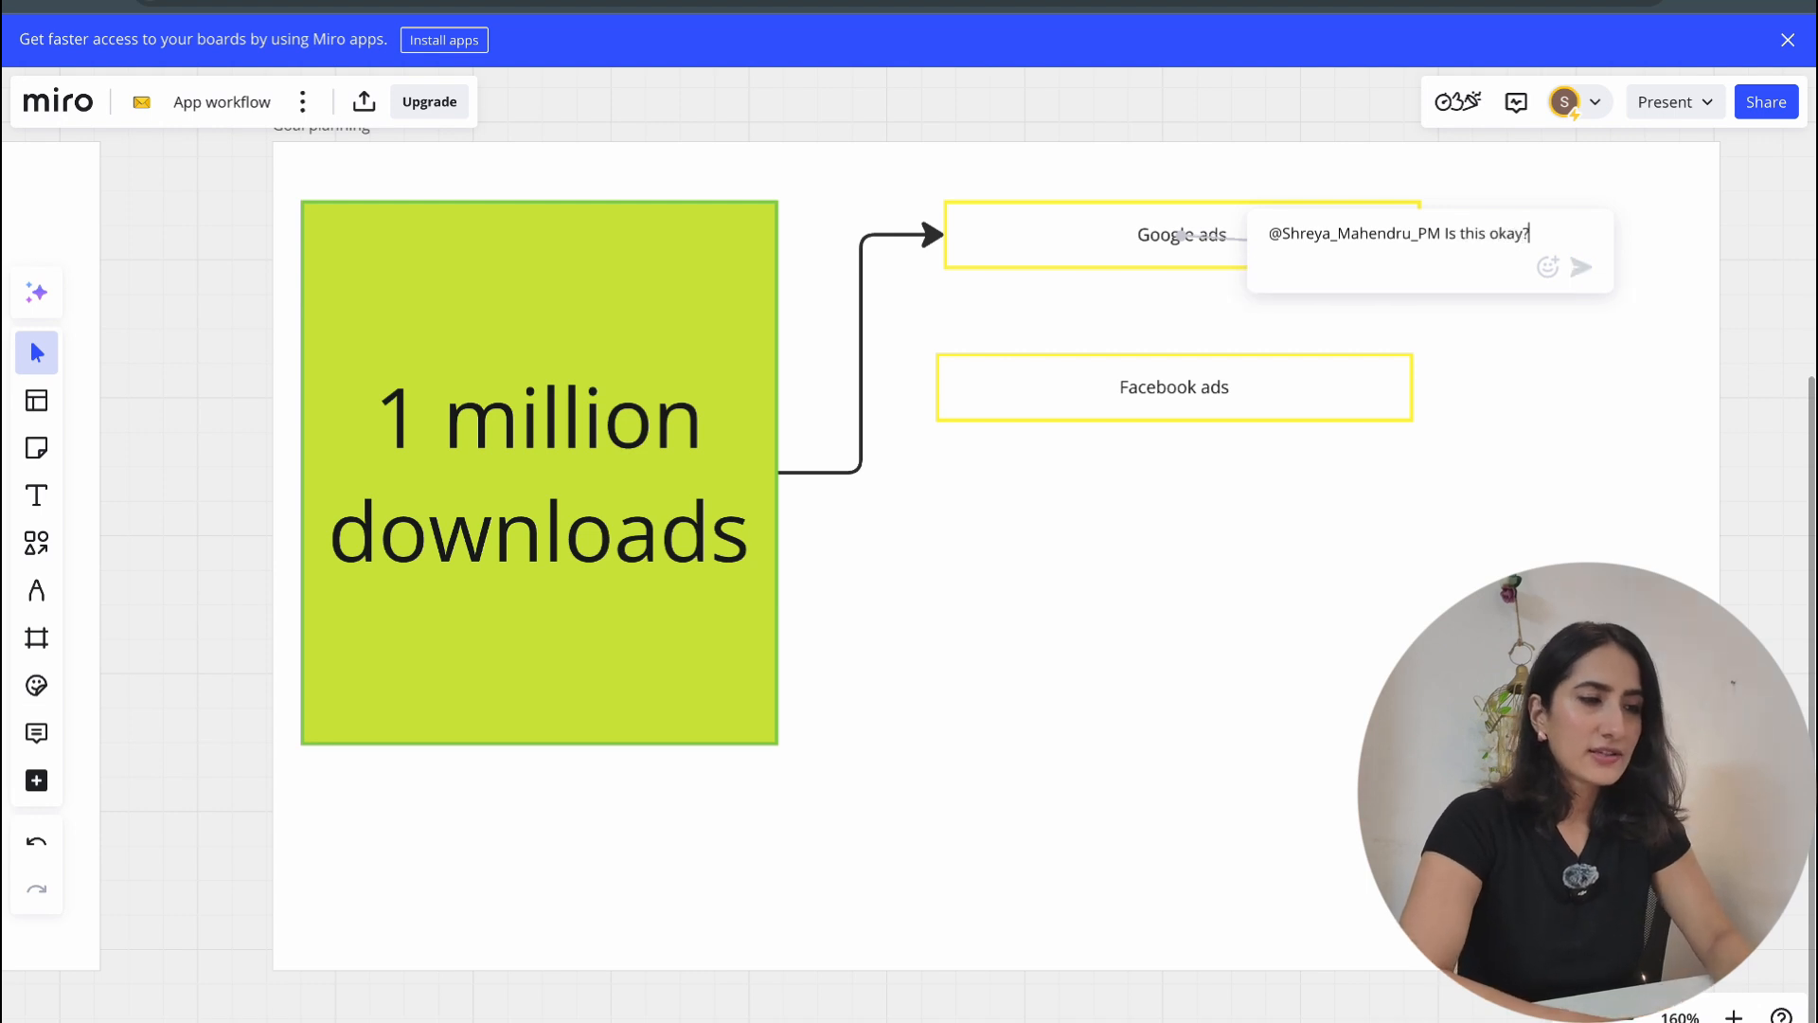
pyautogui.click(1579, 267)
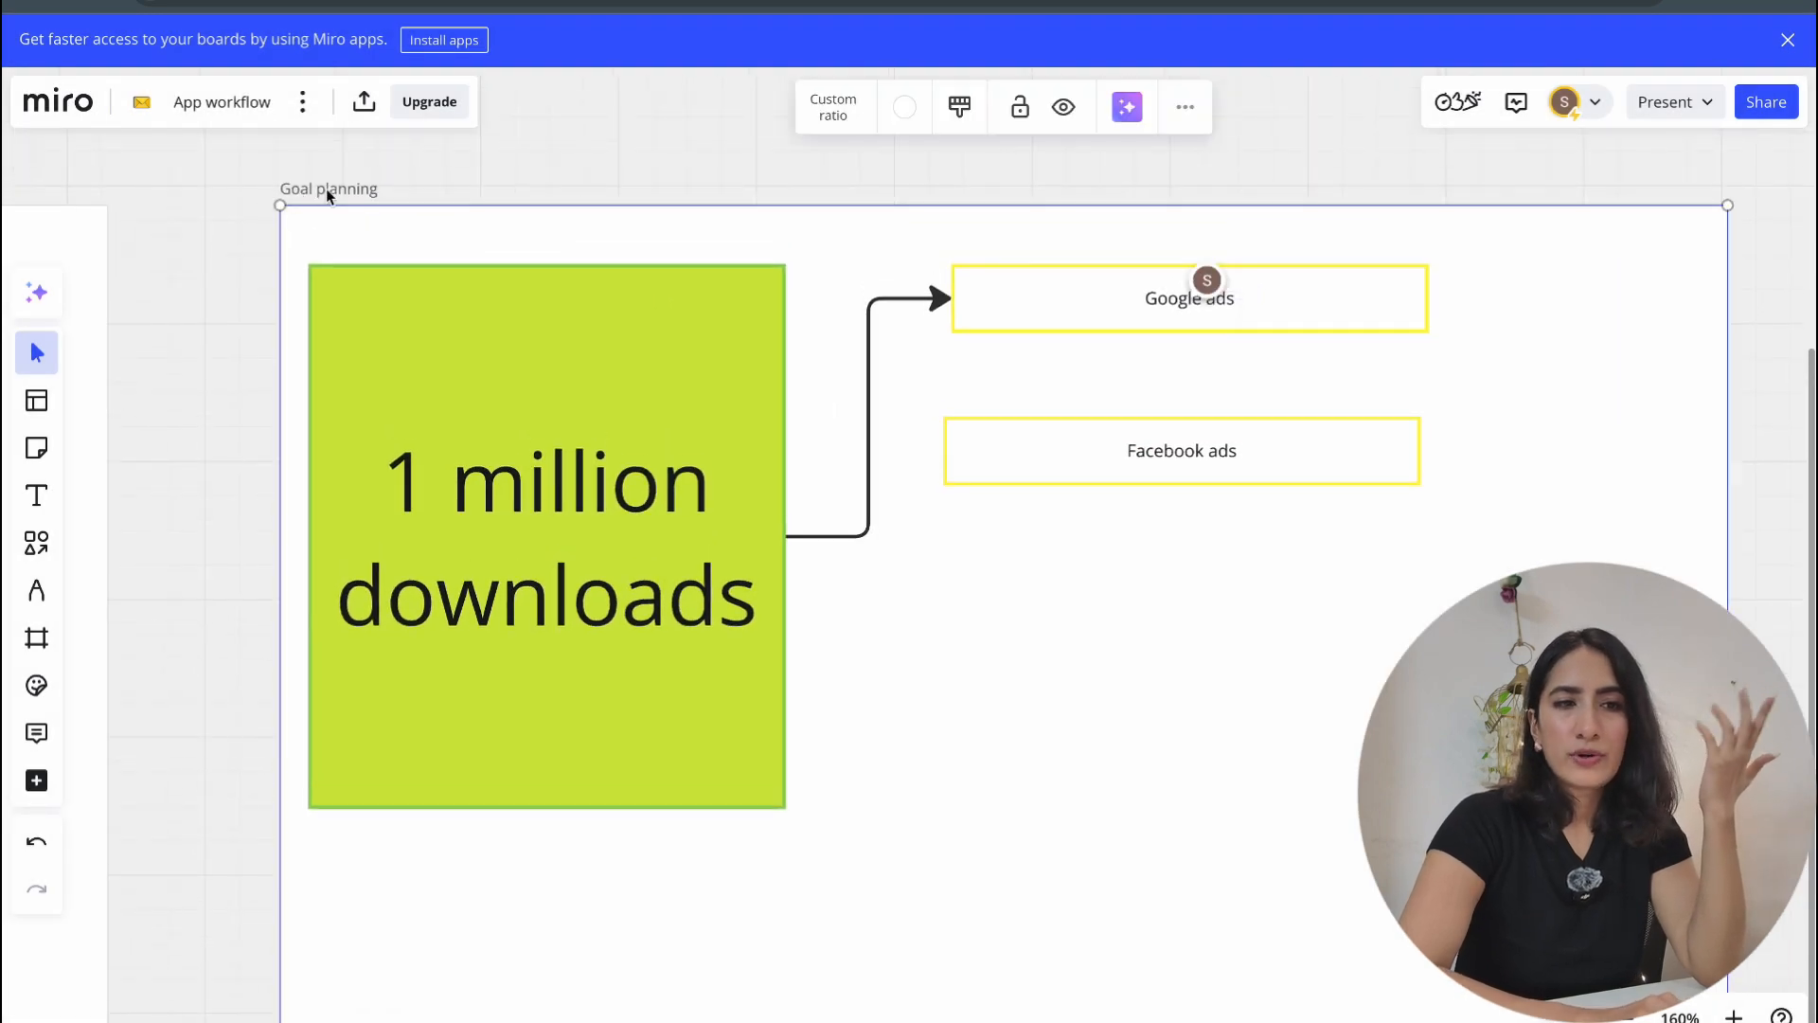
pyautogui.moveTo(969, 323)
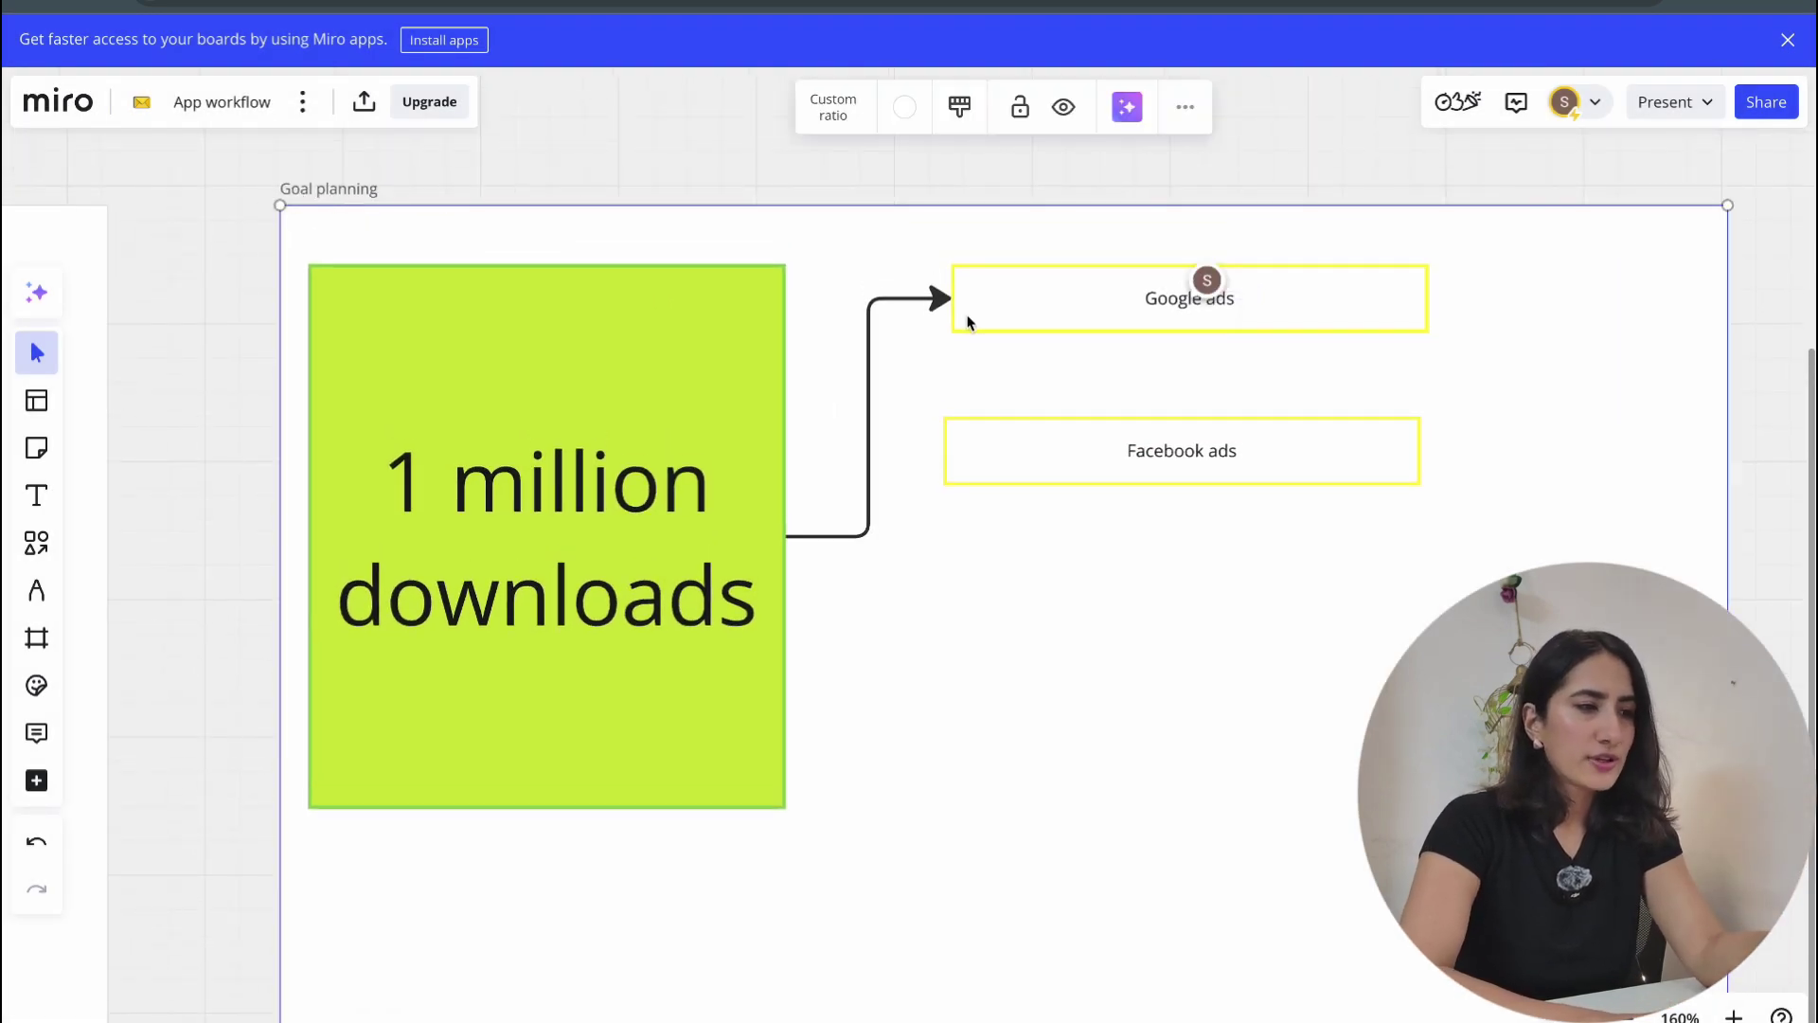
pyautogui.moveTo(278, 199)
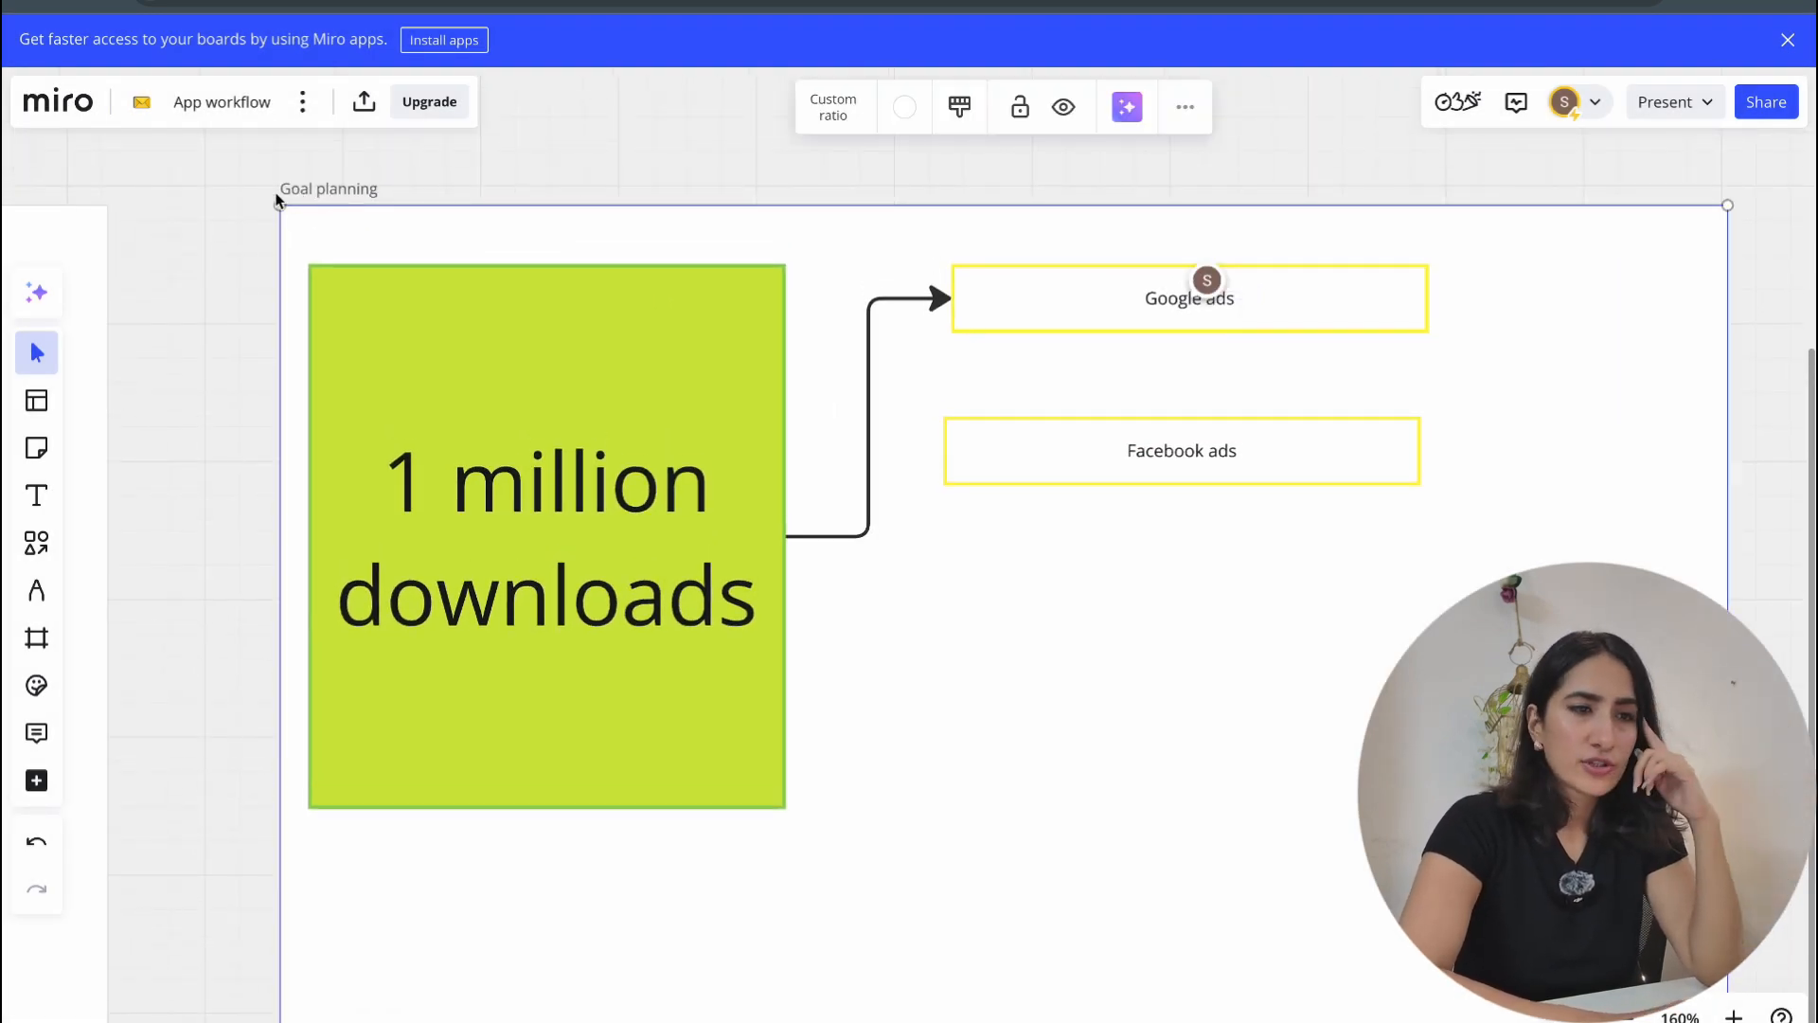
pyautogui.rightClick(327, 187)
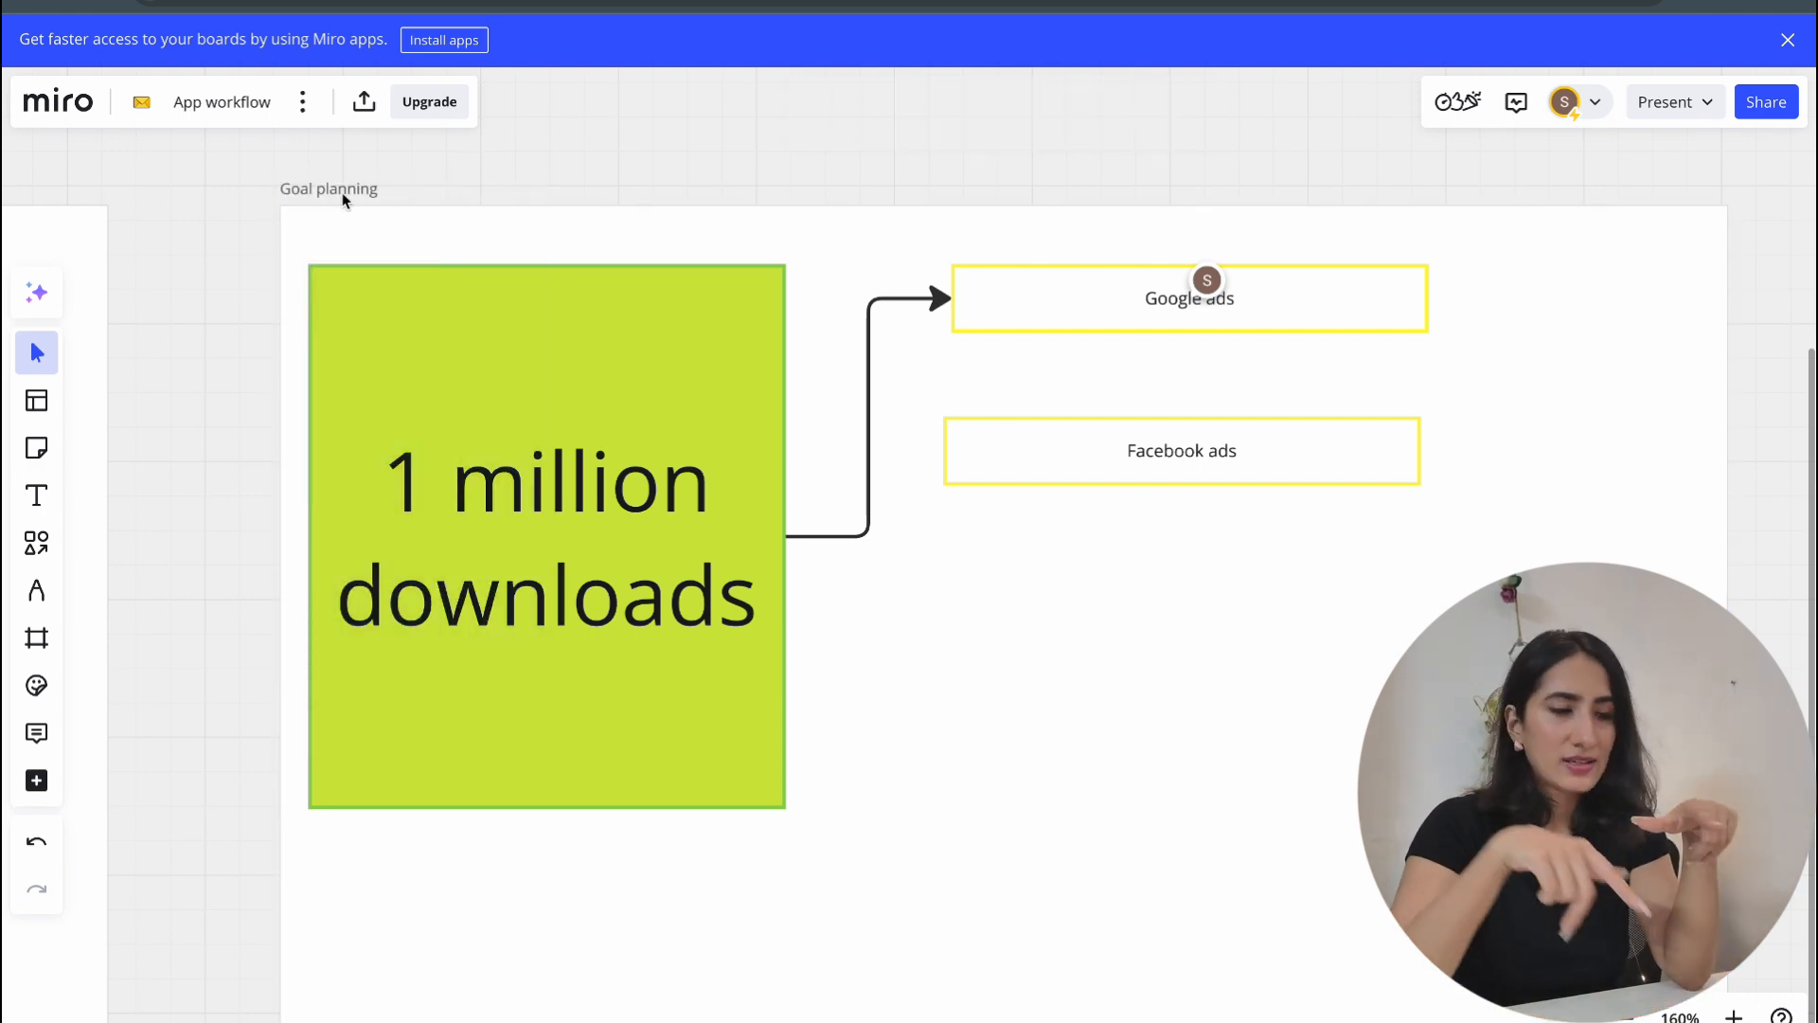
pyautogui.rightClick(546, 534)
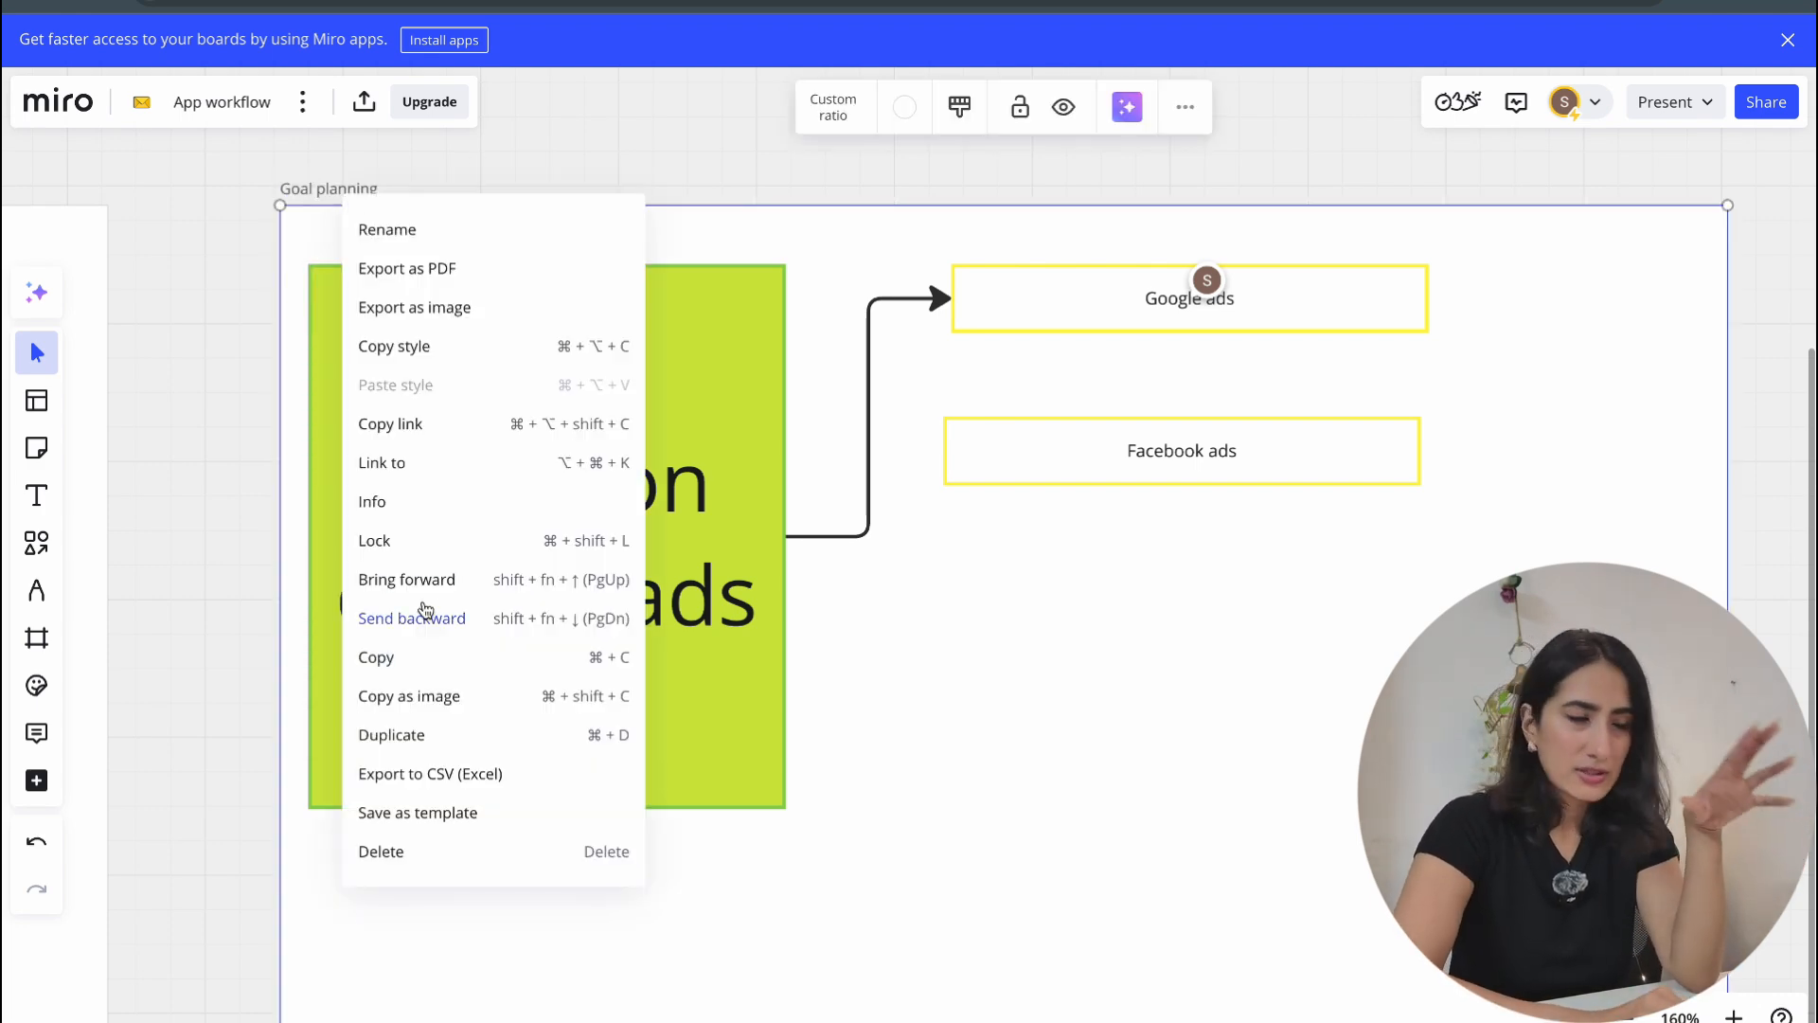
pyautogui.moveTo(437, 765)
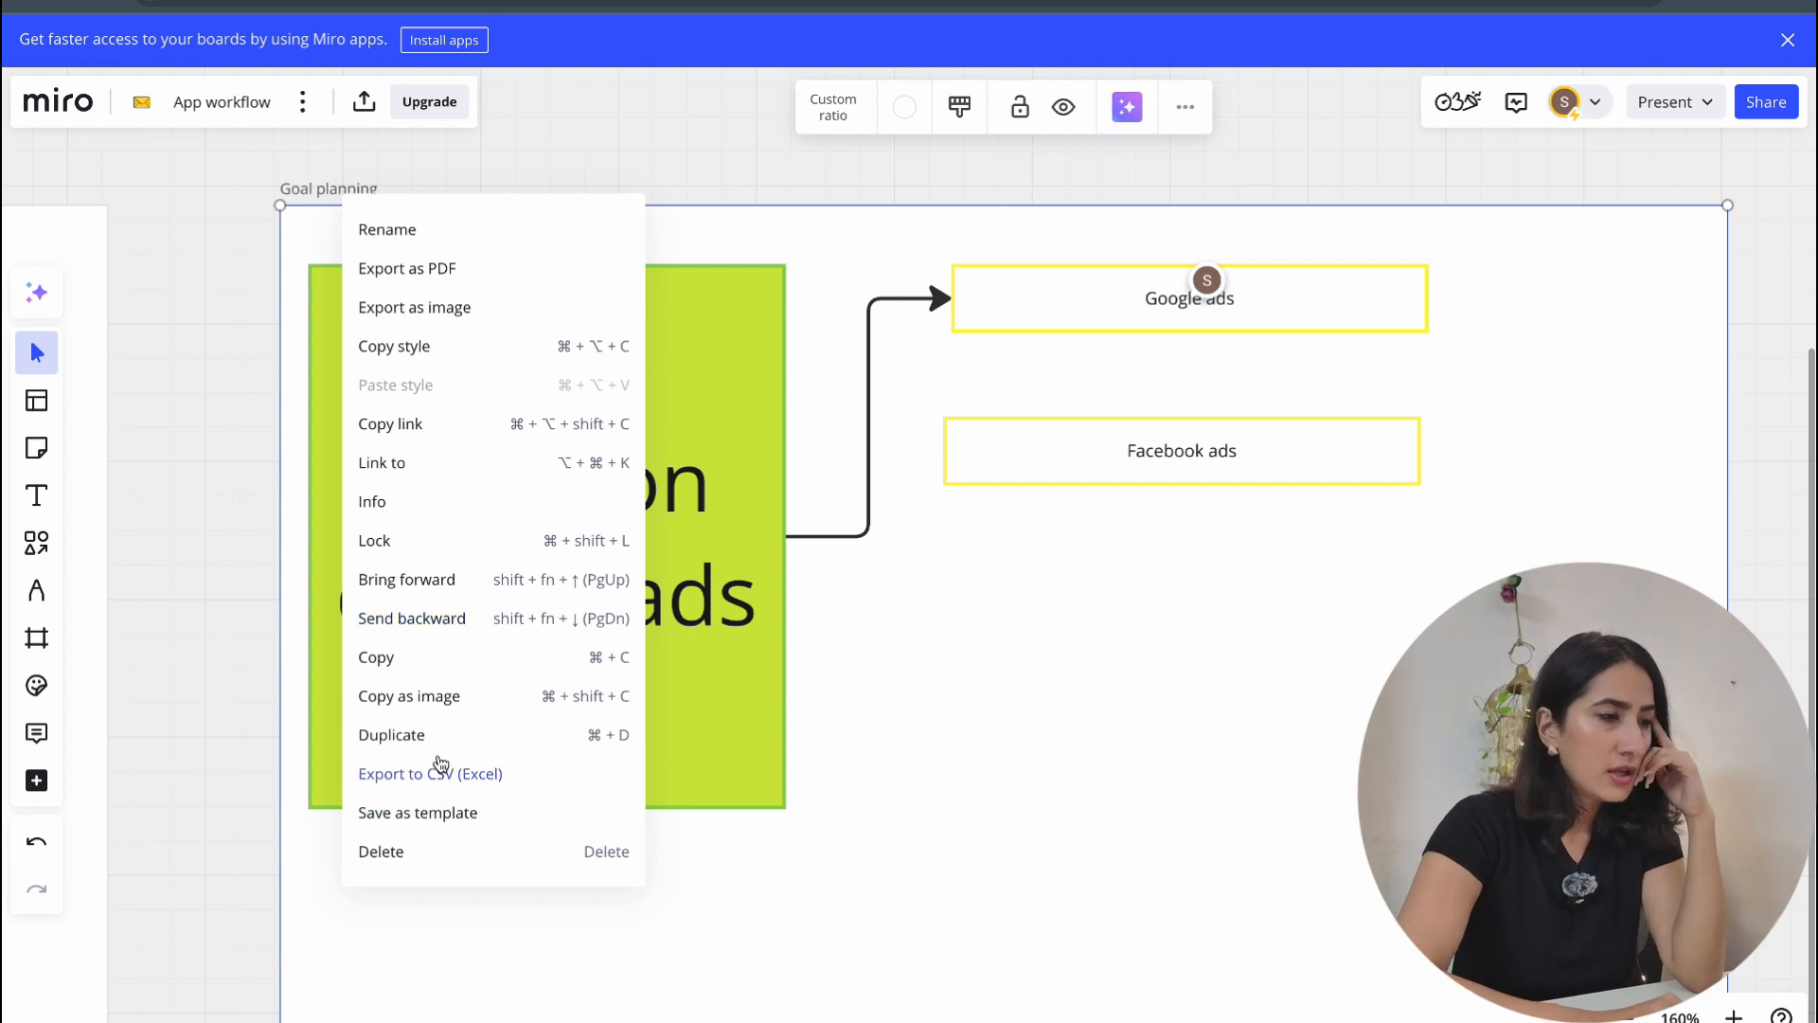
pyautogui.moveTo(411, 695)
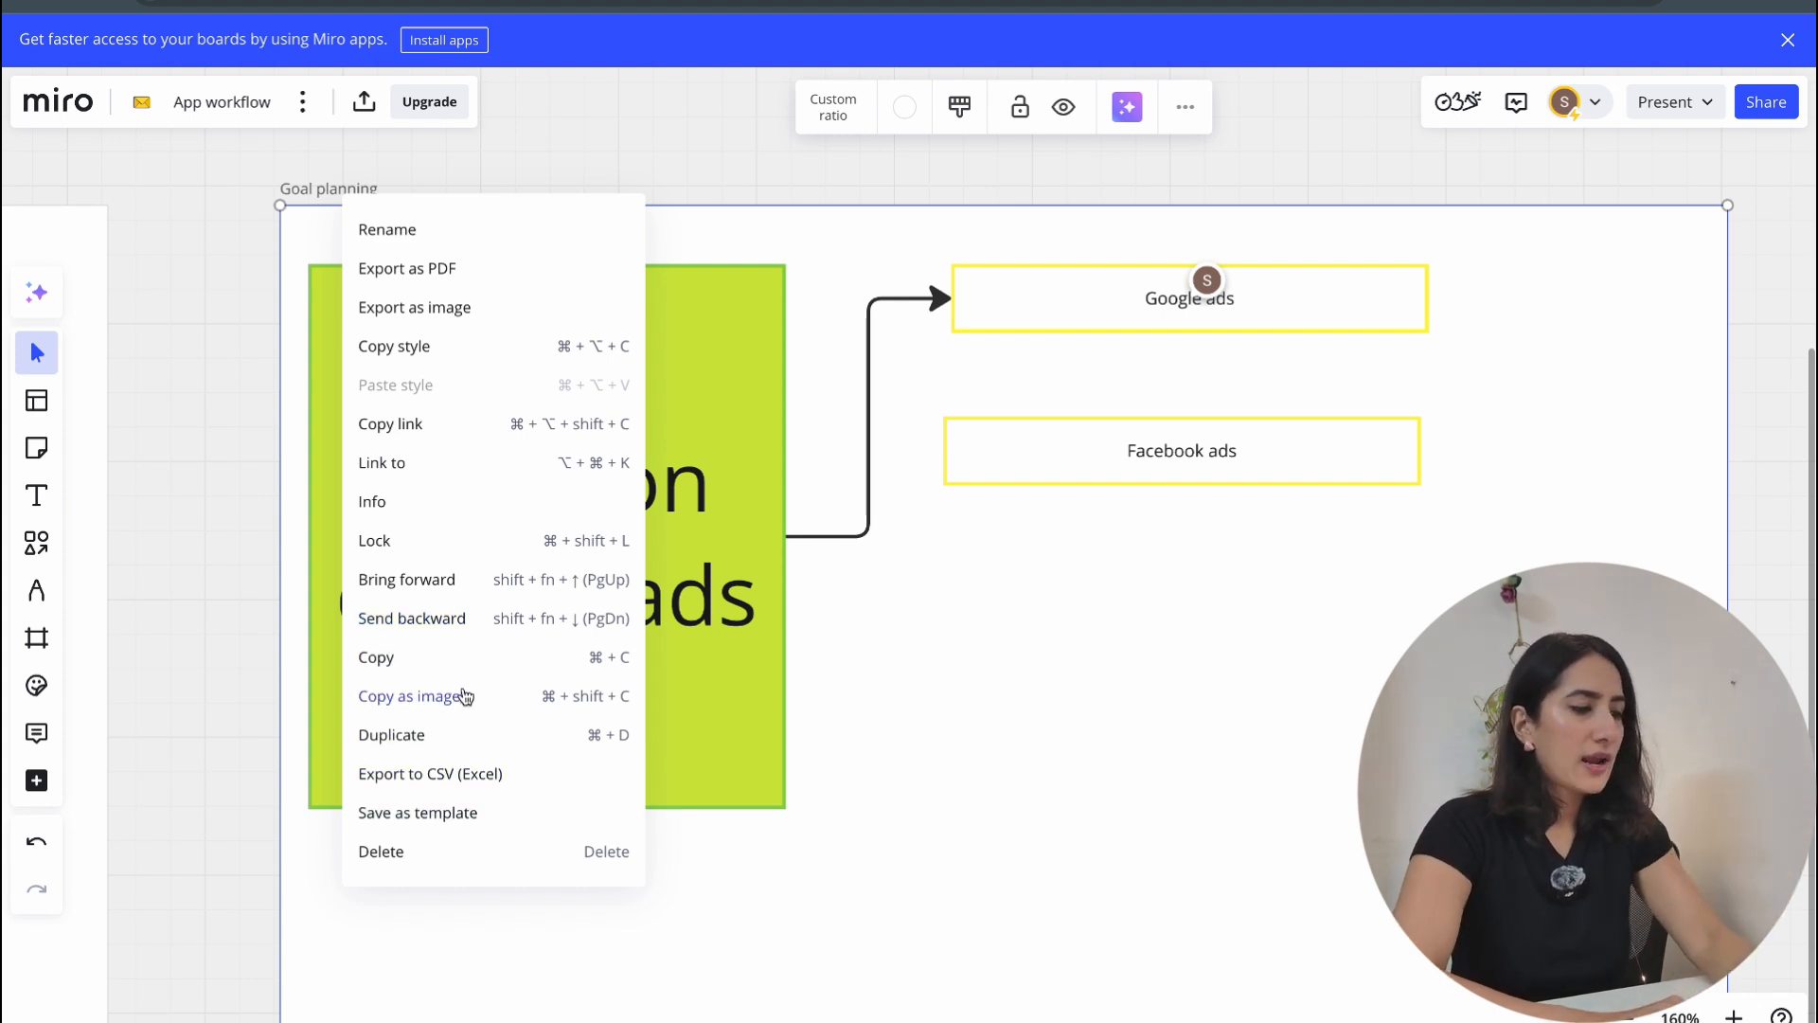
pyautogui.moveTo(414, 307)
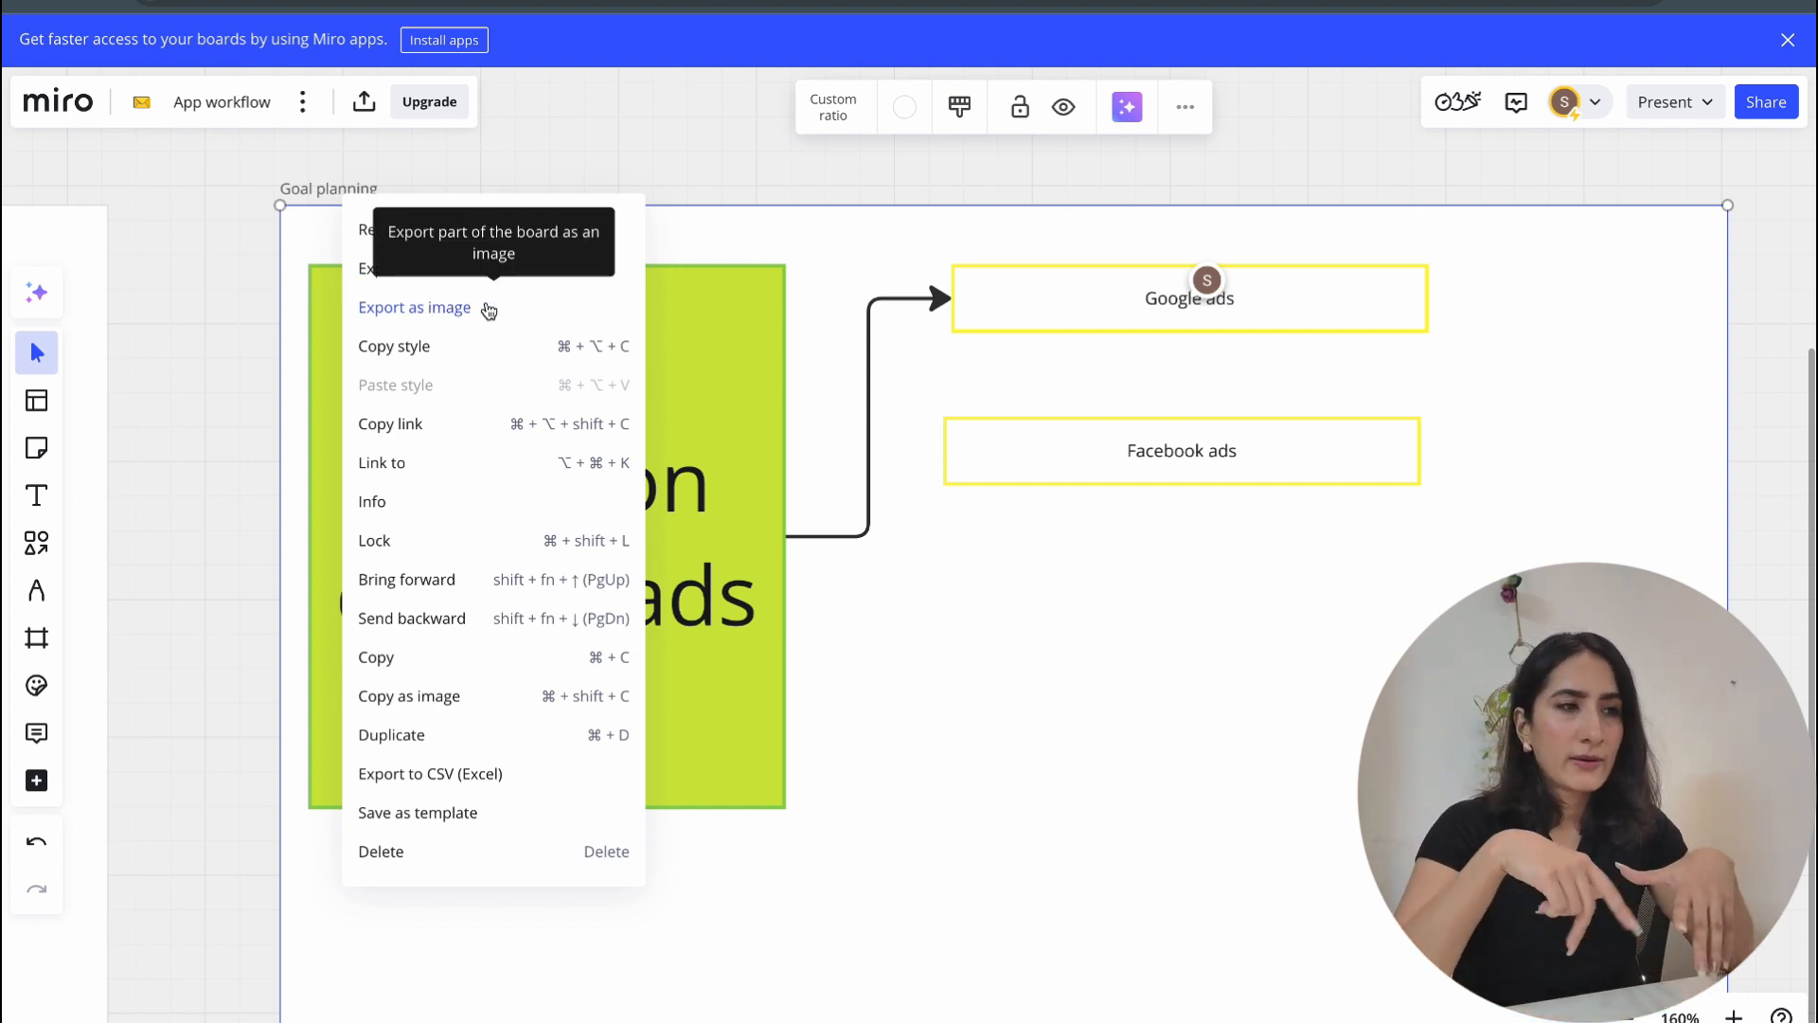
pyautogui.click(858, 193)
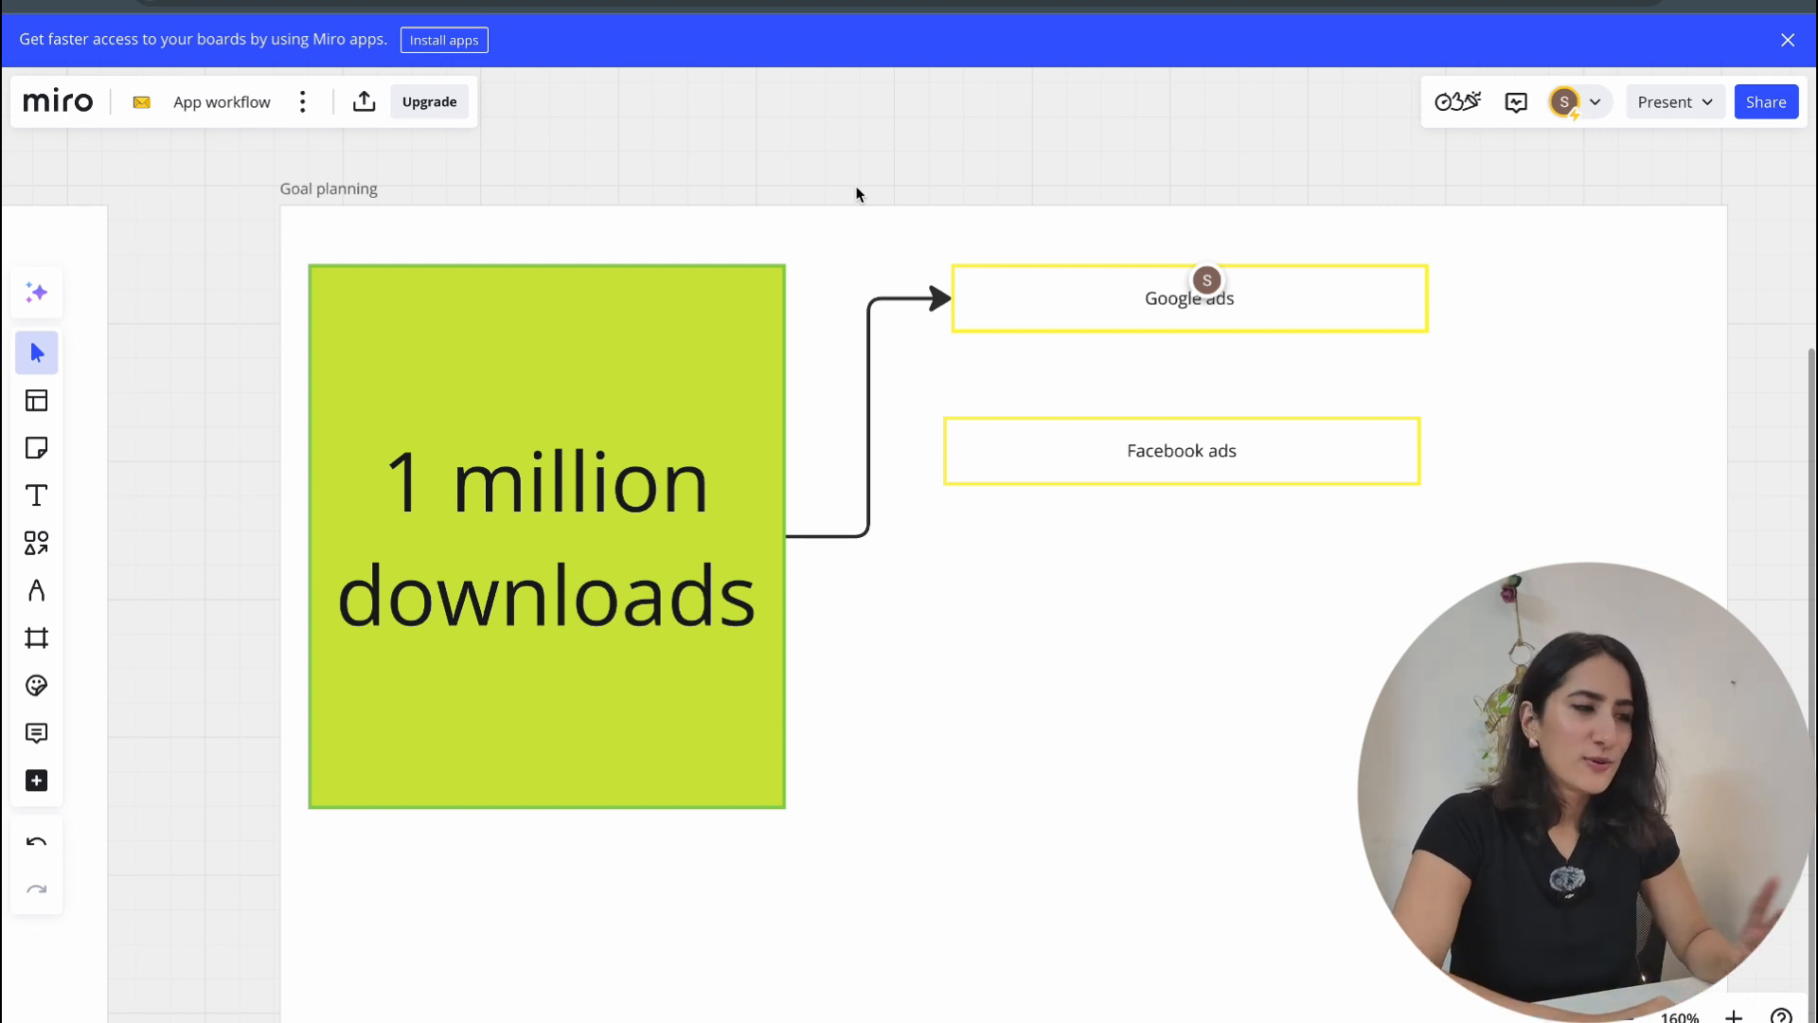
pyautogui.scroll(-3)
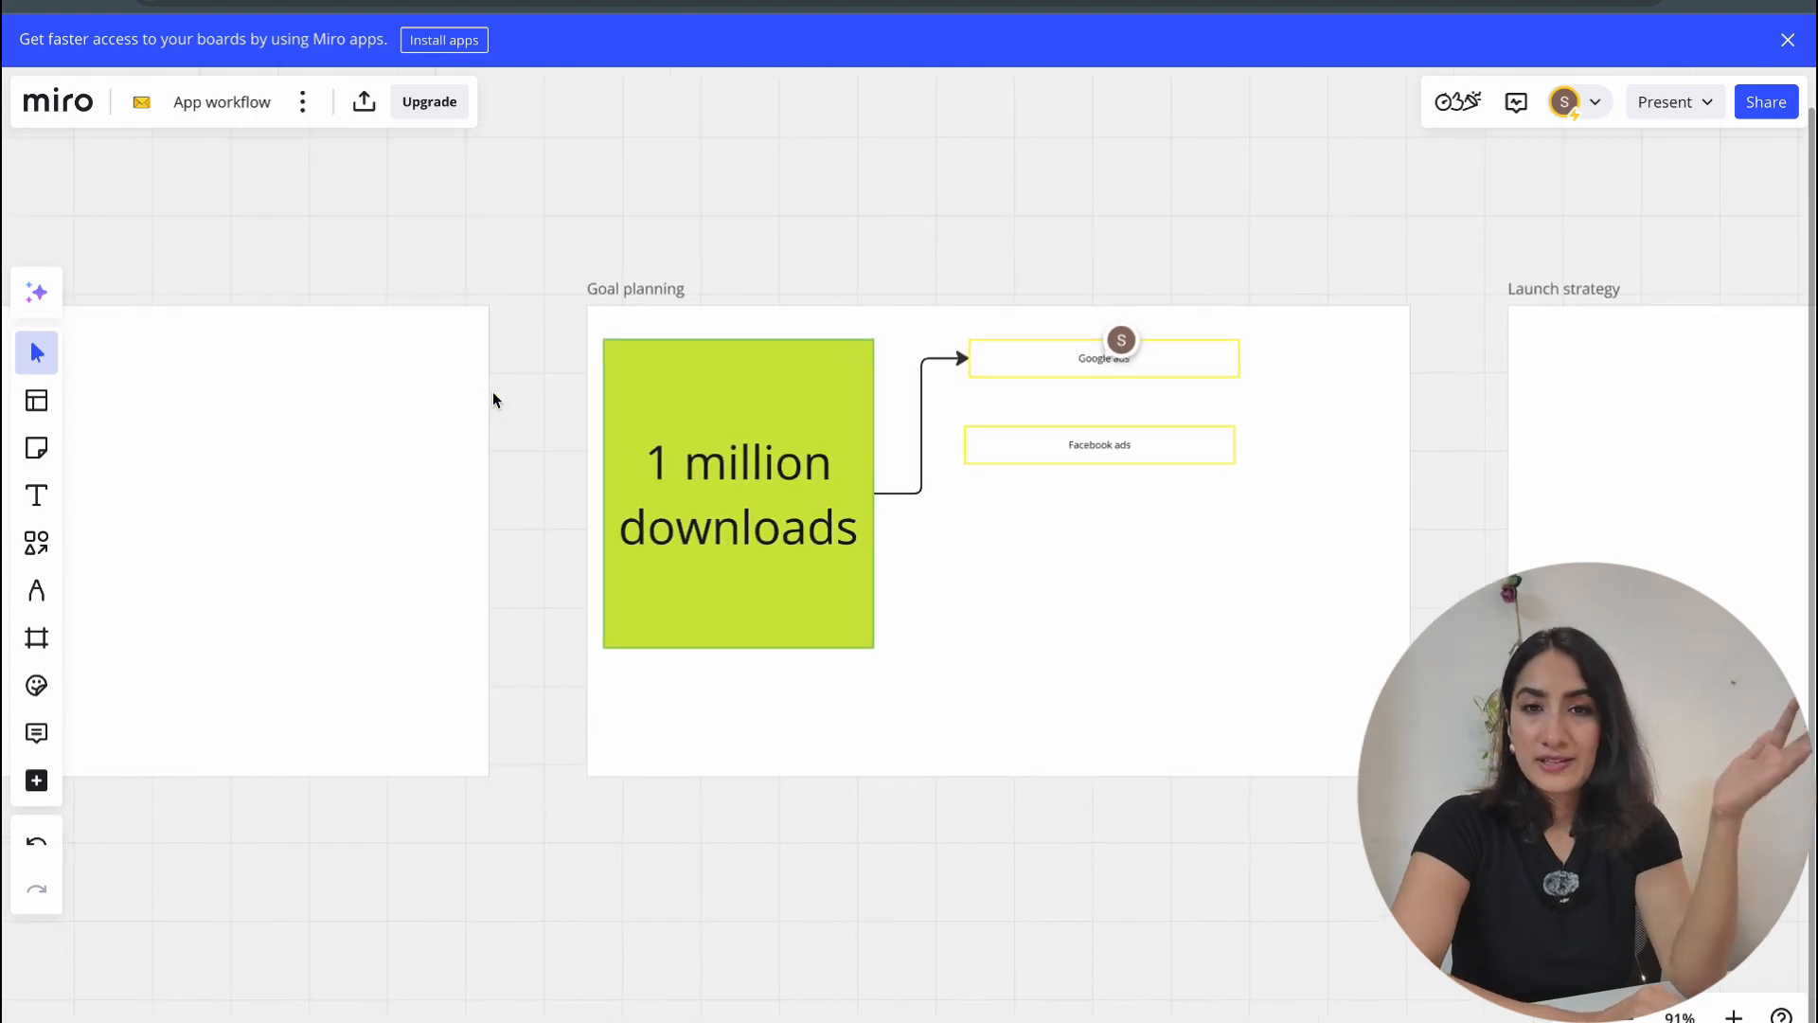
# Rerun the recent 'workshop' template search and browse its results.
pyautogui.click(36, 400)
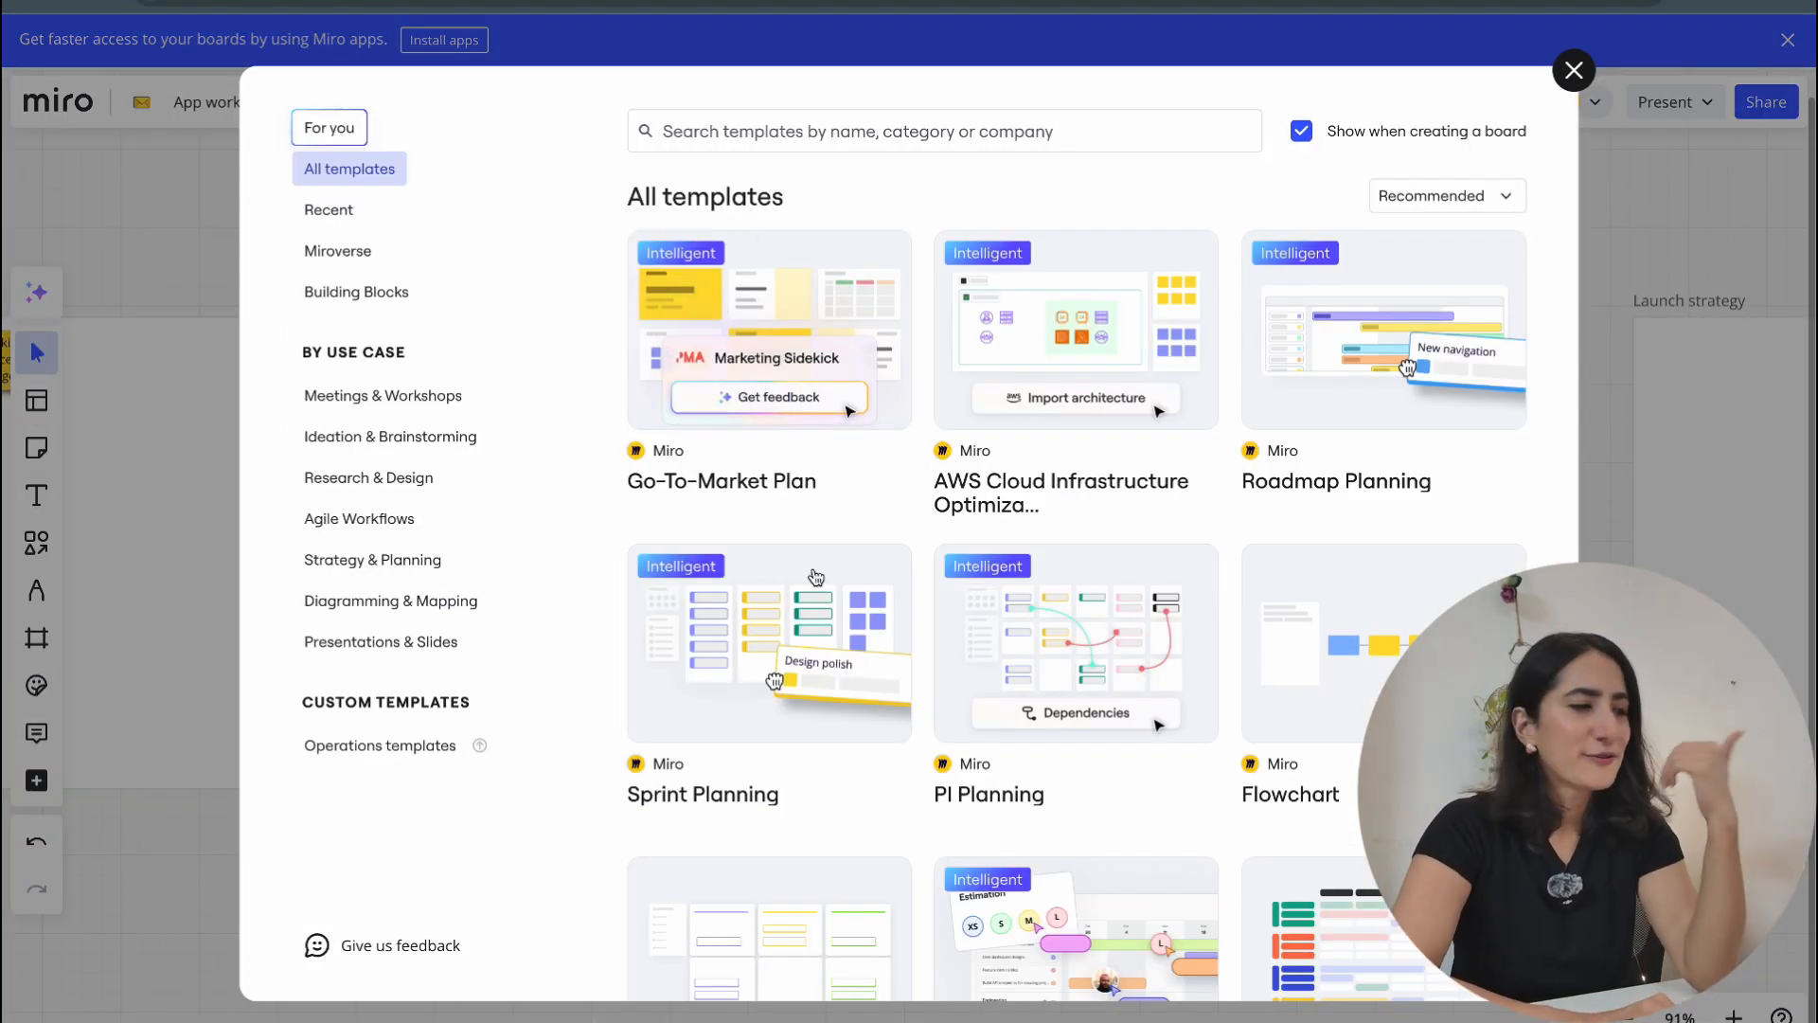
pyautogui.click(941, 131)
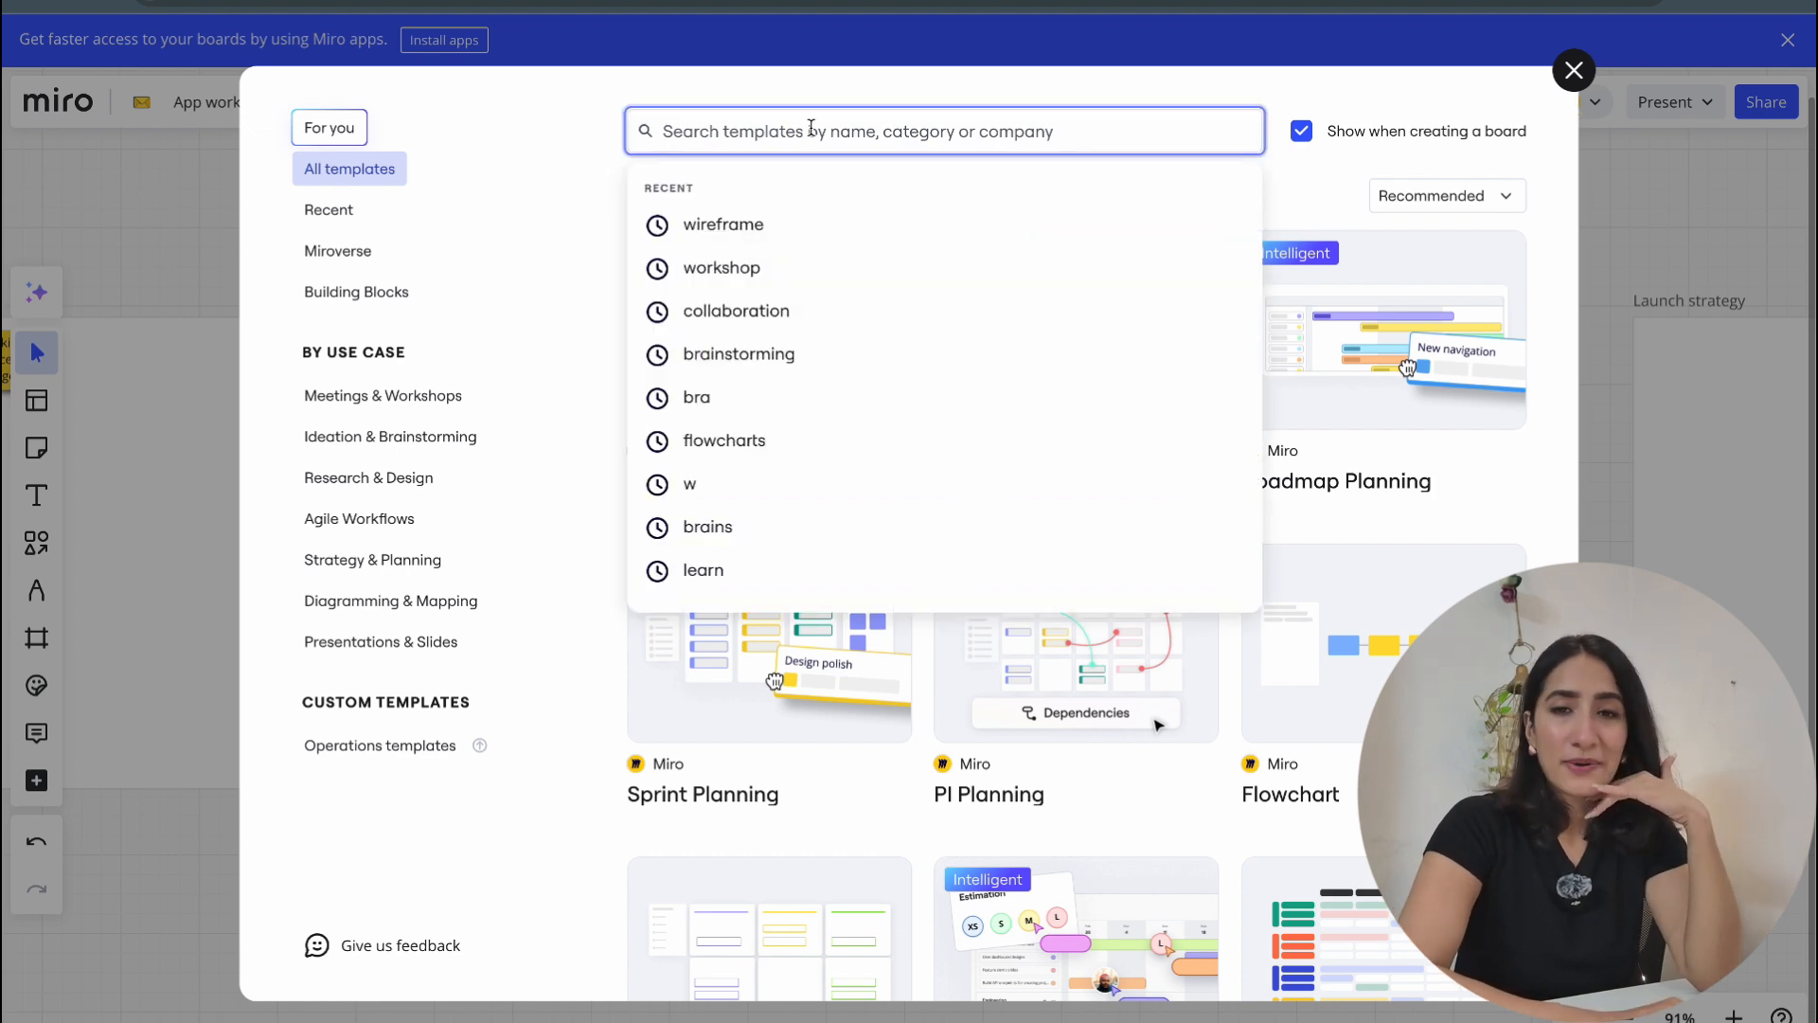
pyautogui.click(719, 267)
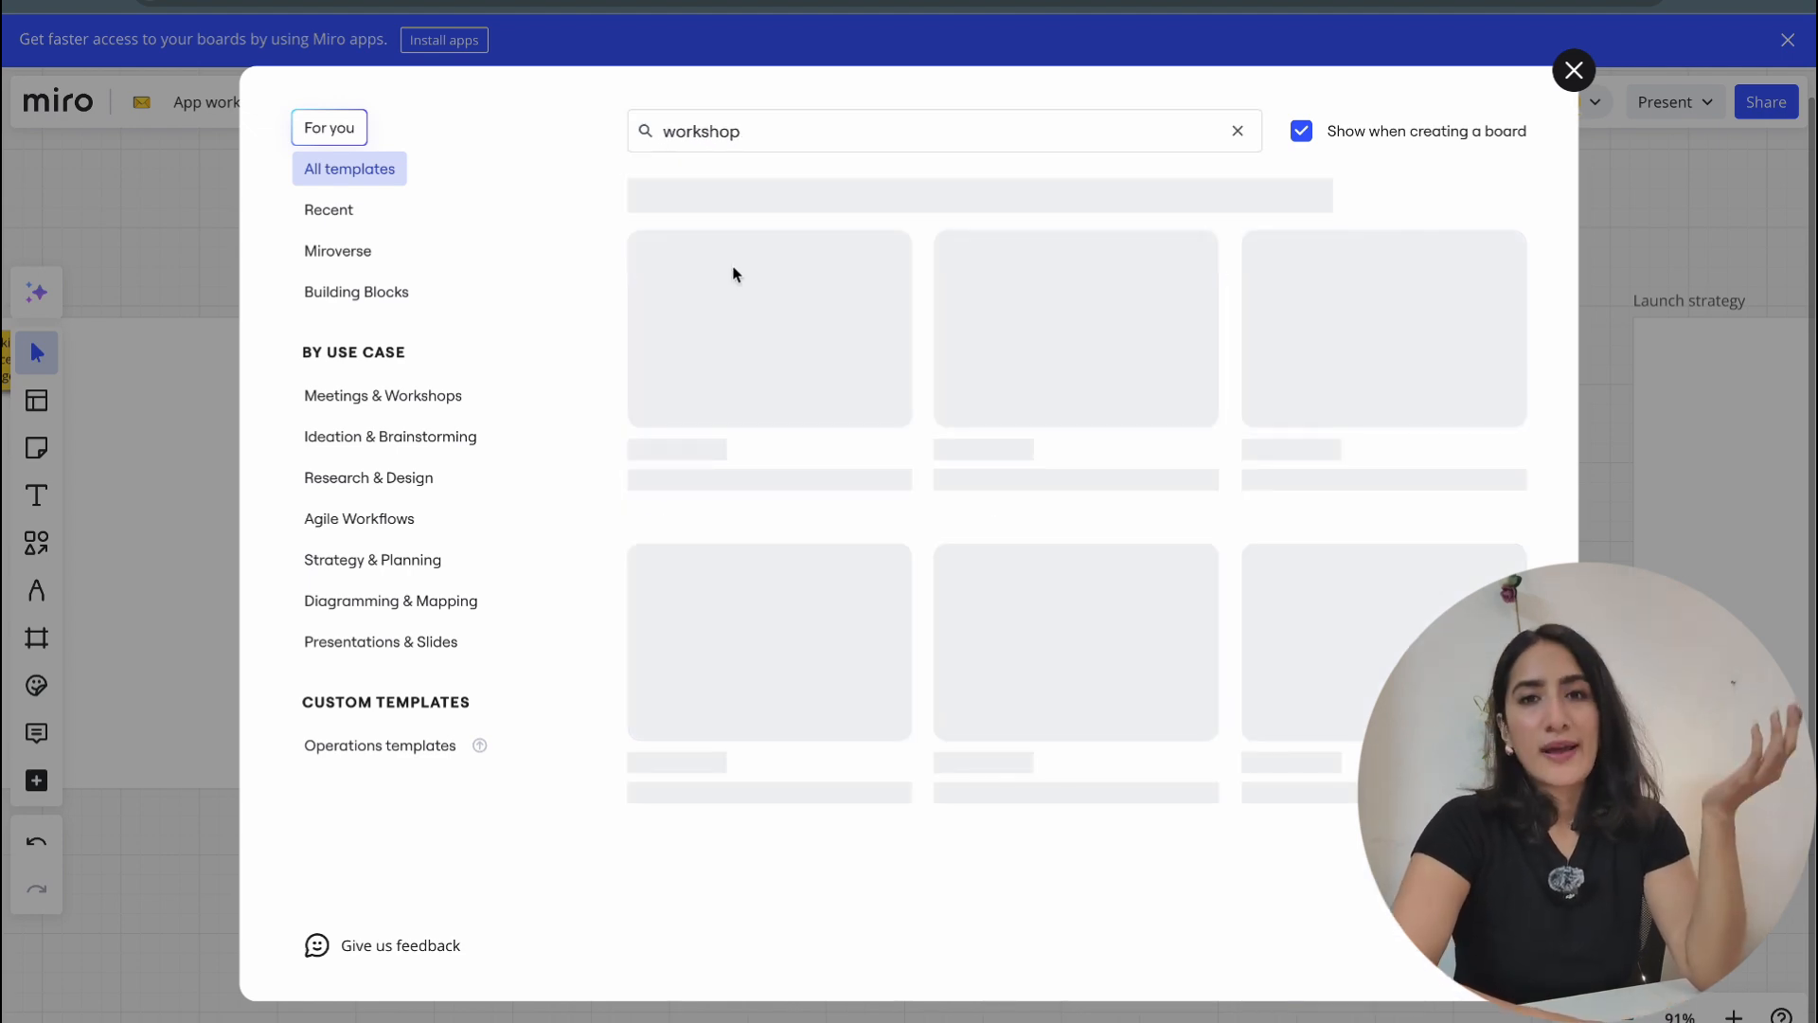
pyautogui.moveTo(776, 161)
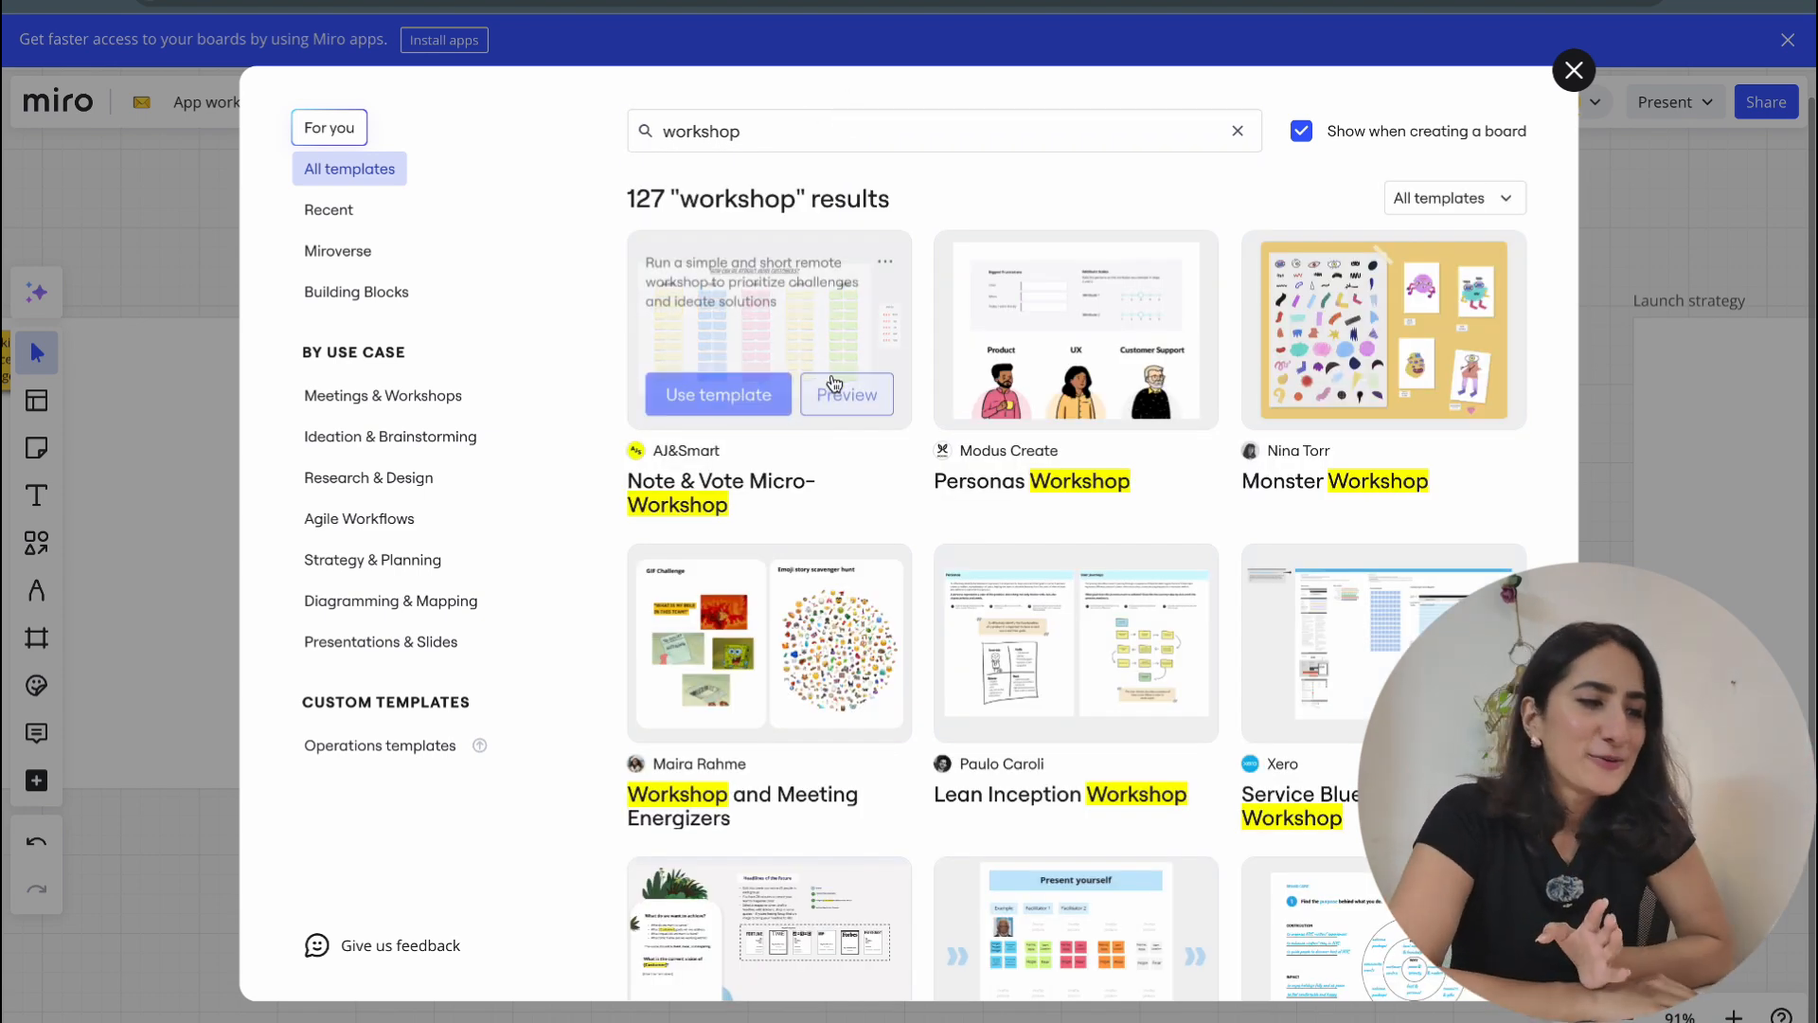
pyautogui.moveTo(1066, 443)
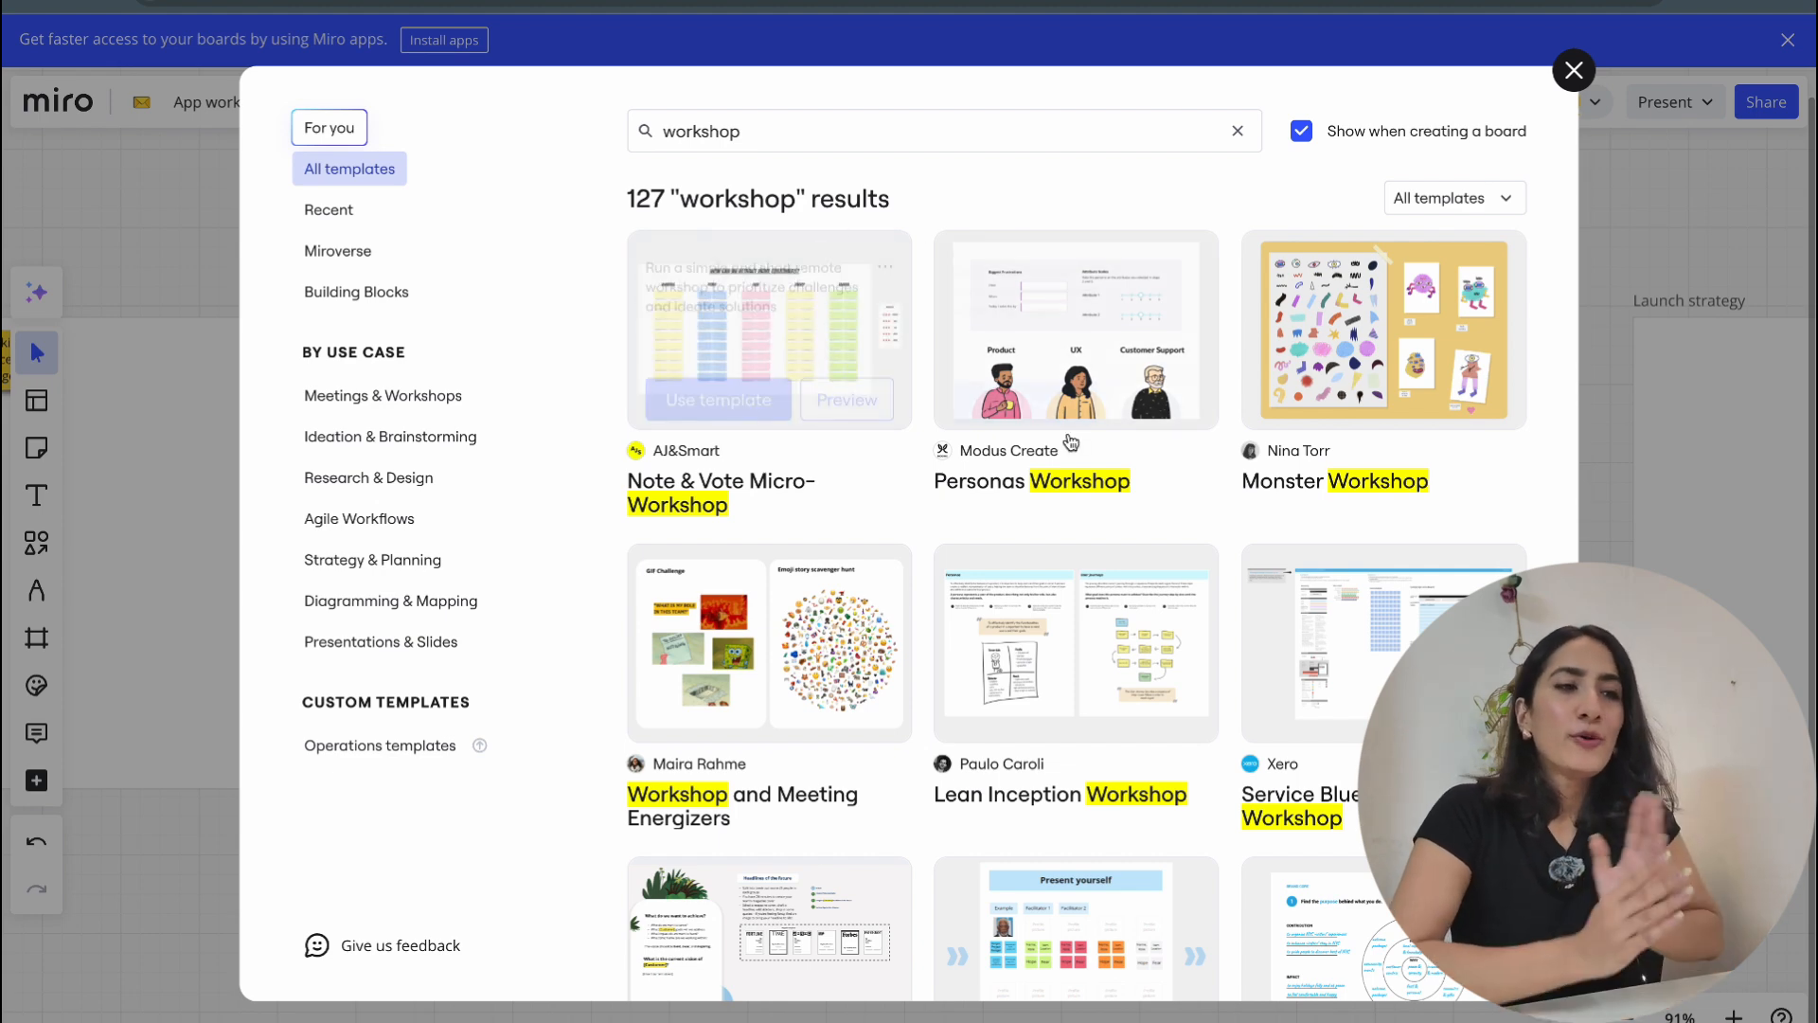
pyautogui.moveTo(941, 277)
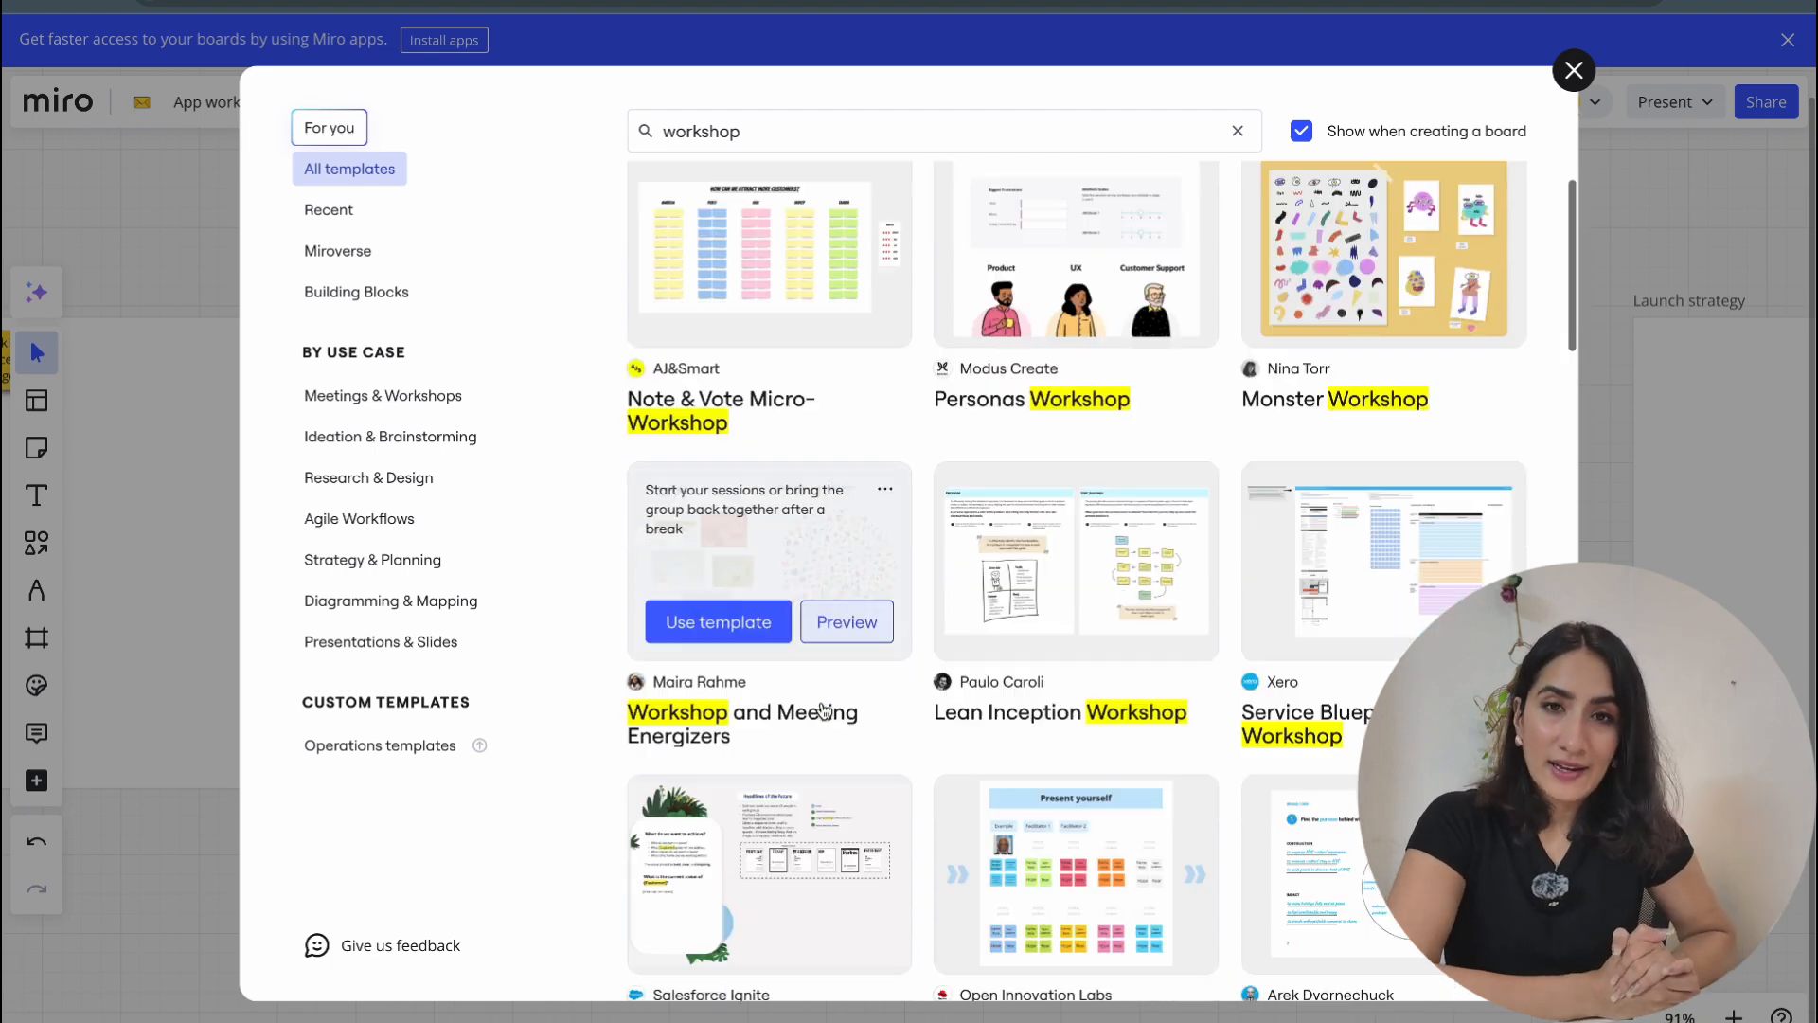
pyautogui.scroll(-3)
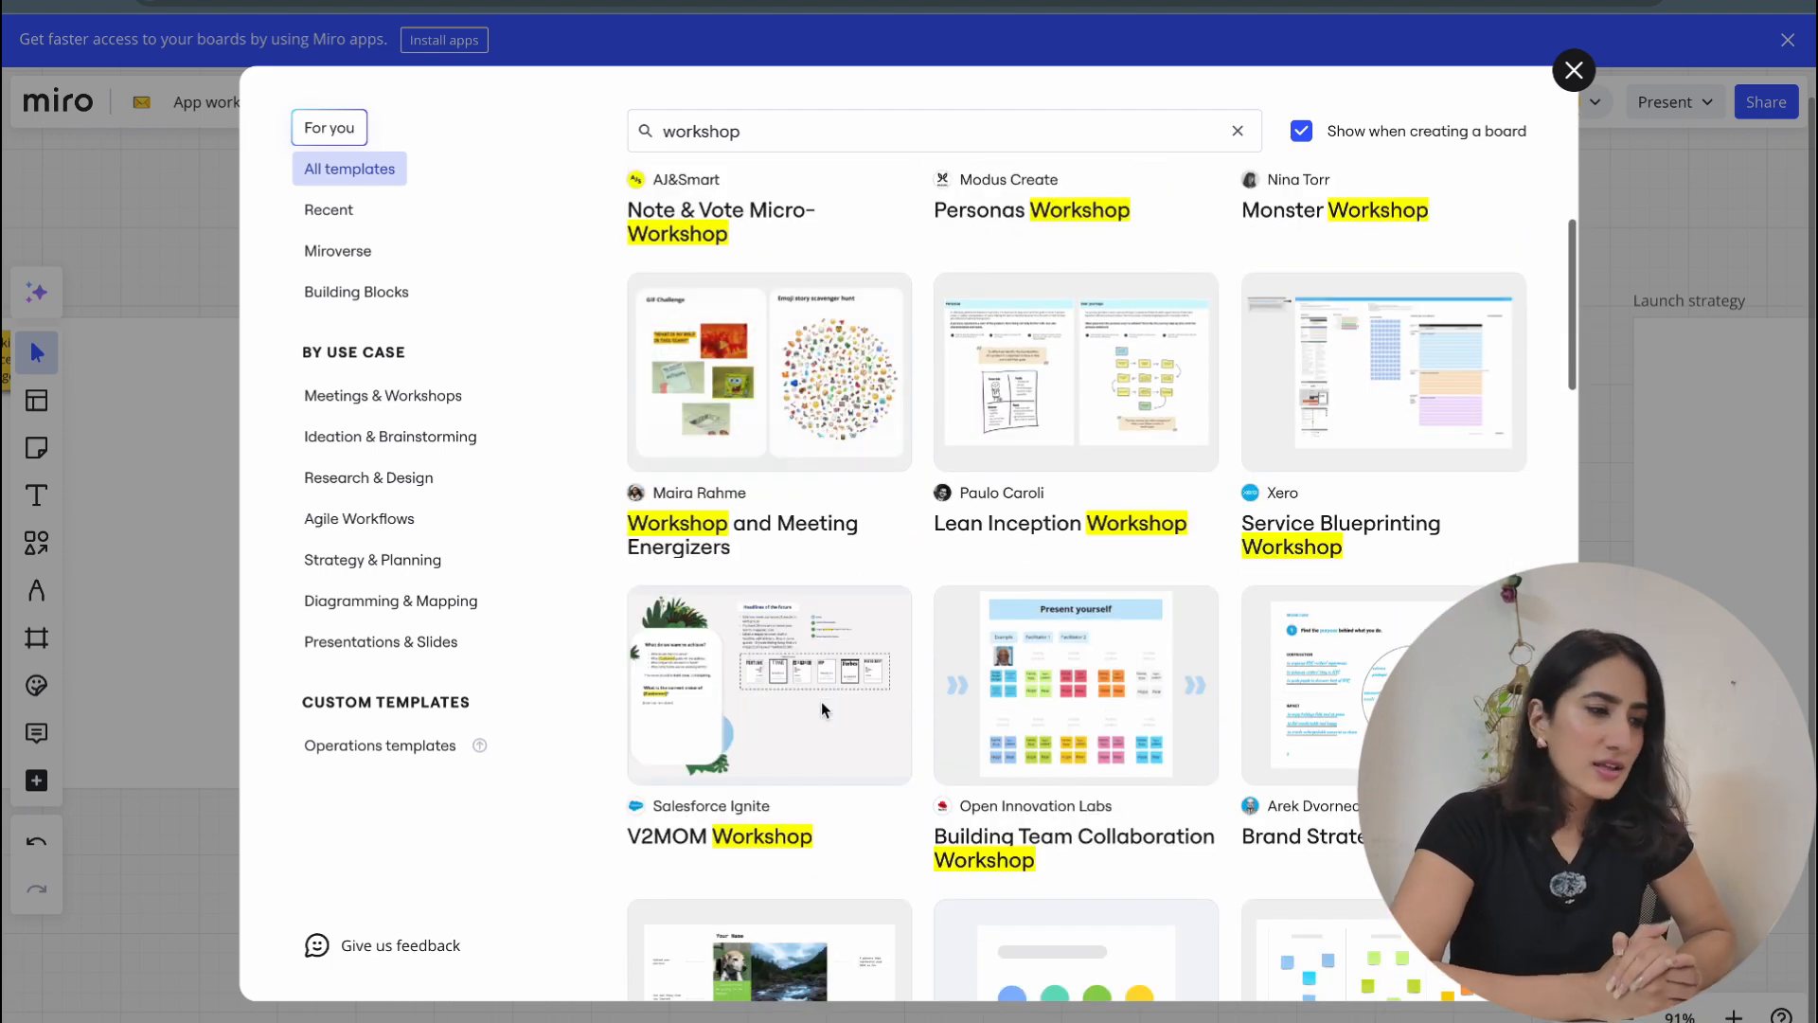
pyautogui.scroll(-3)
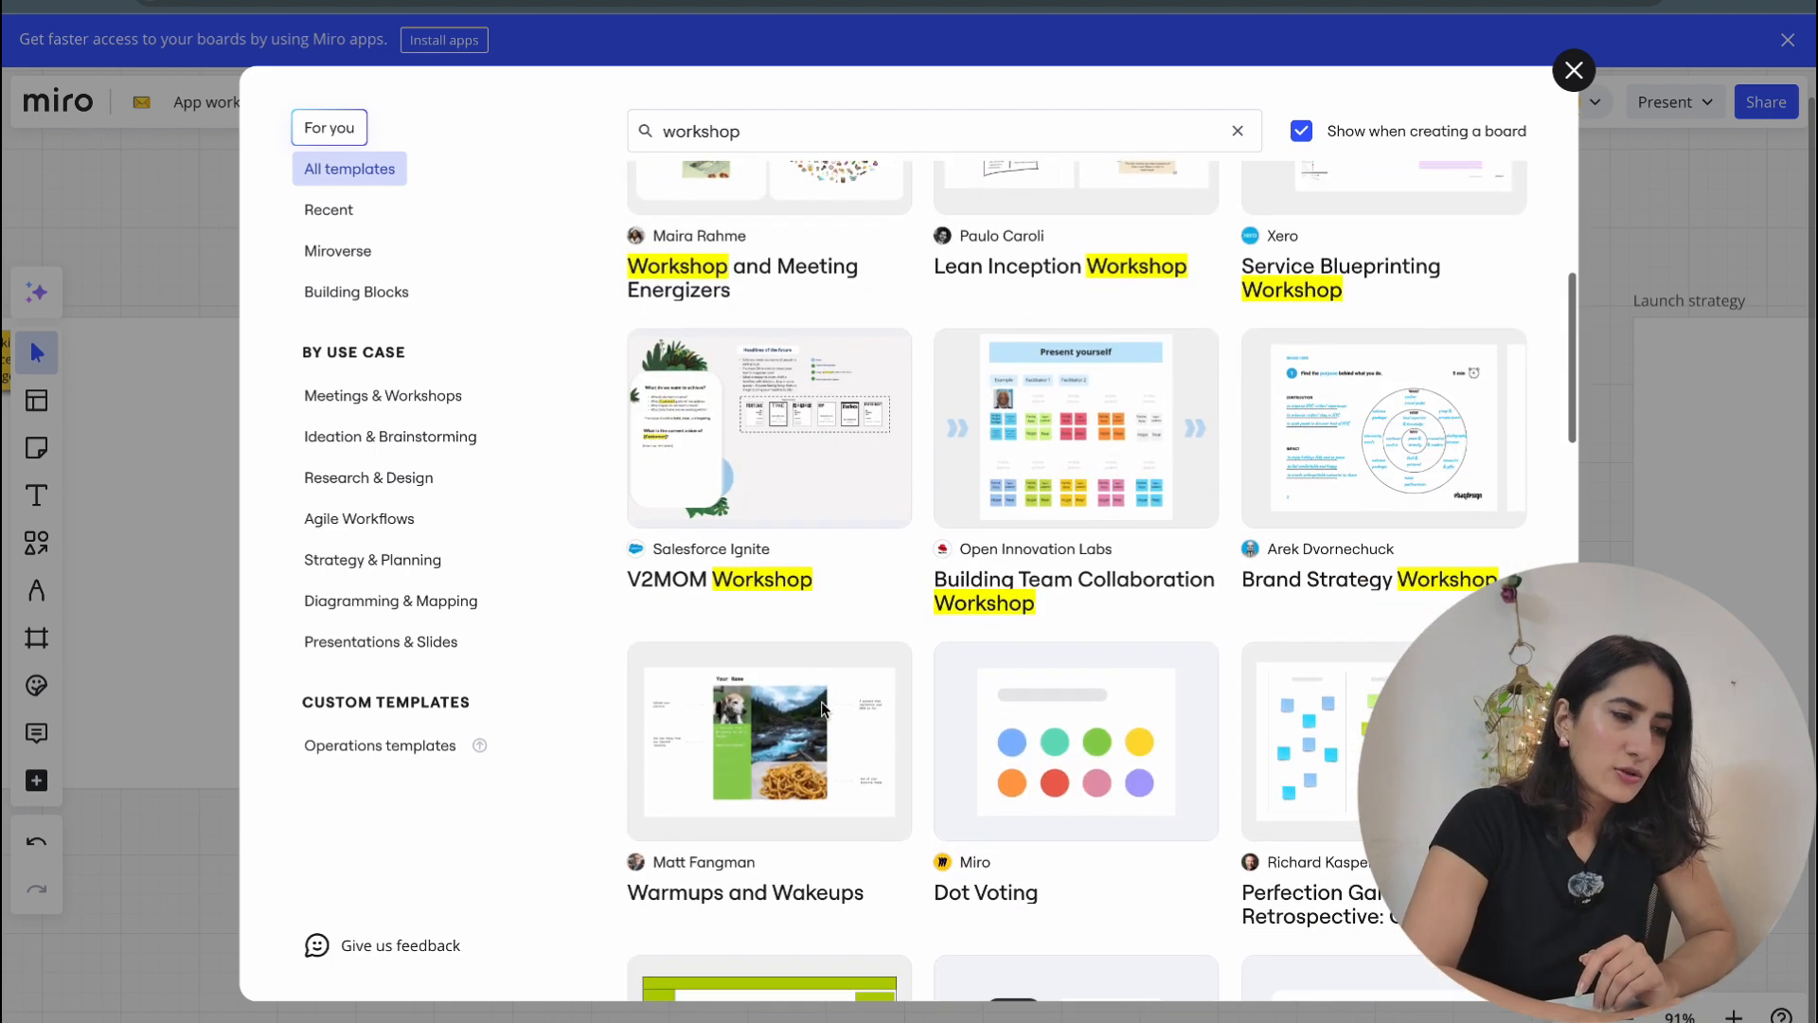
pyautogui.scroll(-3)
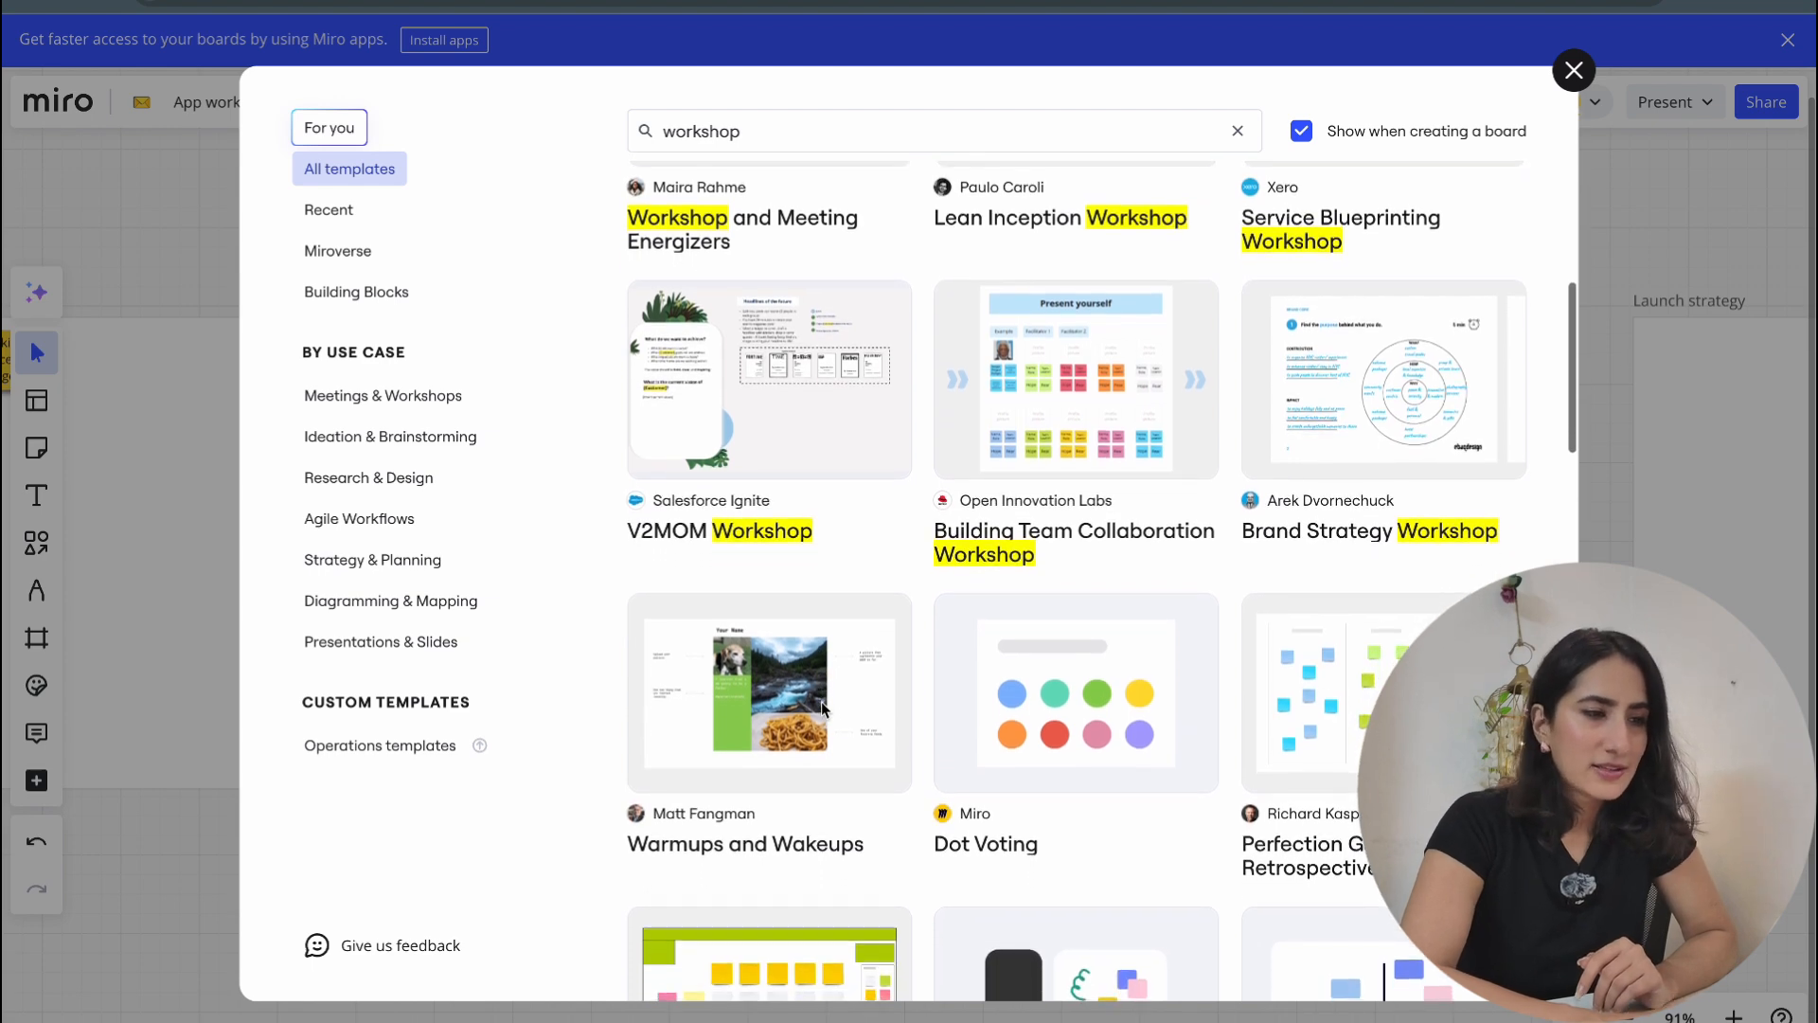
# Search templates for 'stakeholders', then for 'monthly planning', browsing the results.
pyautogui.write('stakeholders')
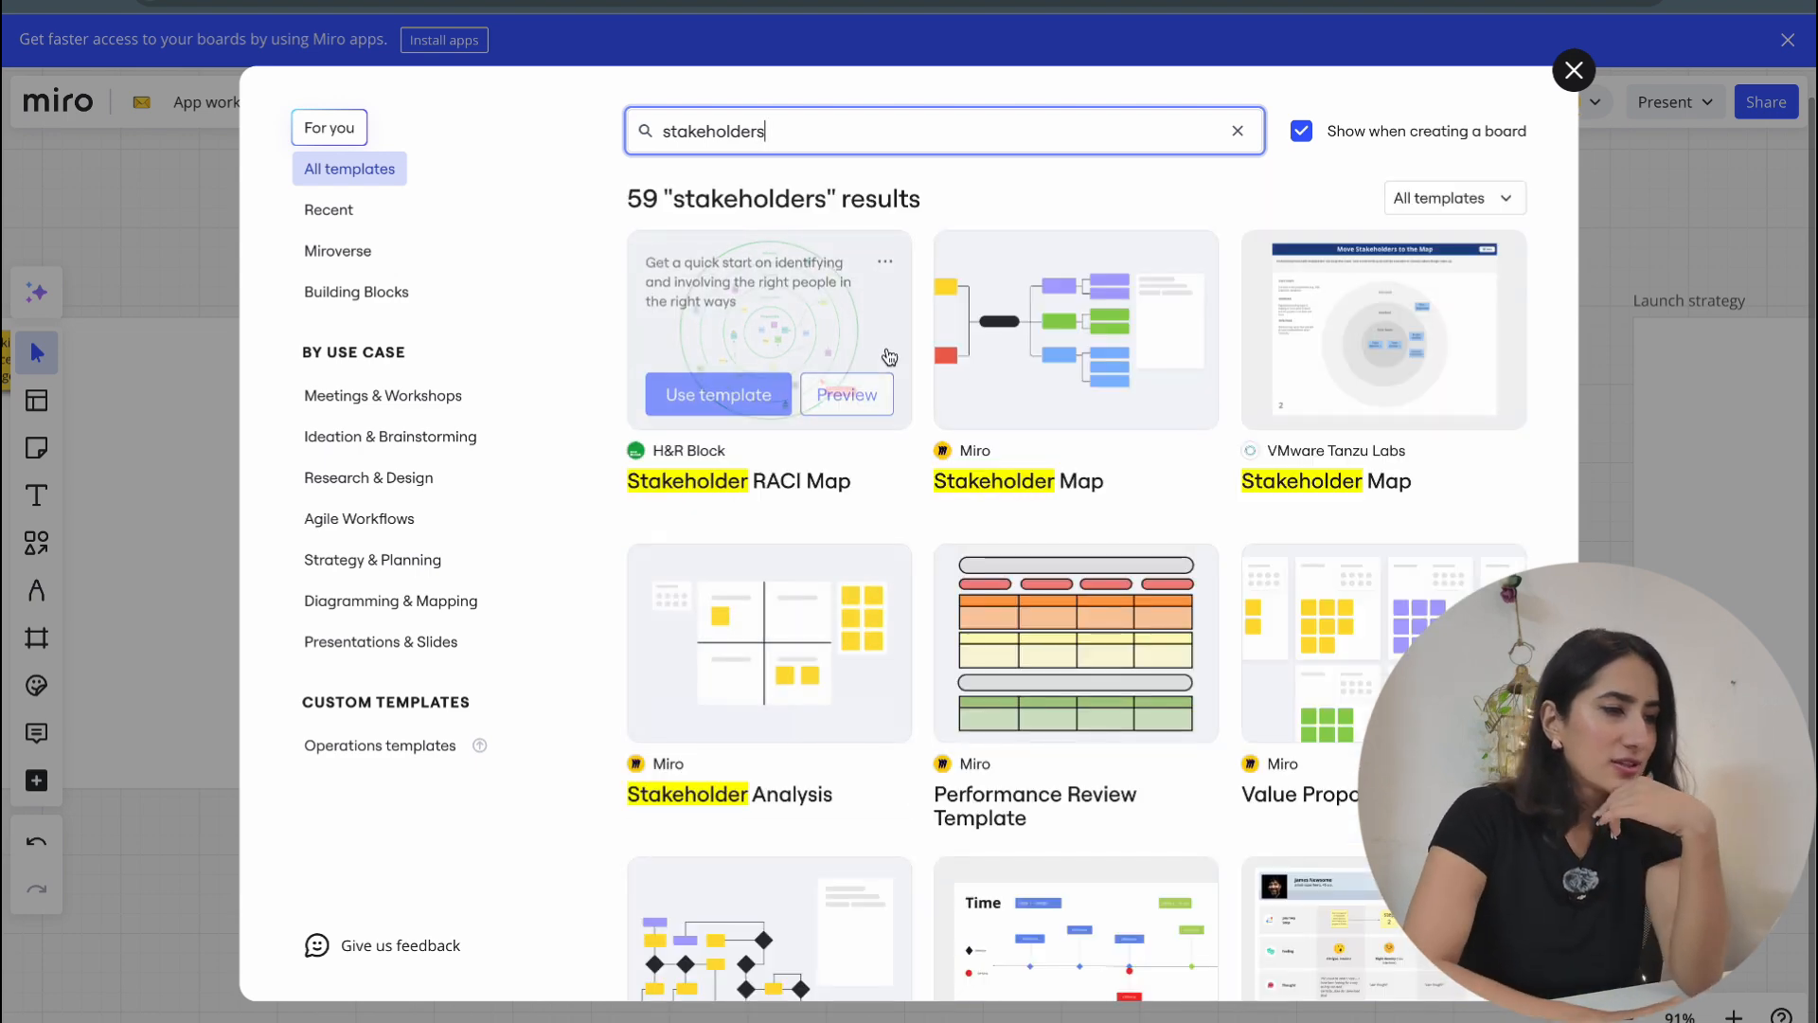
pyautogui.moveTo(1075, 296)
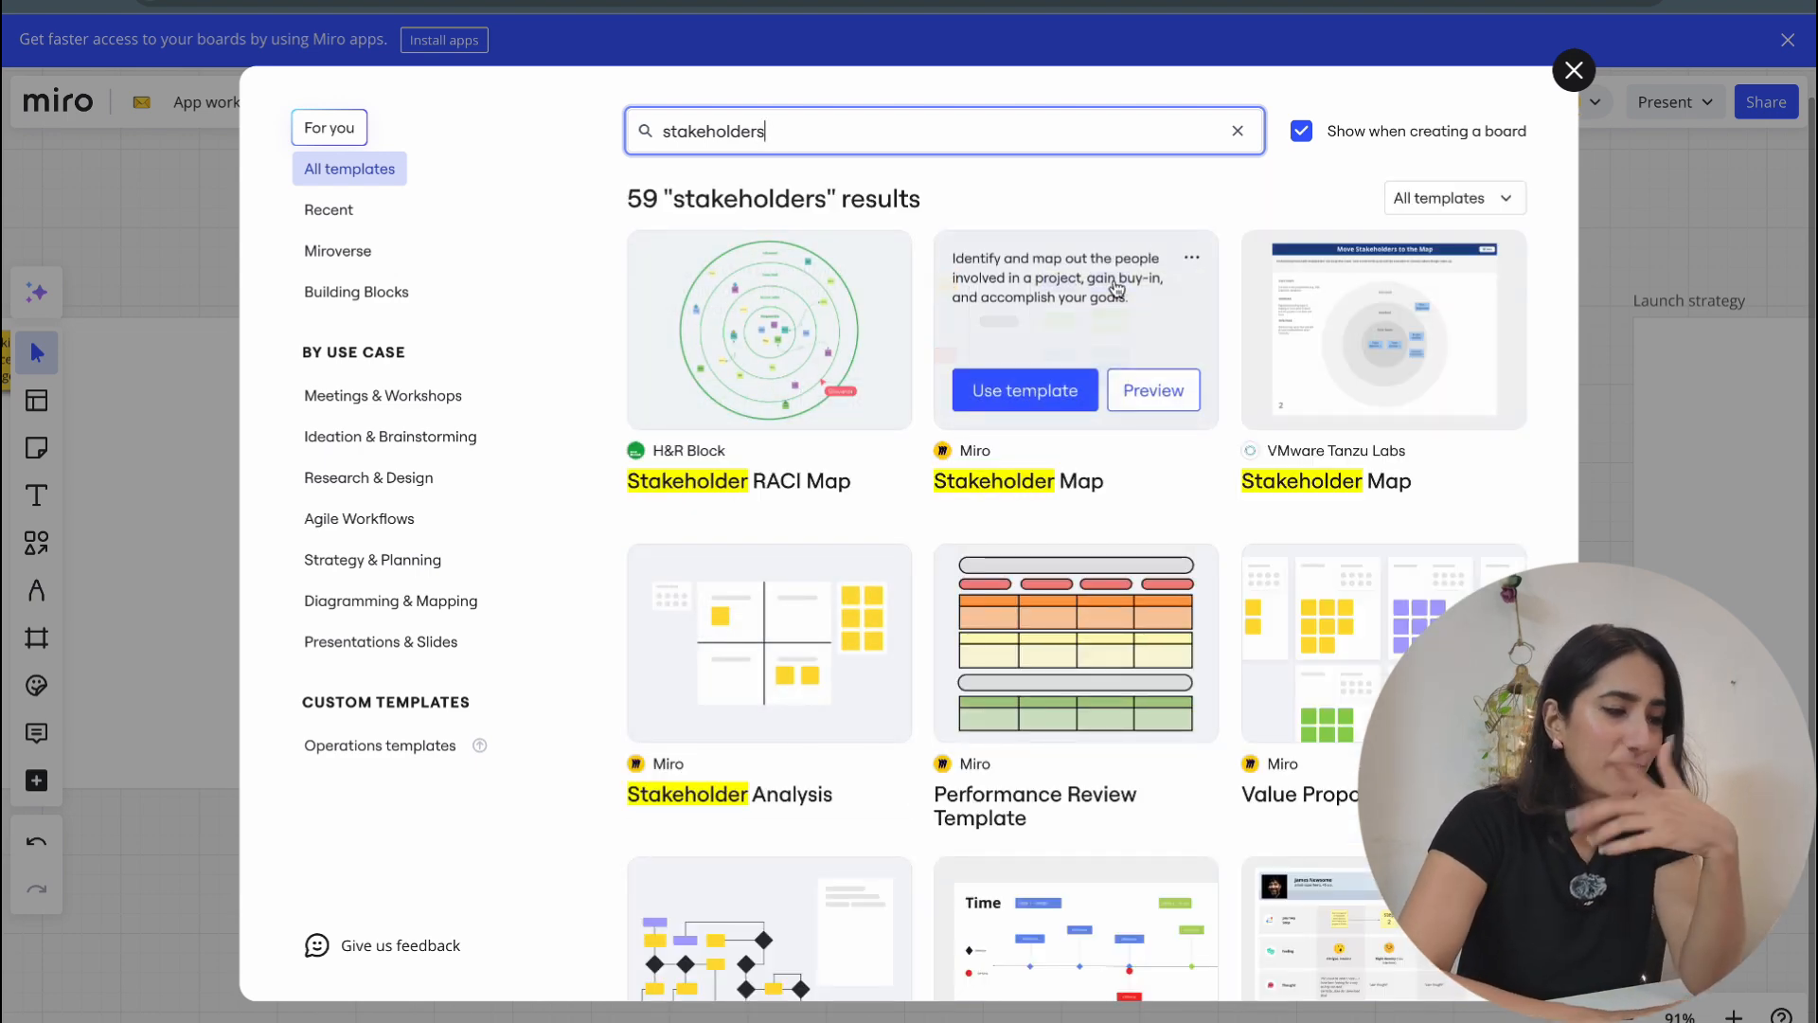
pyautogui.scroll(-3)
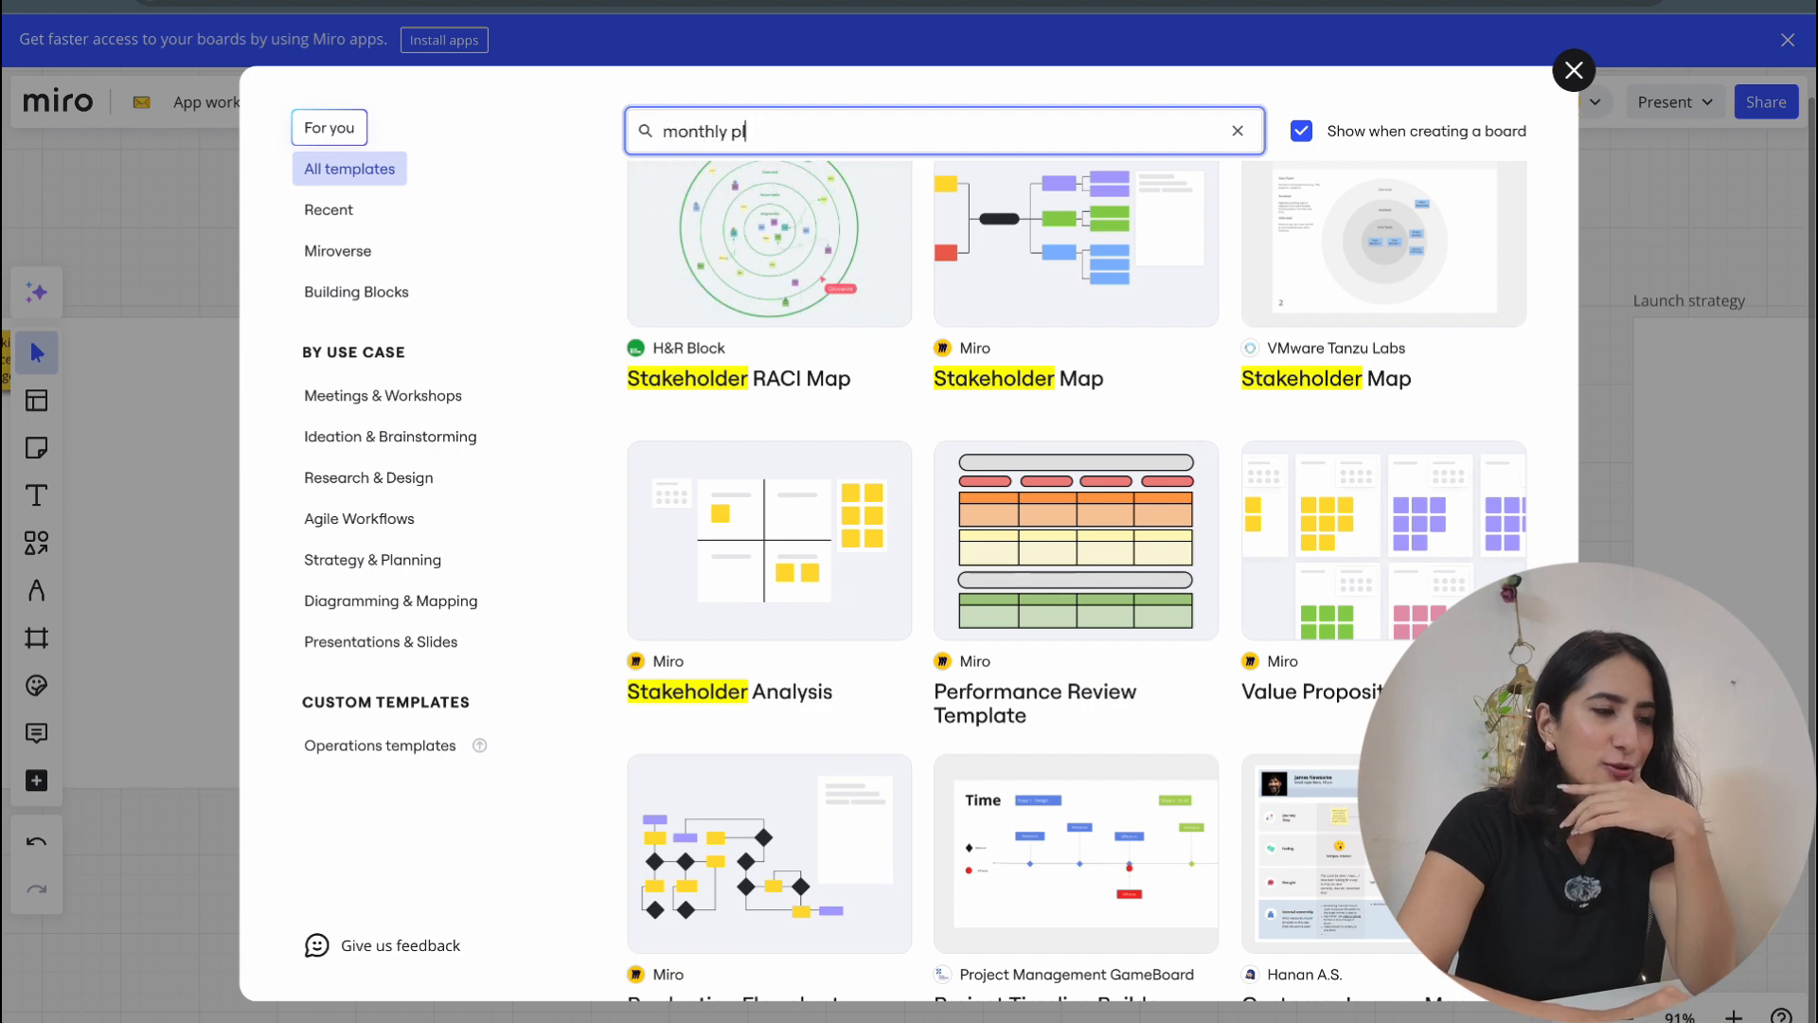
pyautogui.write('anning')
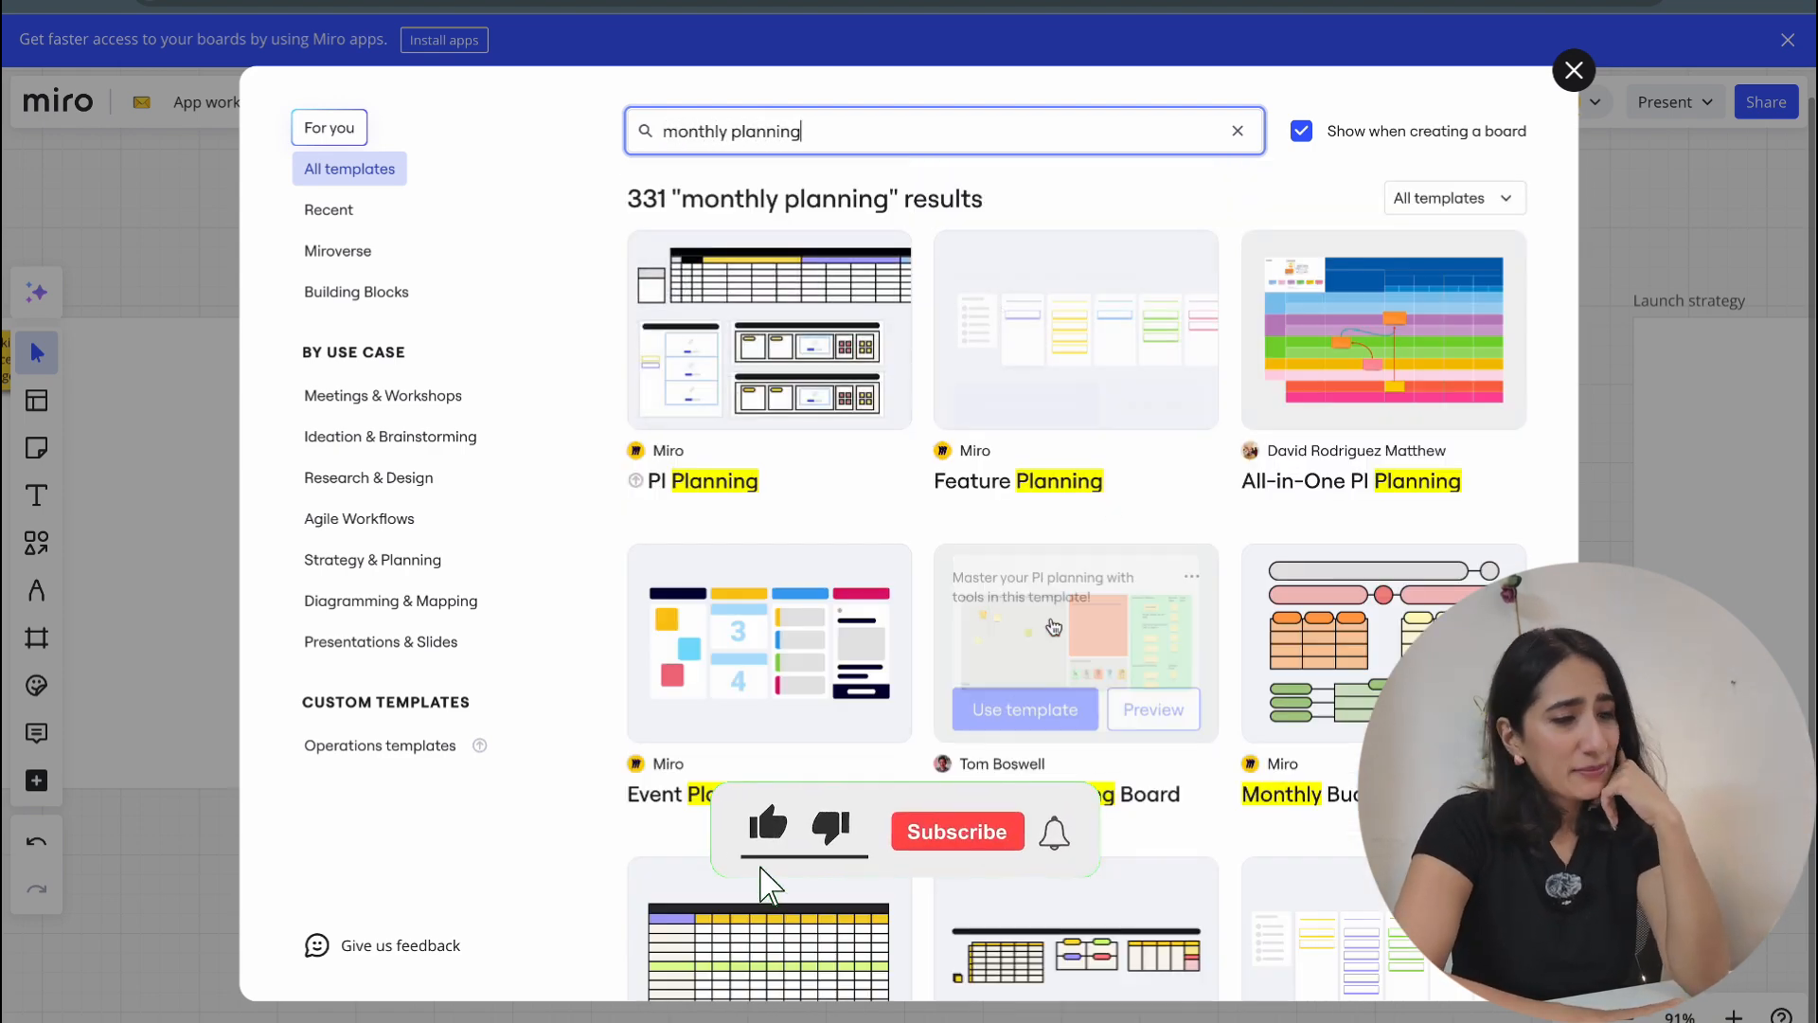
pyautogui.scroll(-3)
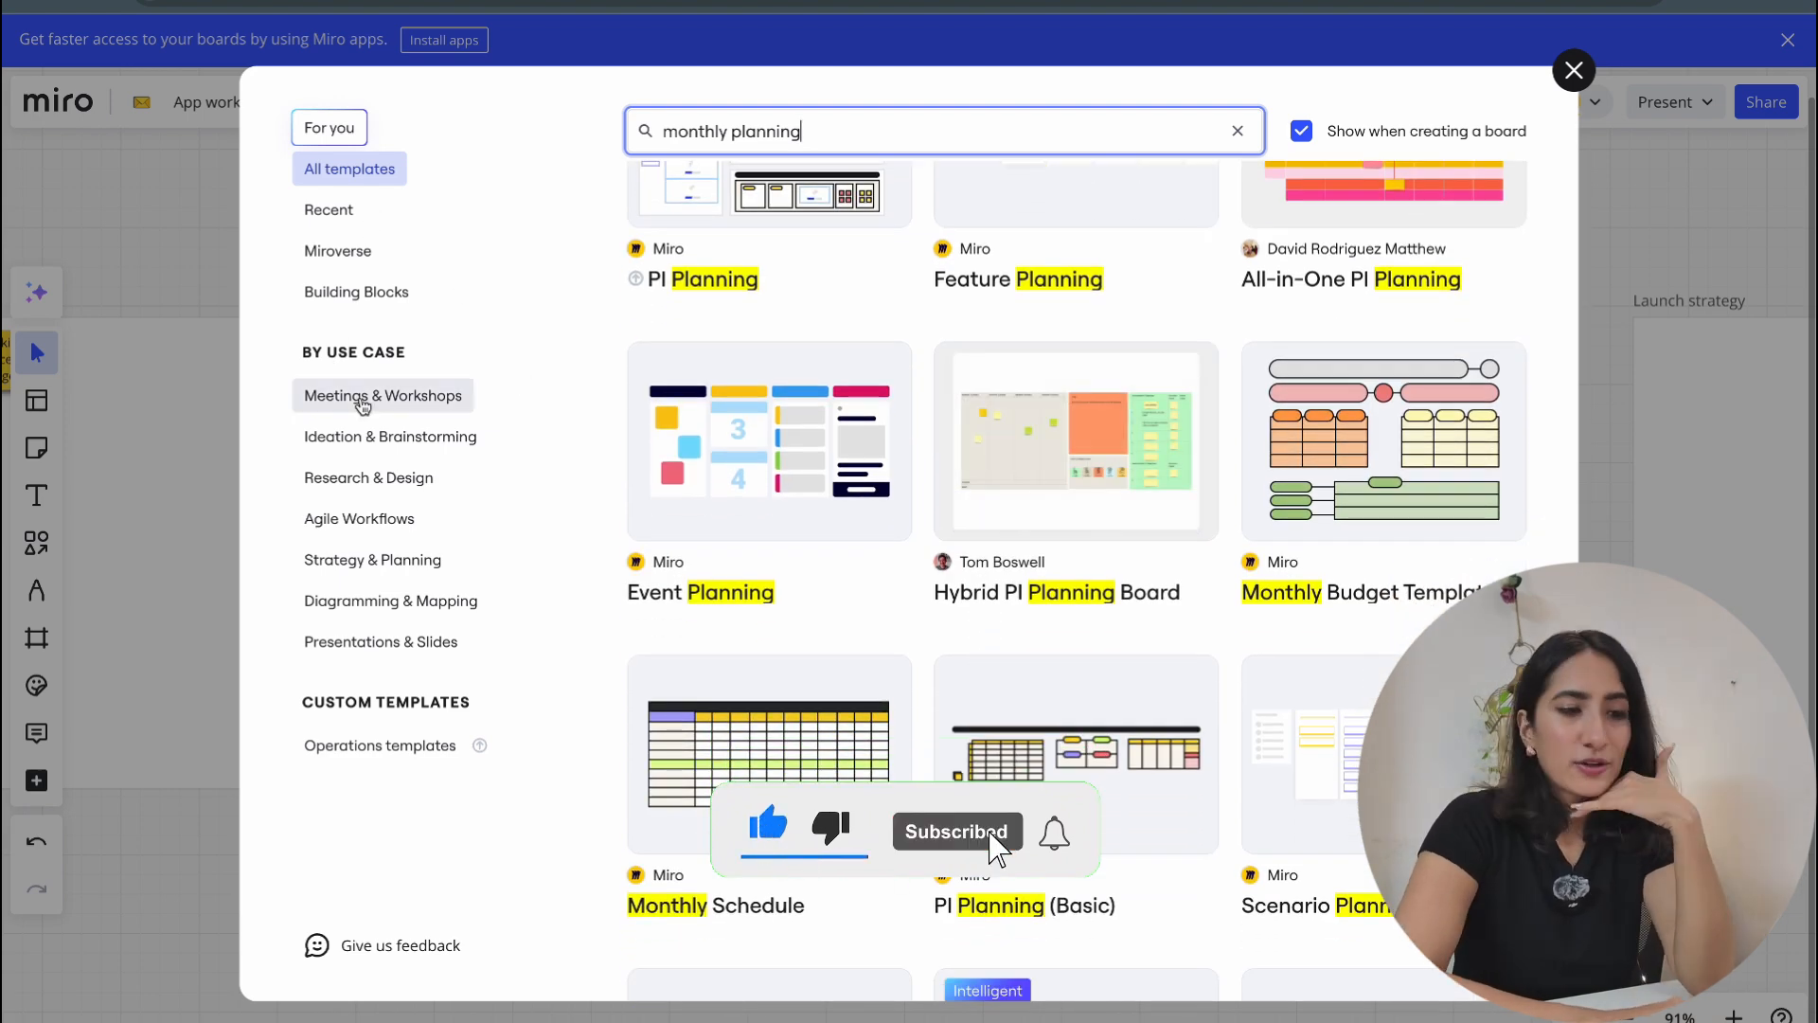
# Browse the Miroverse community templates such as Customer Experience Map and Dependency Map.
pyautogui.click(1236, 130)
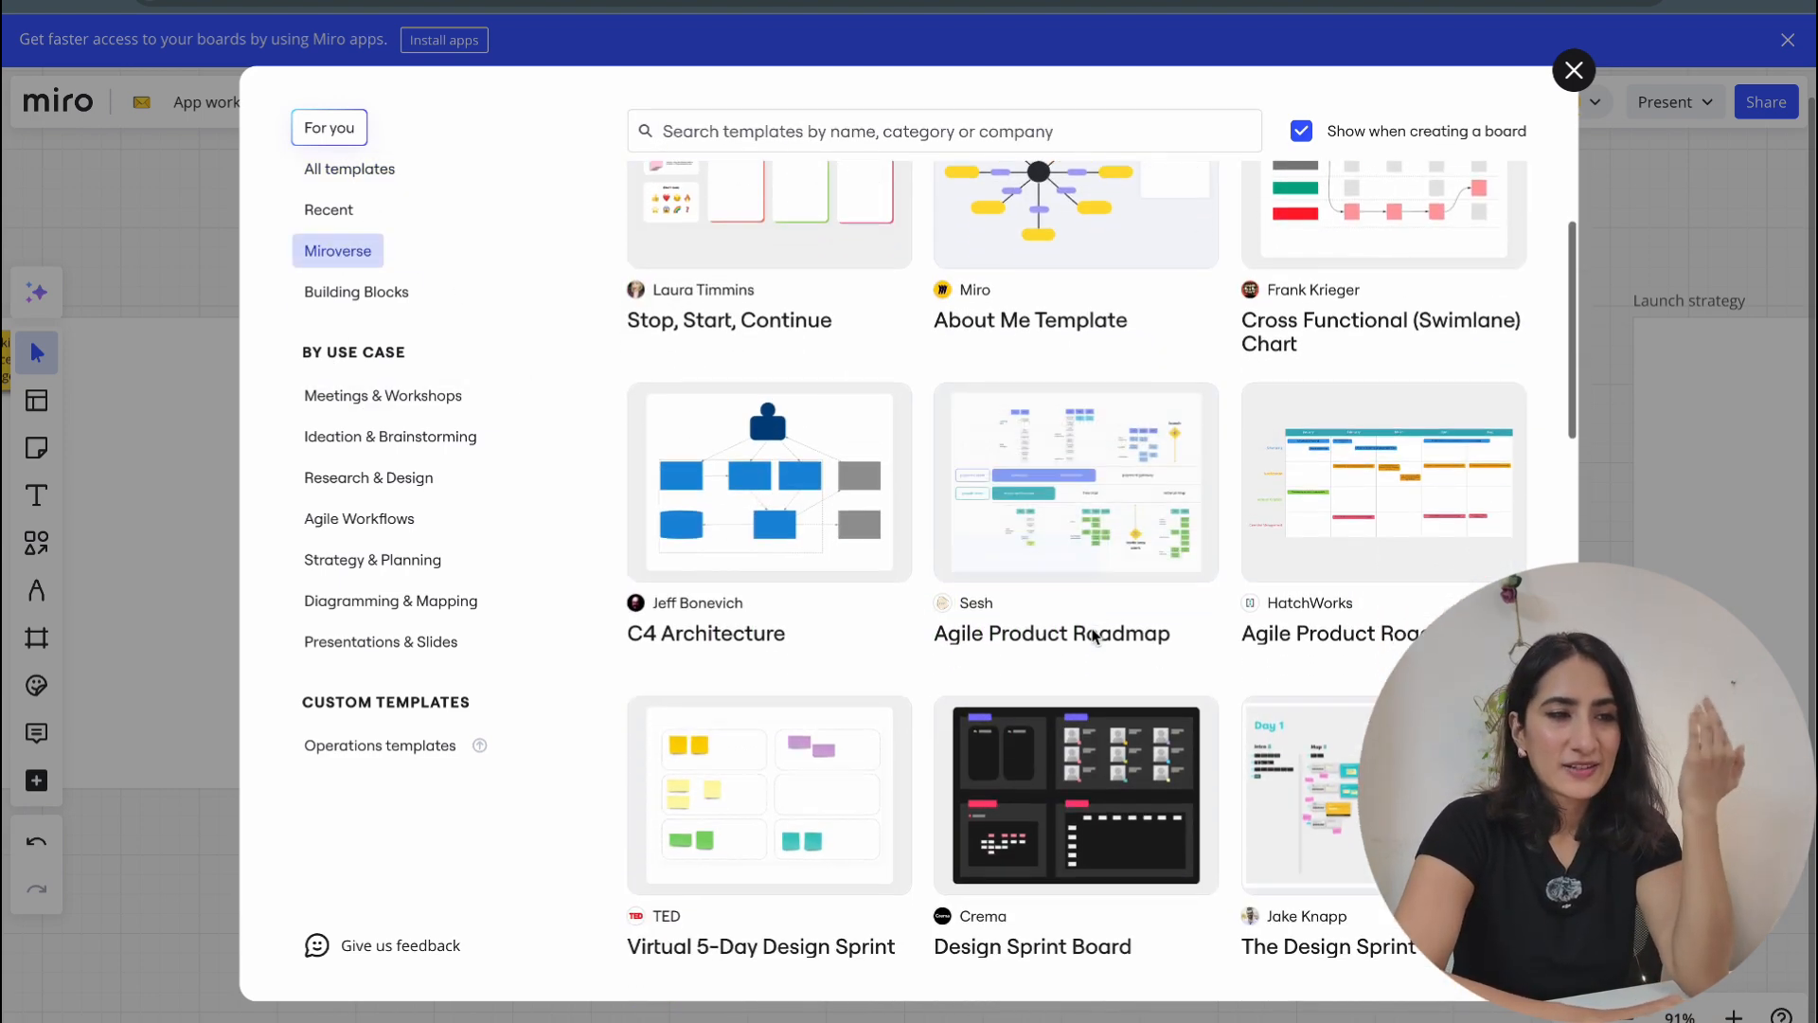
pyautogui.scroll(-3)
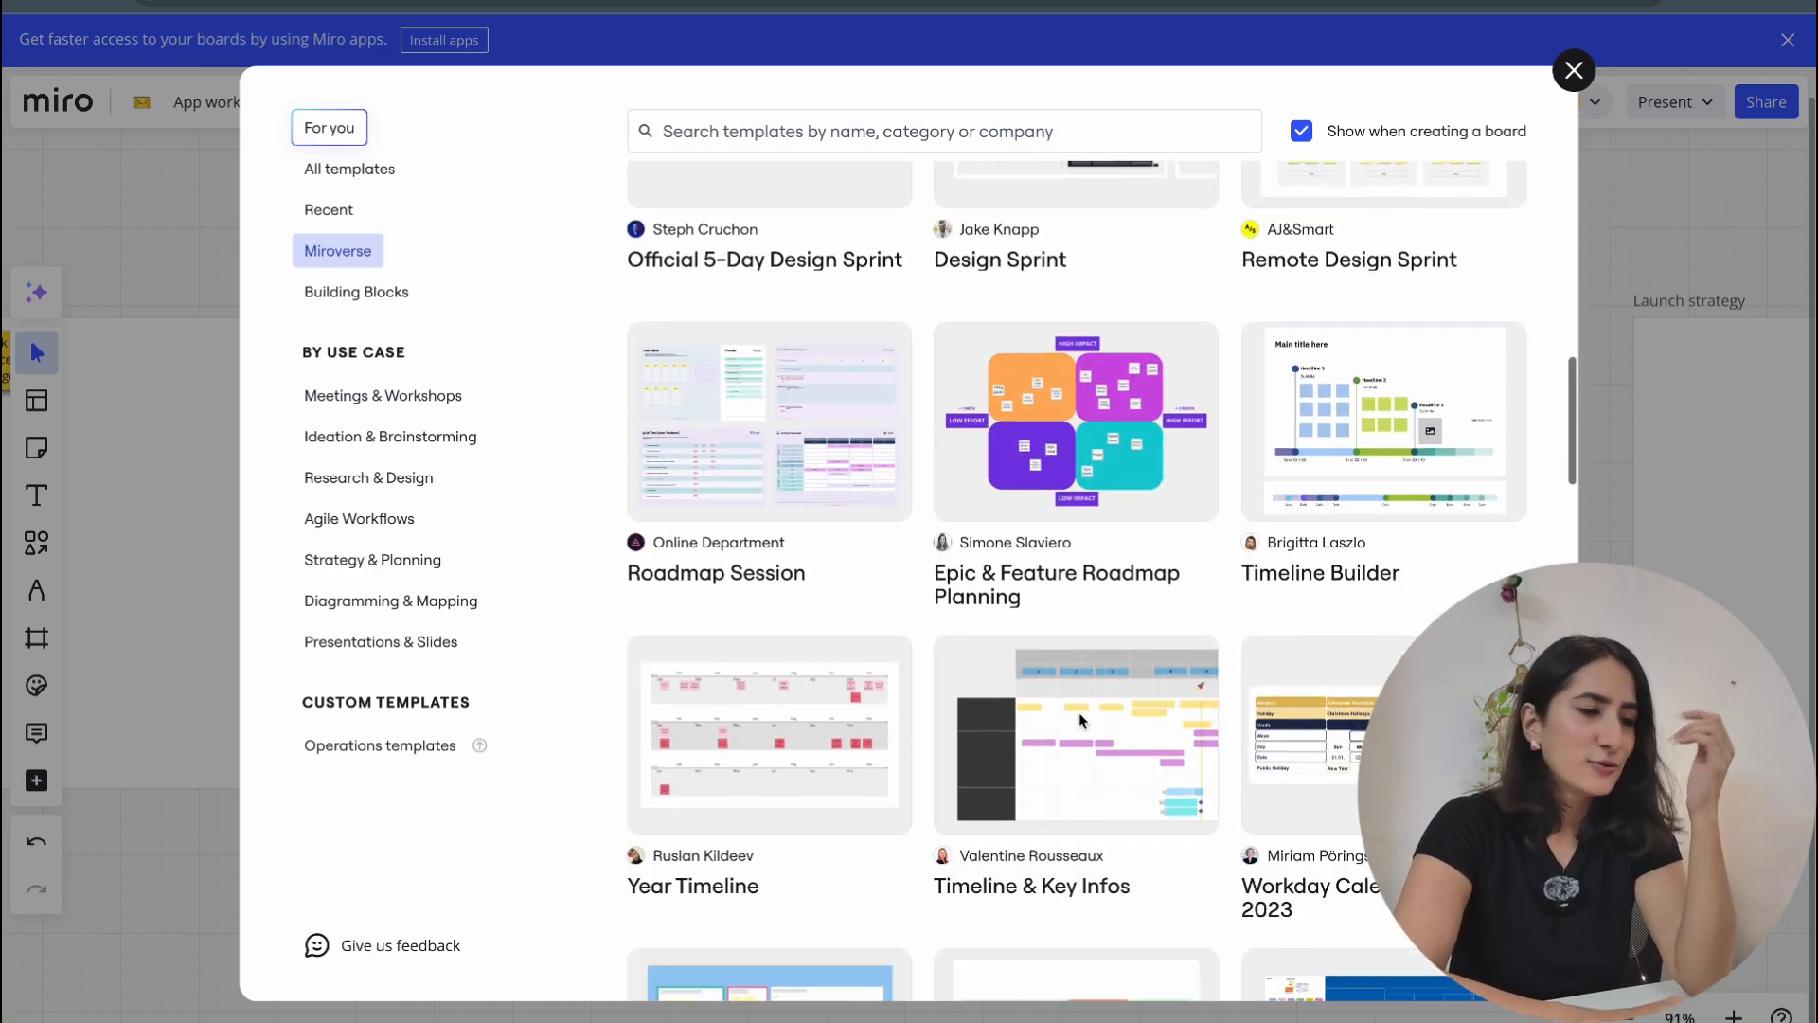
pyautogui.scroll(-3)
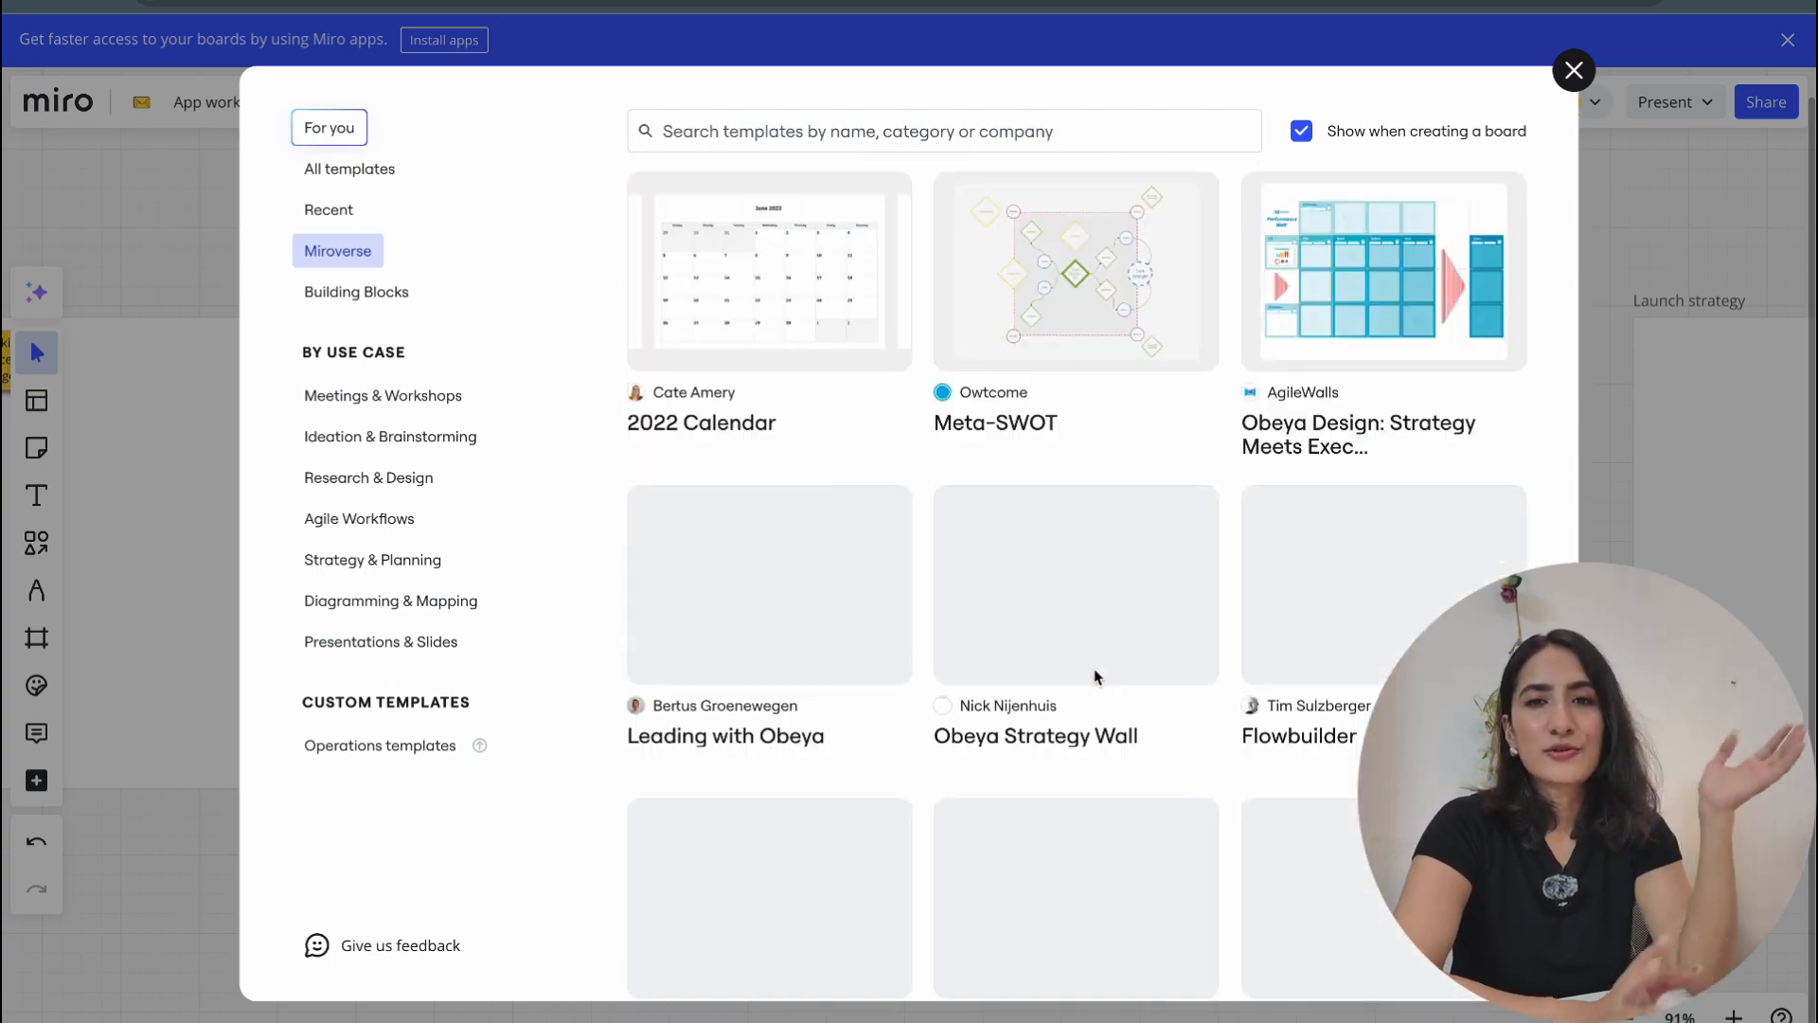
pyautogui.scroll(-3)
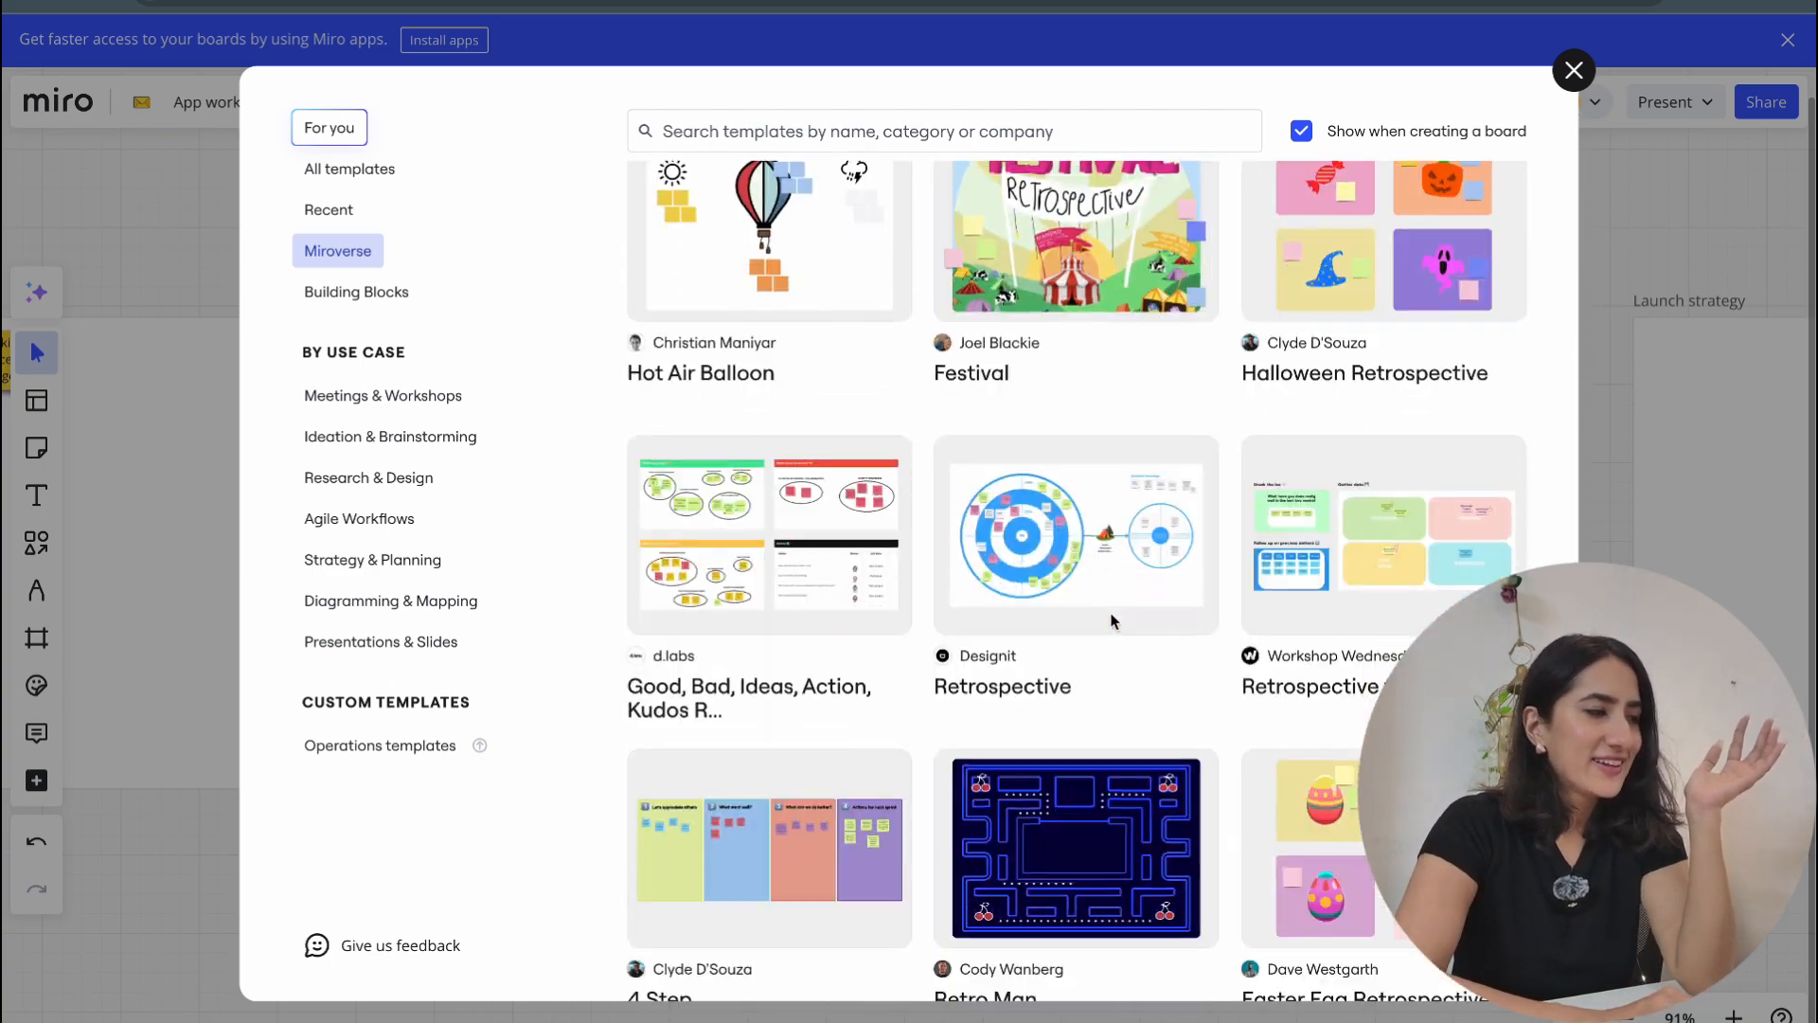
pyautogui.scroll(-3)
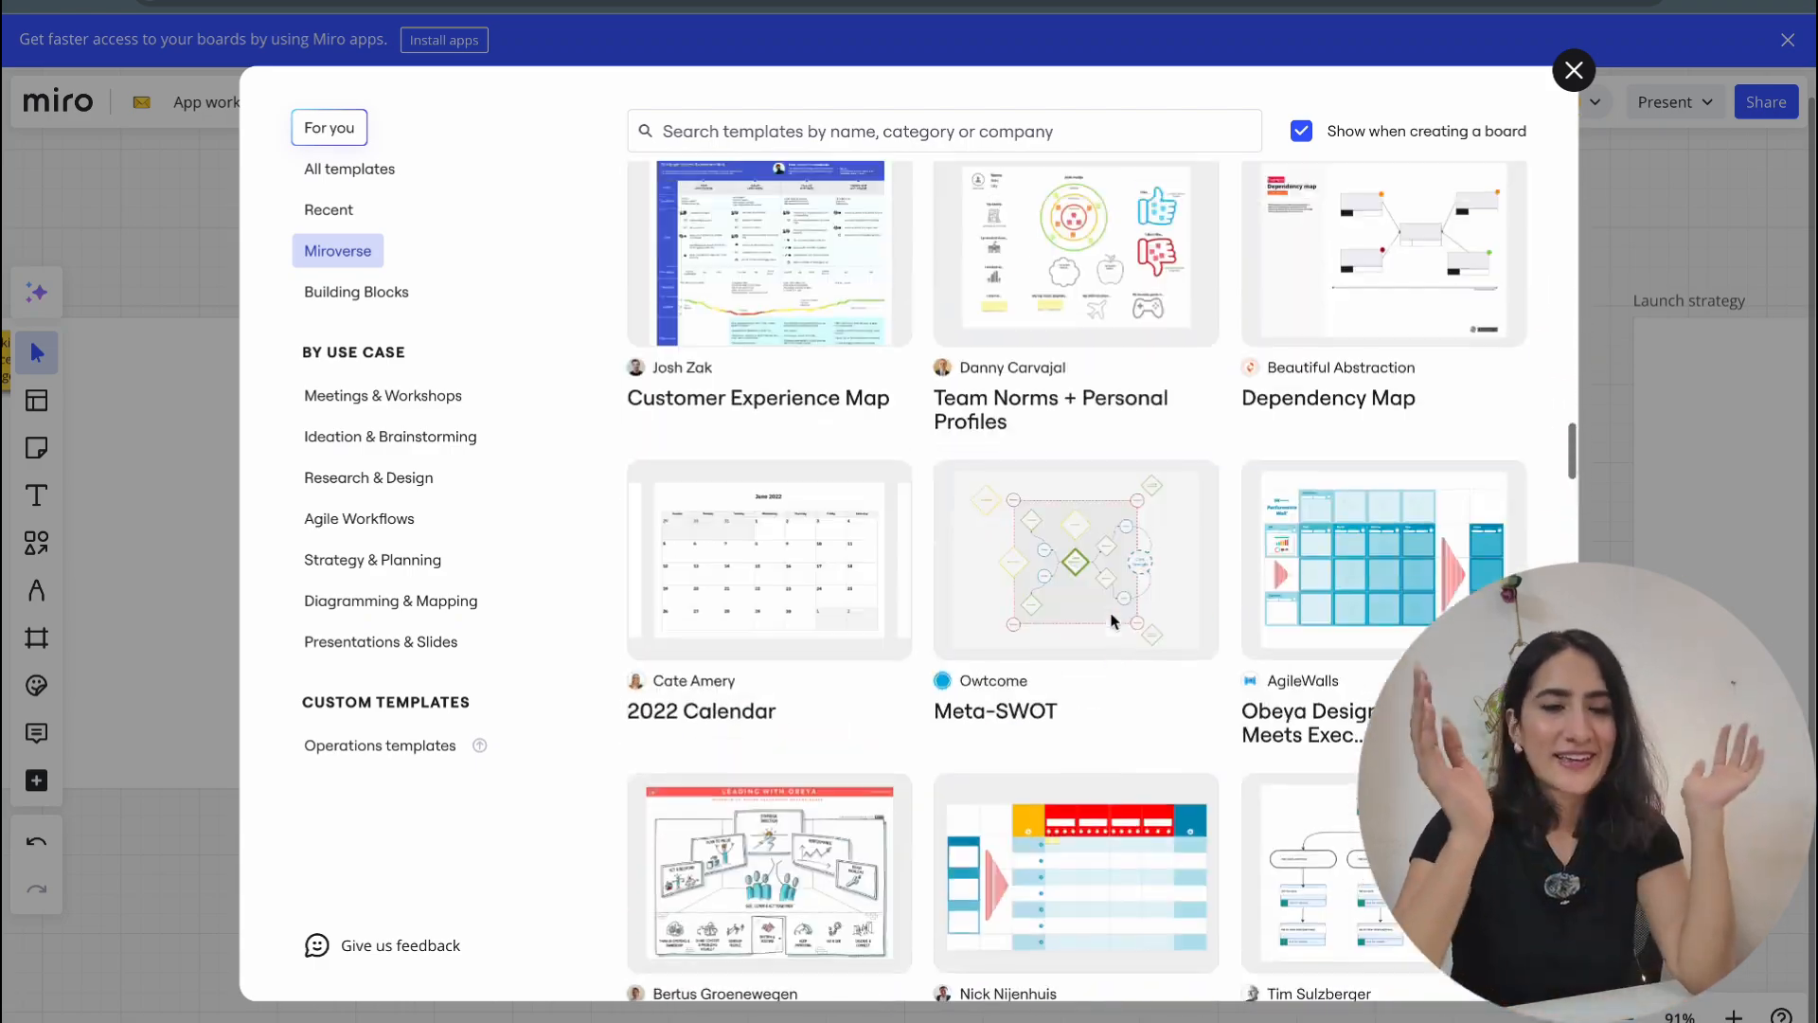